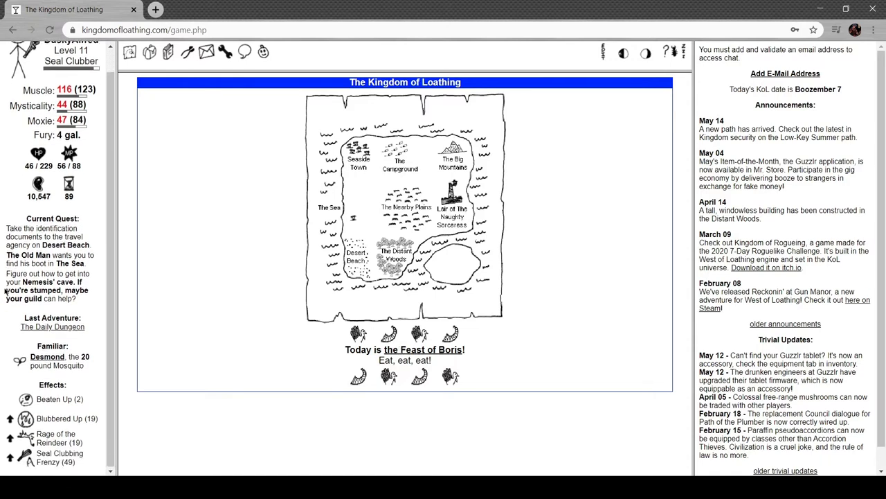
Bring up the Feast of Boris holiday documentation from the main map link.
{"action": "left_click", "coordinate": [424, 349]}
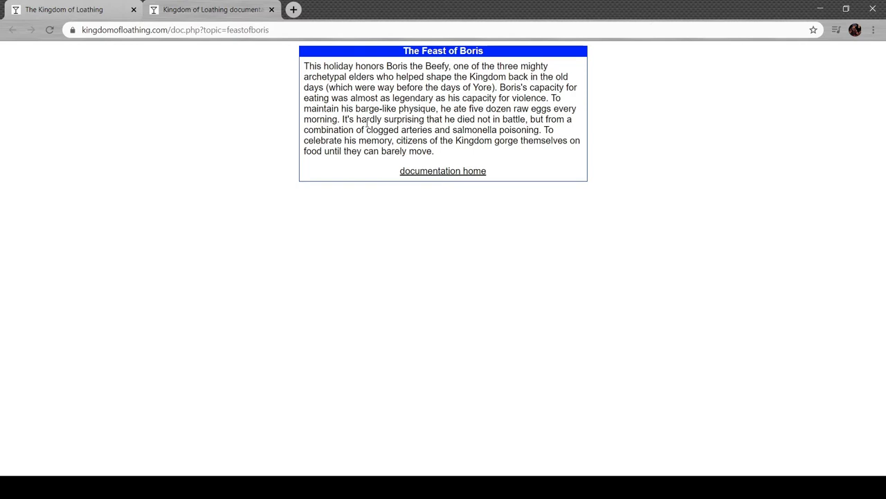
{"action": "mouse_move", "coordinate": [368, 122]}
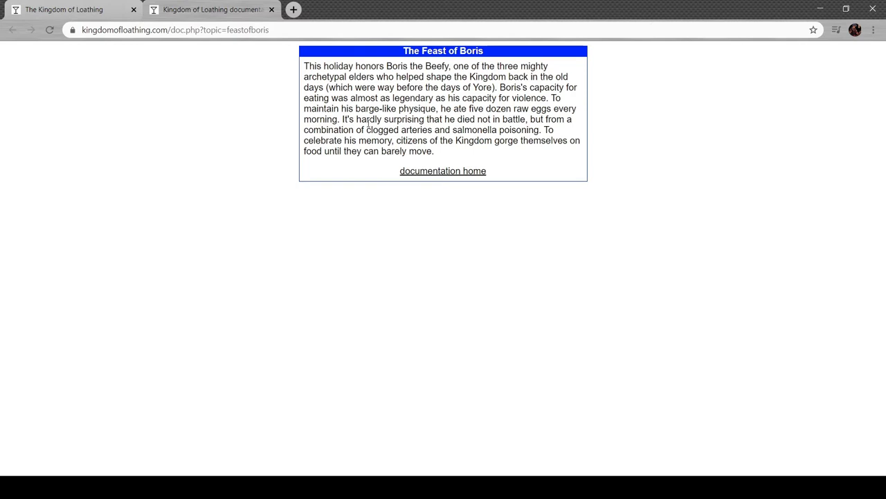
{"action": "mouse_move", "coordinate": [97, 202]}
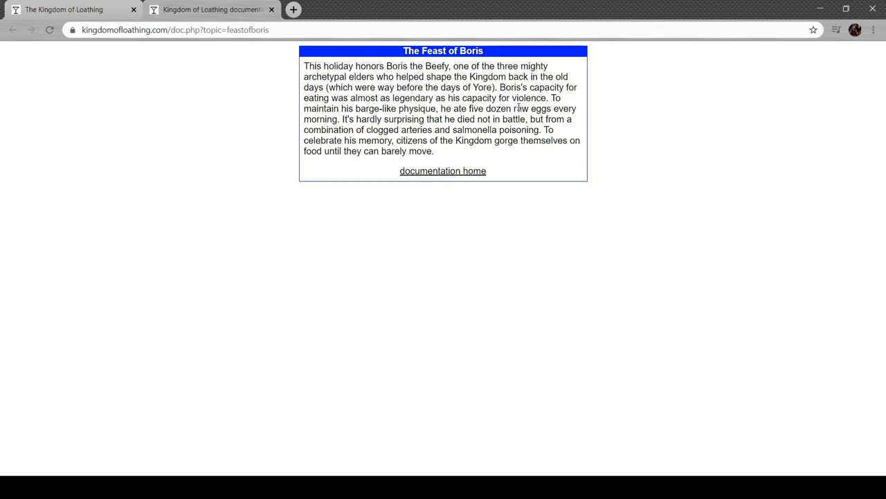
{"action": "mouse_move", "coordinate": [637, 102]}
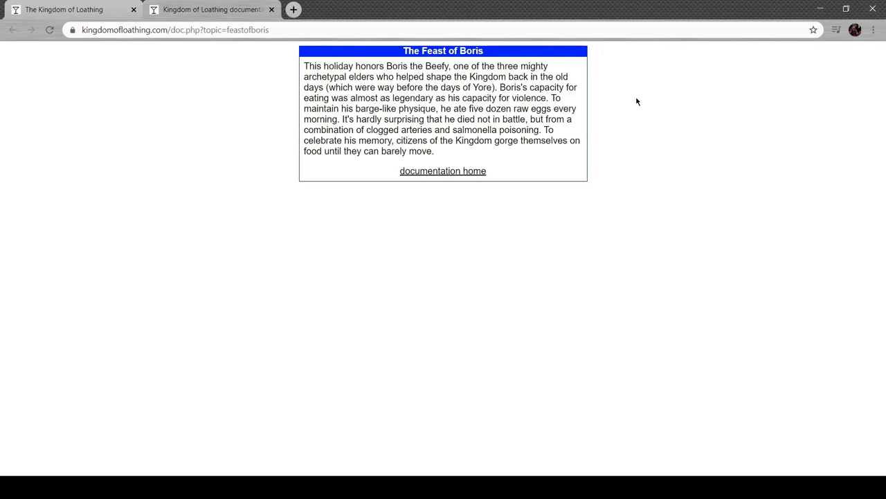
{"action": "mouse_move", "coordinate": [444, 133]}
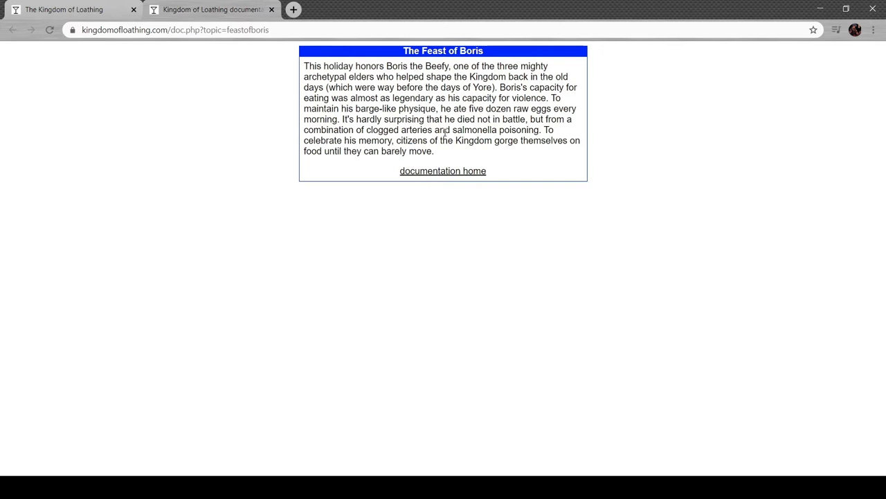
{"action": "mouse_move", "coordinate": [472, 151]}
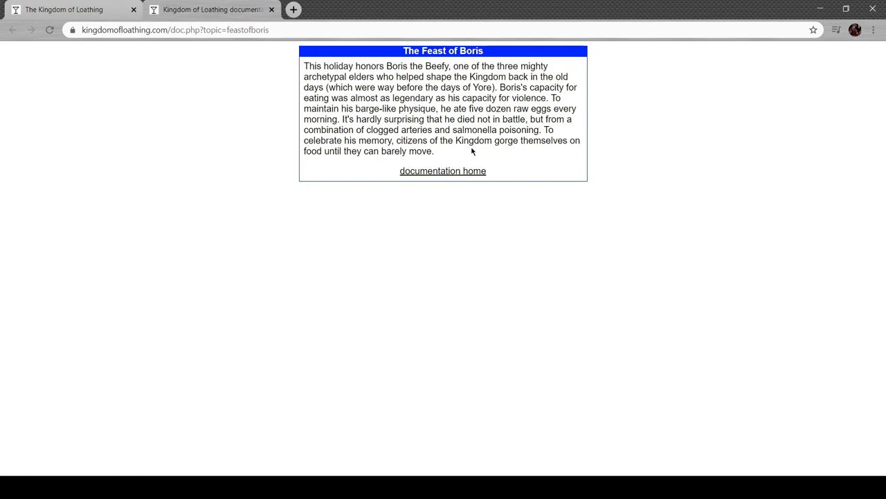
{"action": "mouse_move", "coordinate": [490, 158]}
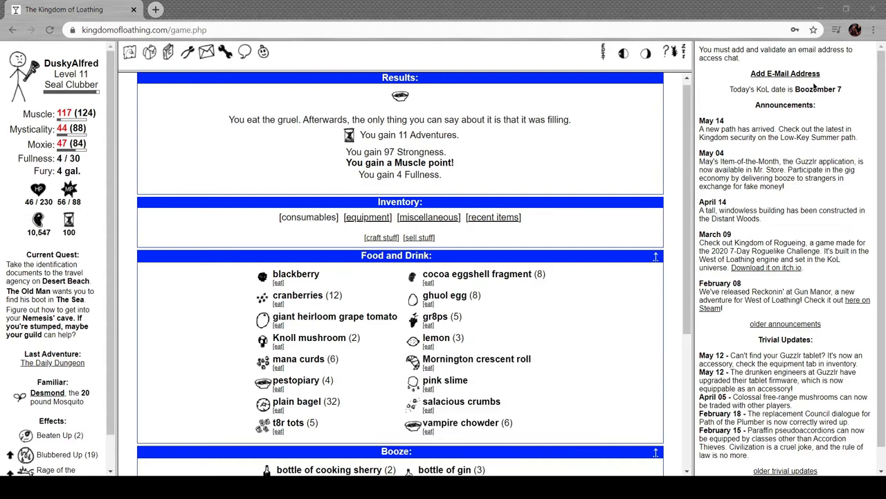
{"action": "mouse_move", "coordinate": [183, 283]}
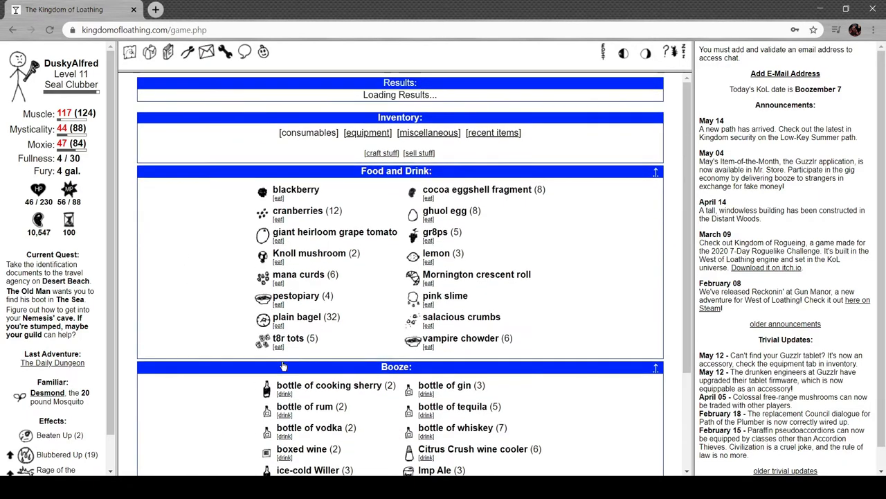
Eat the giant heirloom grape tomato and two vampire chowders, reaching Fullness 19/30.
{"action": "left_click", "coordinate": [285, 394]}
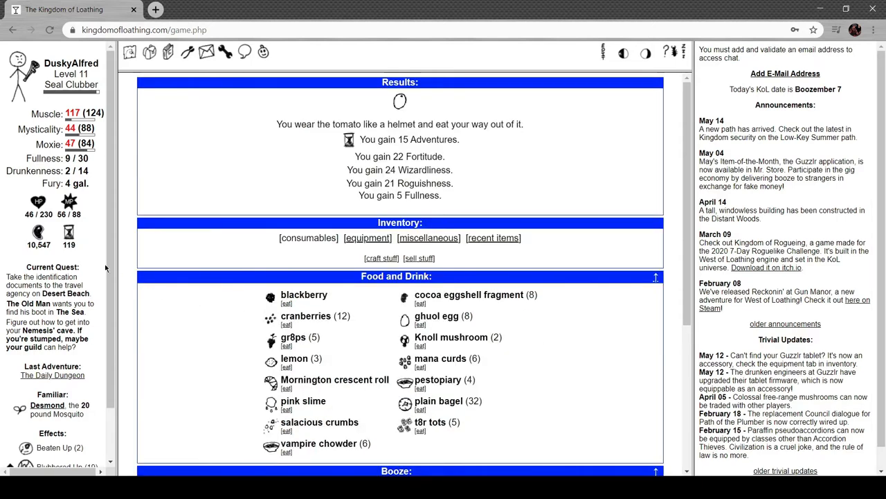
{"action": "left_click", "coordinate": [421, 324]}
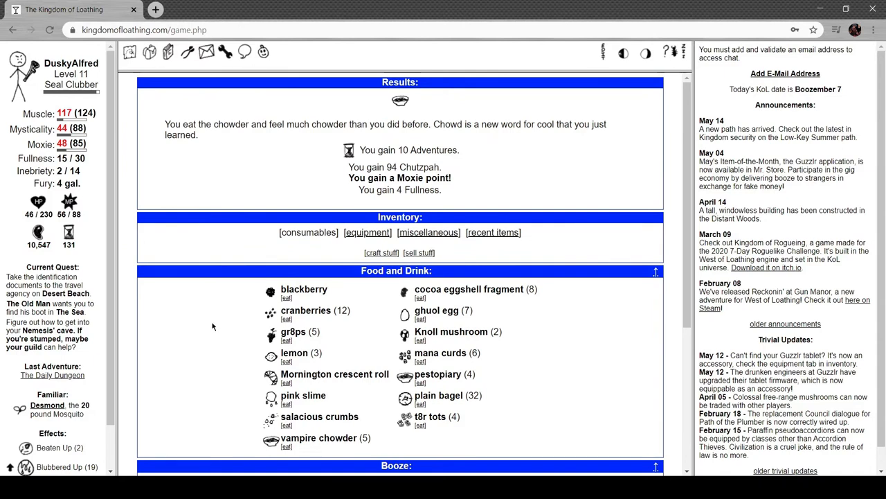
{"action": "left_click", "coordinate": [285, 446]}
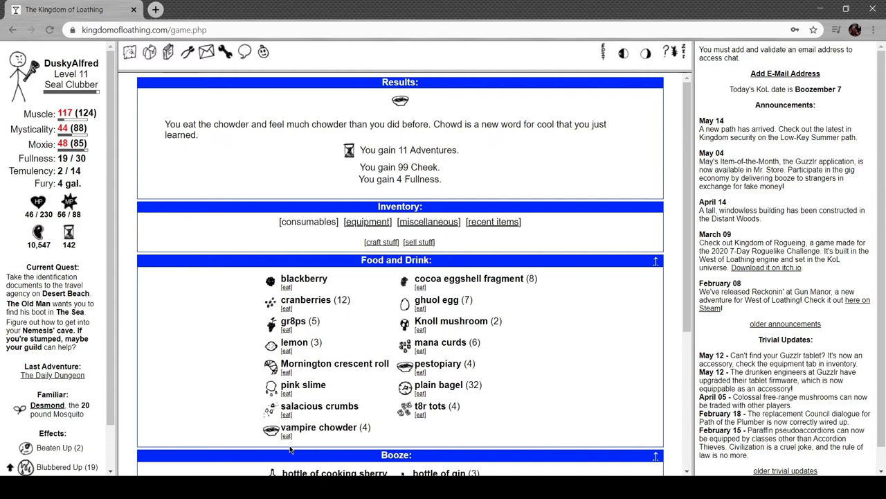
{"action": "scroll", "scroll_direction": "down", "scroll_amount": 3}
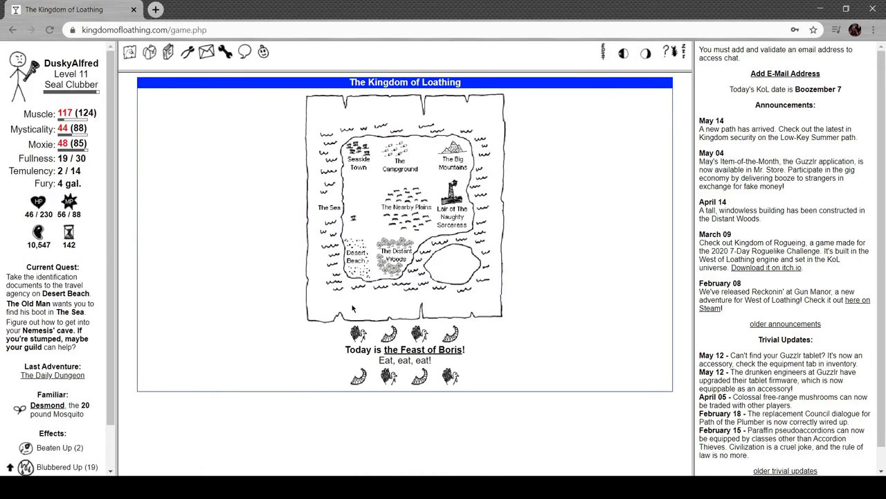
Travel via Desert Beach and Bordertown into The Shore, Inc. travel agency.
{"action": "left_click", "coordinate": [357, 252]}
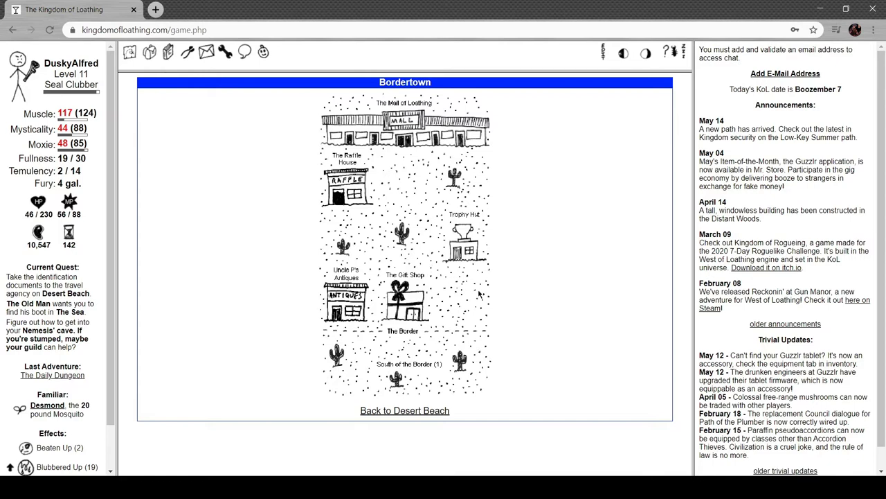
{"action": "mouse_move", "coordinate": [381, 466]}
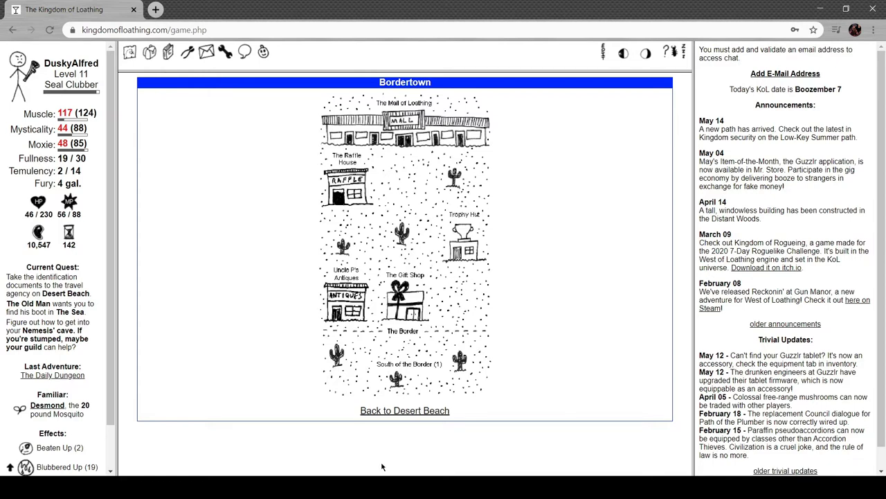
{"action": "left_click", "coordinate": [405, 410]}
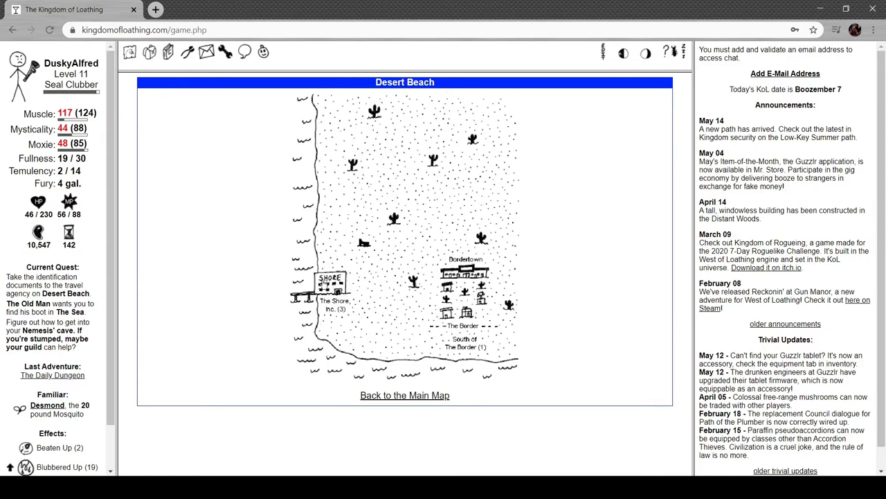
{"action": "left_click", "coordinate": [330, 284]}
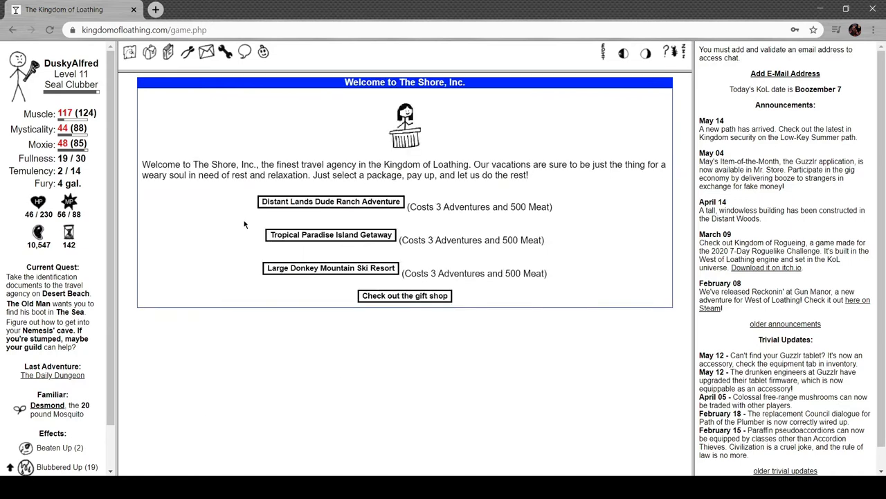
{"action": "mouse_move", "coordinate": [224, 150]}
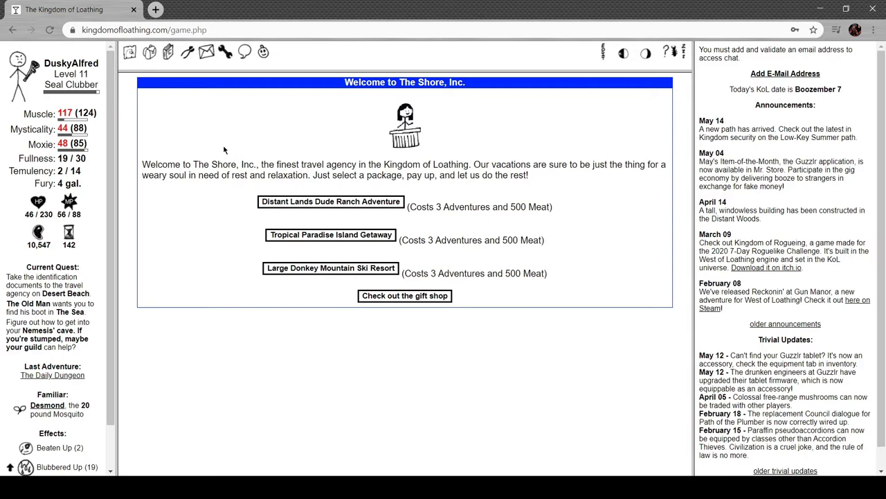
{"action": "mouse_move", "coordinate": [405, 230]}
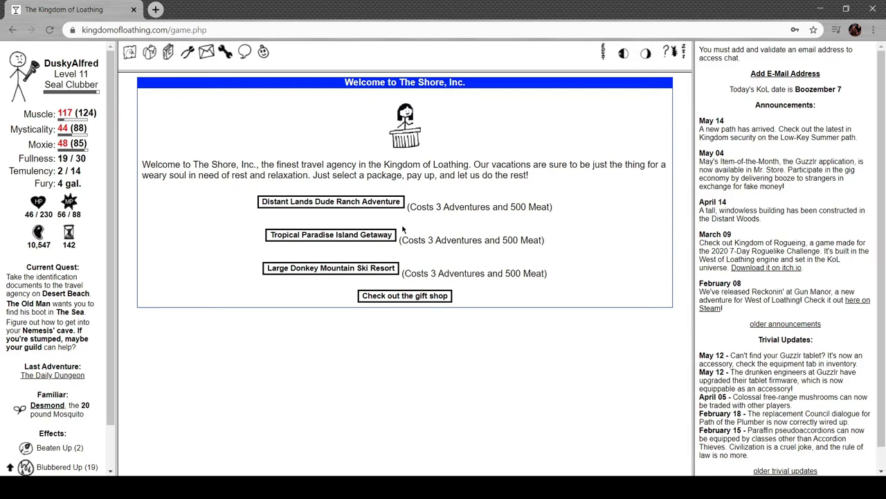
{"action": "mouse_move", "coordinate": [357, 205]}
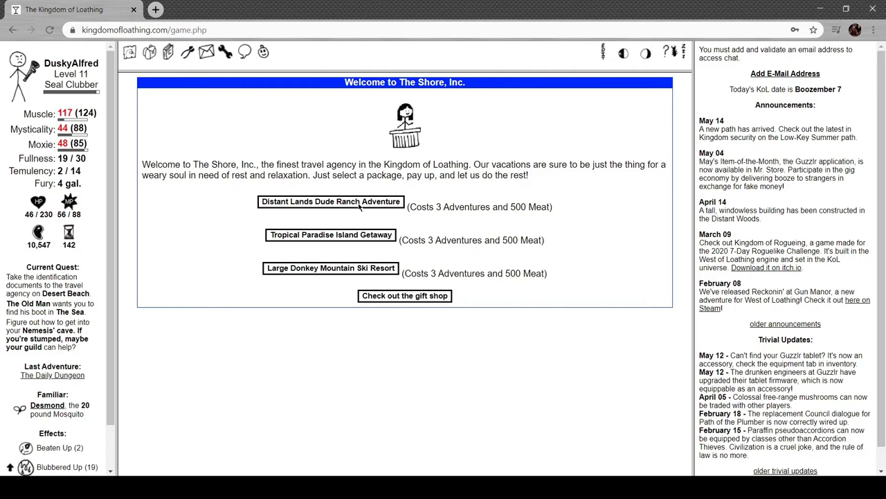
Book a Distant Lands Dude Ranch vacation that yields your father's MacGuffin diary.
{"action": "left_click", "coordinate": [329, 200]}
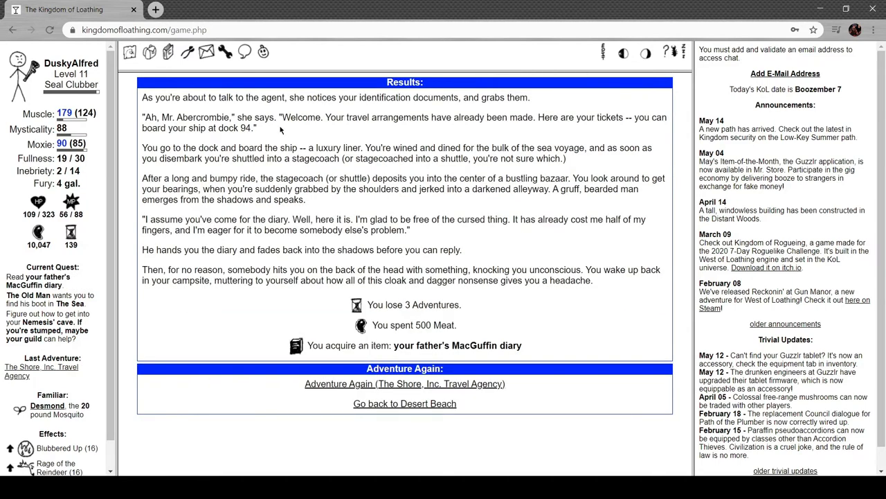
{"action": "mouse_move", "coordinate": [372, 116]}
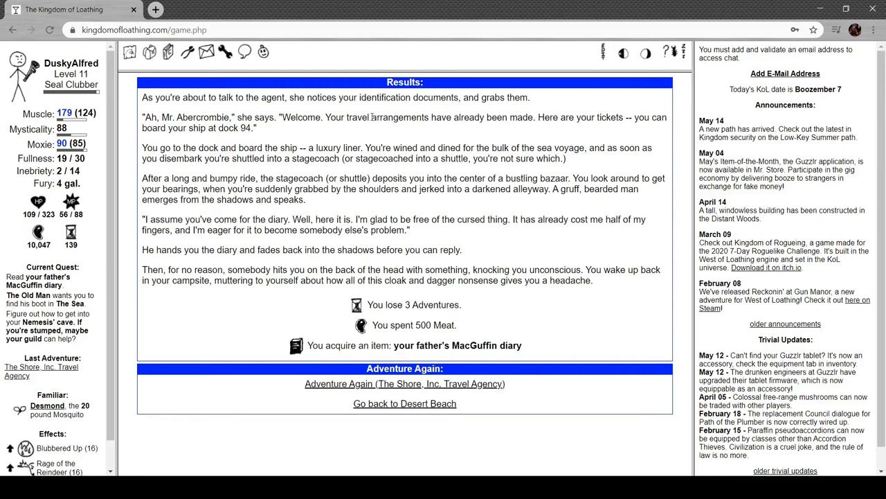
{"action": "mouse_move", "coordinate": [291, 133]}
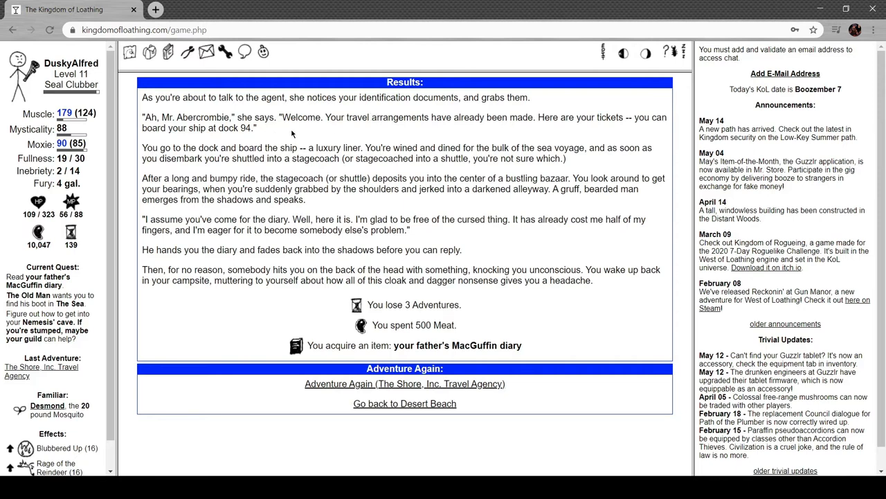
{"action": "mouse_move", "coordinate": [362, 136]}
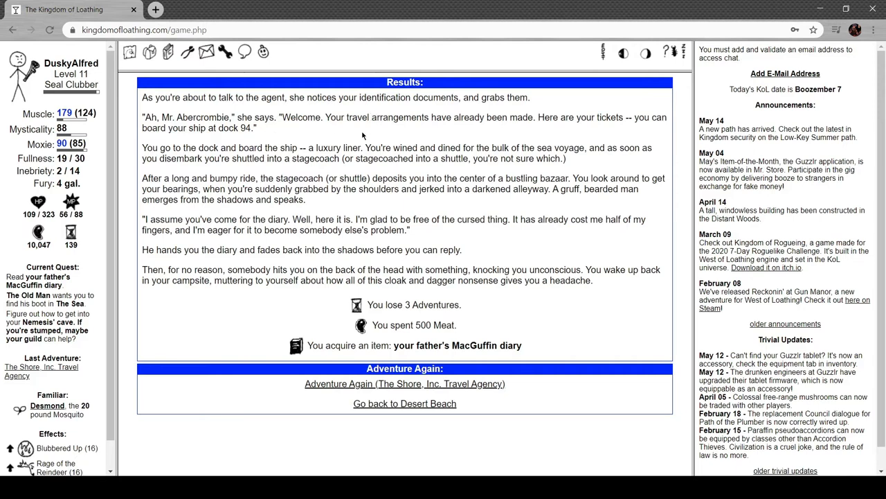
{"action": "mouse_move", "coordinate": [291, 135]}
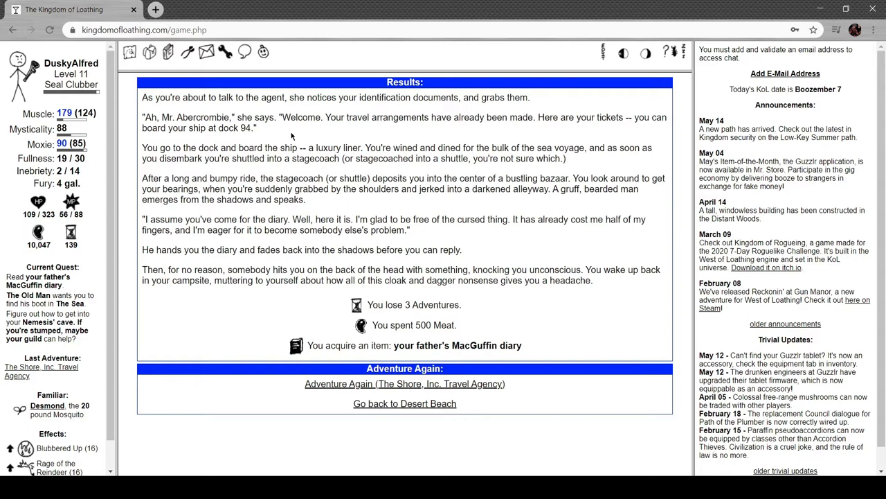
{"action": "mouse_move", "coordinate": [543, 148]}
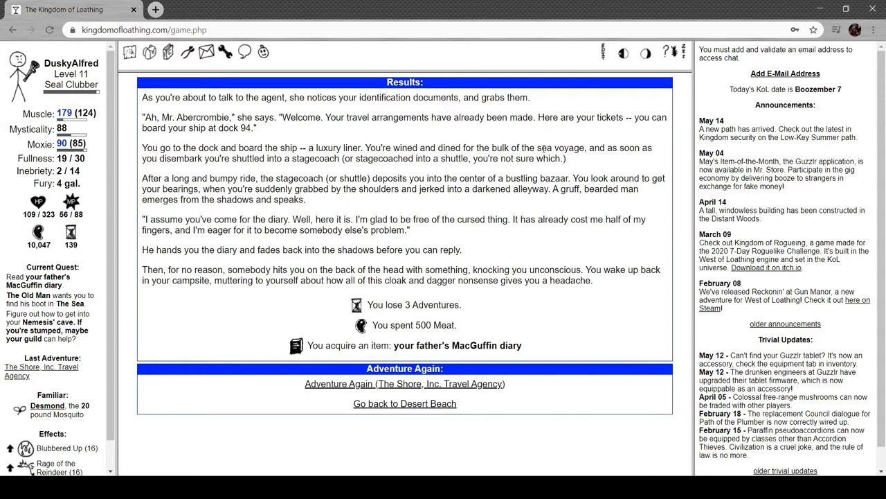
{"action": "mouse_move", "coordinate": [255, 157]}
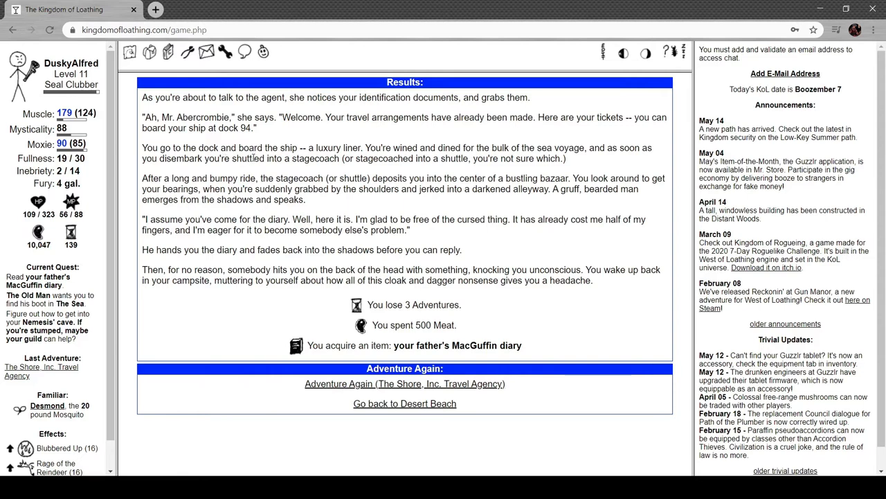
{"action": "mouse_move", "coordinate": [500, 176]}
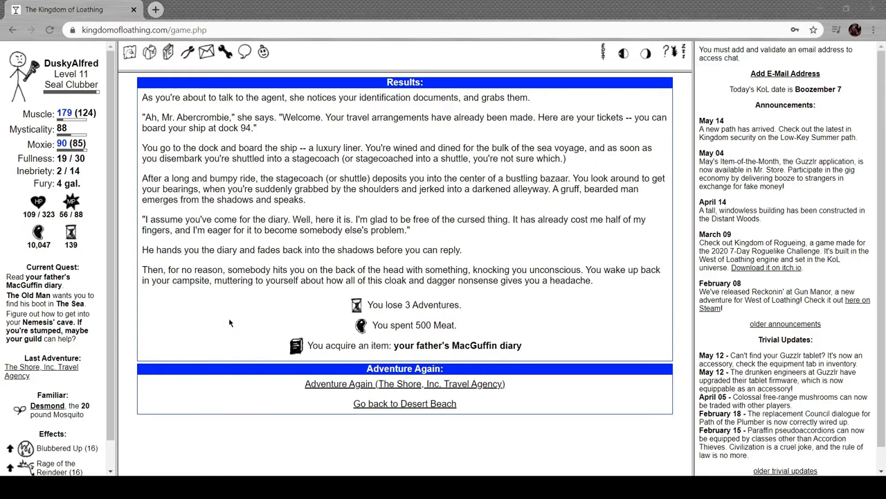
{"action": "mouse_move", "coordinate": [213, 269]}
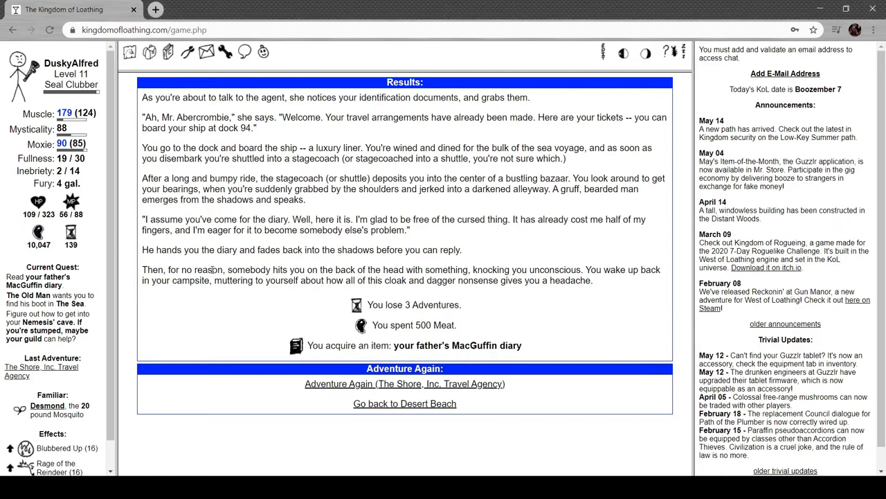
{"action": "mouse_move", "coordinate": [346, 203]}
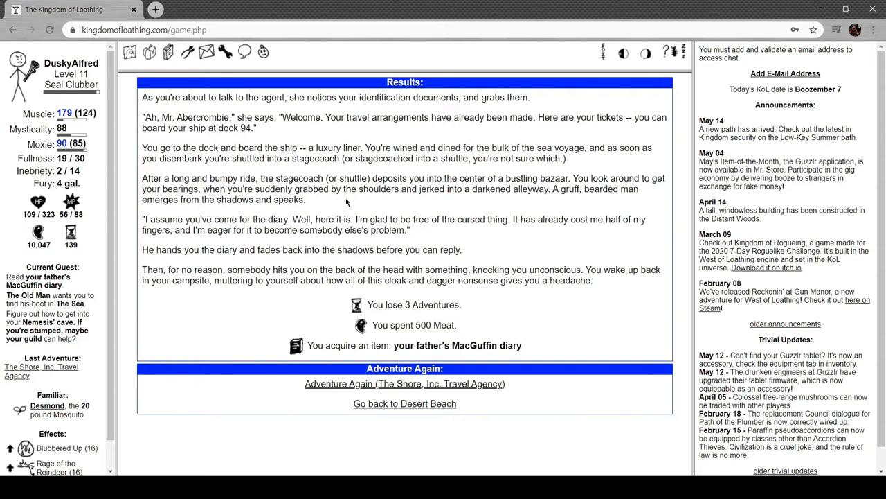
{"action": "mouse_move", "coordinate": [357, 244]}
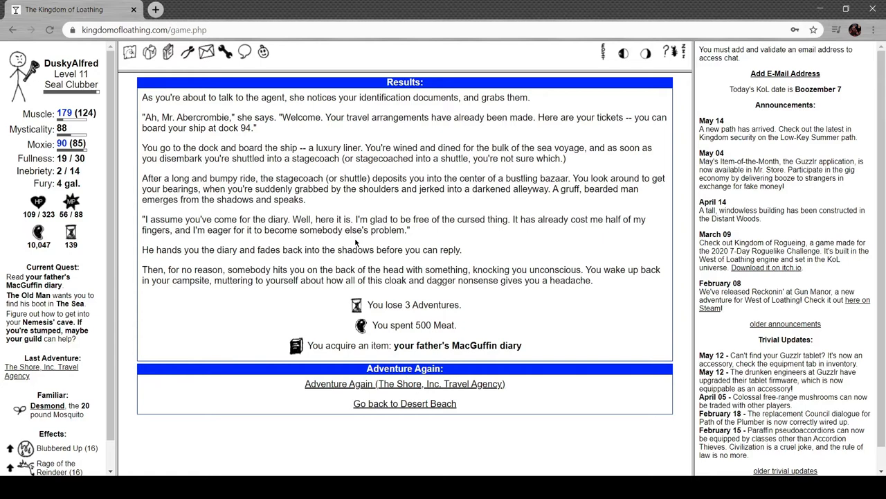
{"action": "mouse_move", "coordinate": [299, 265]}
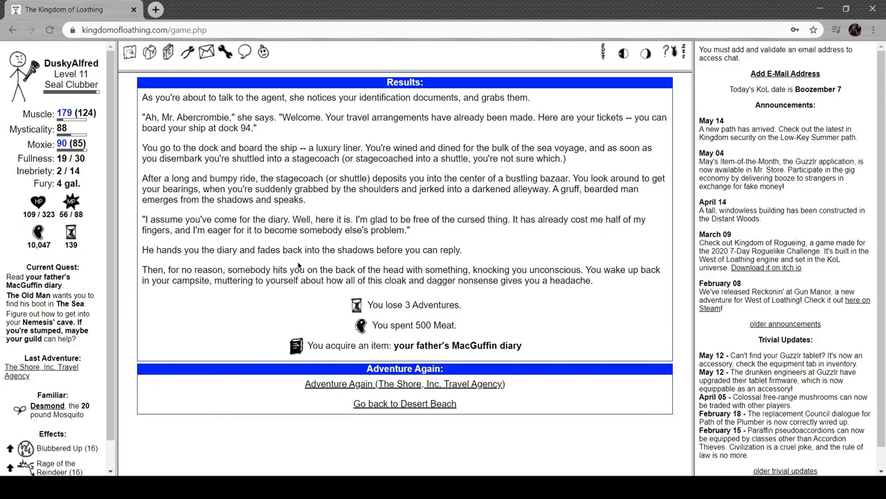
{"action": "mouse_move", "coordinate": [344, 310]}
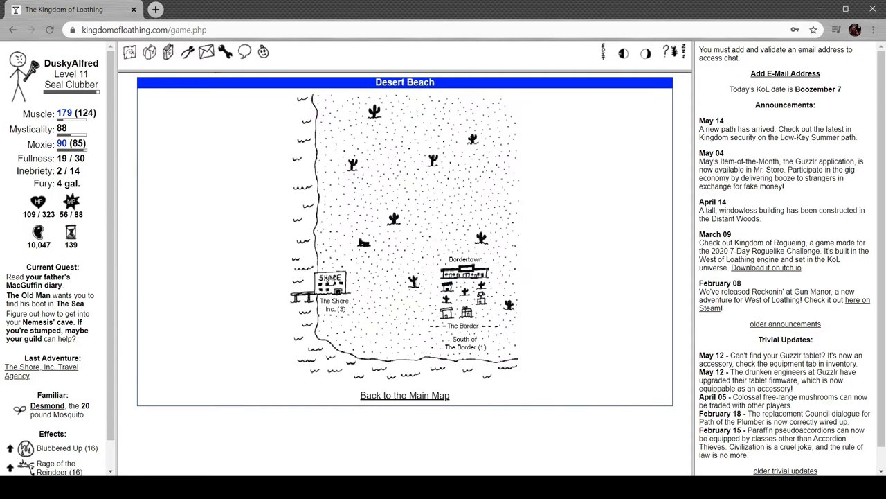
Take two more Distant Lands Dude Ranch vacations to earn Shore Inc. Ship Trip Scrip.
{"action": "left_click", "coordinate": [330, 280]}
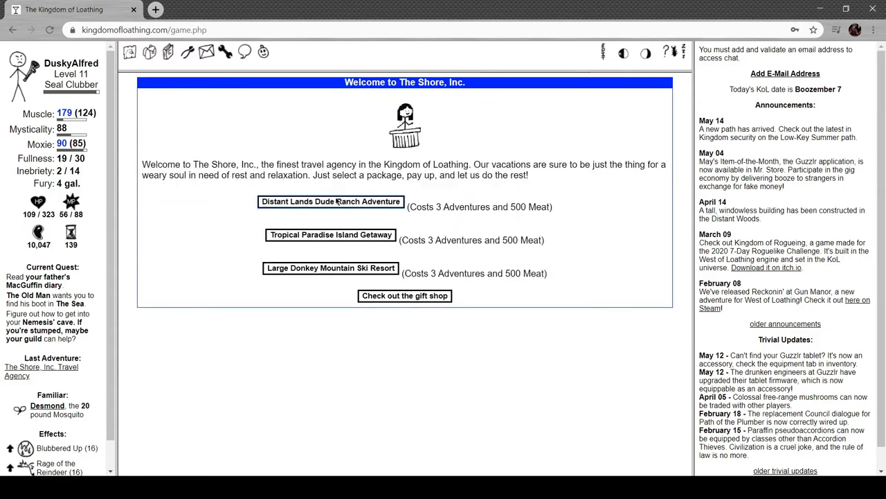
{"action": "left_click", "coordinate": [330, 201]}
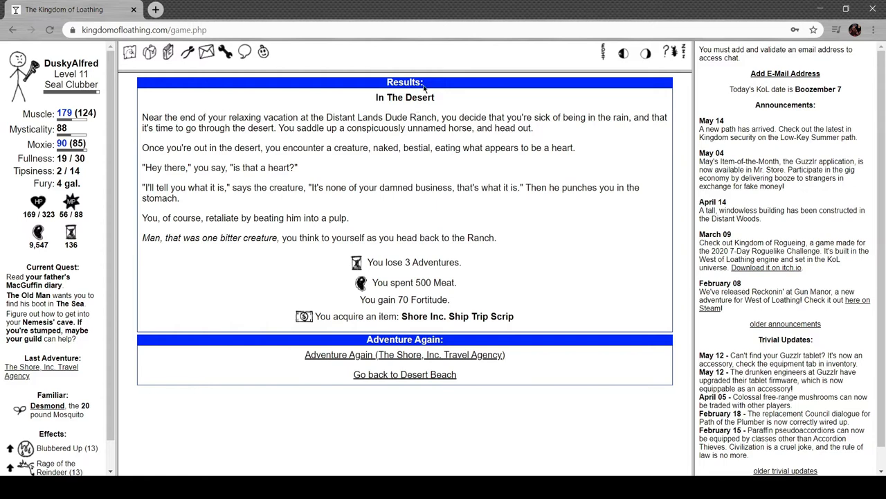
{"action": "mouse_move", "coordinate": [460, 97]}
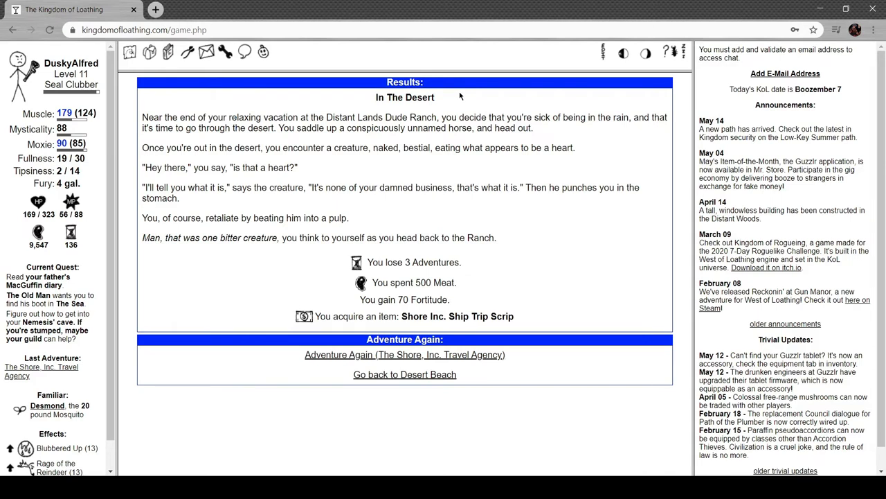
{"action": "mouse_move", "coordinate": [322, 142]}
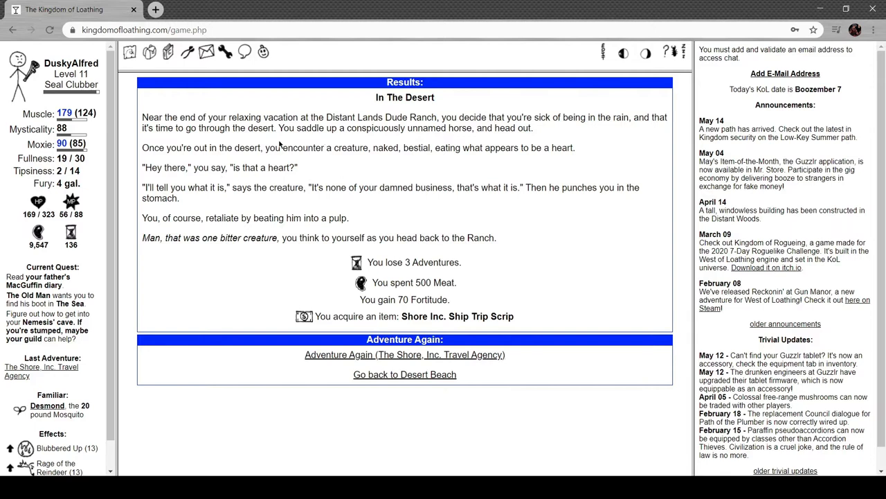
{"action": "mouse_move", "coordinate": [247, 161]}
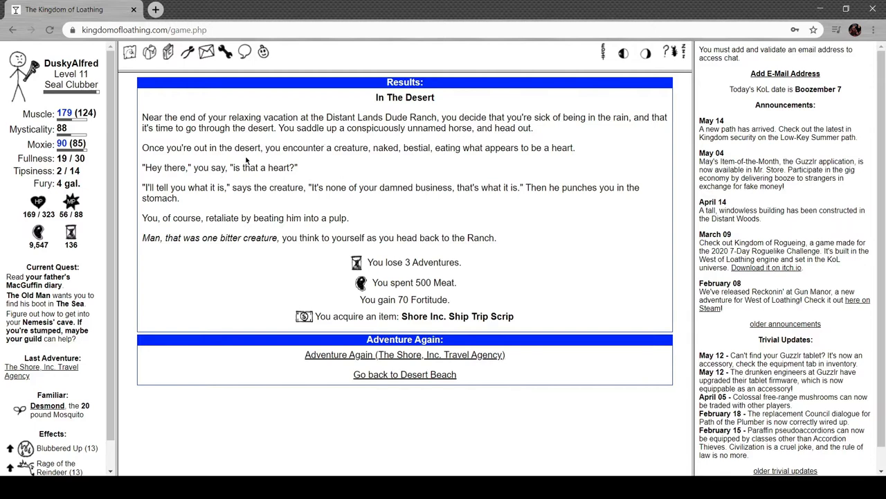
{"action": "mouse_move", "coordinate": [419, 159]}
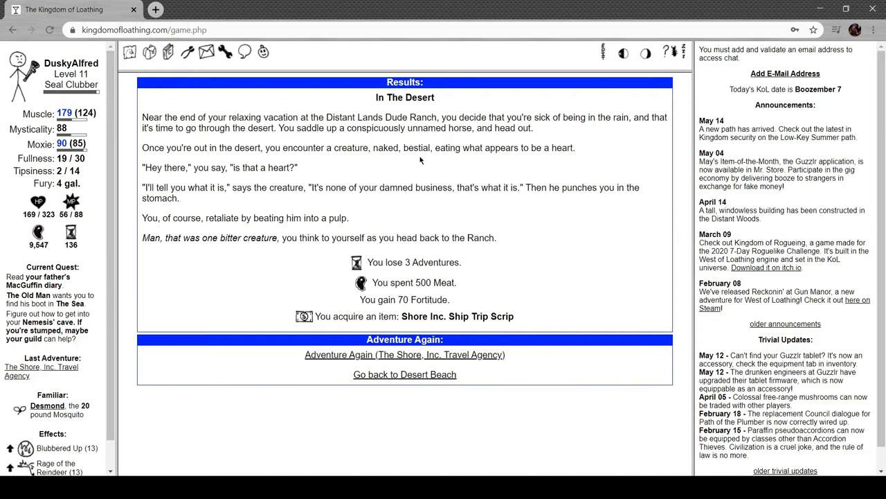
{"action": "mouse_move", "coordinate": [282, 186]}
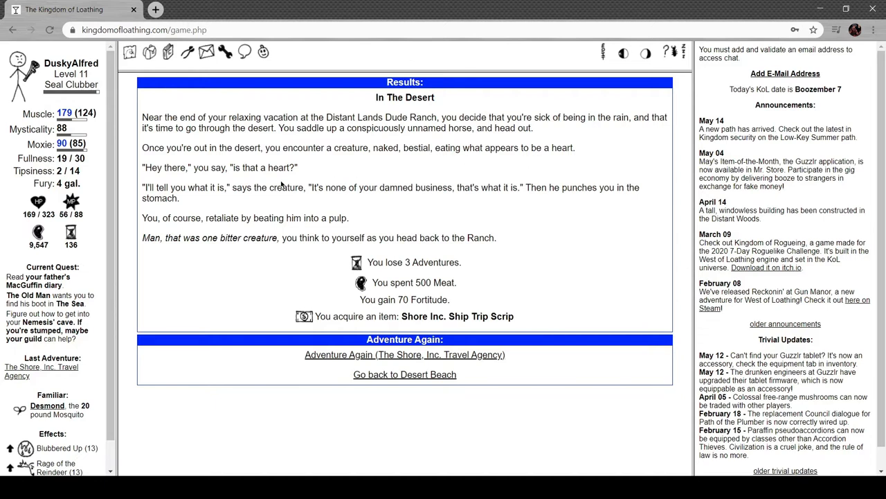
{"action": "mouse_move", "coordinate": [202, 208]}
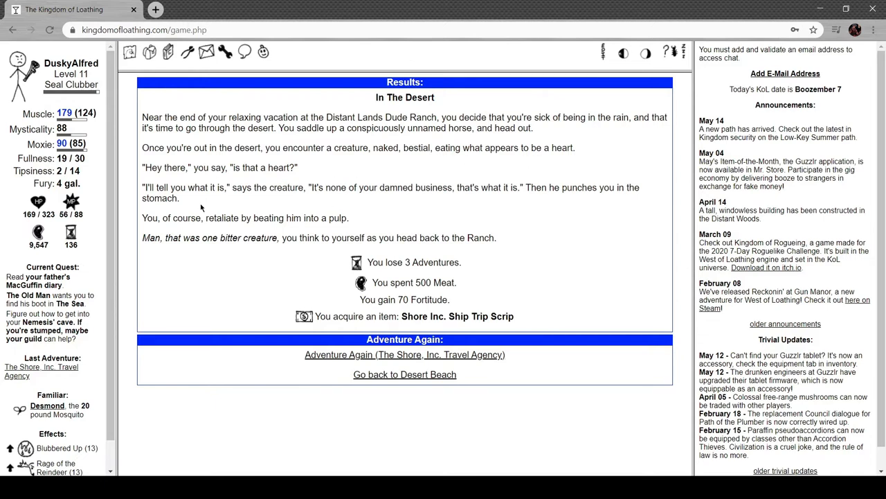
{"action": "mouse_move", "coordinate": [477, 178]}
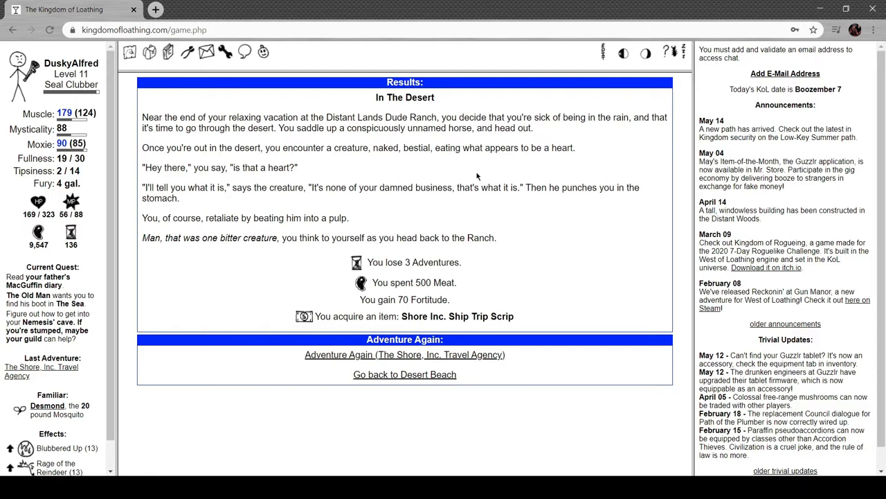
{"action": "mouse_move", "coordinate": [273, 206]}
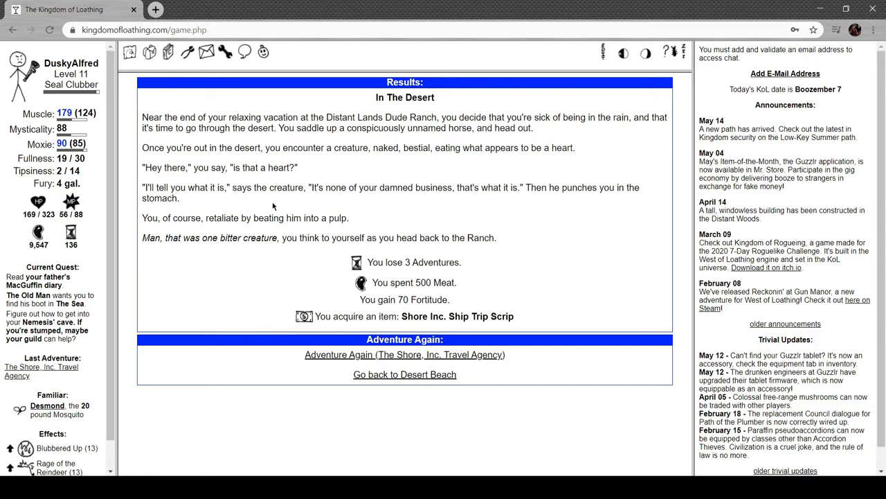
{"action": "mouse_move", "coordinate": [321, 213]}
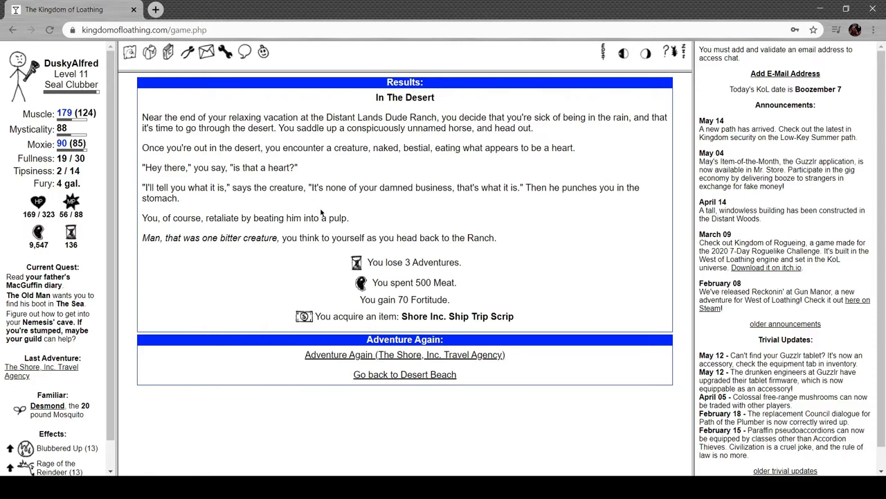
{"action": "left_click", "coordinate": [404, 355]}
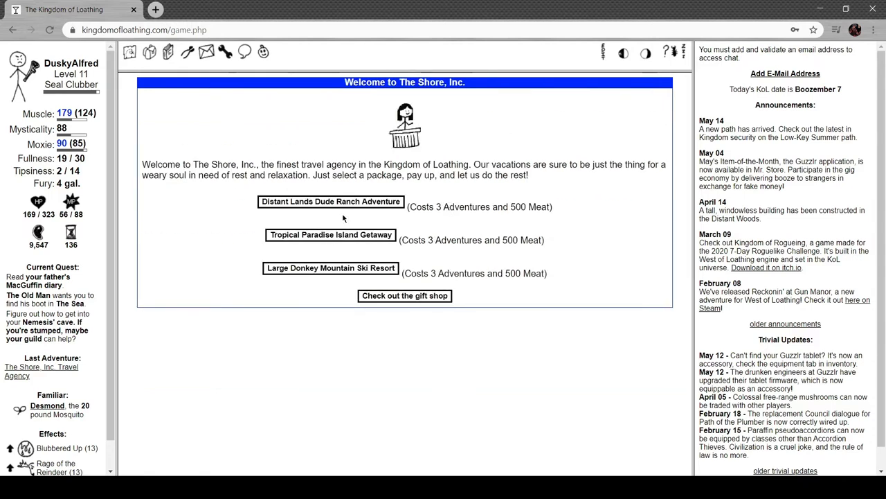
{"action": "left_click", "coordinate": [330, 201]}
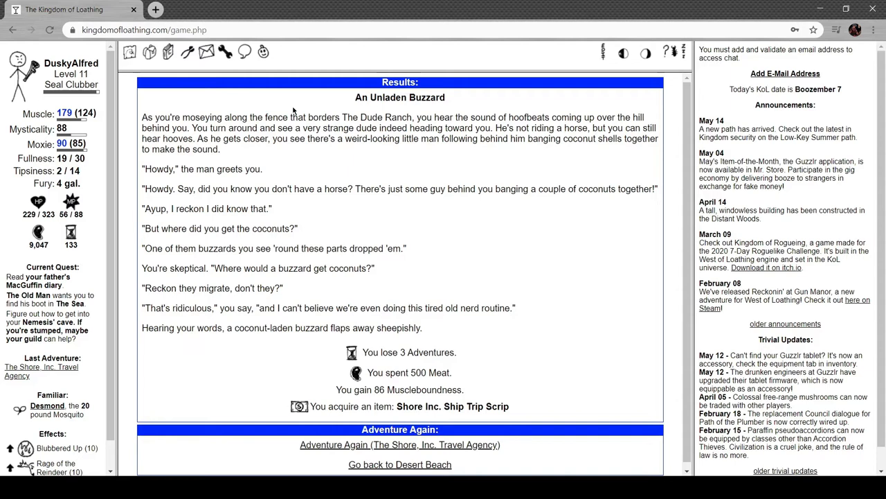
{"action": "mouse_move", "coordinate": [579, 109]}
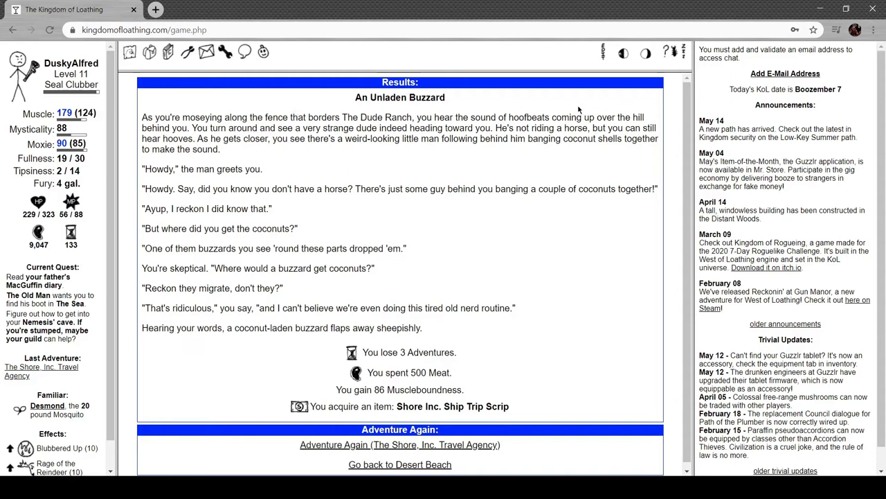
{"action": "mouse_move", "coordinate": [234, 135]}
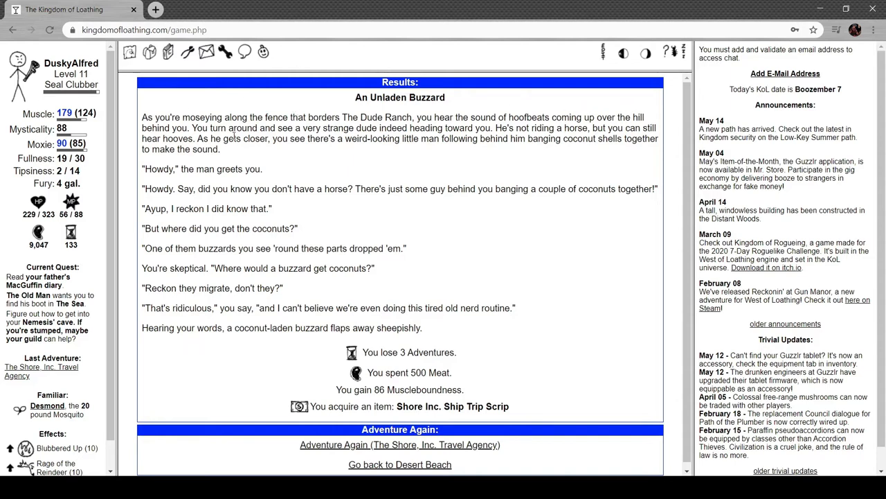
{"action": "mouse_move", "coordinate": [504, 187]}
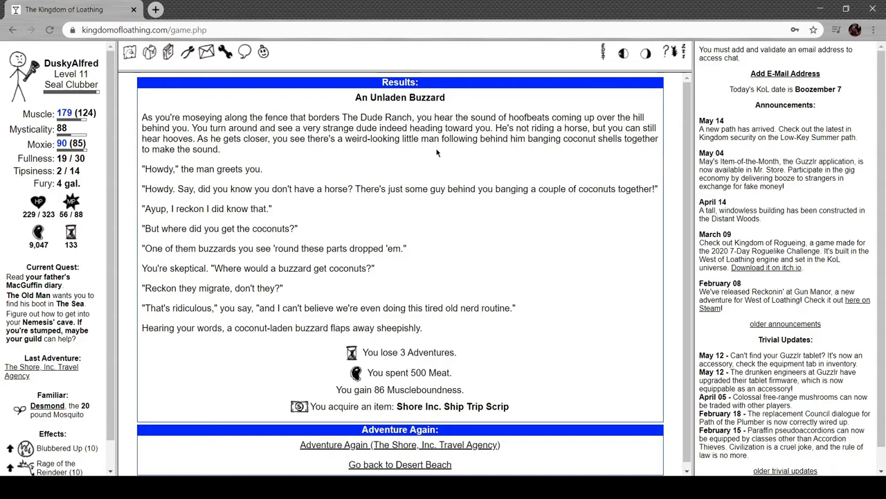
{"action": "mouse_move", "coordinate": [561, 134]}
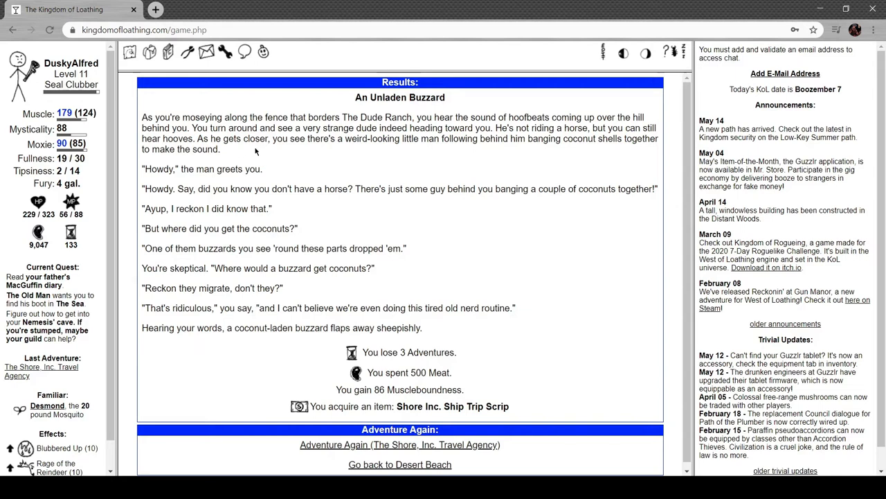
{"action": "mouse_move", "coordinate": [502, 160]}
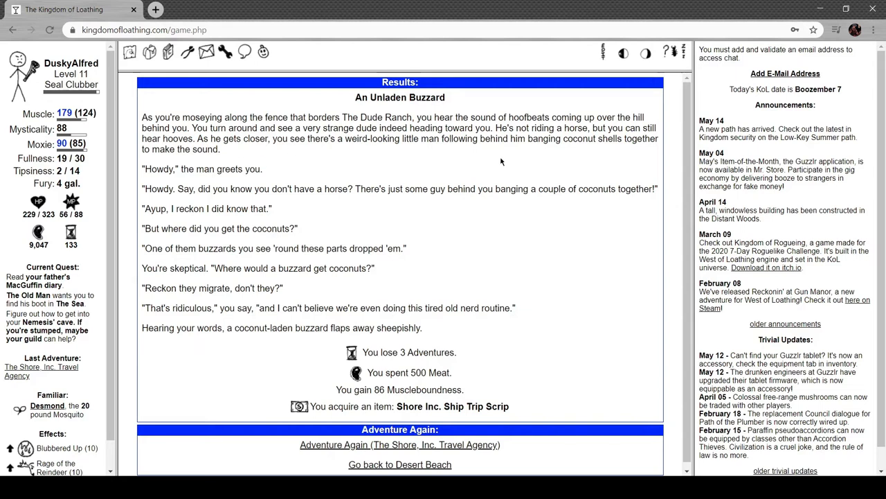
{"action": "mouse_move", "coordinate": [186, 261]}
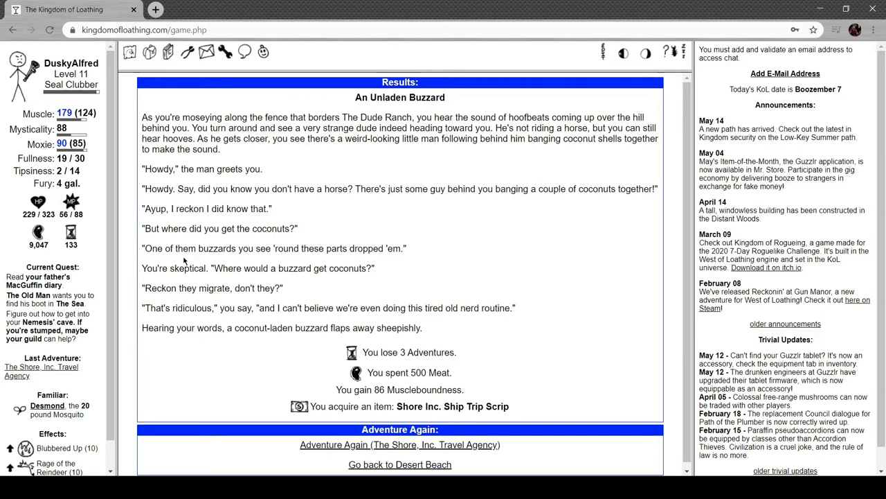
{"action": "mouse_move", "coordinate": [247, 236]}
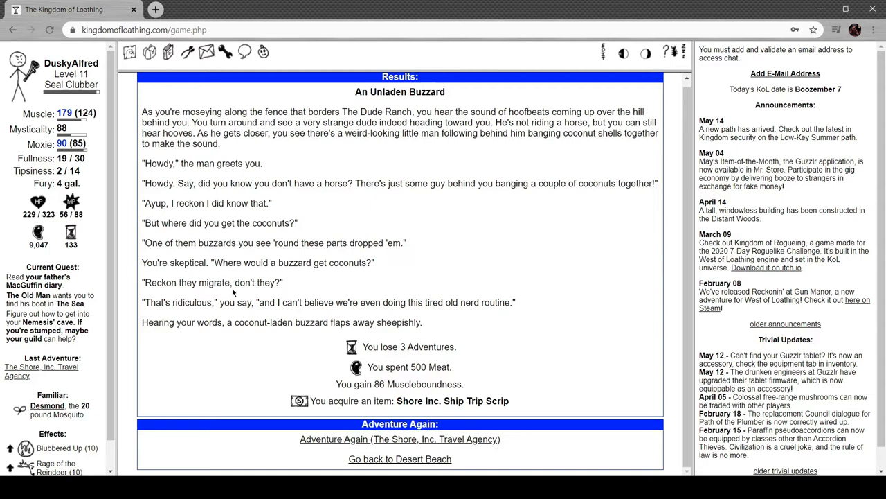
{"action": "mouse_move", "coordinate": [368, 285]}
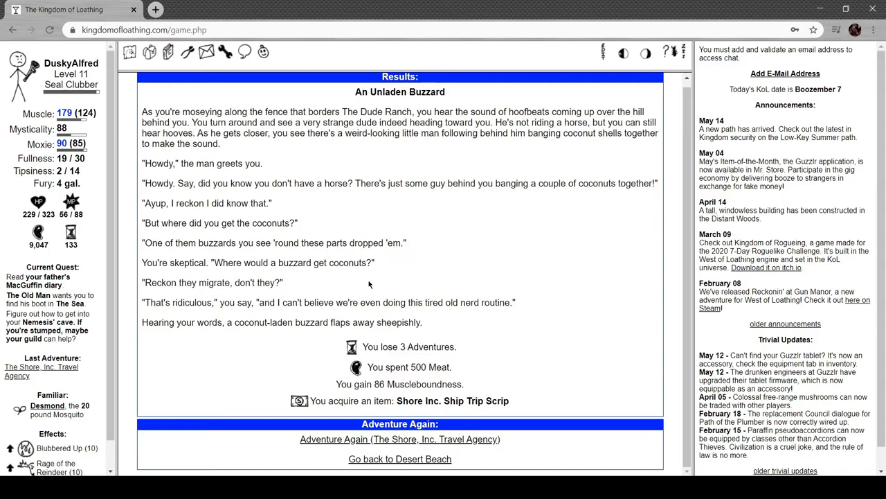
{"action": "mouse_move", "coordinate": [277, 320]}
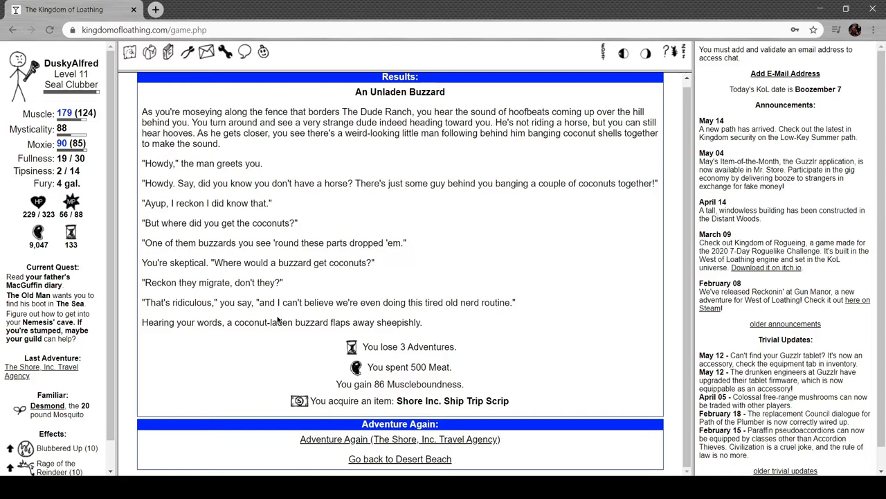
{"action": "mouse_move", "coordinate": [426, 347]}
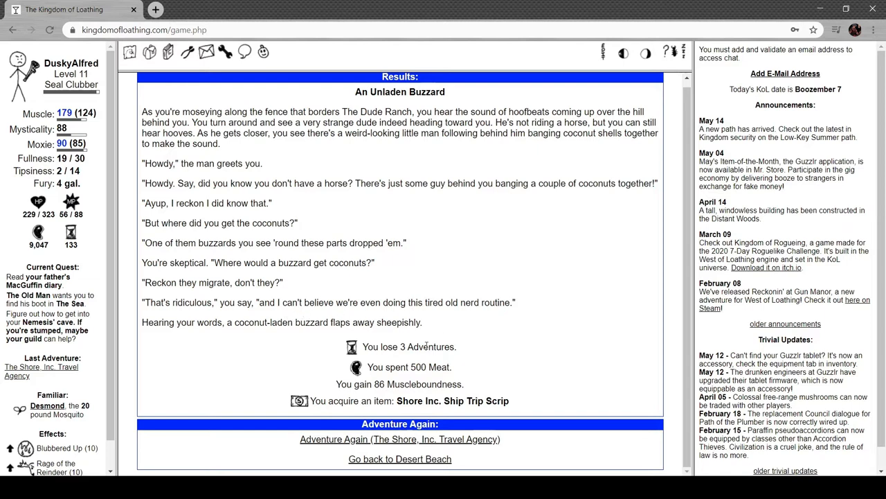
{"action": "left_click", "coordinate": [399, 459]}
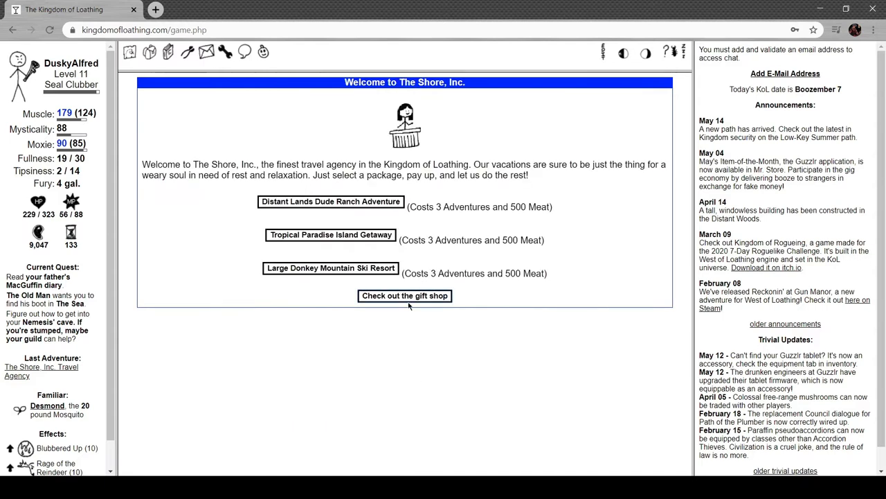
Buy a dude ranch souvenir crate with scrip, open it for whiskey, coconut shells and dynamite, and eat a chowder.
{"action": "left_click", "coordinate": [404, 297]}
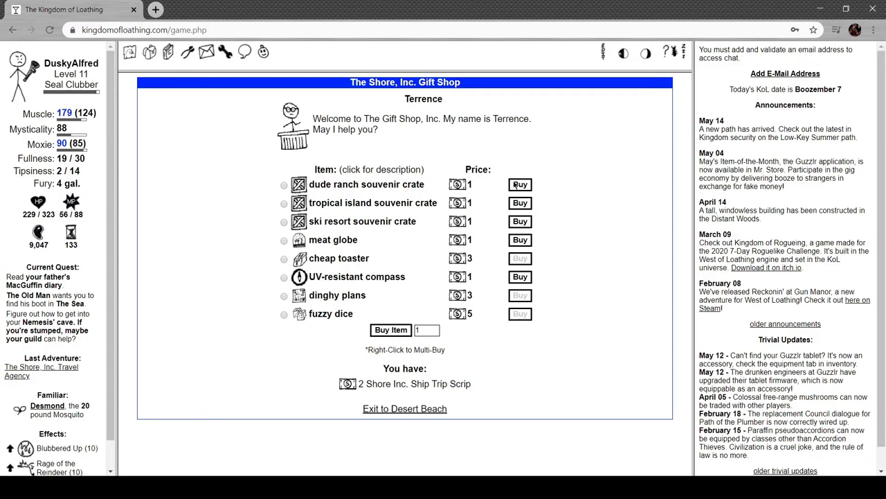
{"action": "left_click", "coordinate": [521, 184]}
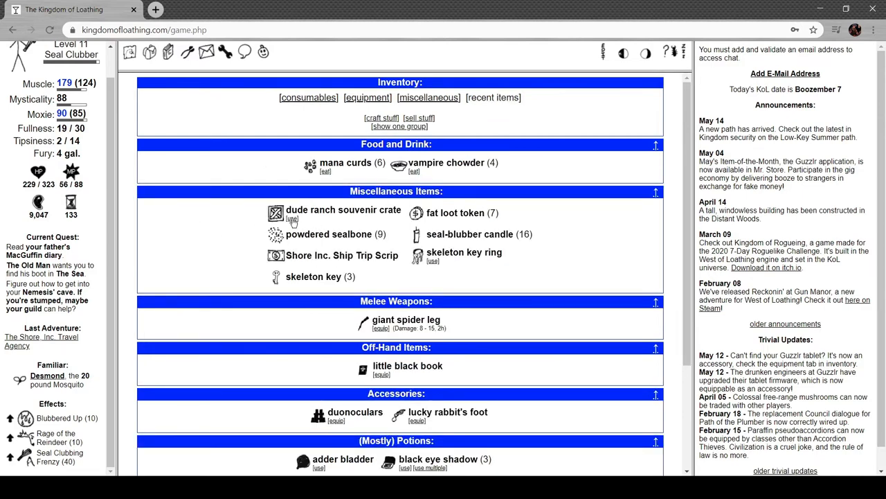
{"action": "left_click", "coordinate": [292, 219]}
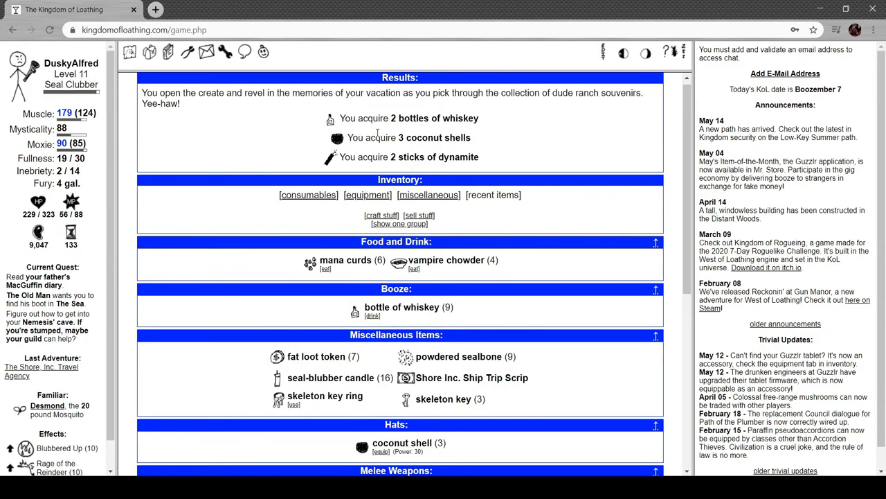
{"action": "mouse_move", "coordinate": [380, 202]}
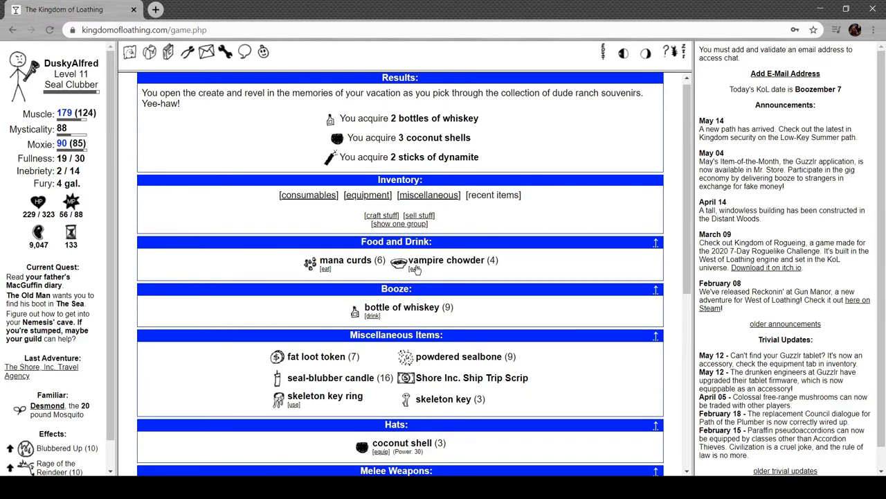
{"action": "left_click", "coordinate": [414, 269]}
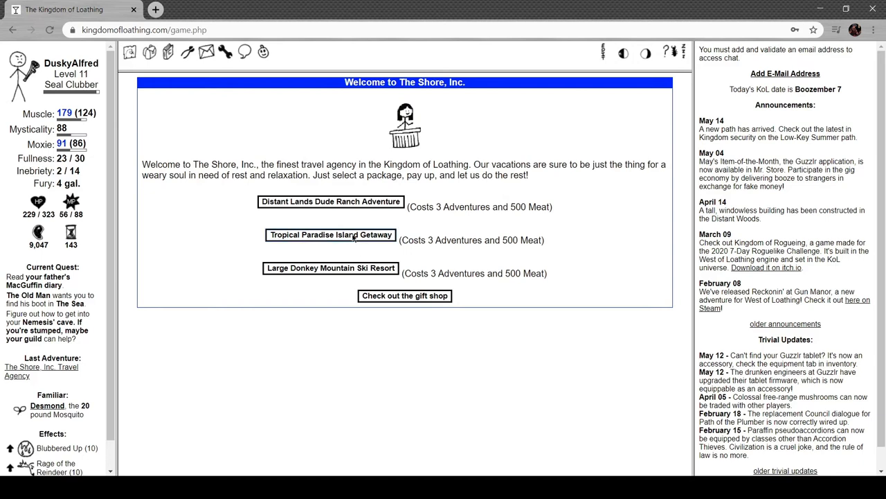
Take the Tropical Paradise Island Getaway, earning scrip and 83 Mysteriousness.
{"action": "left_click", "coordinate": [330, 236]}
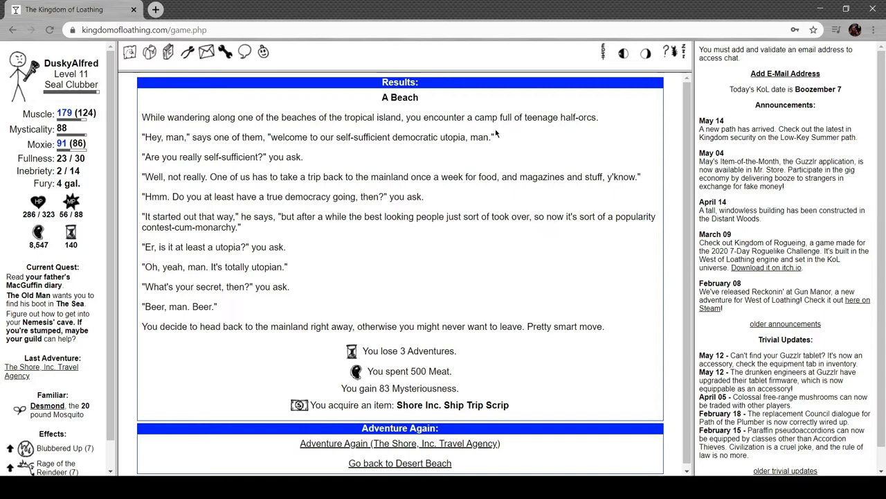
{"action": "mouse_move", "coordinate": [325, 149]}
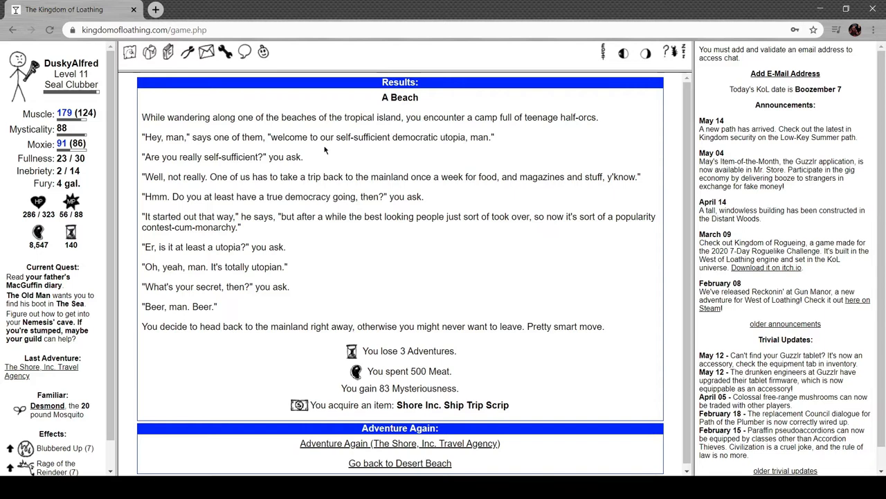
{"action": "mouse_move", "coordinate": [340, 157]}
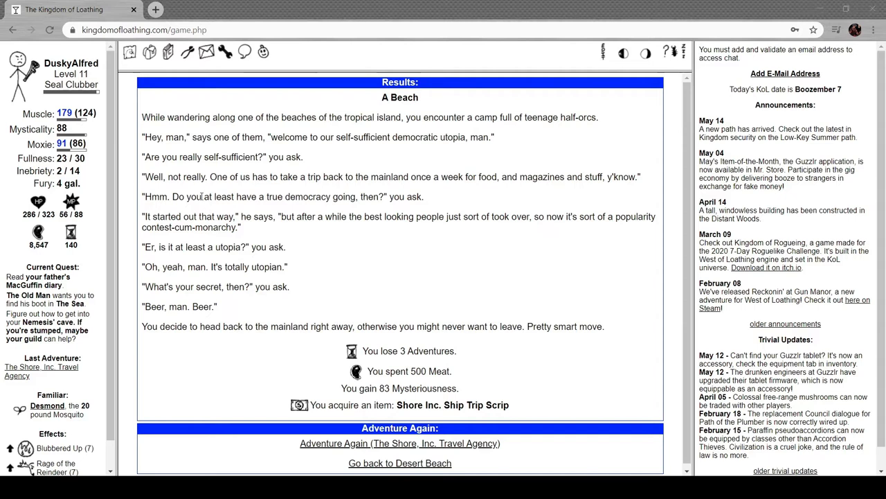
{"action": "mouse_move", "coordinate": [316, 152]}
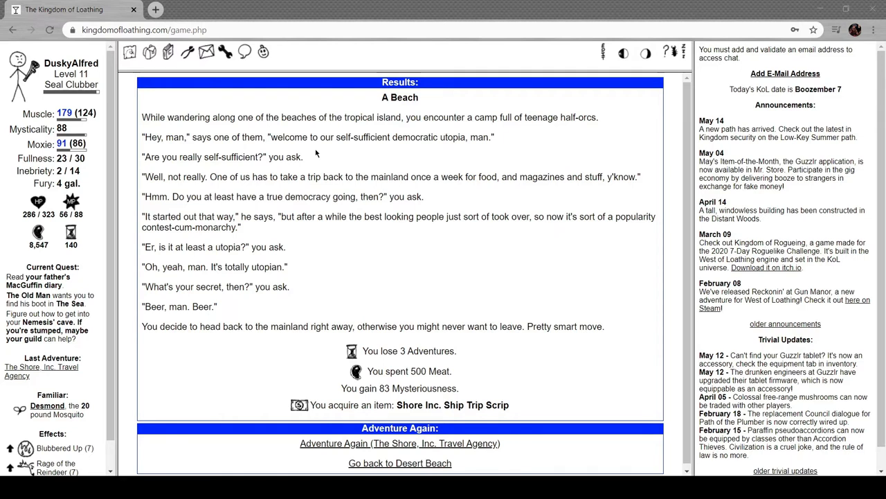
{"action": "mouse_move", "coordinate": [335, 177]}
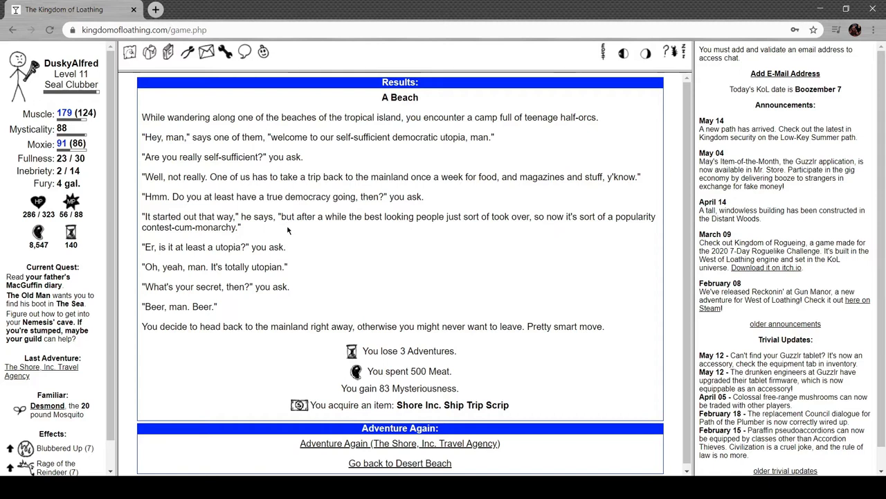
{"action": "mouse_move", "coordinate": [299, 266]}
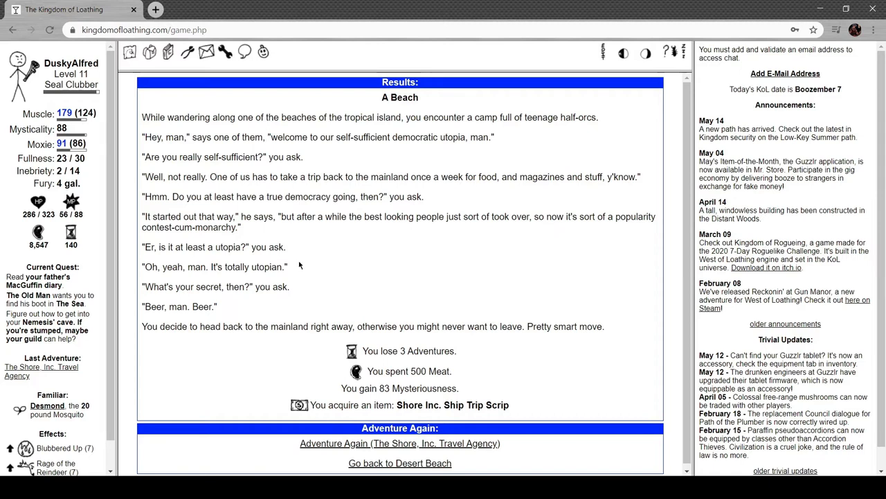
{"action": "mouse_move", "coordinate": [220, 313]}
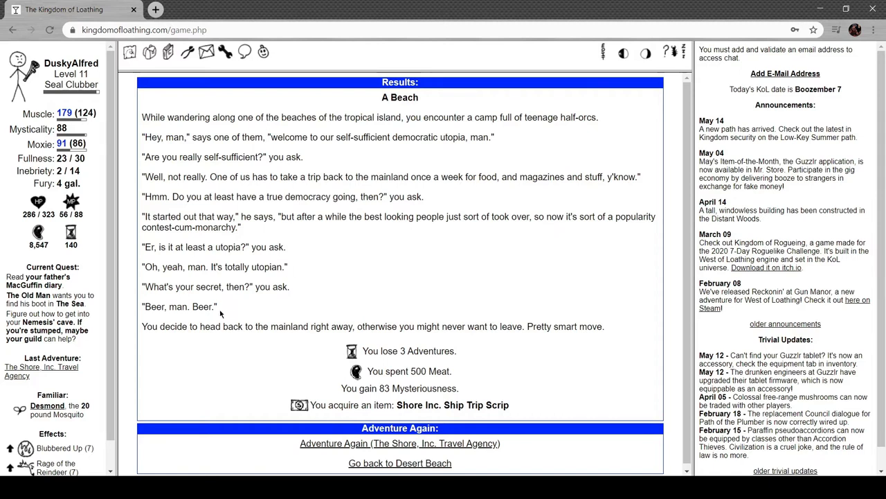
{"action": "mouse_move", "coordinate": [261, 297]}
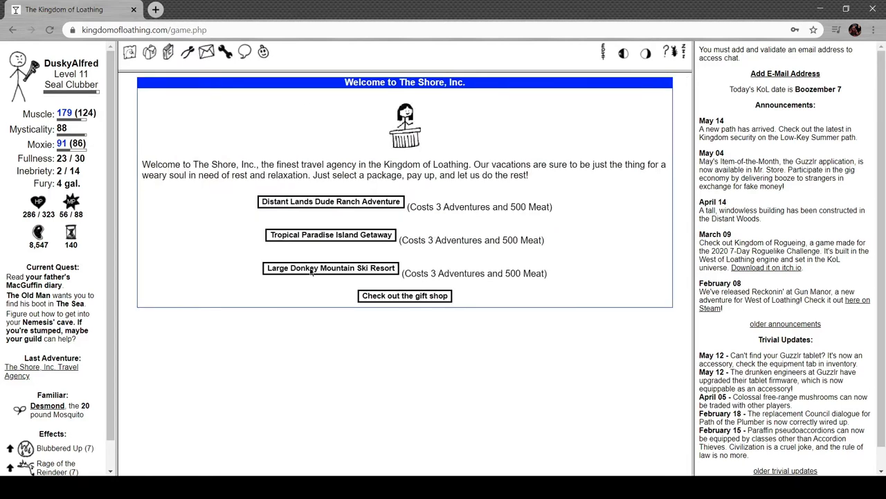
Take the Large Donkey Mountain Ski Resort trip, earning scrip and 89 Chutzpah.
{"action": "left_click", "coordinate": [330, 269]}
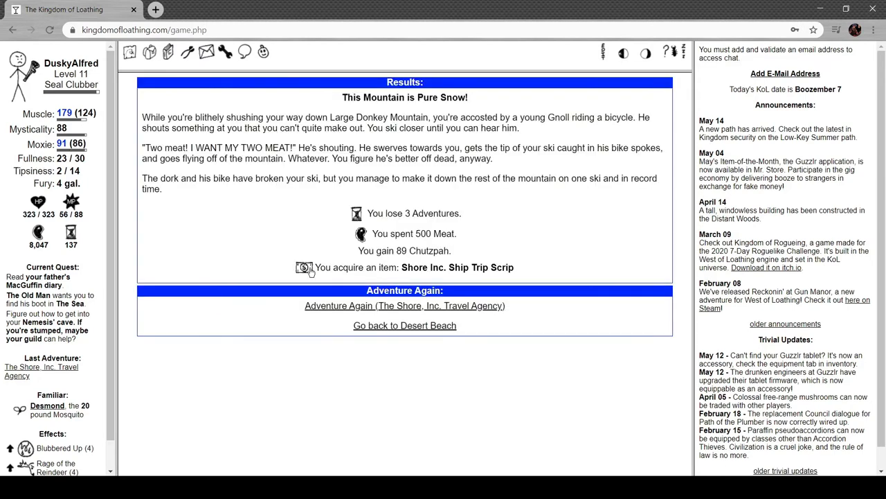
{"action": "mouse_move", "coordinate": [270, 104]}
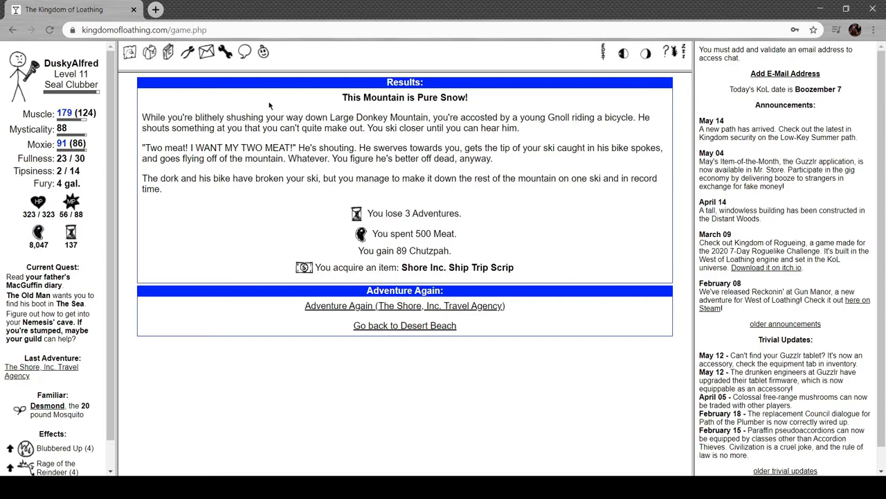
{"action": "mouse_move", "coordinate": [493, 103]}
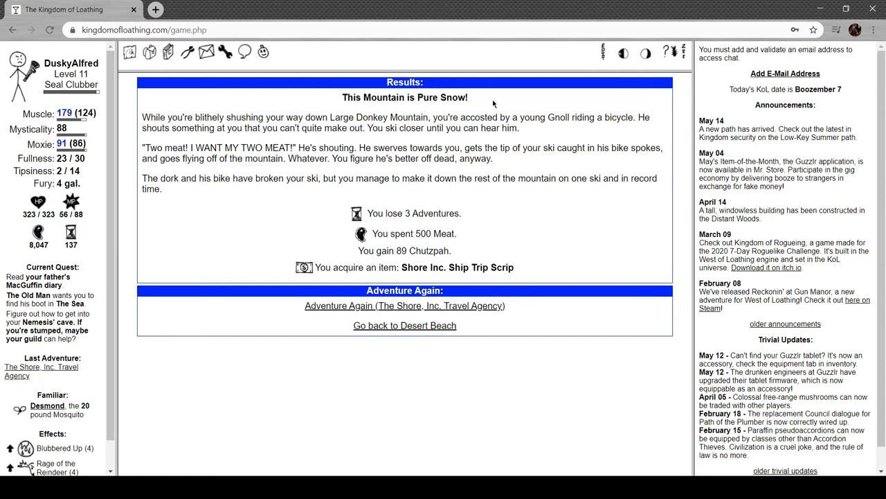
{"action": "mouse_move", "coordinate": [561, 106]}
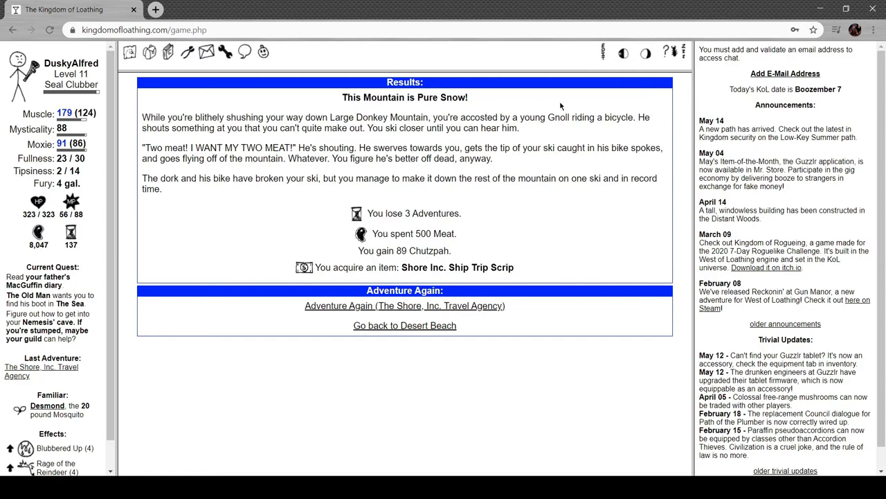
{"action": "mouse_move", "coordinate": [426, 141]}
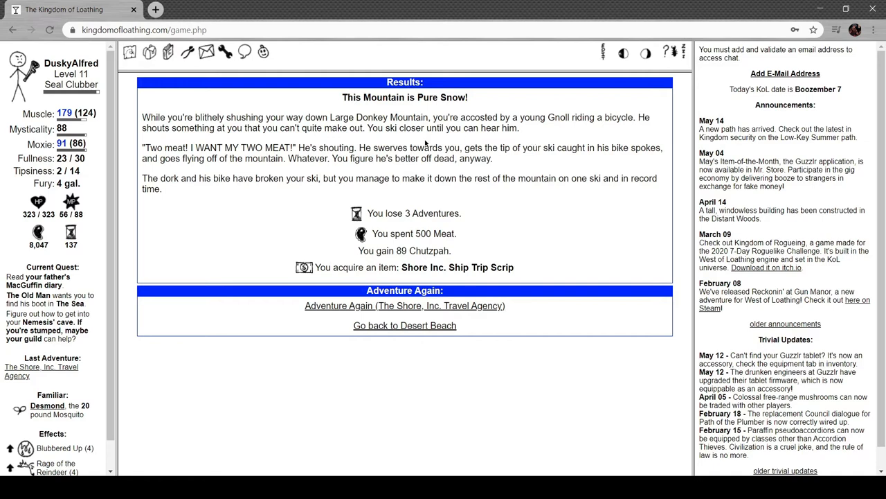
{"action": "mouse_move", "coordinate": [366, 122]}
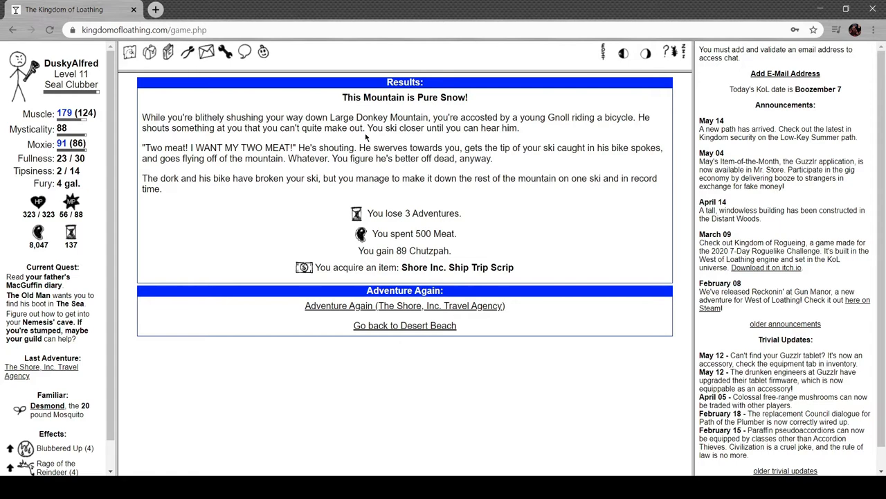
{"action": "mouse_move", "coordinate": [237, 172]}
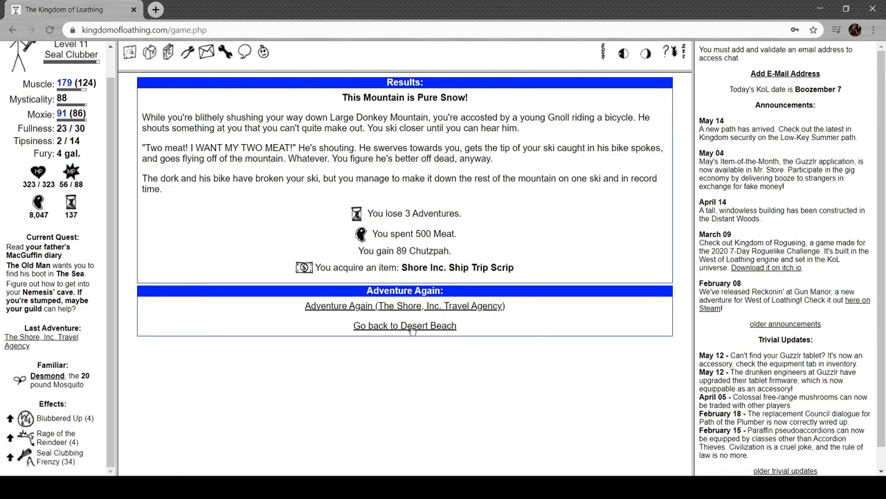
Visit the Shore gift shop holding 3 scrip, then bring up the miscellaneous inventory.
{"action": "left_click", "coordinate": [405, 325]}
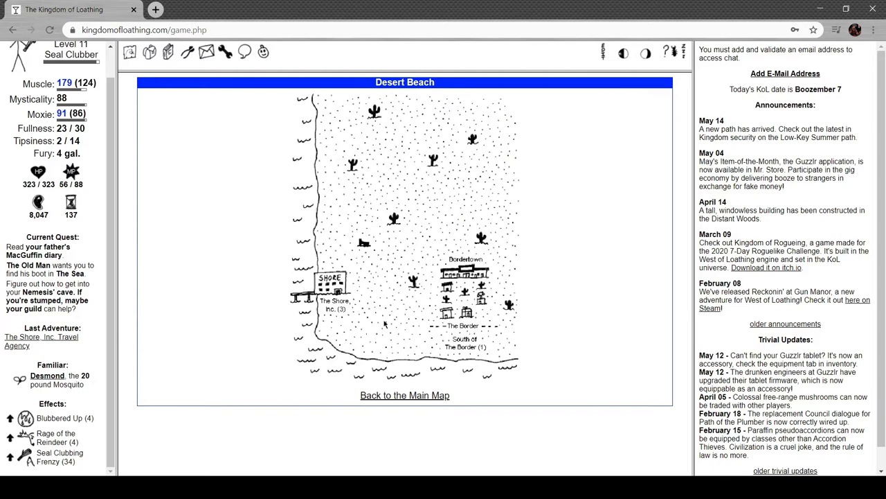
{"action": "left_click", "coordinate": [329, 284]}
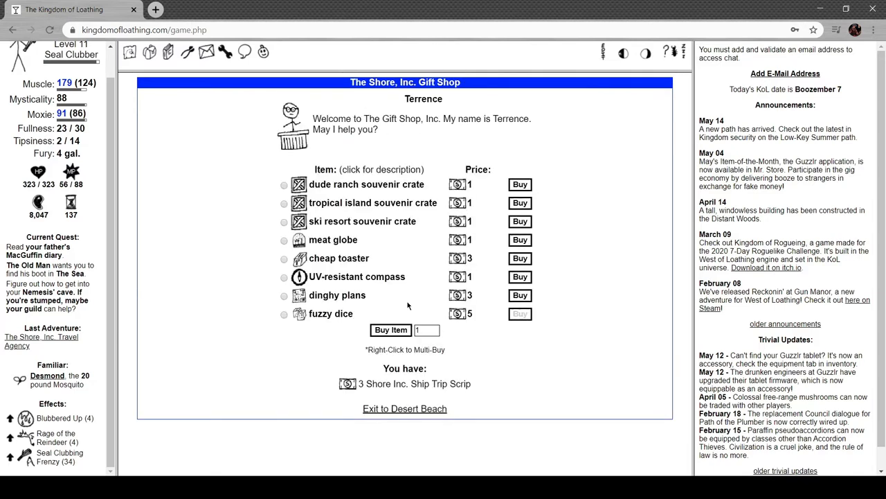
{"action": "left_click", "coordinate": [358, 277]}
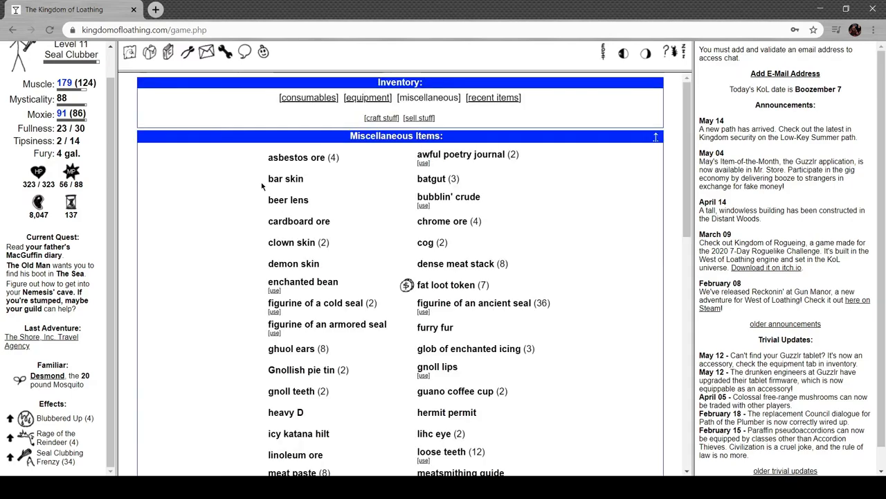
Find and sniff a poppy in the inventory to gain the It's Soporific effect.
{"action": "scroll", "scroll_direction": "down", "scroll_amount": 3}
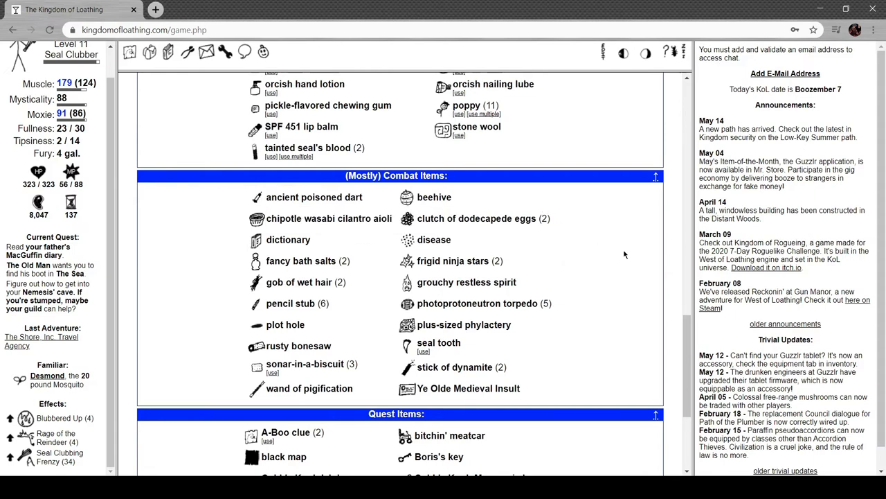
{"action": "scroll", "scroll_direction": "down", "scroll_amount": 3}
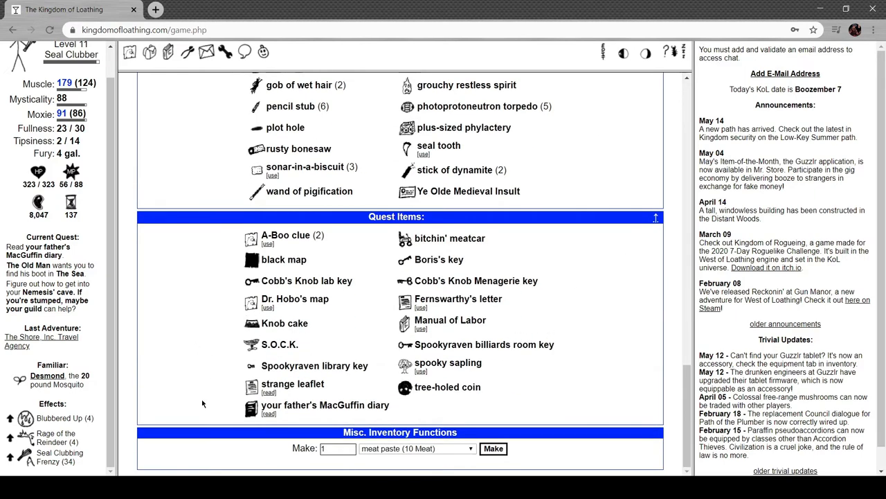
{"action": "left_click", "coordinate": [428, 97]}
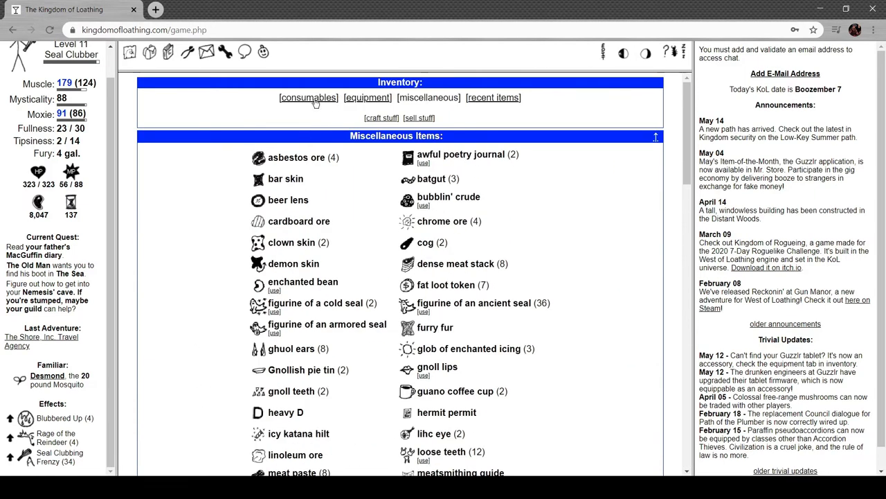
{"action": "scroll", "scroll_direction": "down", "scroll_amount": 3}
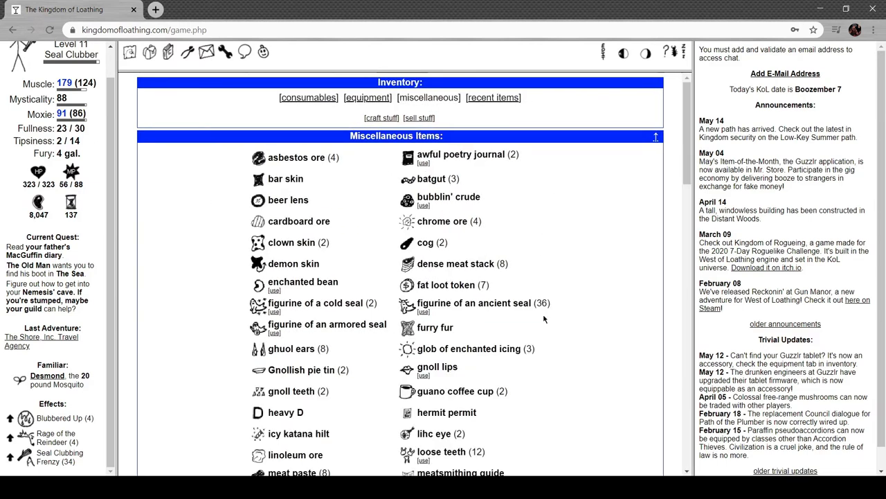
{"action": "scroll", "scroll_direction": "down", "scroll_amount": 3}
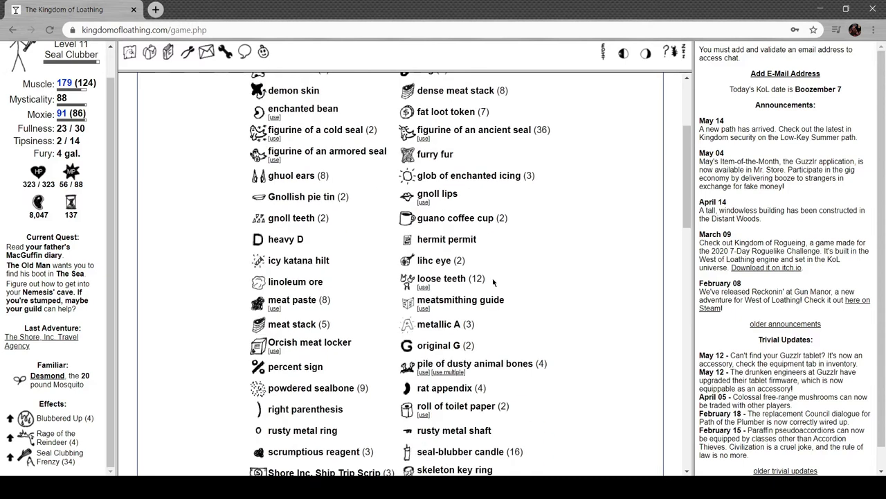
{"action": "scroll", "scroll_direction": "down", "scroll_amount": 3}
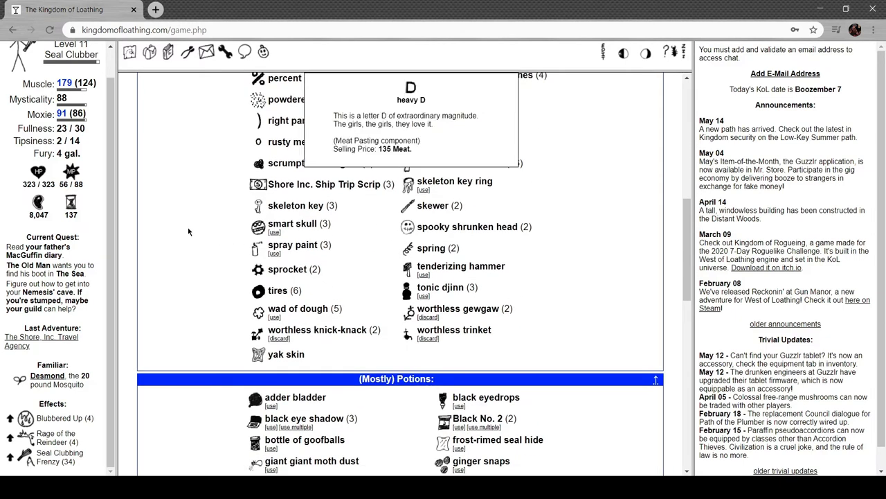
{"action": "scroll", "scroll_direction": "down", "scroll_amount": 3}
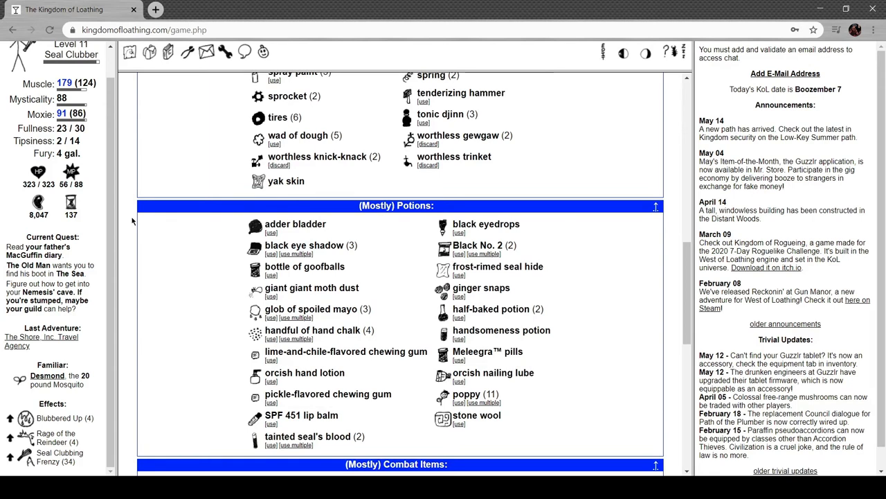
{"action": "mouse_move", "coordinate": [298, 399]}
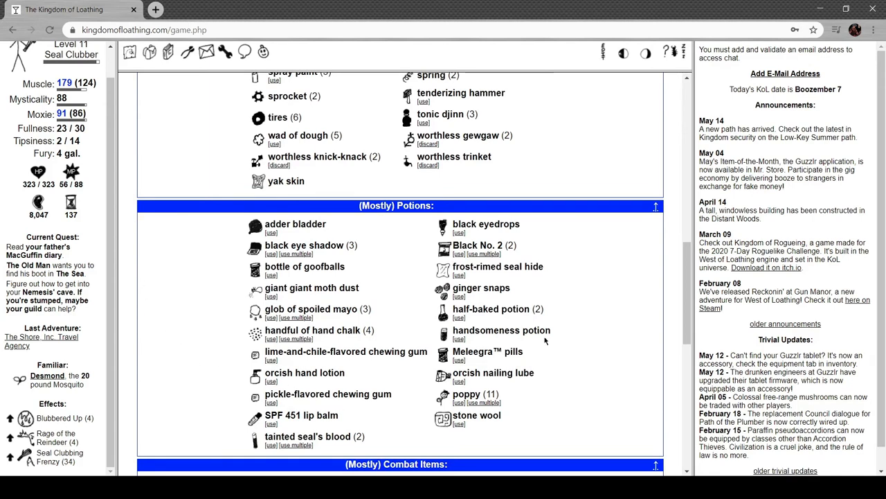
{"action": "mouse_move", "coordinate": [502, 330]}
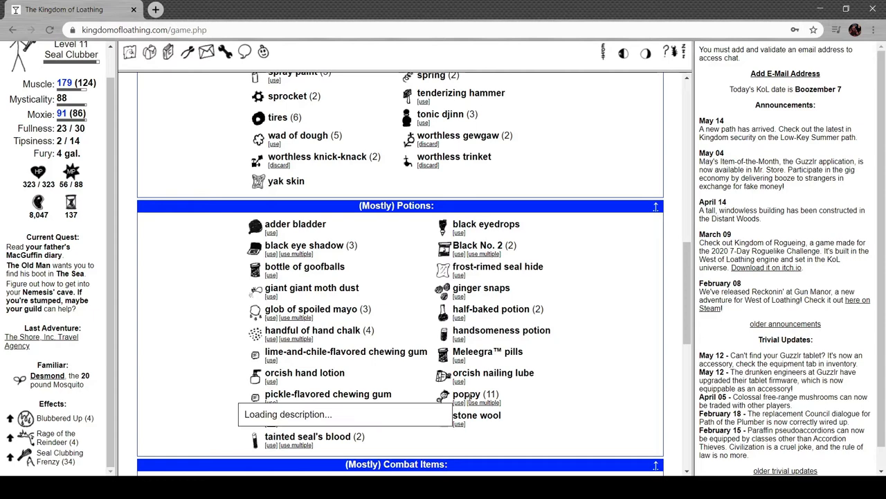
{"action": "left_click", "coordinate": [466, 402]}
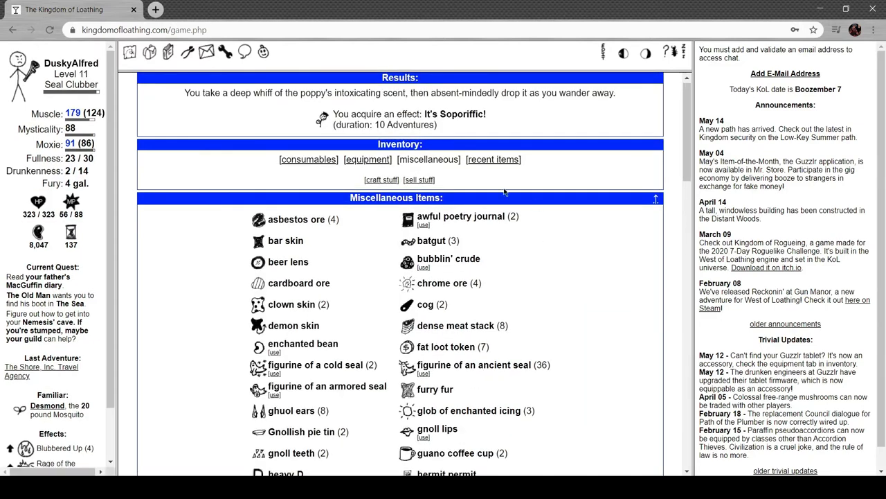
Scroll on to the djinn bottle and uncork it so the wish choices appear.
{"action": "scroll", "scroll_direction": "down", "scroll_amount": 3}
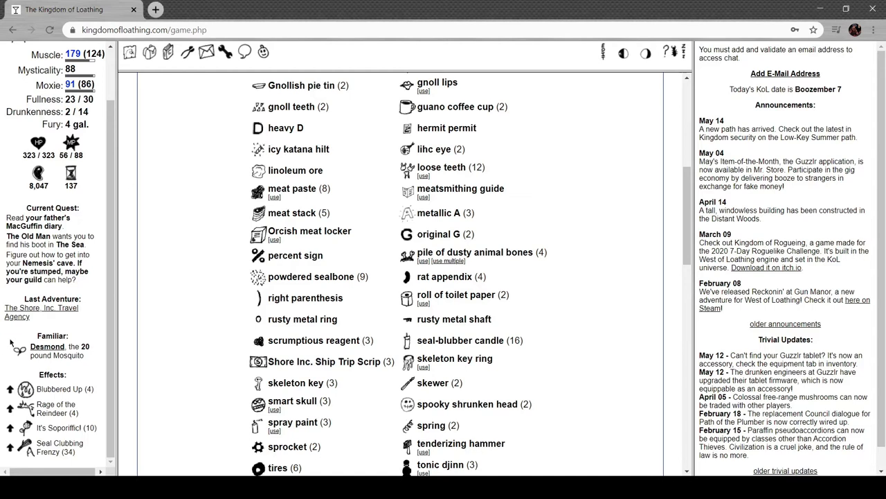
{"action": "scroll", "scroll_direction": "down", "scroll_amount": 3}
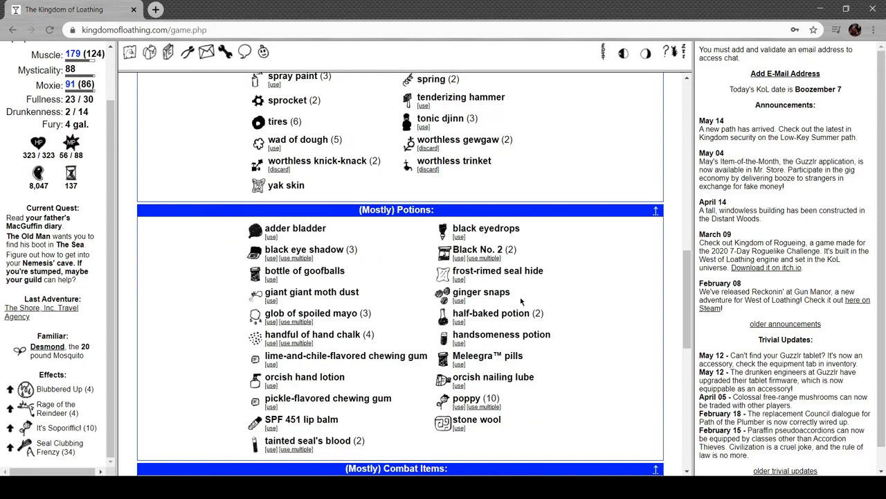
{"action": "mouse_move", "coordinate": [444, 270]}
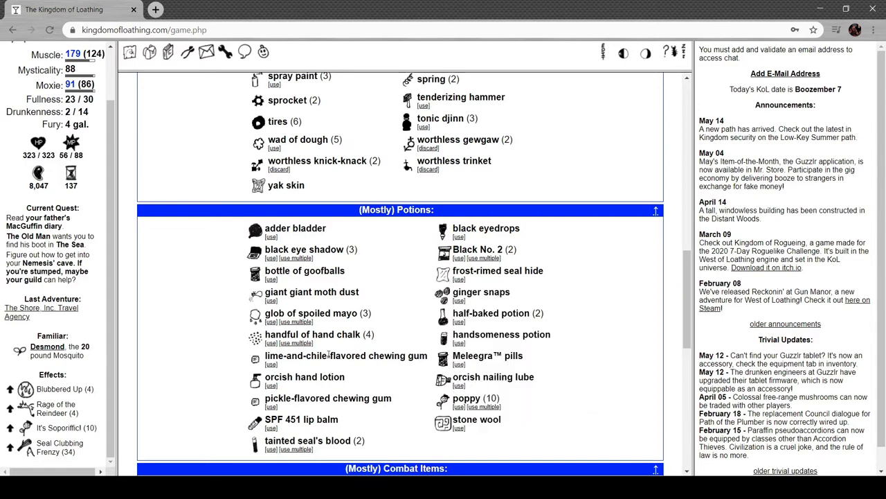
{"action": "scroll", "scroll_direction": "down", "scroll_amount": 3}
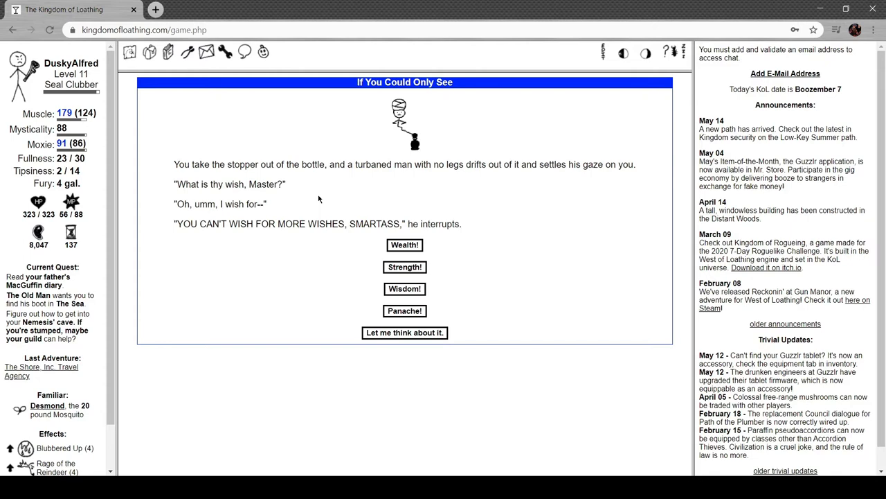
{"action": "mouse_move", "coordinate": [429, 147]}
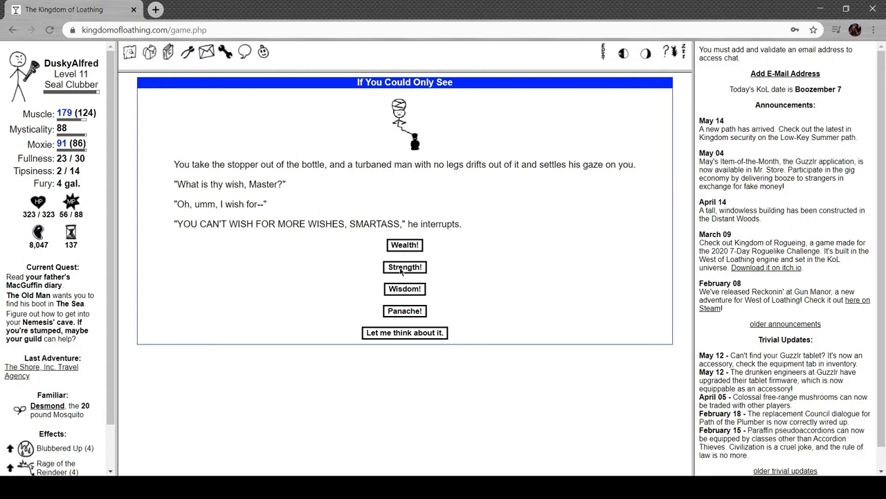
Wish the djinn for more Strength, gaining a level.
{"action": "left_click", "coordinate": [404, 266]}
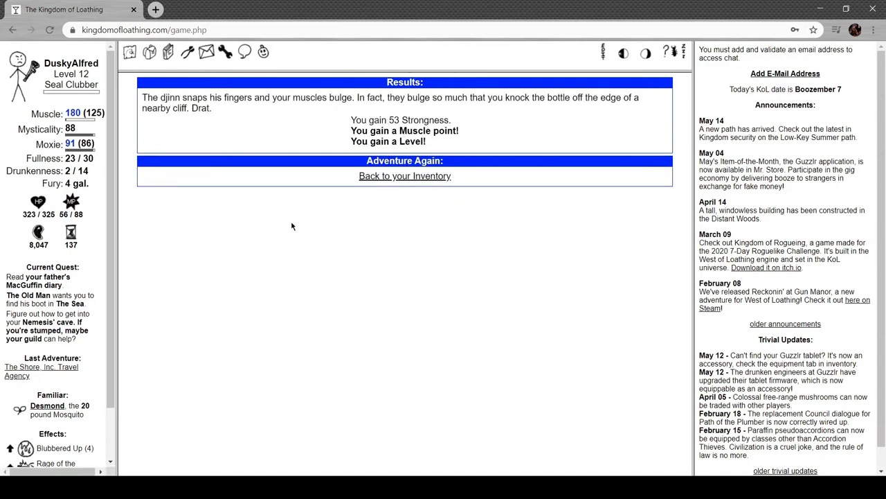
{"action": "scroll", "scroll_direction": "down", "scroll_amount": 3}
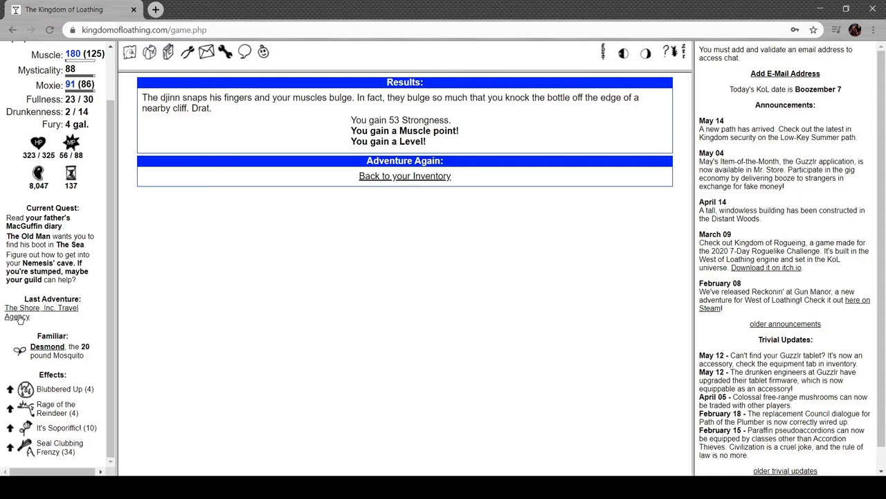
{"action": "mouse_move", "coordinate": [22, 316]}
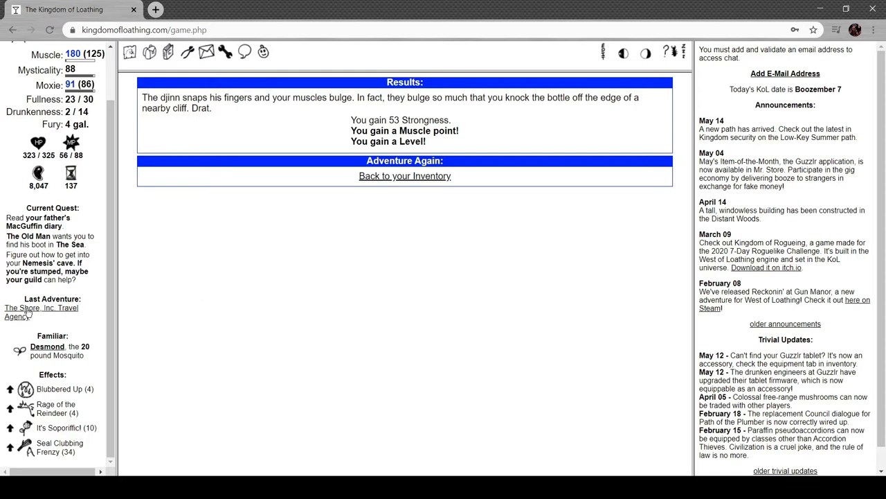
Return to The Shore, Inc. for another vacation earning Wizardliness and a Ship Trip Scrip.
{"action": "left_click", "coordinate": [405, 160]}
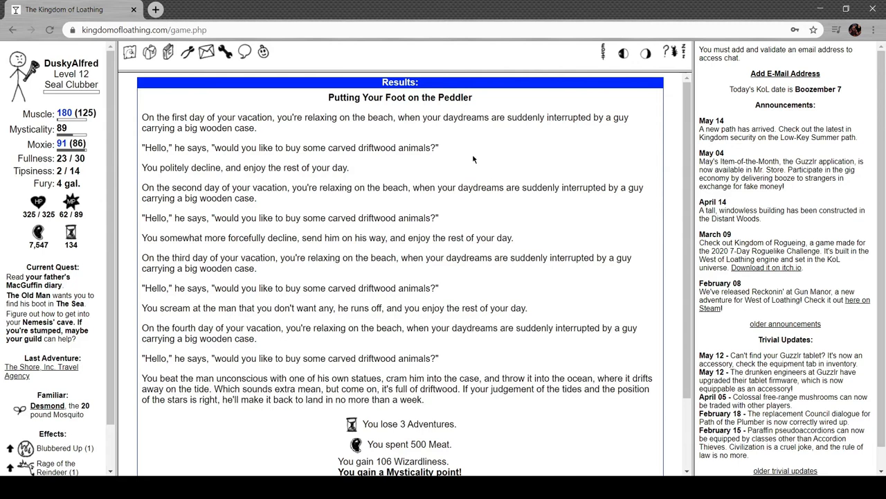
{"action": "mouse_move", "coordinate": [356, 169]}
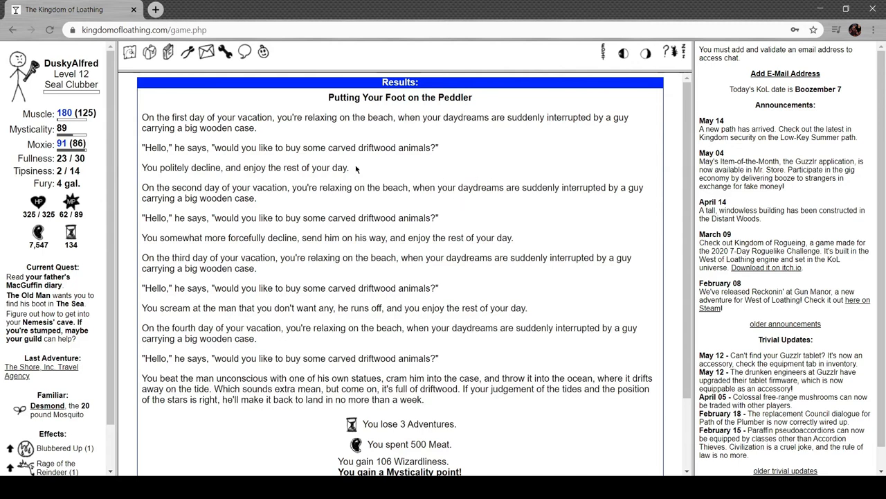
{"action": "mouse_move", "coordinate": [282, 133]}
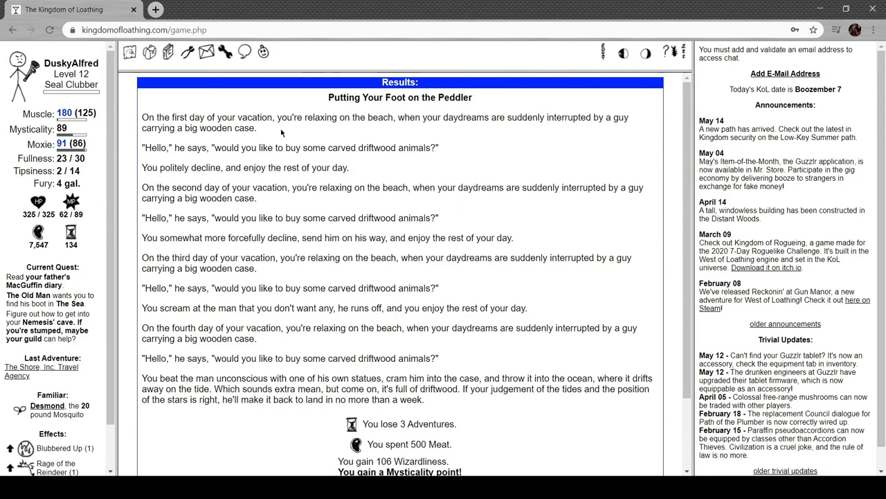
{"action": "mouse_move", "coordinate": [676, 113]}
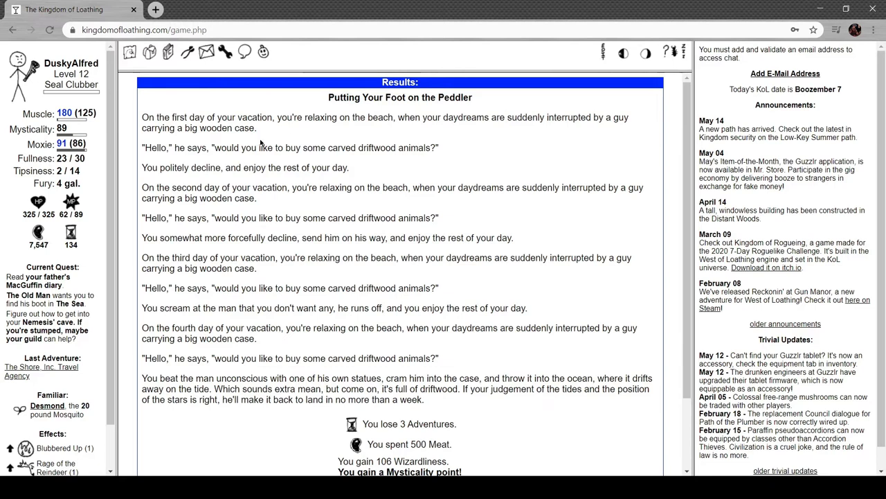
{"action": "mouse_move", "coordinate": [547, 295]}
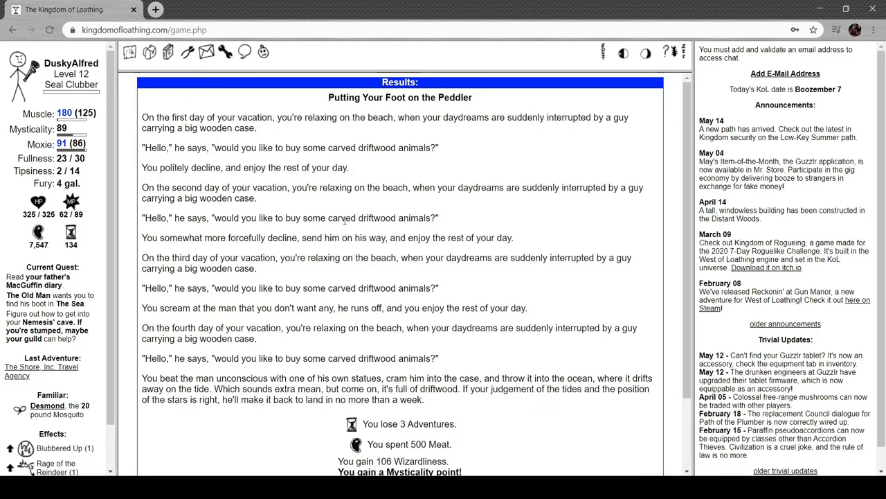
{"action": "scroll", "scroll_direction": "down", "scroll_amount": 3}
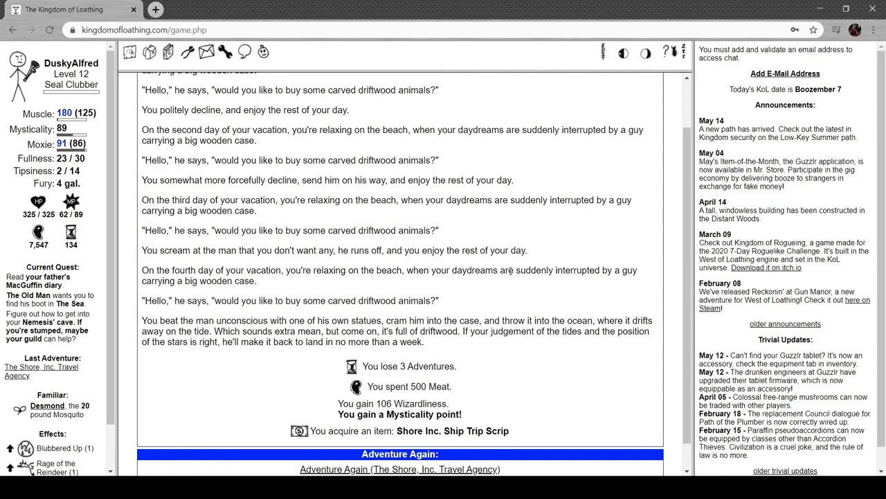
{"action": "scroll", "scroll_direction": "down", "scroll_amount": 3}
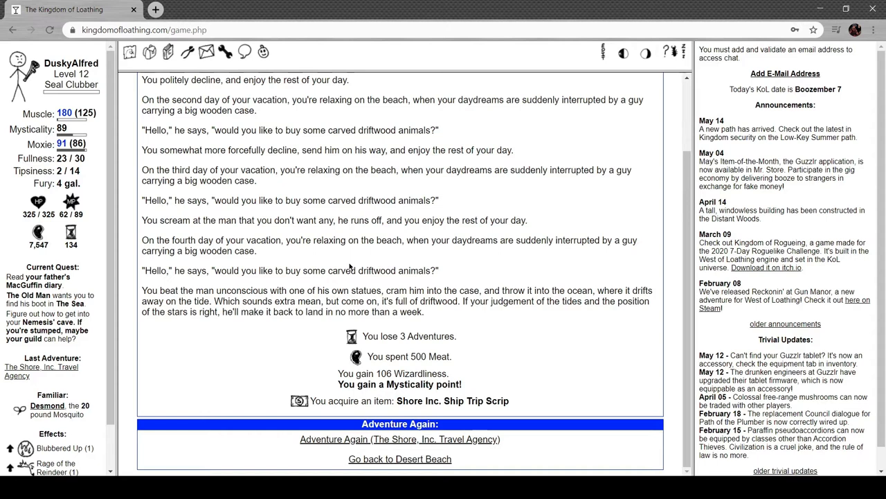
{"action": "mouse_move", "coordinate": [269, 322]}
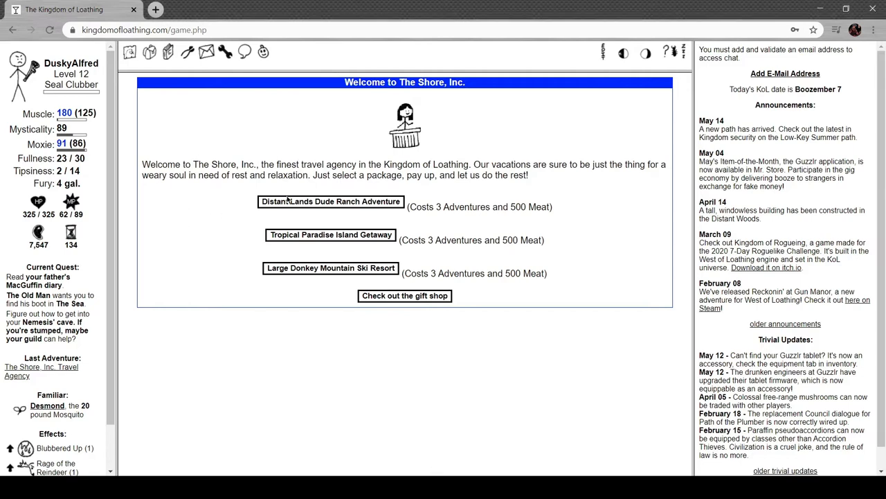
Take the Distant Lands Dude Ranch vacation for another Ship Trip Scrip, then return to Desert Beach.
{"action": "left_click", "coordinate": [330, 200]}
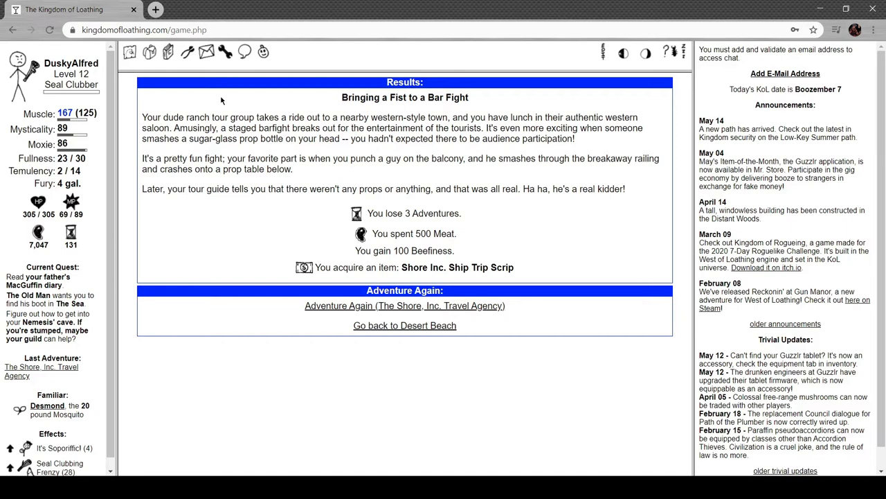
{"action": "mouse_move", "coordinate": [221, 128]}
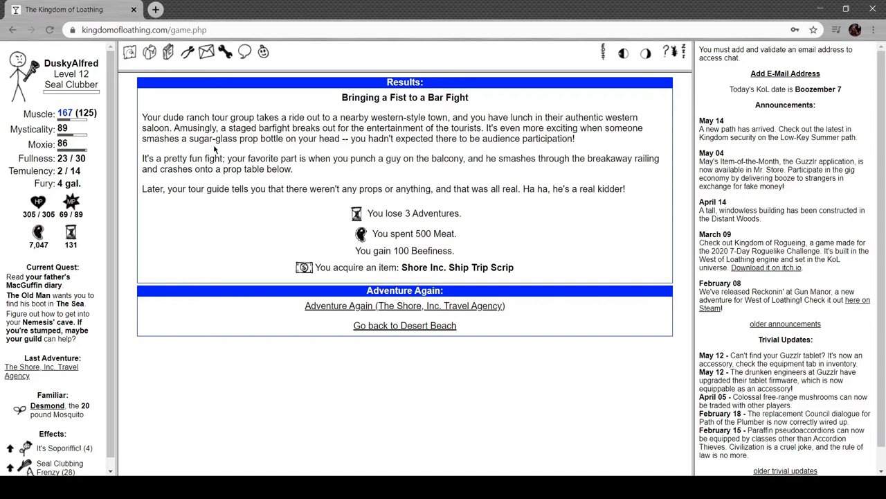
{"action": "mouse_move", "coordinate": [408, 141]}
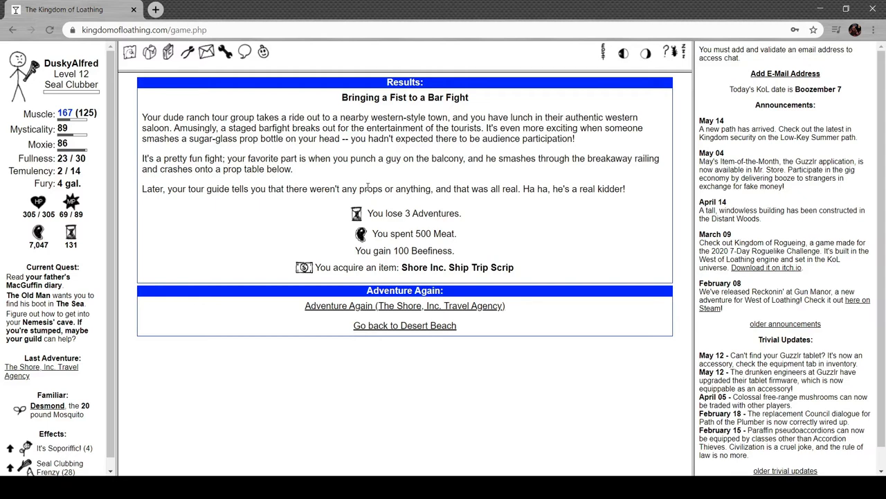
{"action": "left_click", "coordinate": [405, 325]}
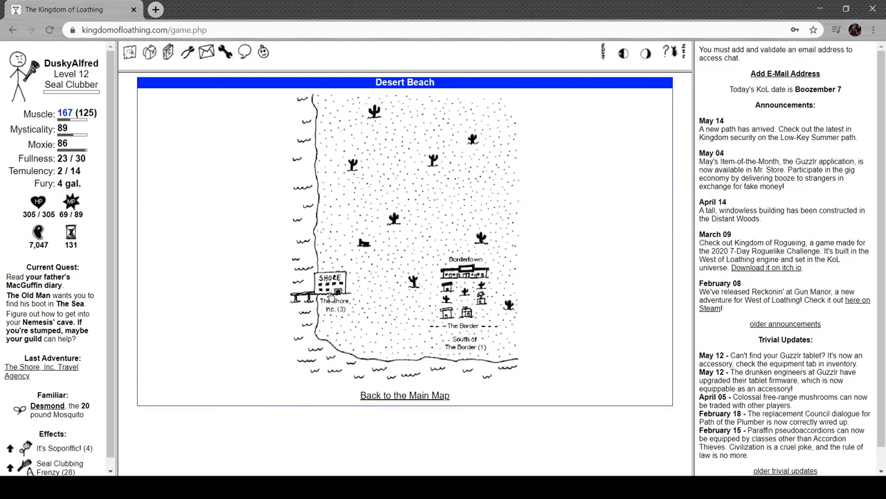
Buy the fuzzy dice at the Shore gift shop and take the hatched familiar Tobert along.
{"action": "left_click", "coordinate": [329, 283]}
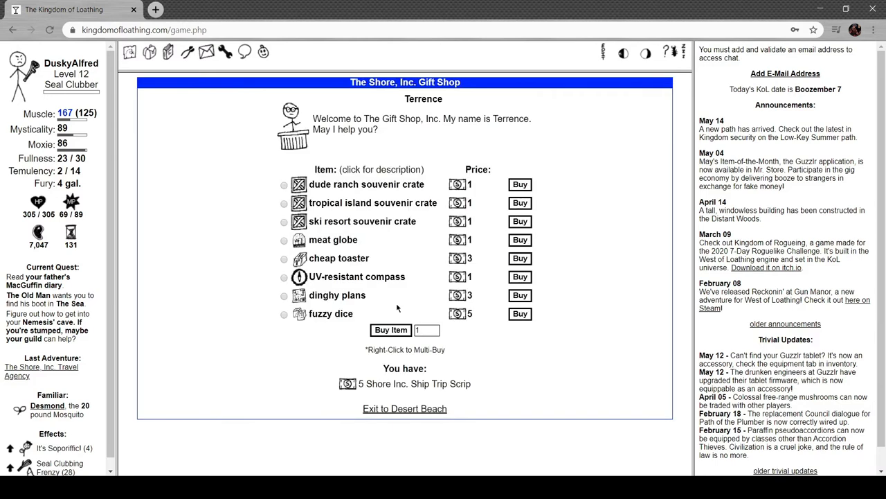
{"action": "left_click", "coordinate": [283, 313]}
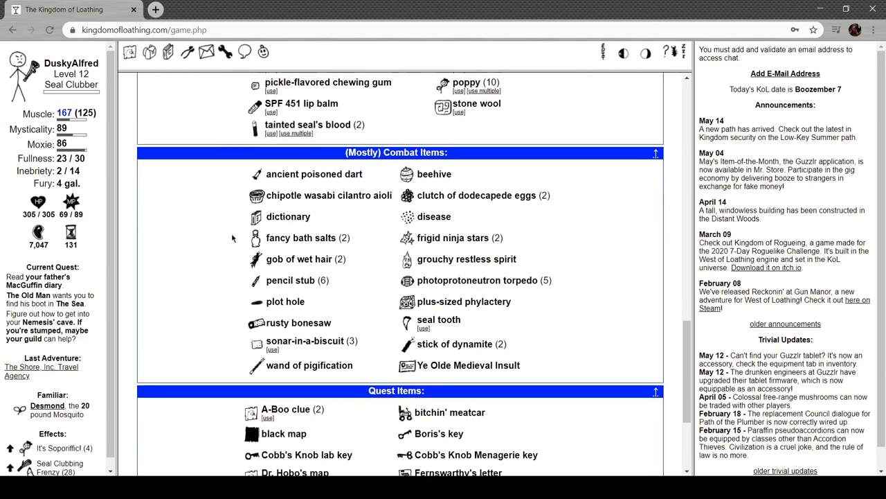
{"action": "scroll", "scroll_direction": "down", "scroll_amount": 3}
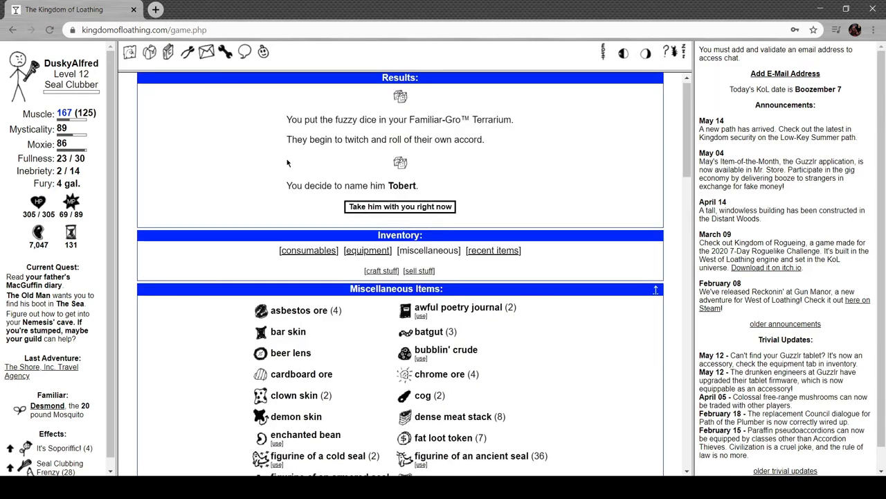
{"action": "mouse_move", "coordinate": [357, 151]}
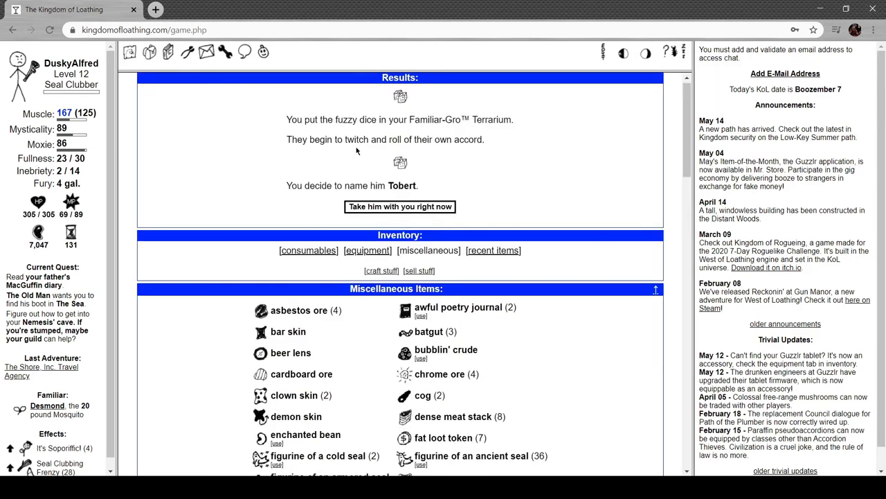
{"action": "mouse_move", "coordinate": [410, 182]}
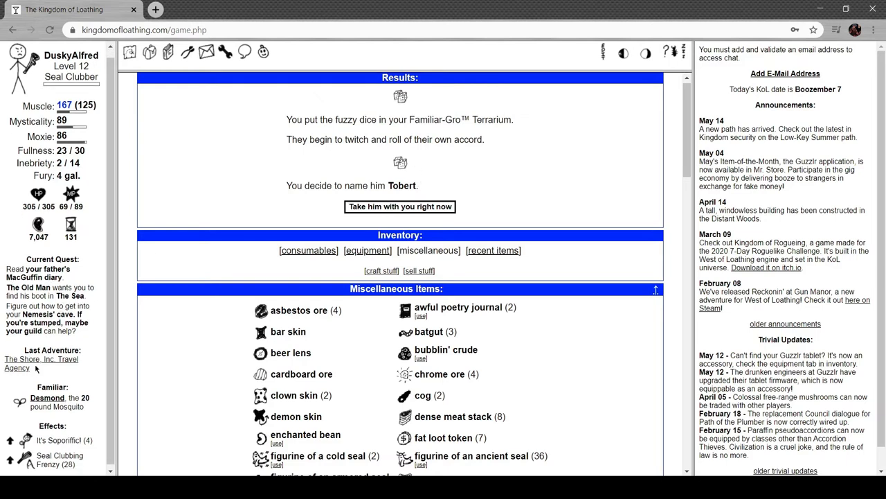
{"action": "left_click", "coordinate": [399, 206]}
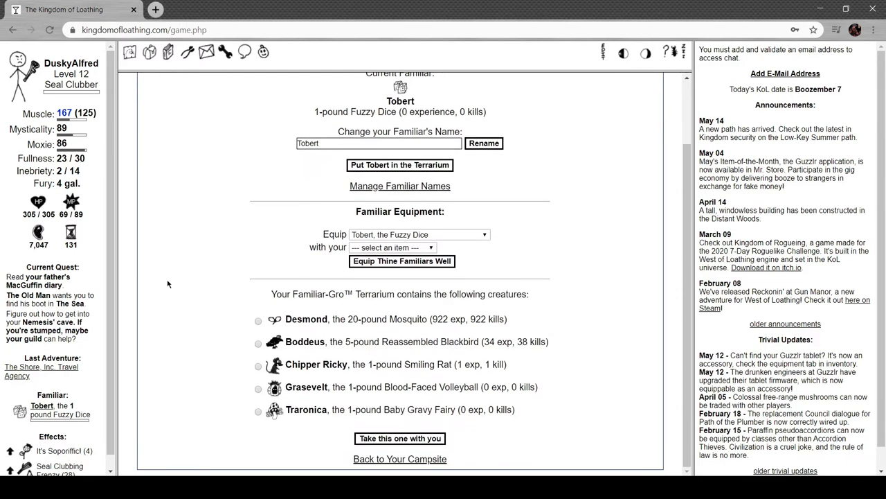
Go to the inventory's Quest Items showing your father's MacGuffin diary description.
{"action": "left_click", "coordinate": [399, 438]}
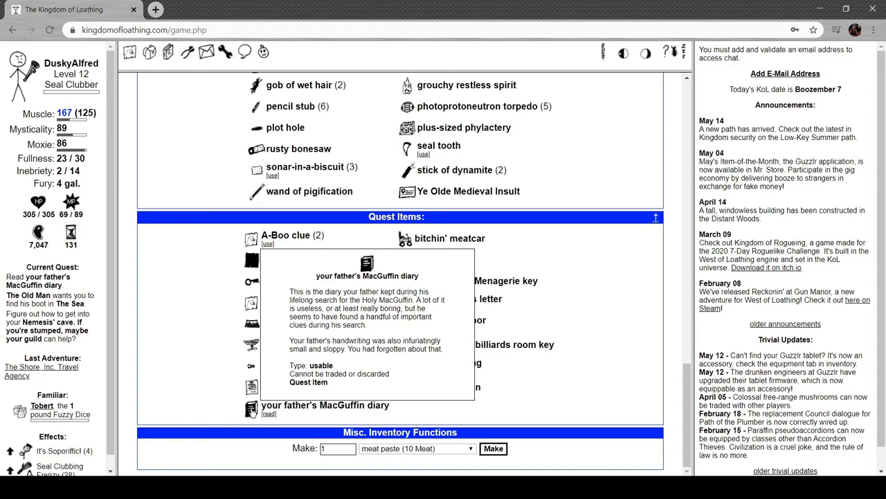
Read your father's MacGuffin diary in its Text Only Version down through Page 8.
{"action": "left_click", "coordinate": [269, 413]}
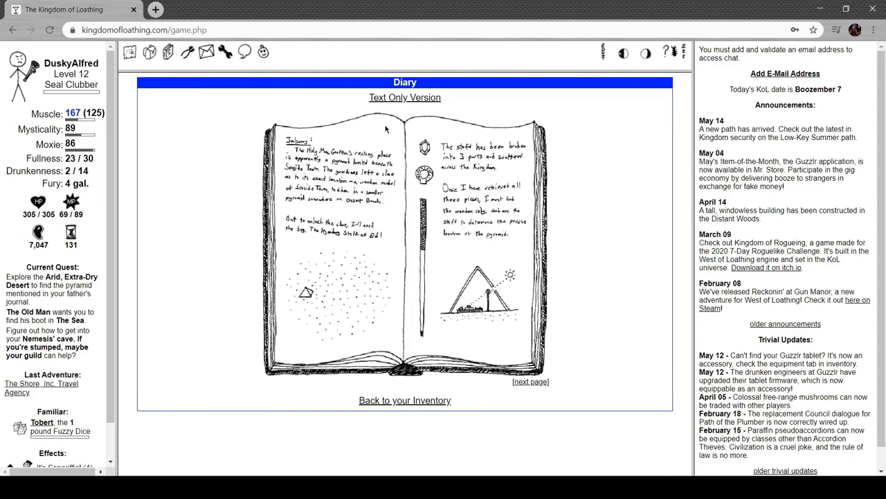
{"action": "left_click", "coordinate": [405, 97]}
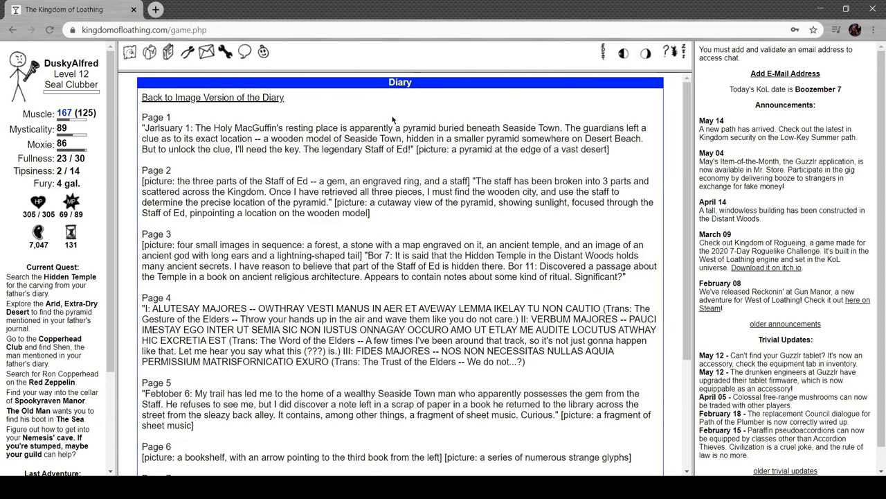
{"action": "scroll", "scroll_direction": "down", "scroll_amount": 3}
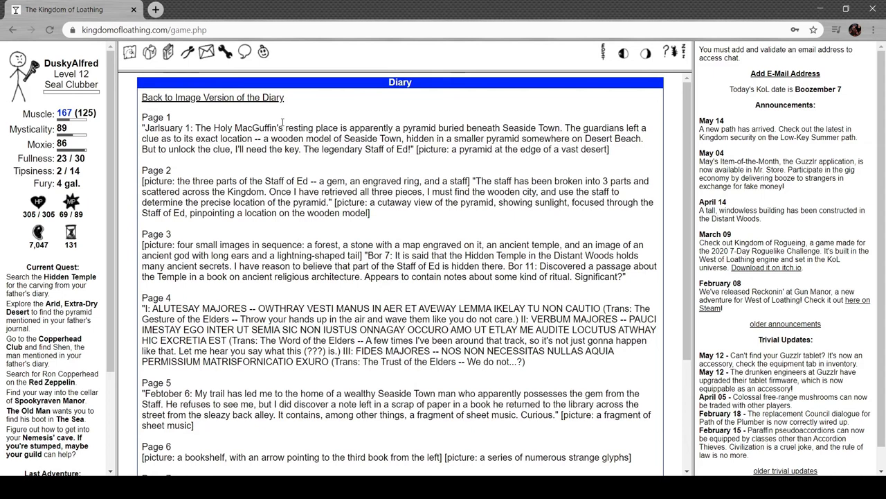
{"action": "mouse_move", "coordinate": [310, 109]}
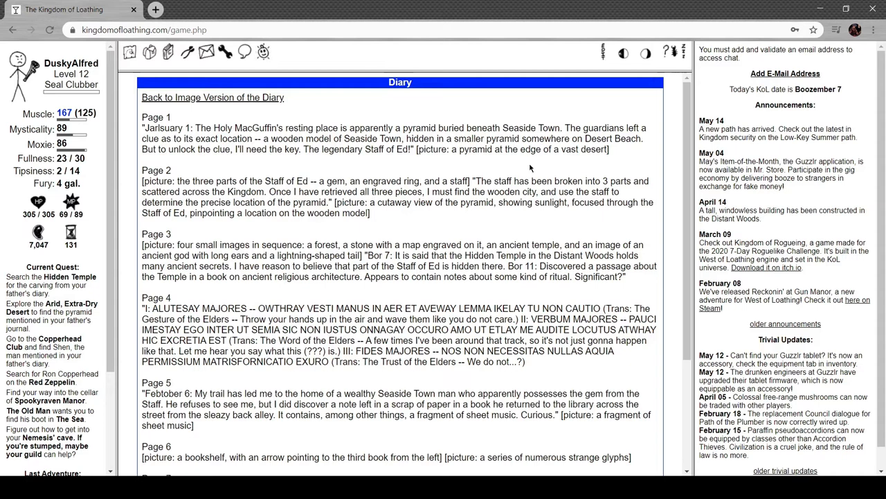
{"action": "mouse_move", "coordinate": [338, 171]}
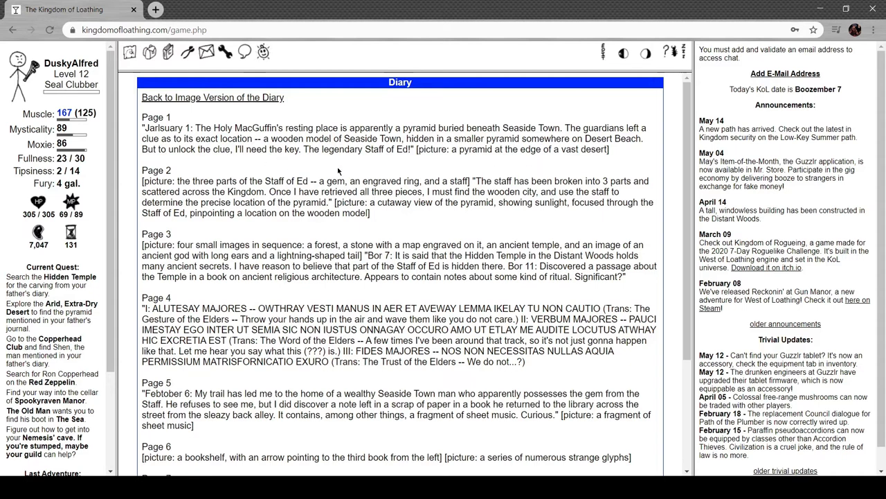
{"action": "mouse_move", "coordinate": [409, 161]}
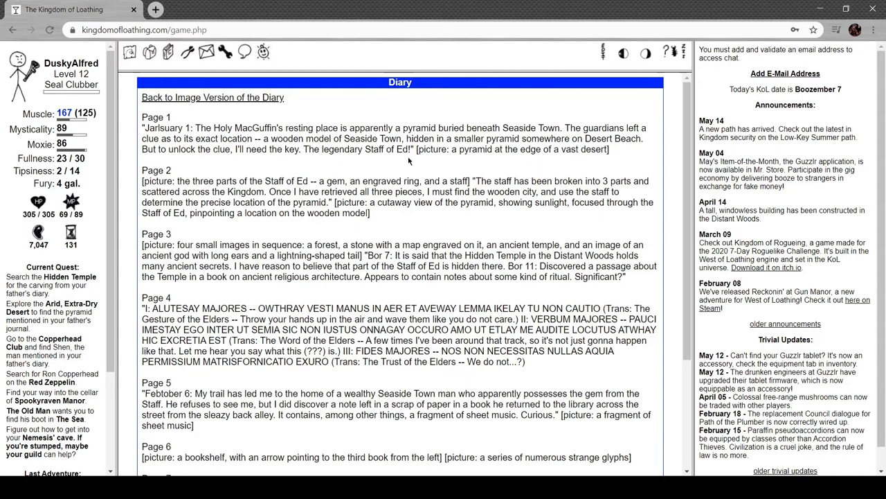
{"action": "scroll", "scroll_direction": "down", "scroll_amount": 3}
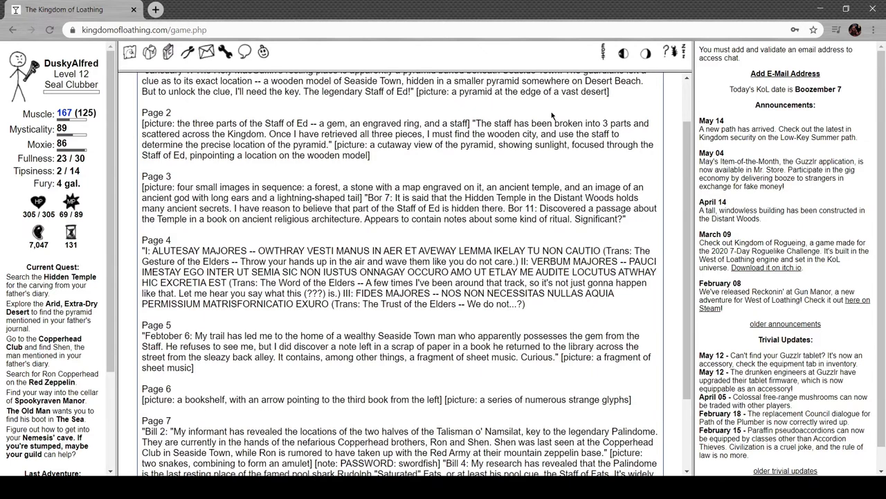
{"action": "scroll", "scroll_direction": "down", "scroll_amount": 3}
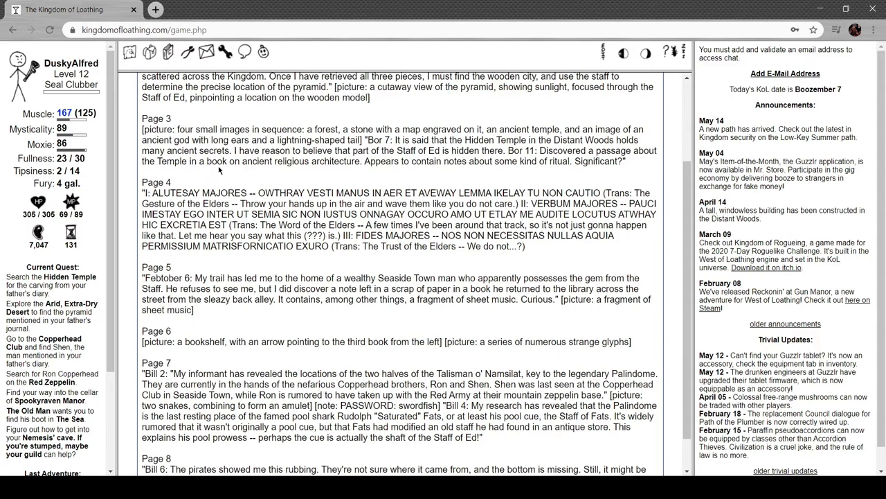
{"action": "mouse_move", "coordinate": [435, 177]}
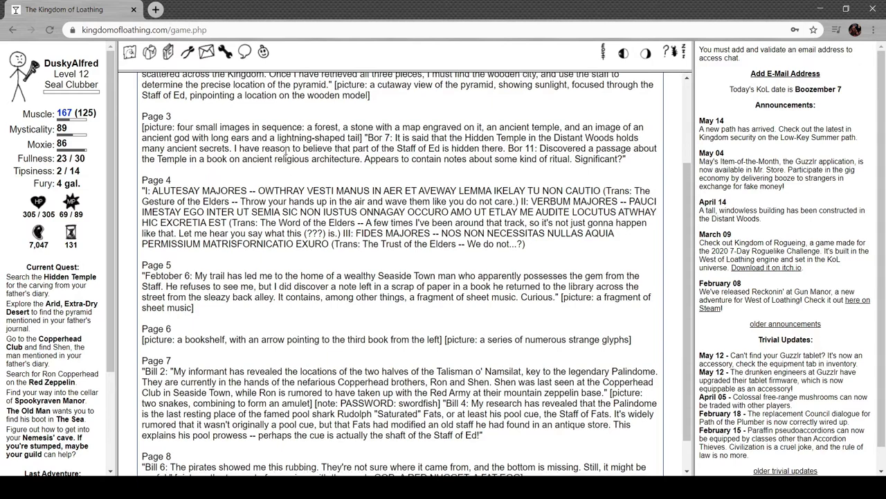
{"action": "scroll", "scroll_direction": "down", "scroll_amount": 3}
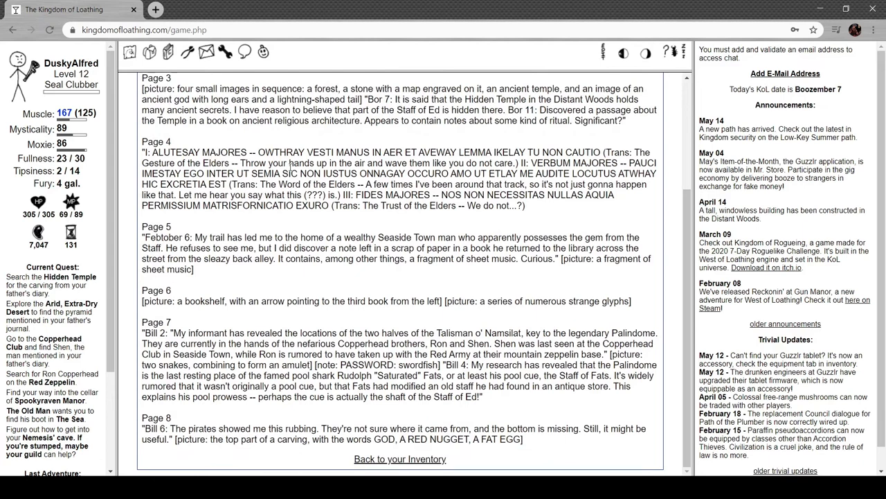
{"action": "mouse_move", "coordinate": [313, 164]}
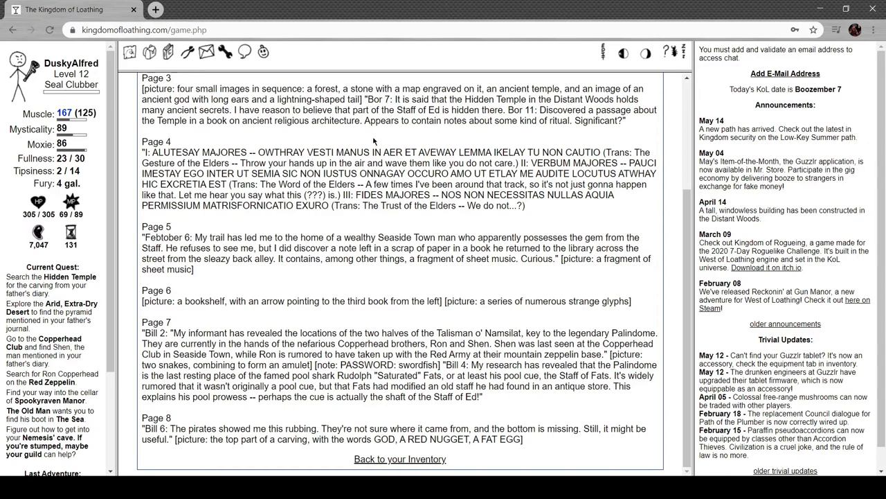
{"action": "mouse_move", "coordinate": [413, 145]}
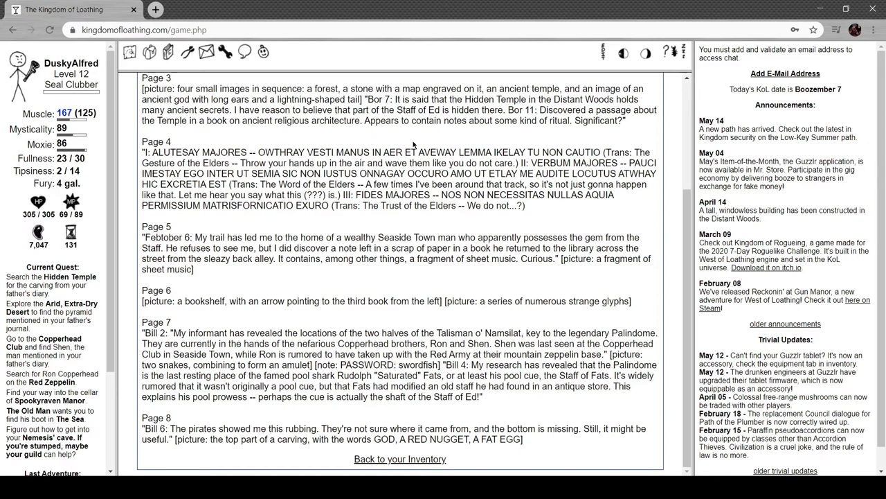
{"action": "mouse_move", "coordinate": [497, 141]}
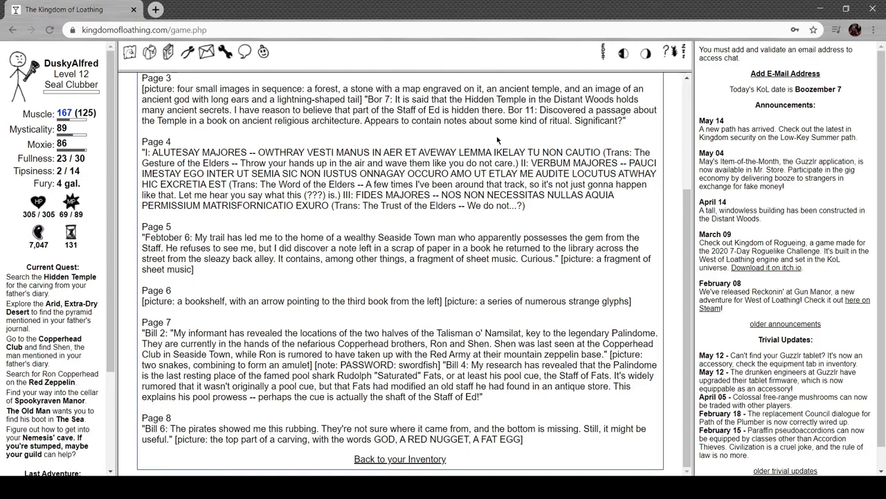
{"action": "mouse_move", "coordinate": [535, 145]}
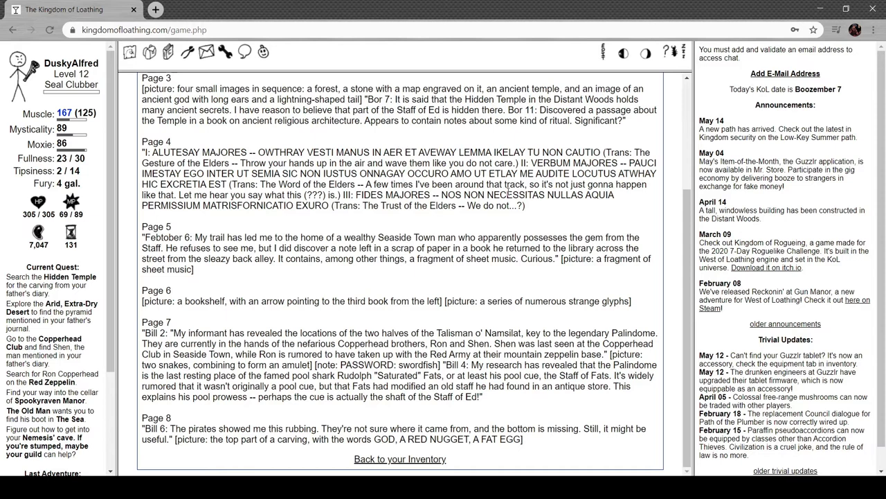
{"action": "mouse_move", "coordinate": [440, 235]}
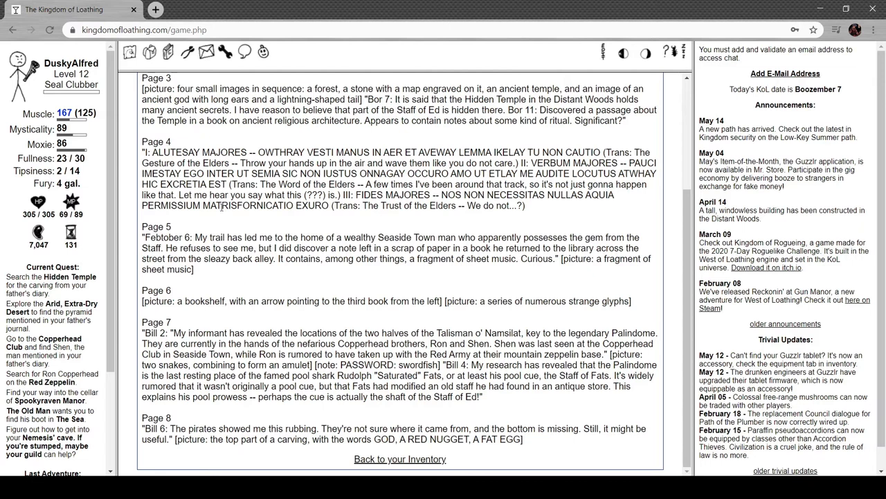
{"action": "mouse_move", "coordinate": [410, 219]}
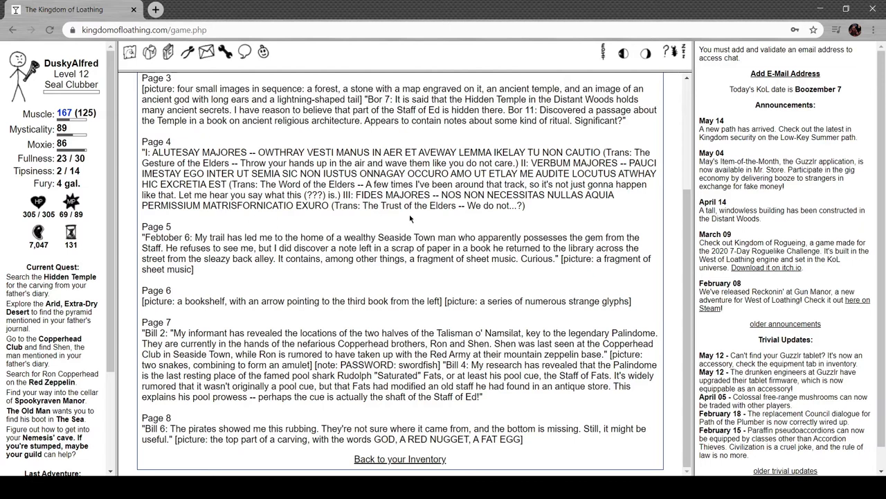
{"action": "mouse_move", "coordinate": [284, 219]}
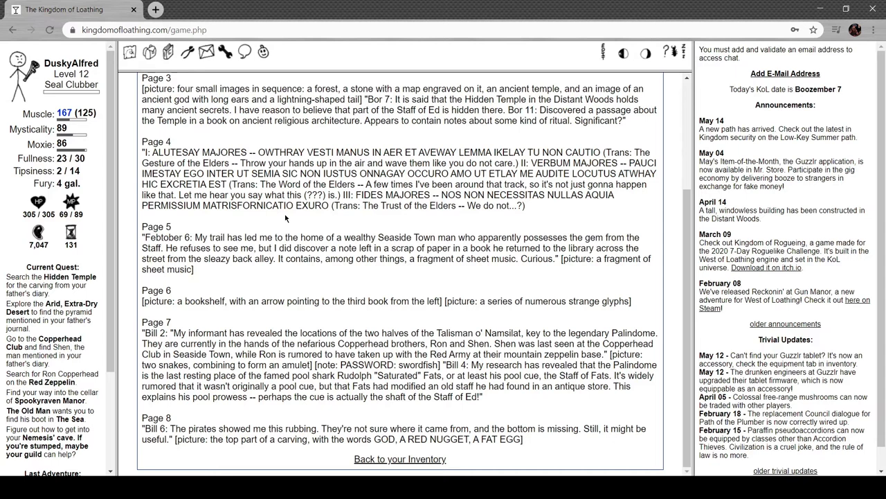
{"action": "mouse_move", "coordinate": [294, 220]}
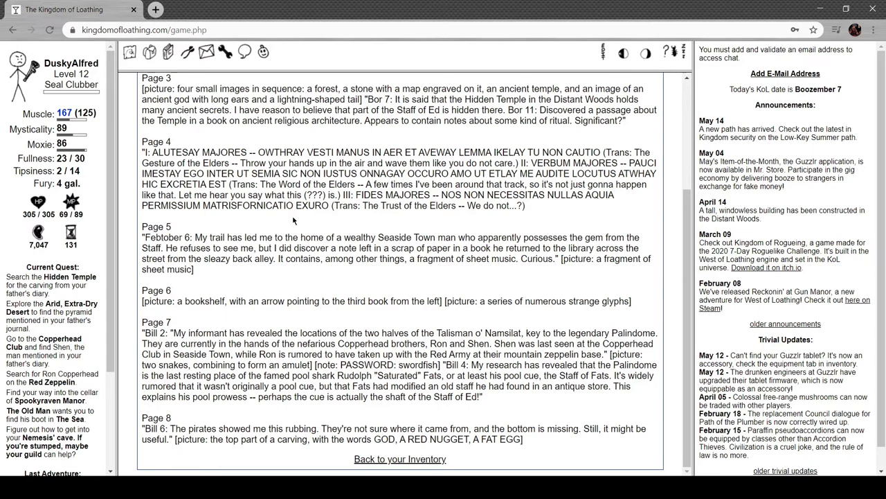
{"action": "mouse_move", "coordinate": [393, 227]}
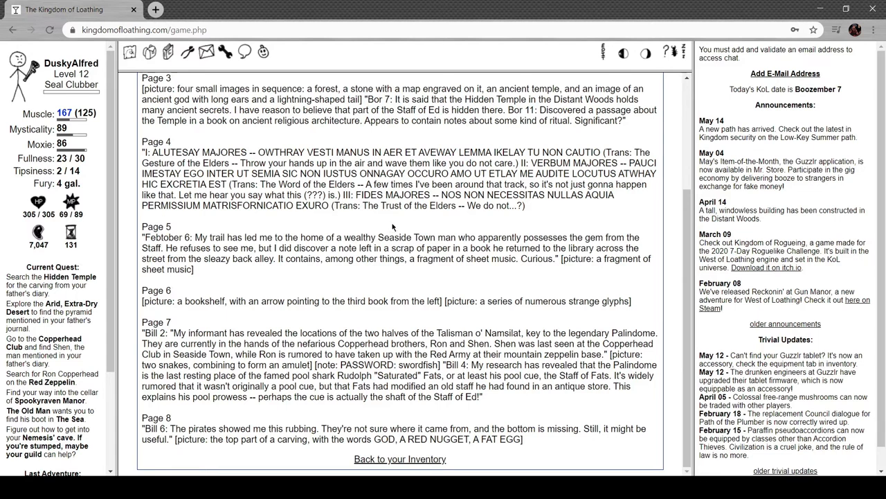
{"action": "mouse_move", "coordinate": [424, 220]}
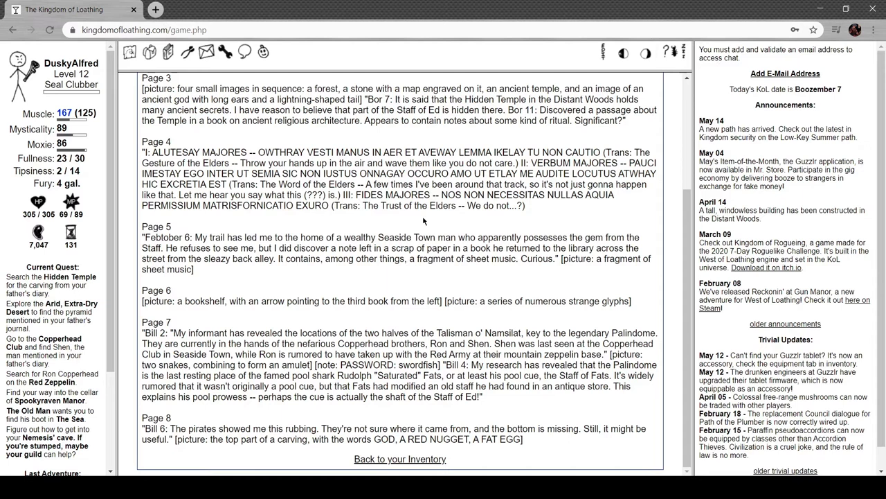
{"action": "mouse_move", "coordinate": [264, 277]}
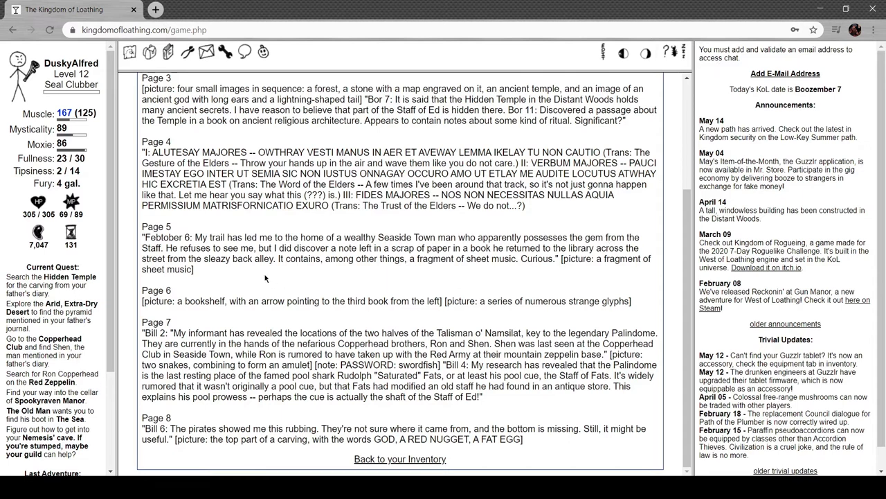
{"action": "mouse_move", "coordinate": [357, 276]}
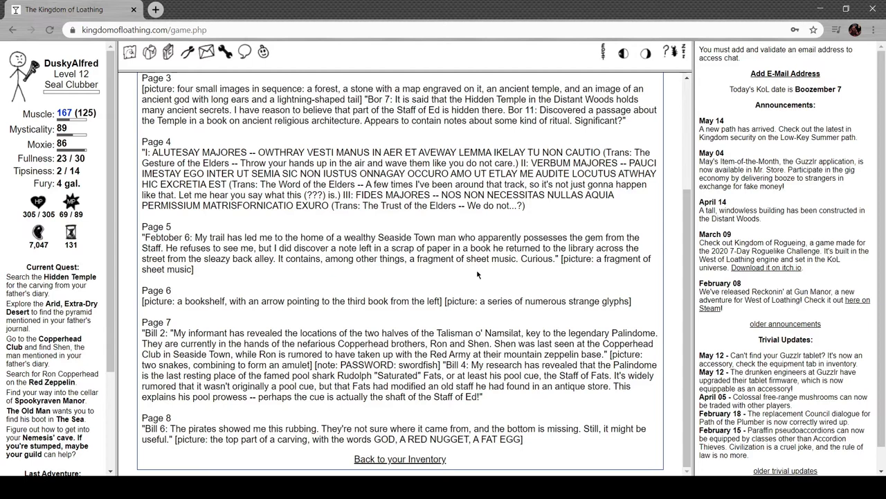
{"action": "mouse_move", "coordinate": [299, 296]}
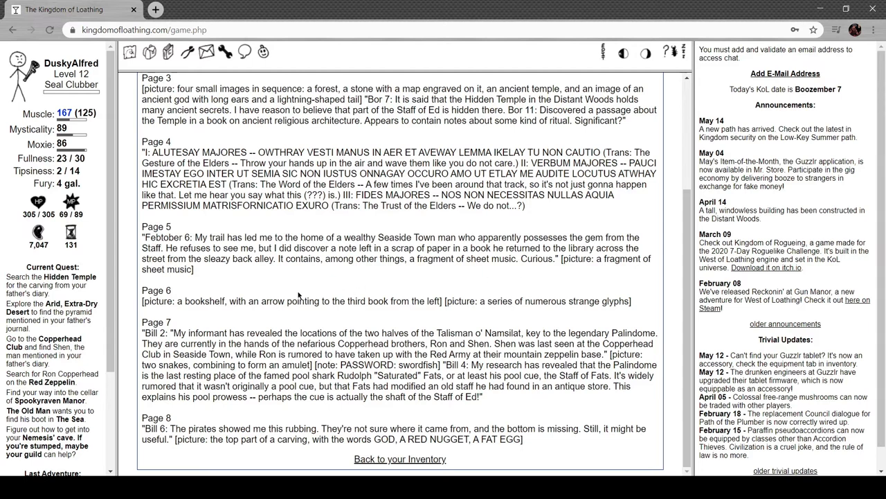
{"action": "mouse_move", "coordinate": [231, 321]}
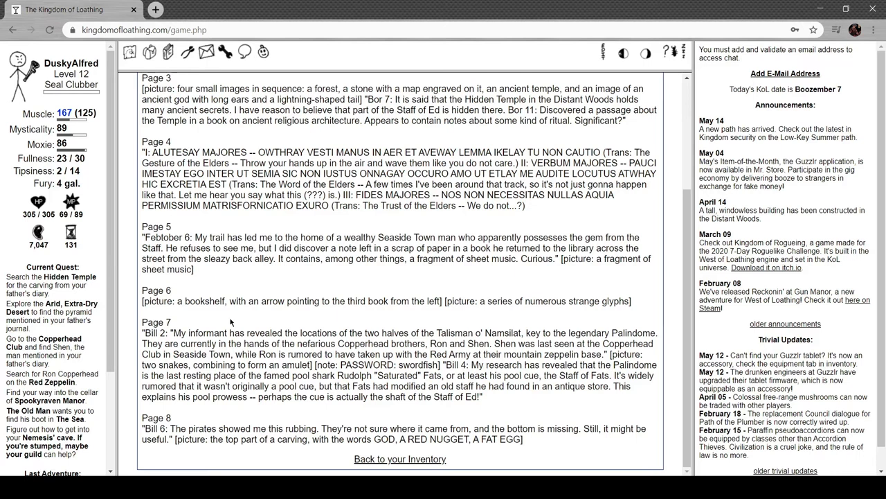
{"action": "mouse_move", "coordinate": [504, 343]}
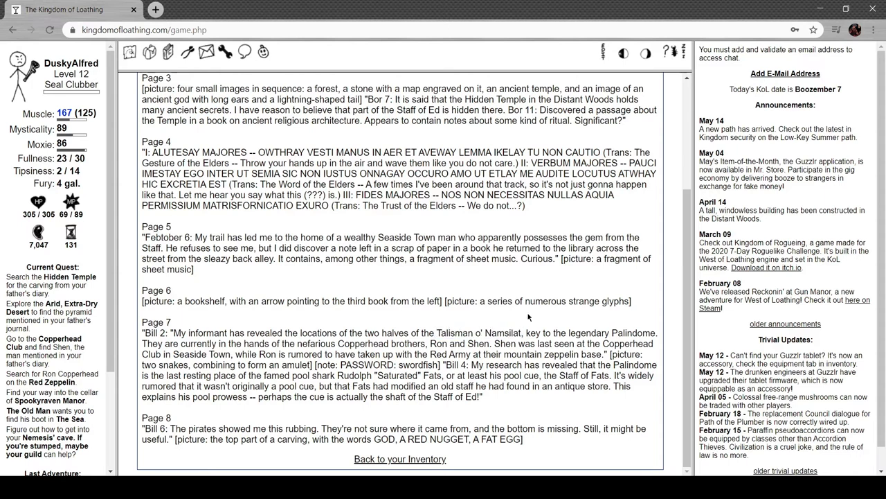
{"action": "mouse_move", "coordinate": [634, 327]}
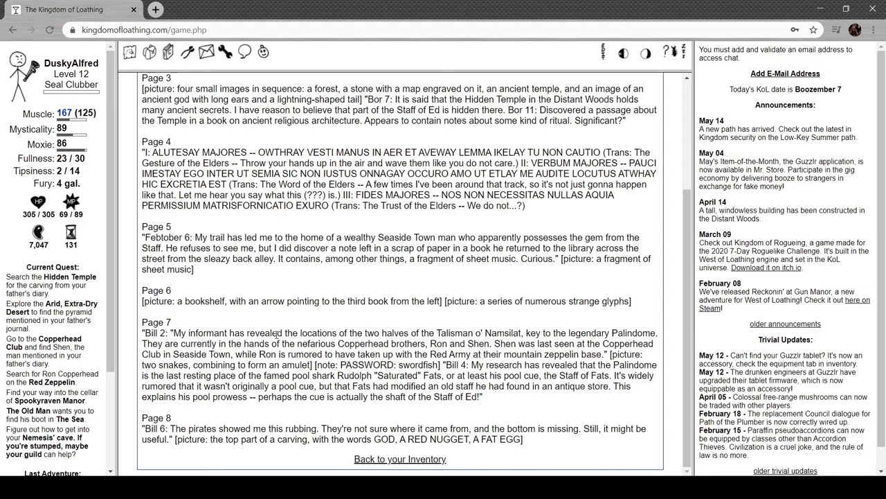
{"action": "mouse_move", "coordinate": [316, 419]}
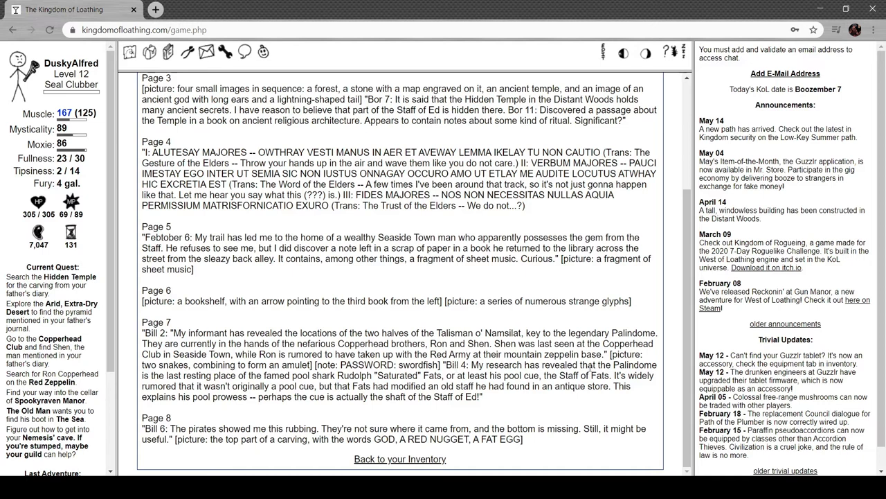
{"action": "mouse_move", "coordinate": [269, 407]}
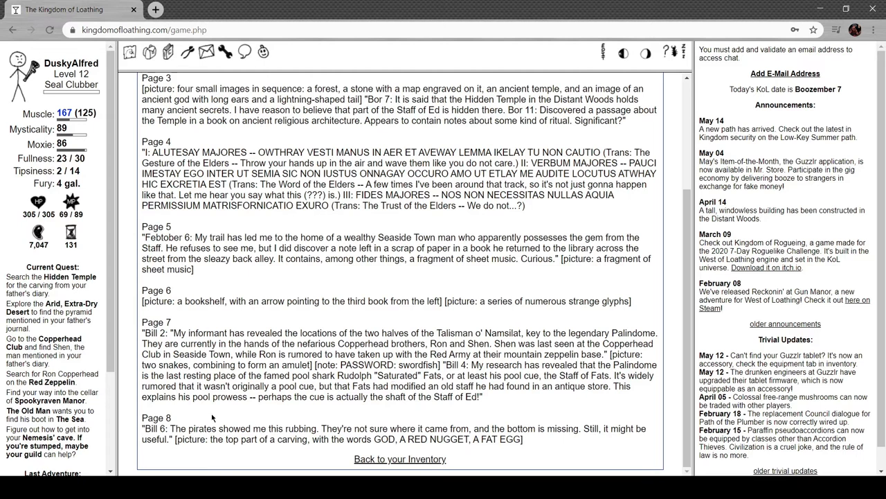
{"action": "mouse_move", "coordinate": [283, 418]}
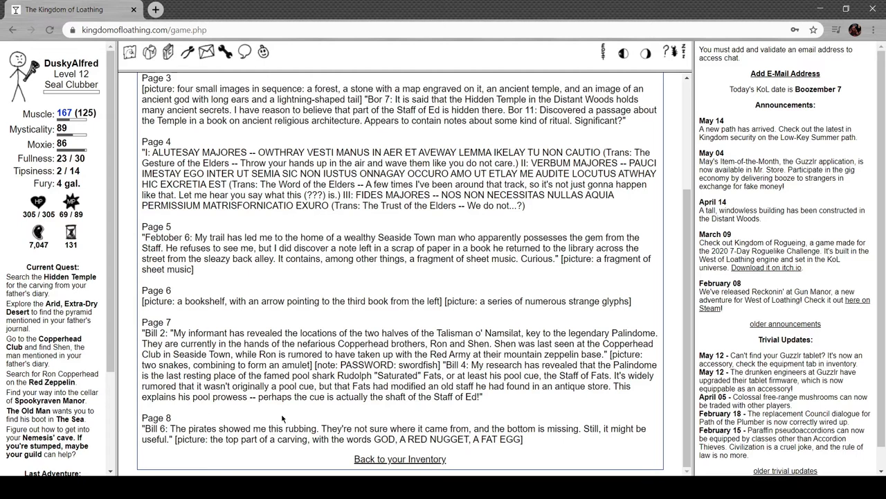
{"action": "mouse_move", "coordinate": [385, 399]}
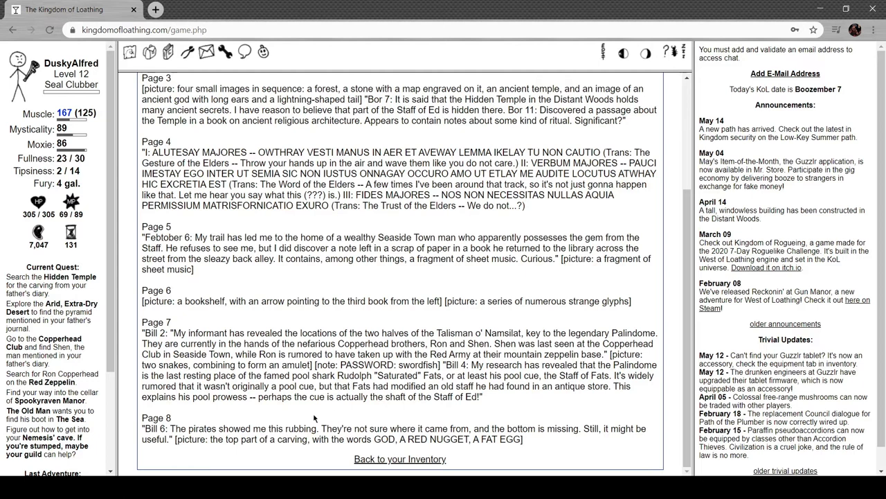
{"action": "mouse_move", "coordinate": [341, 415]}
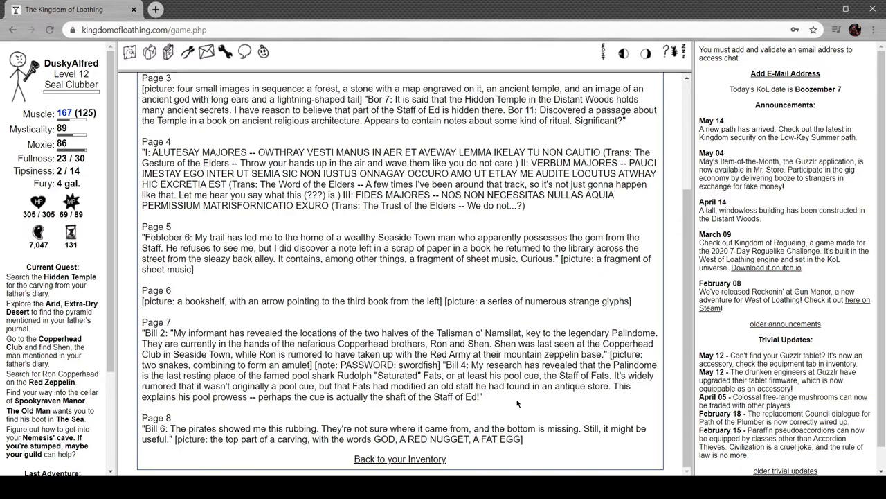
{"action": "mouse_move", "coordinate": [233, 424]}
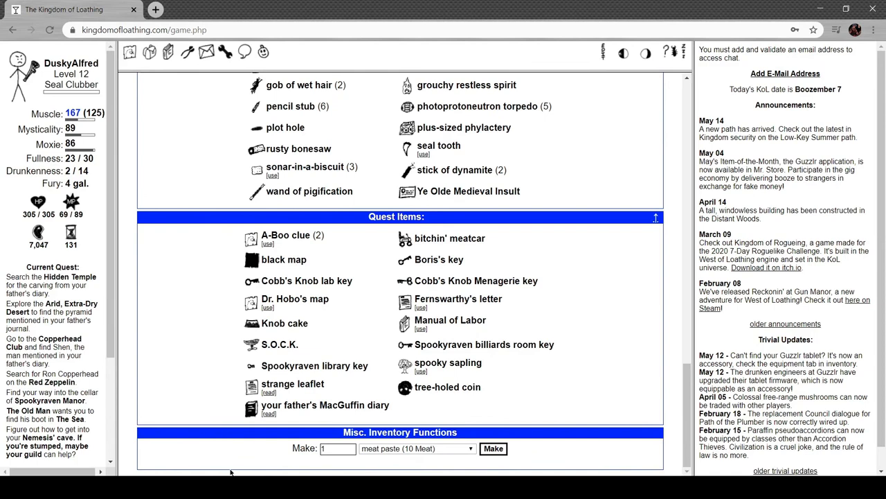
Flip through the diary's pages to the final one, then visit the Council of Loathing.
{"action": "left_click", "coordinate": [324, 405]}
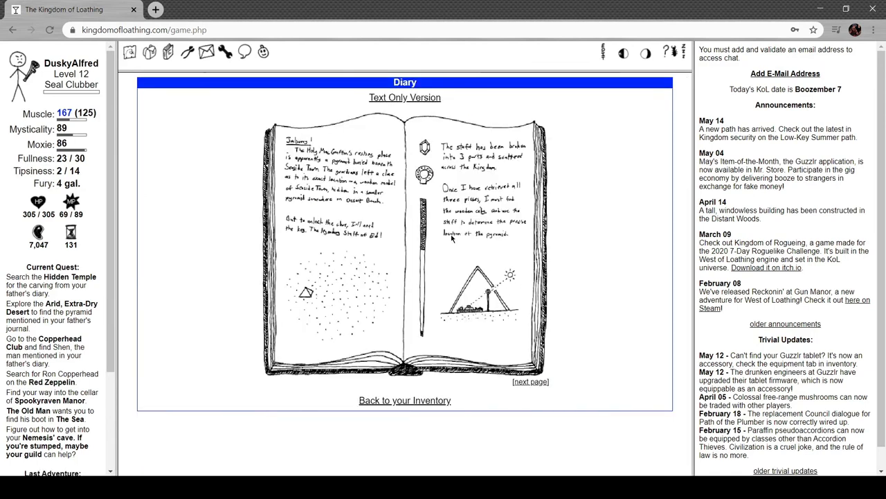
{"action": "mouse_move", "coordinate": [407, 223]}
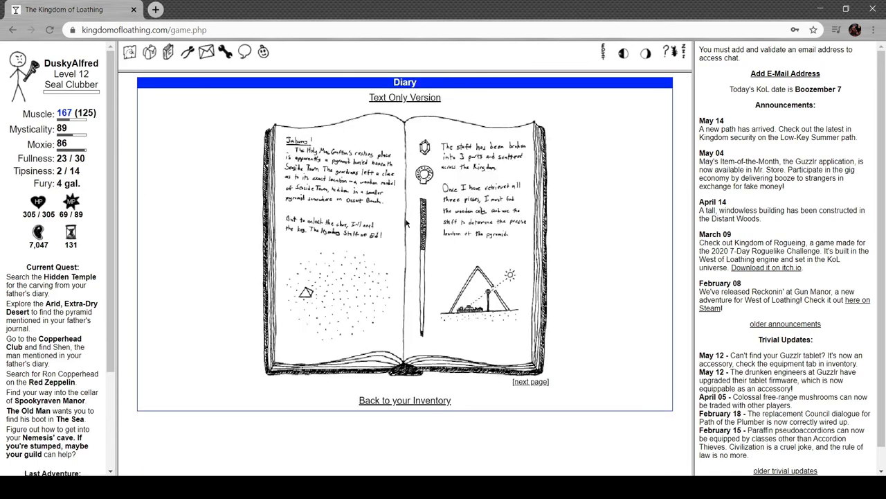
{"action": "left_click", "coordinate": [530, 382]}
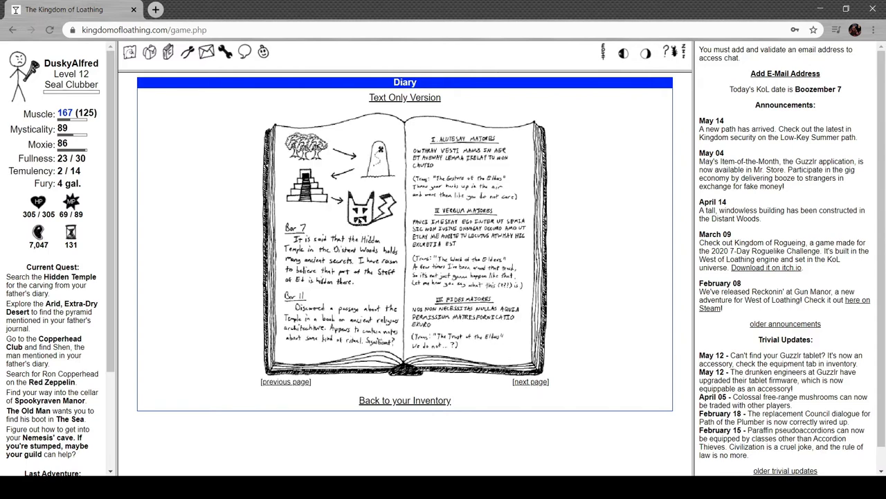
{"action": "mouse_move", "coordinate": [363, 159]}
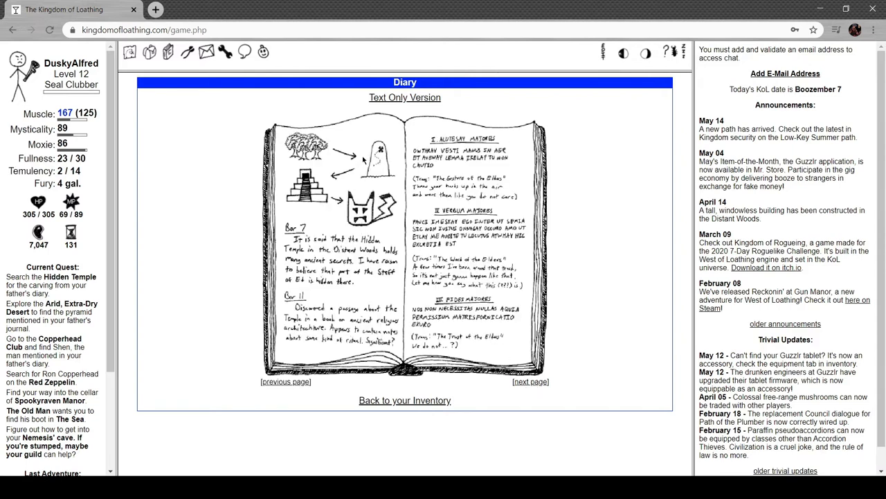
{"action": "left_click", "coordinate": [530, 382]}
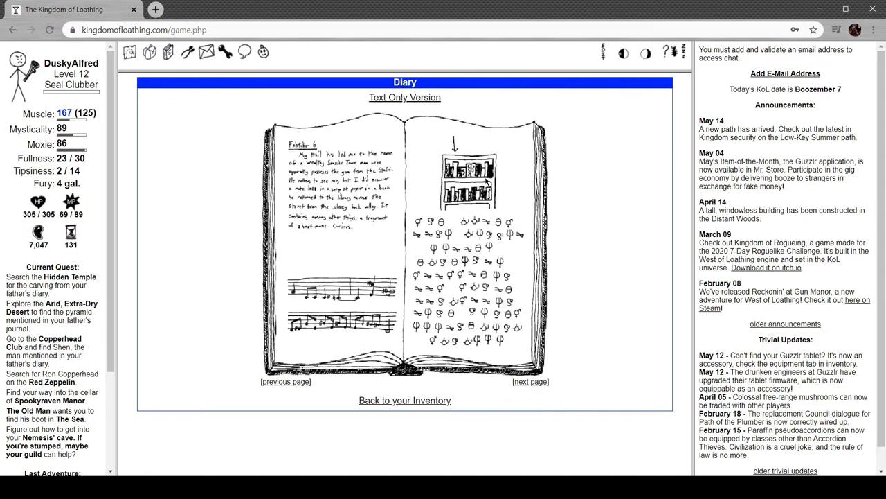
{"action": "left_click", "coordinate": [531, 382]}
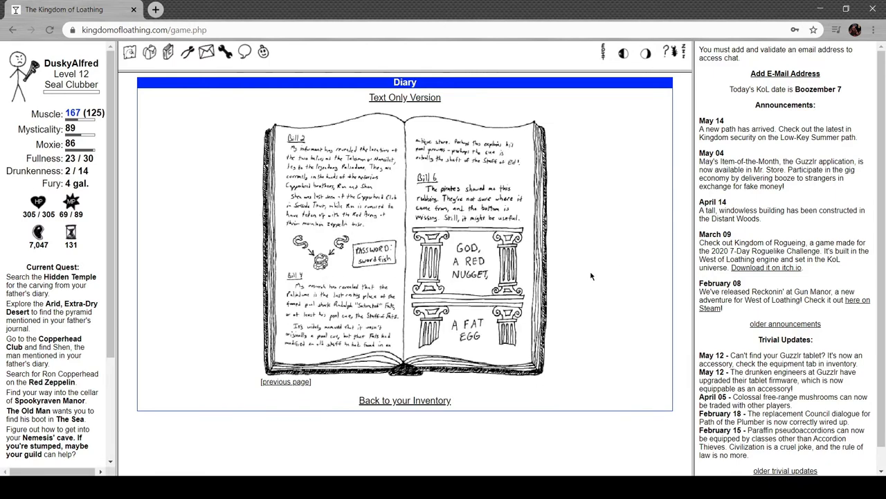
{"action": "mouse_move", "coordinate": [511, 337]}
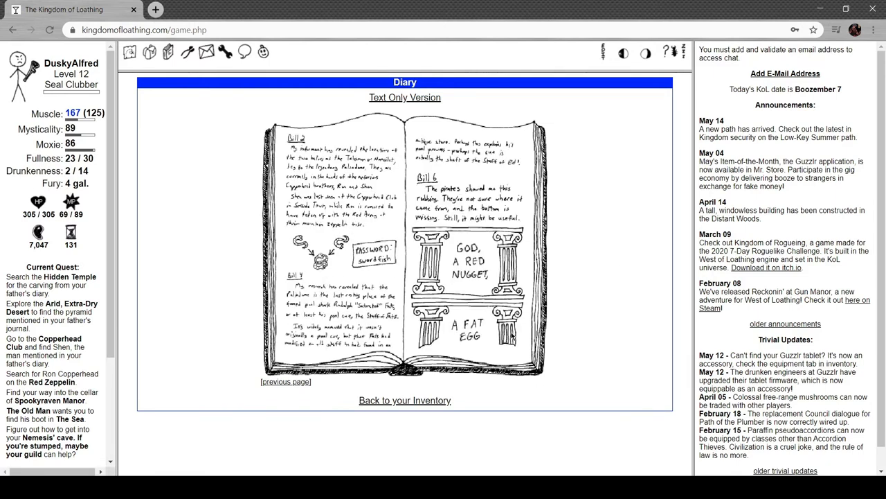
{"action": "left_click", "coordinate": [405, 401]}
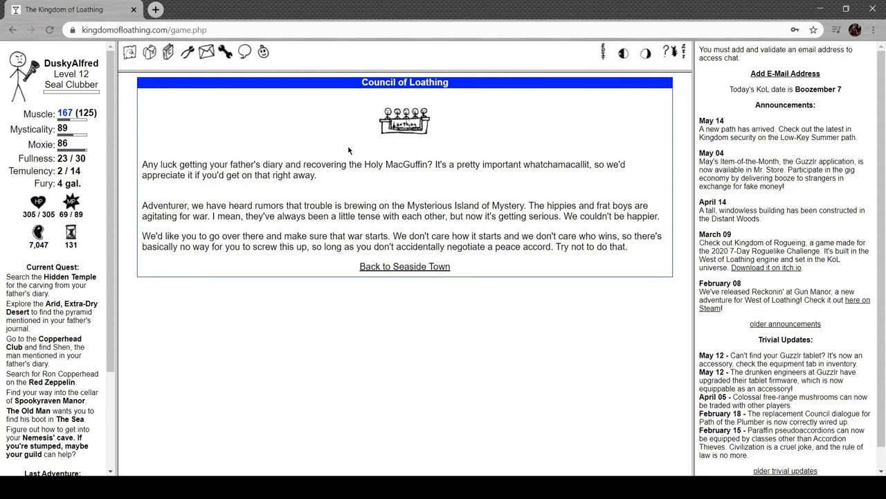
{"action": "mouse_move", "coordinate": [538, 151]}
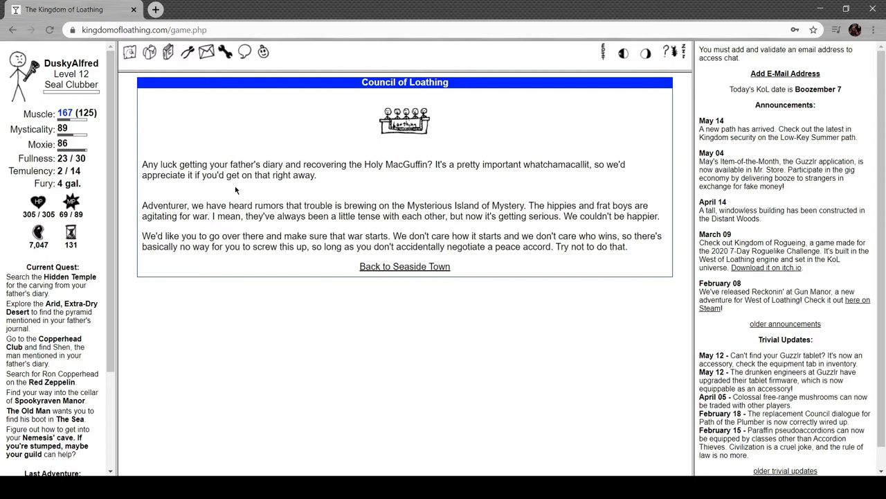
{"action": "mouse_move", "coordinate": [230, 205]}
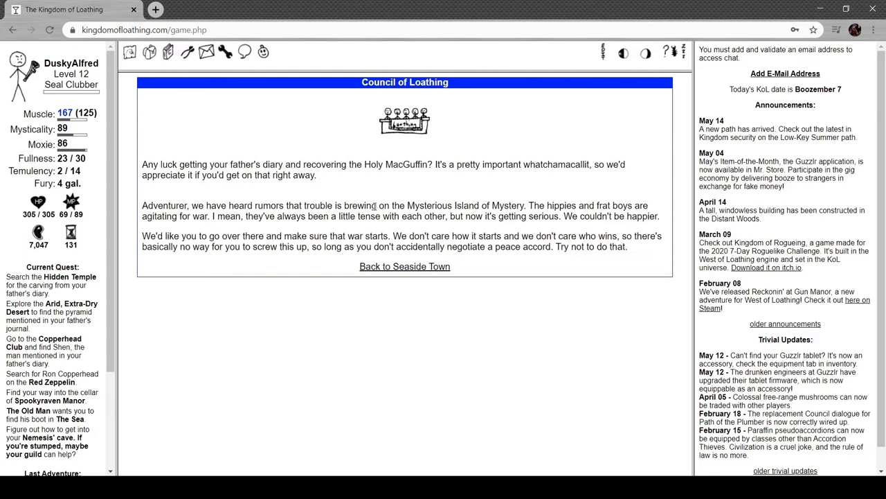
{"action": "mouse_move", "coordinate": [395, 202]}
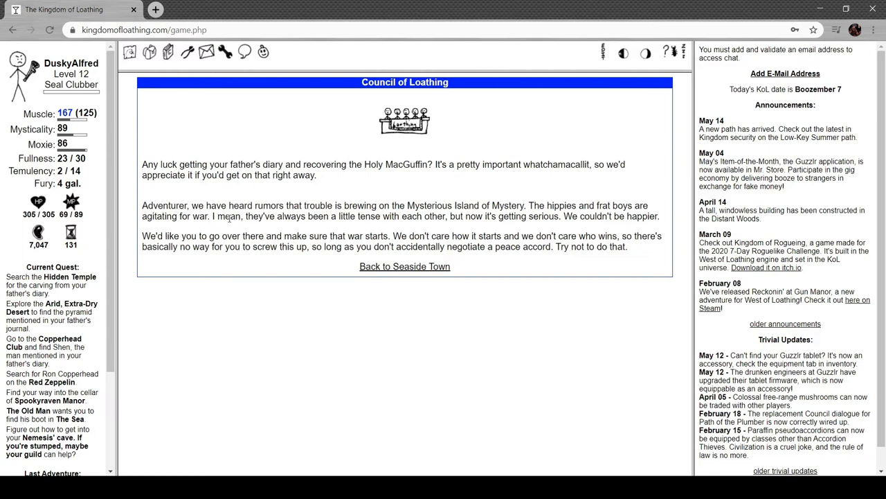
{"action": "mouse_move", "coordinate": [281, 234]}
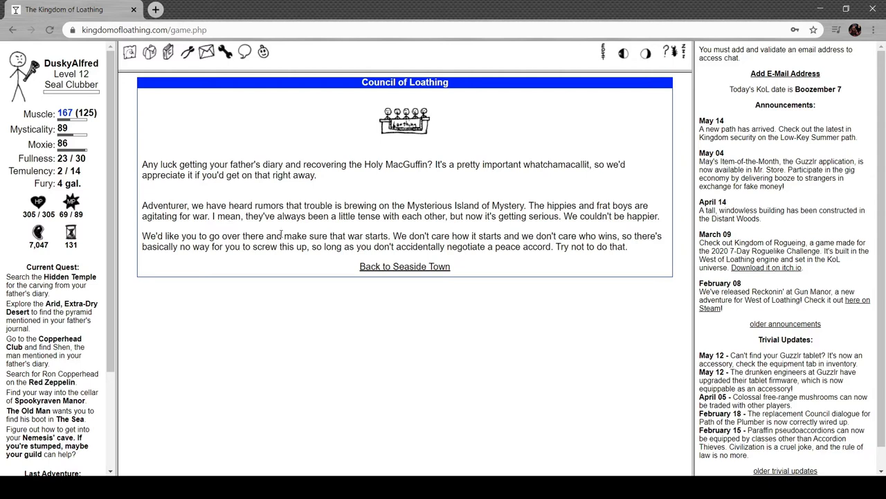
{"action": "mouse_move", "coordinate": [404, 231]}
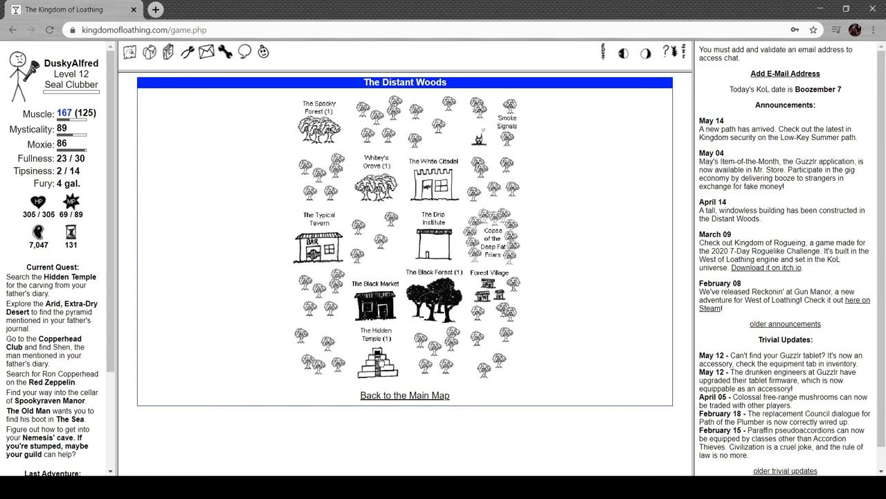
Adventure in The Hidden Temple, beating a stone temple pirate and a craven carven raven with the severed flipper.
{"action": "left_click", "coordinate": [377, 357]}
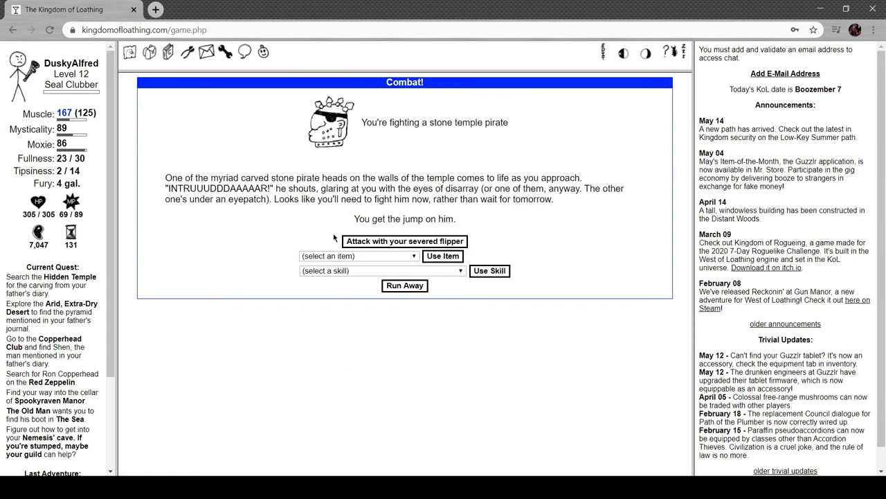
{"action": "left_click", "coordinate": [404, 241]}
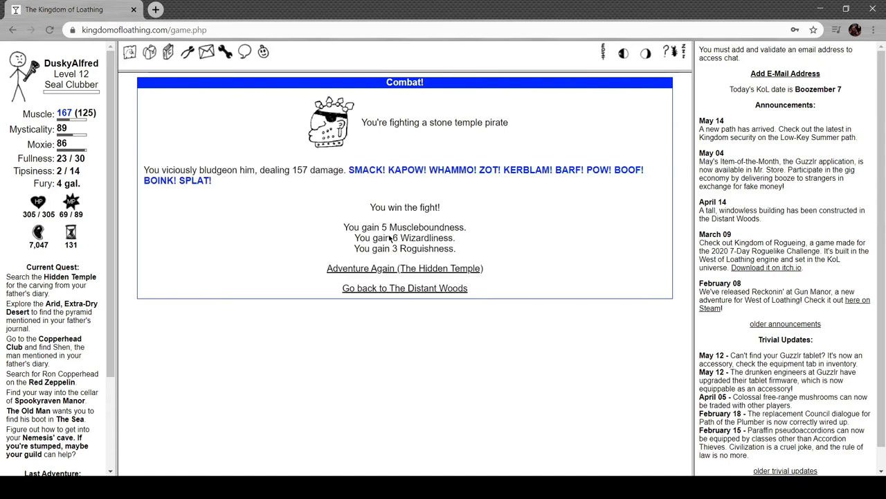
{"action": "left_click", "coordinate": [404, 269]}
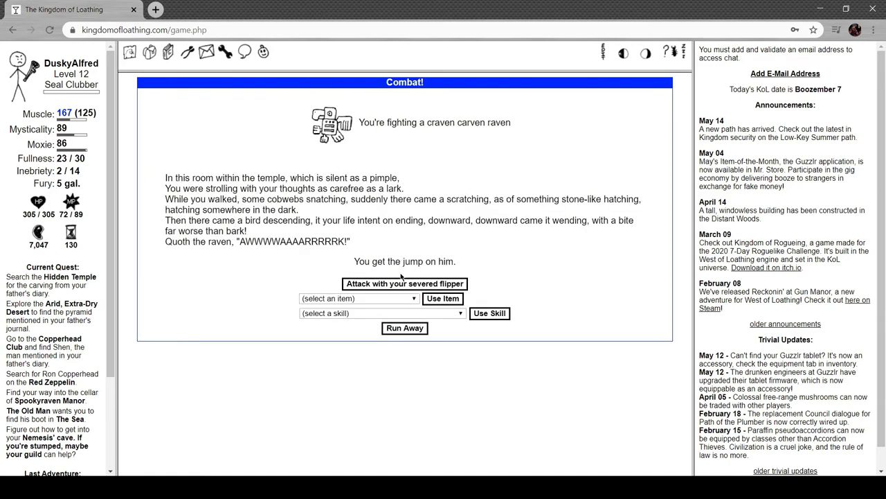
{"action": "left_click", "coordinate": [404, 282]}
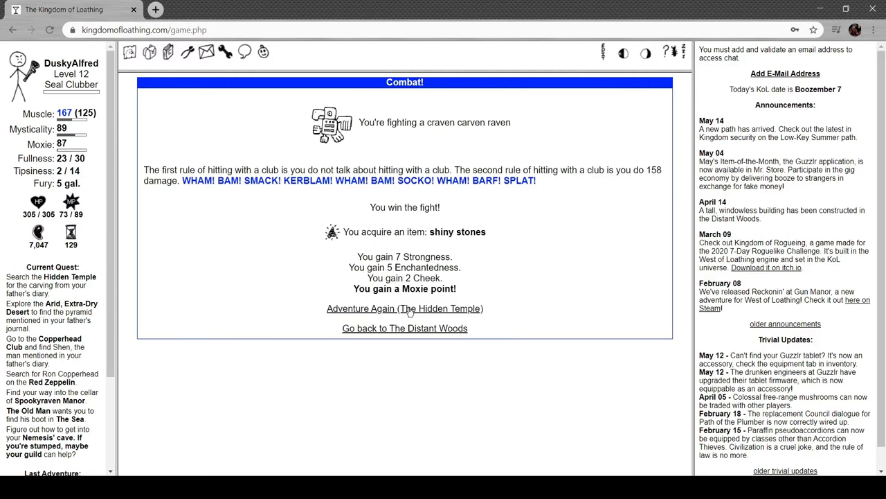
{"action": "left_click", "coordinate": [404, 307]}
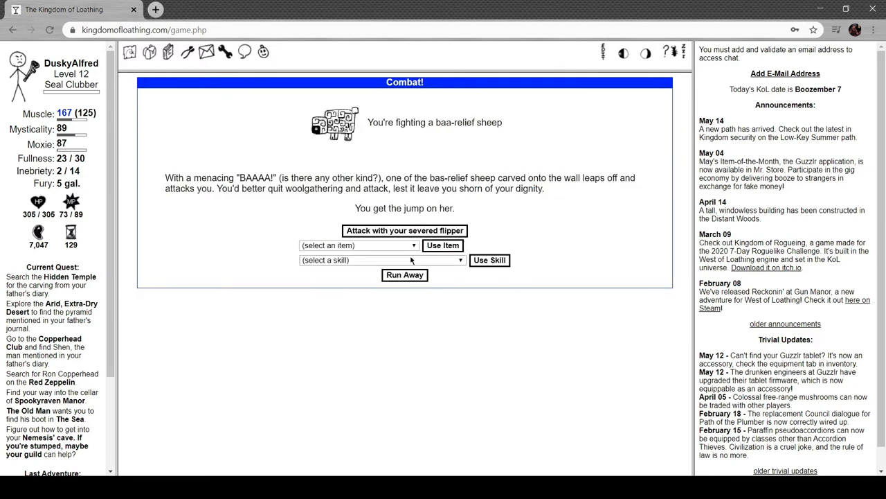
Attack the baa-relief sheep and defeat the Malevolent Tofurkey for a tofurkey leg and gravy.
{"action": "left_click", "coordinate": [405, 230]}
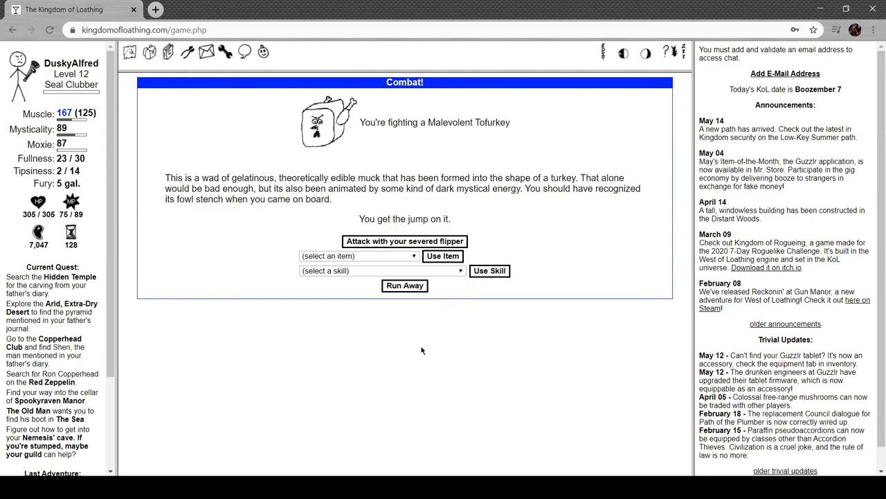
{"action": "mouse_move", "coordinate": [415, 138]}
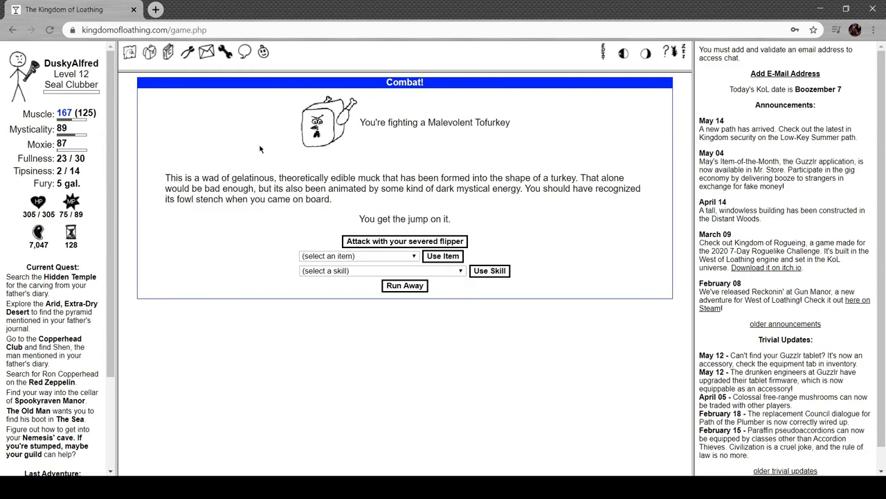
{"action": "mouse_move", "coordinate": [502, 151]}
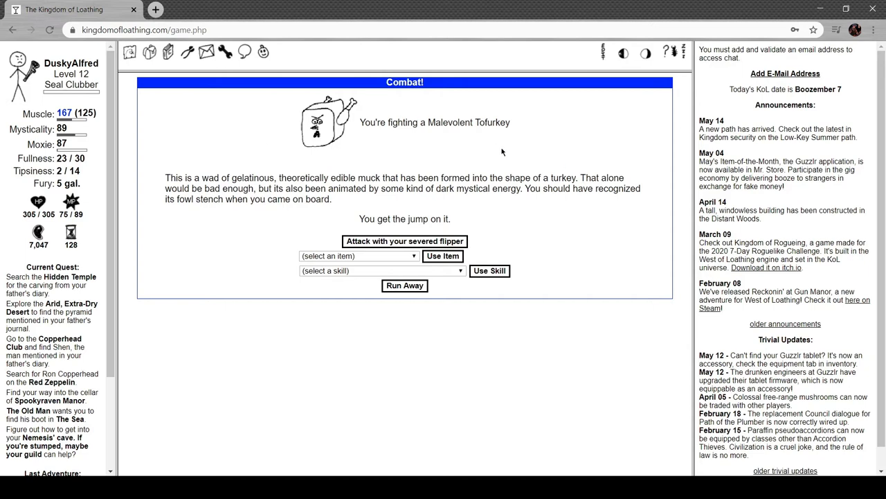
{"action": "mouse_move", "coordinate": [383, 214]}
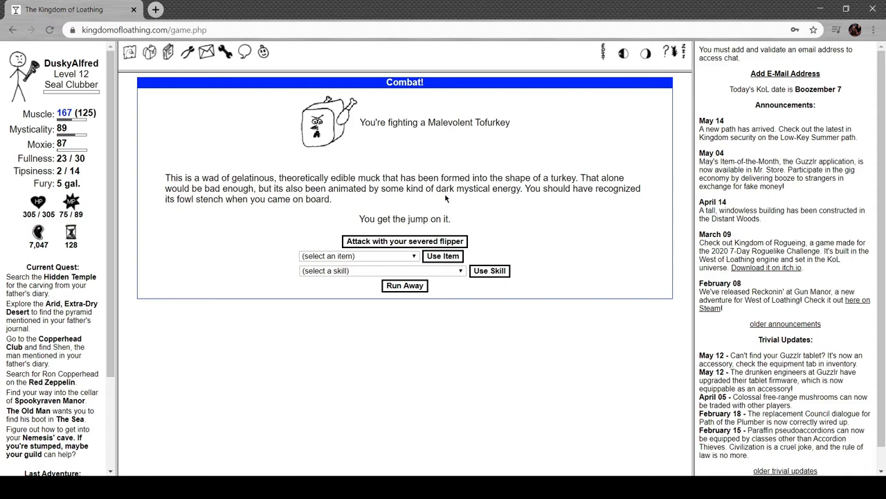
{"action": "mouse_move", "coordinate": [272, 221]}
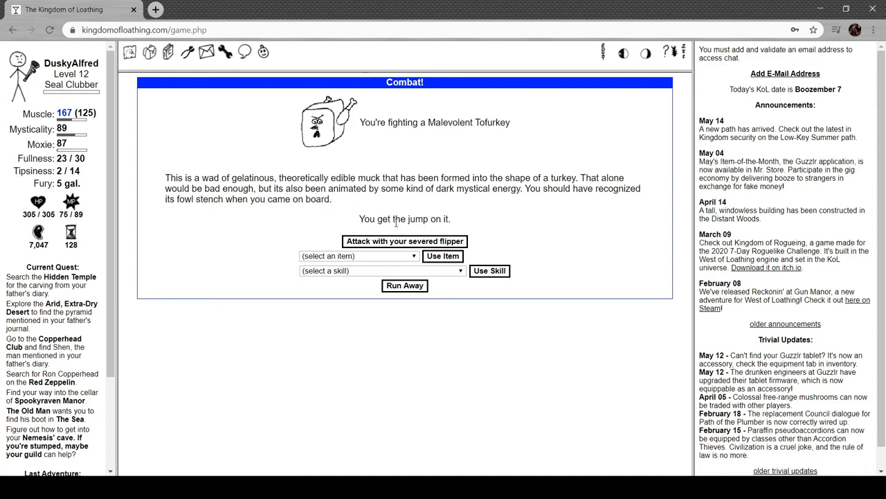
{"action": "left_click", "coordinate": [404, 241]}
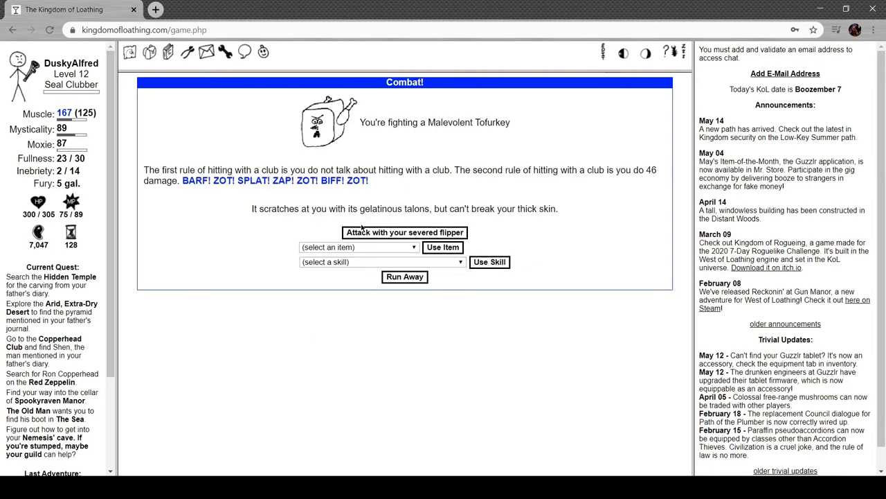
{"action": "left_click", "coordinate": [405, 232]}
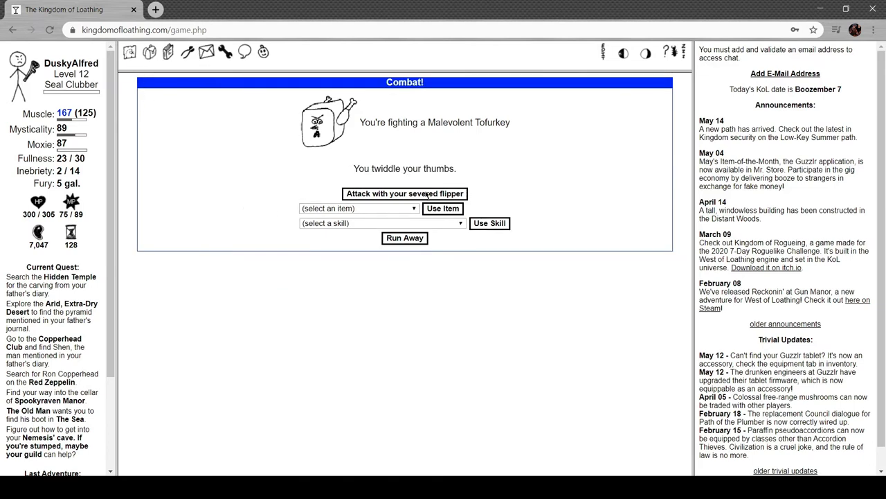
{"action": "left_click", "coordinate": [405, 193]}
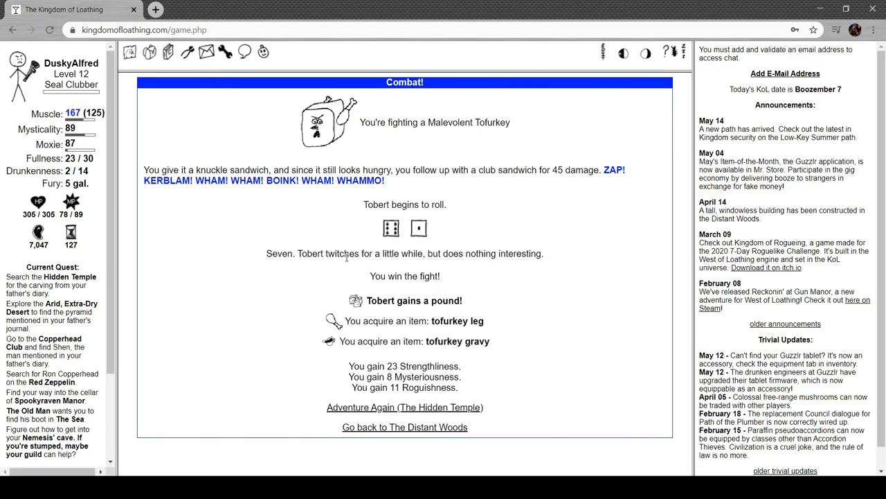
{"action": "mouse_move", "coordinate": [432, 331]}
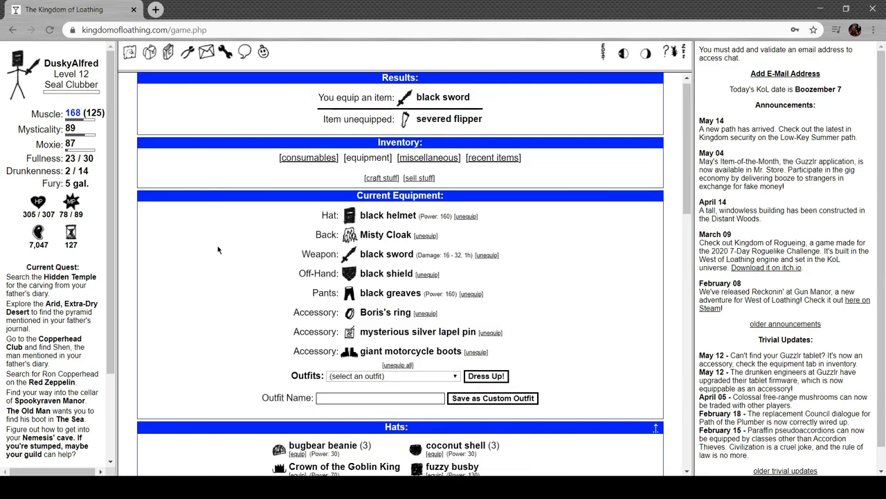
{"action": "scroll", "scroll_direction": "down", "scroll_amount": 3}
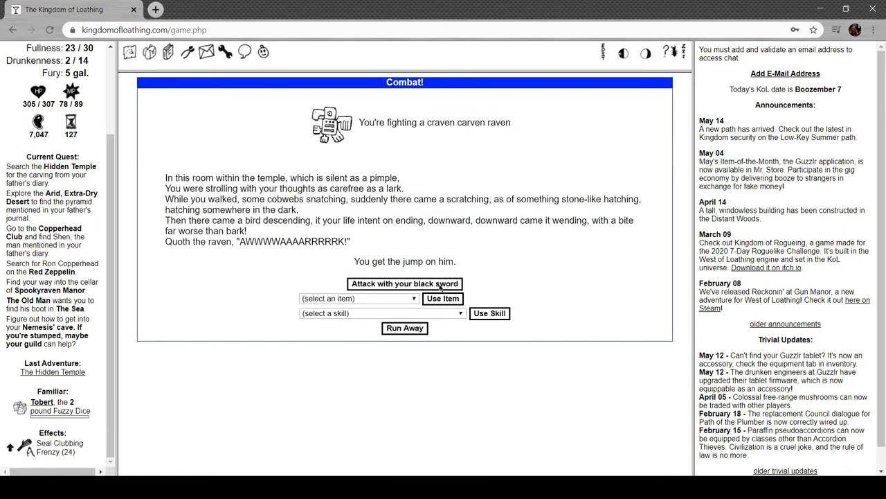
Win more raven and sheep fights with the black sword until reaching the Hidden Heart of the Hidden Temple.
{"action": "left_click", "coordinate": [405, 282]}
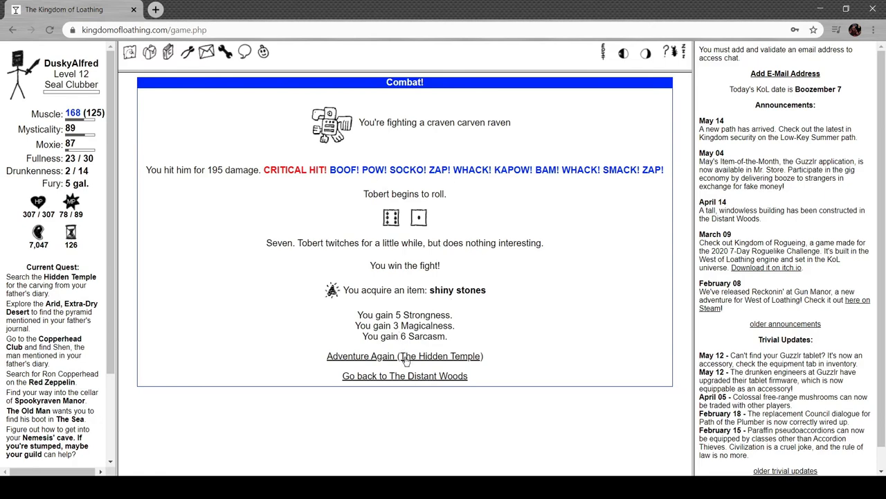
{"action": "left_click", "coordinate": [404, 354]}
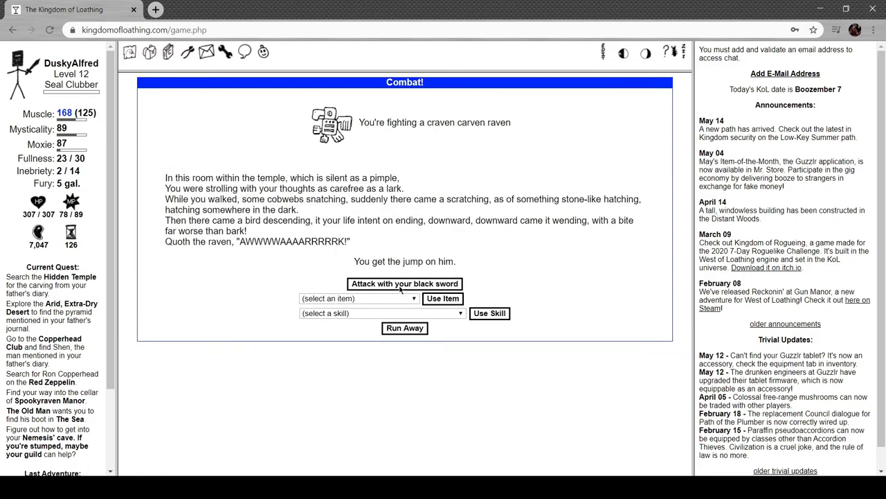
{"action": "left_click", "coordinate": [404, 282]}
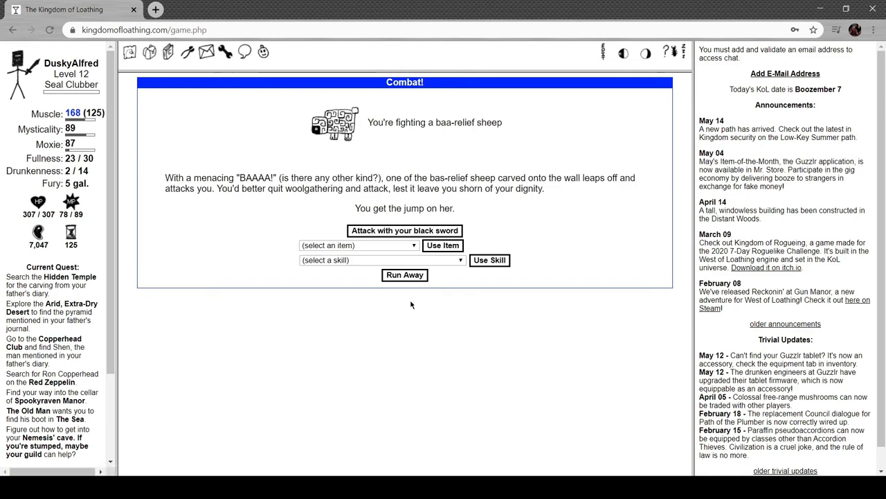
{"action": "left_click", "coordinate": [405, 230]}
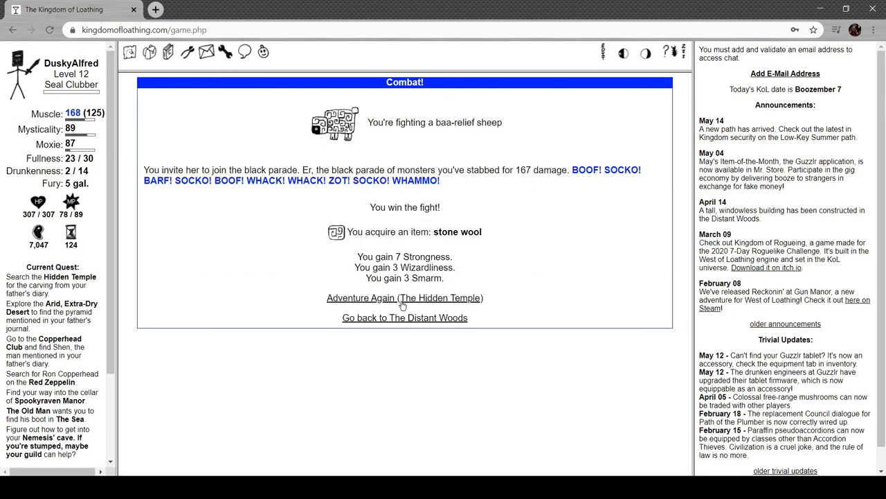
{"action": "left_click", "coordinate": [405, 296]}
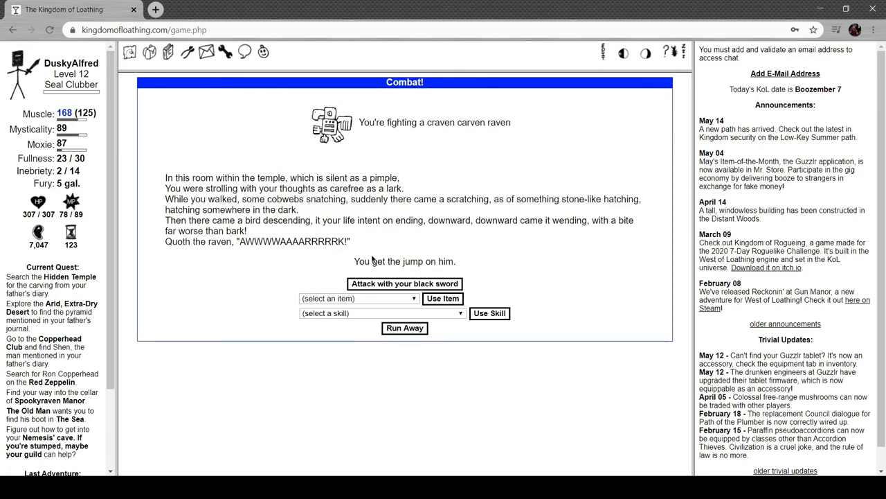
{"action": "left_click", "coordinate": [404, 283]}
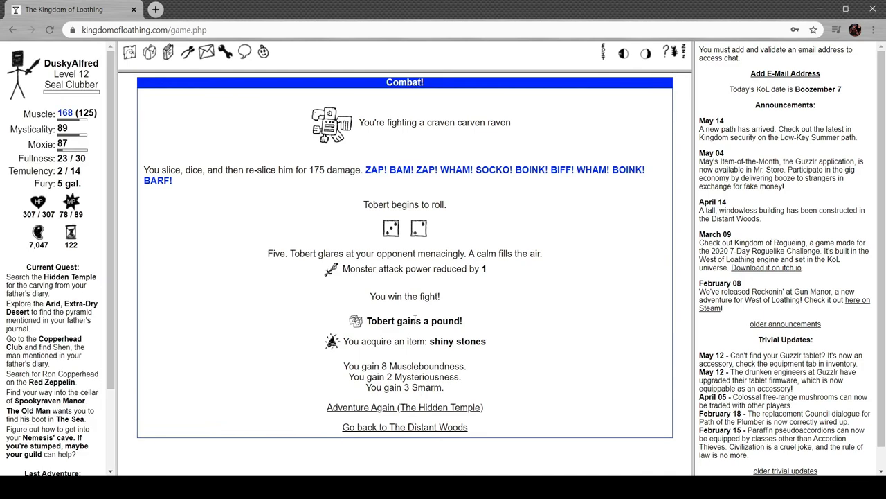
{"action": "mouse_move", "coordinate": [426, 284]}
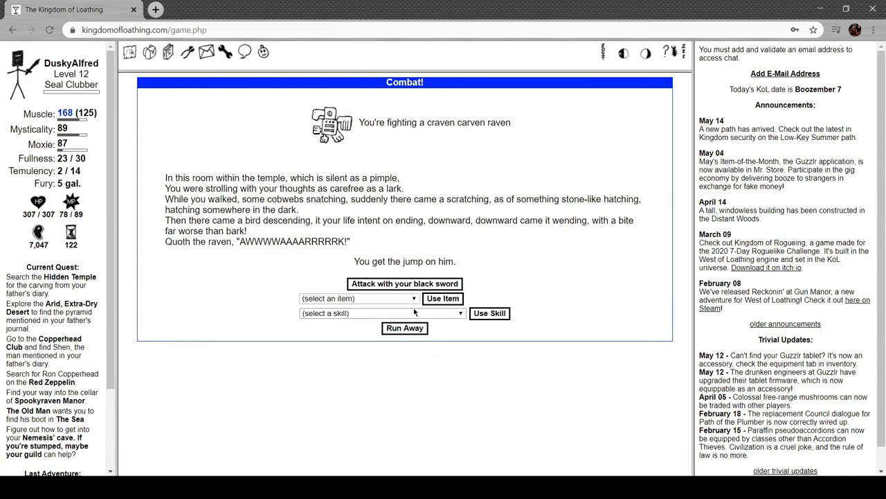
{"action": "left_click", "coordinate": [404, 282]}
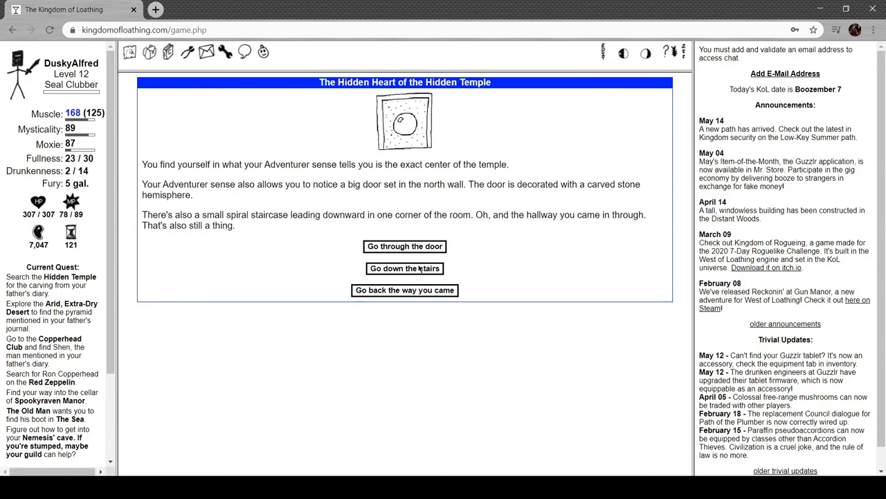
{"action": "mouse_move", "coordinate": [310, 143]}
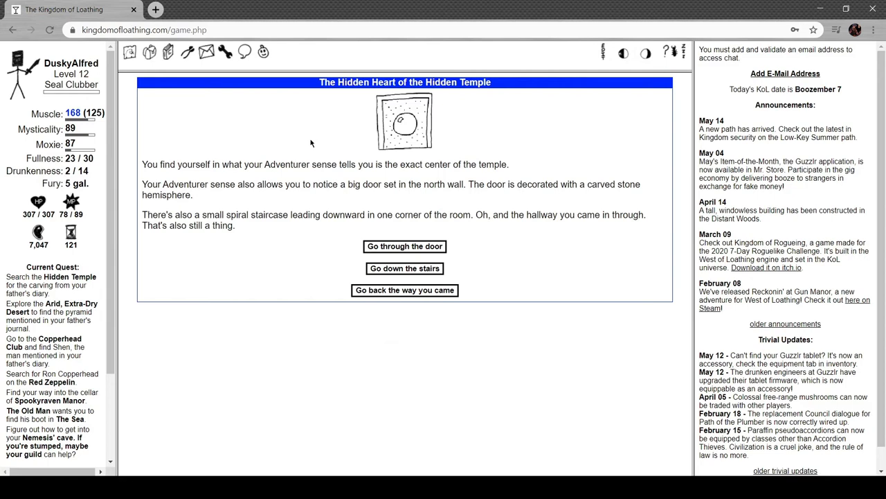
{"action": "mouse_move", "coordinate": [291, 178]}
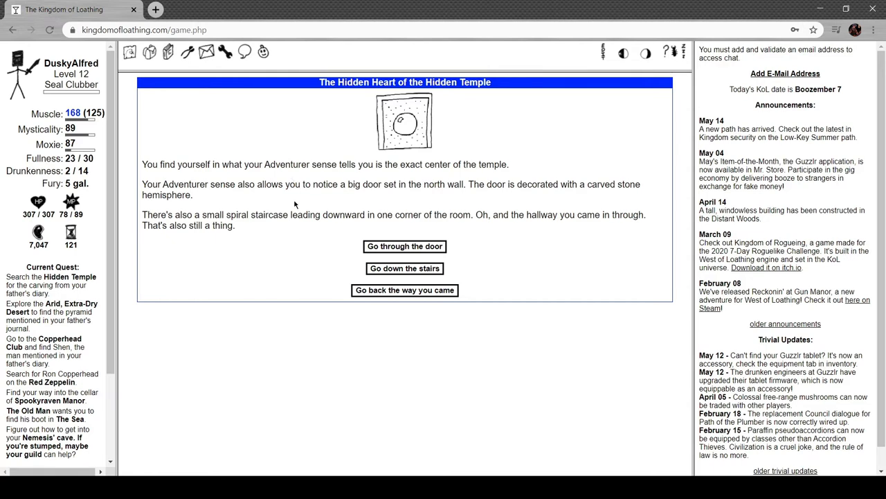
{"action": "mouse_move", "coordinate": [490, 202]}
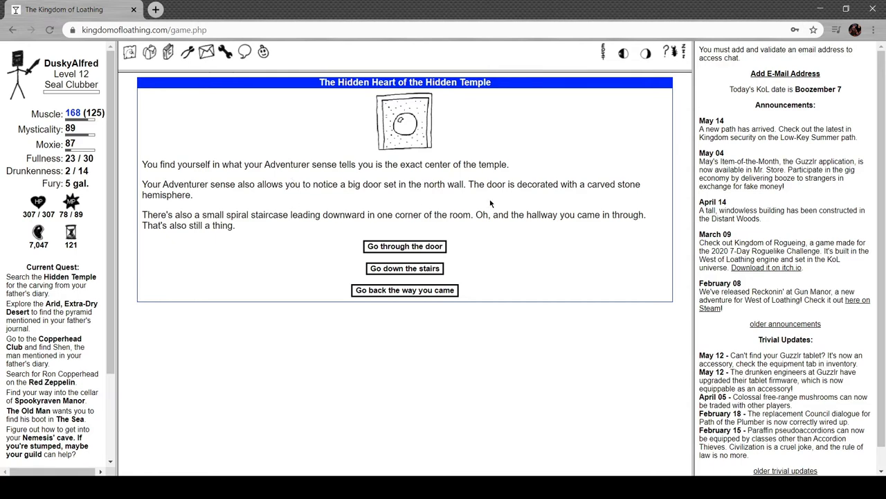
{"action": "mouse_move", "coordinate": [402, 266]}
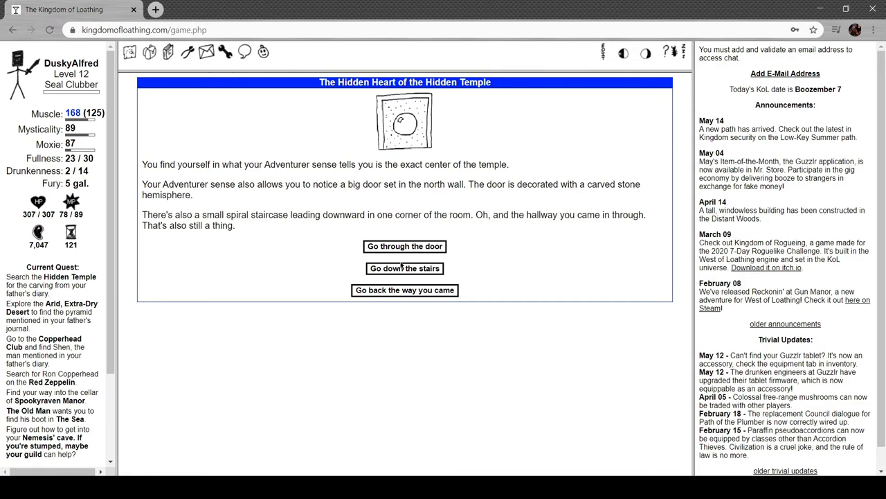
Go down the stairs from the Hidden Heart into the Confusing Buttons room.
{"action": "left_click", "coordinate": [404, 269]}
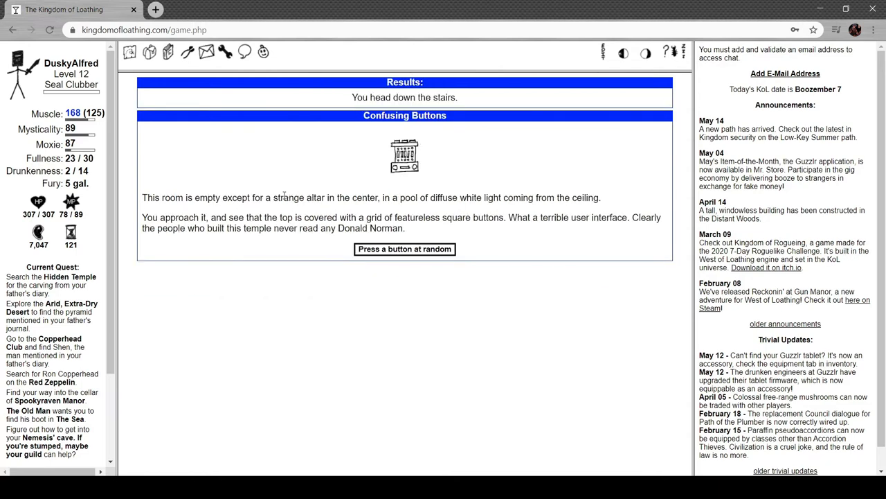
{"action": "mouse_move", "coordinate": [202, 169]}
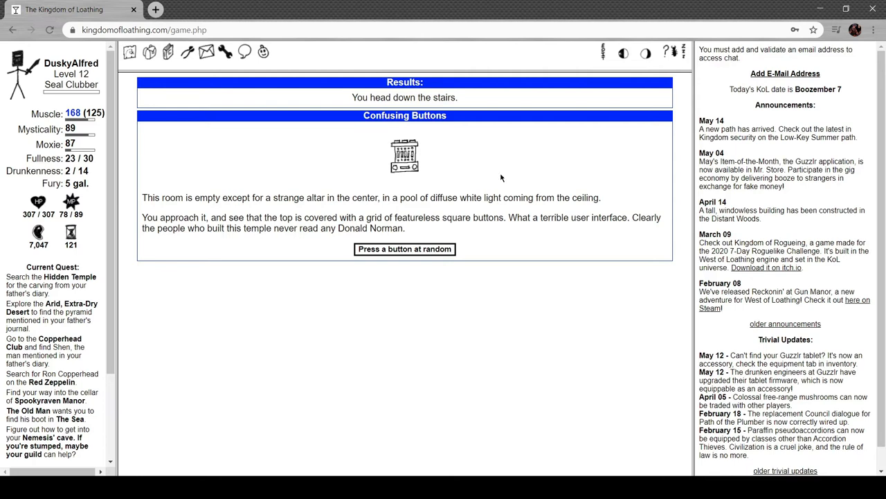
{"action": "mouse_move", "coordinate": [296, 210]}
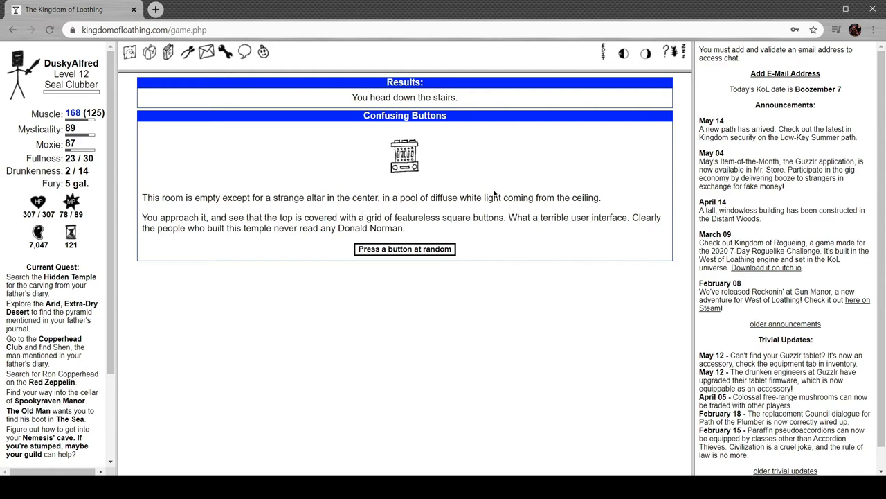
{"action": "mouse_move", "coordinate": [561, 227]}
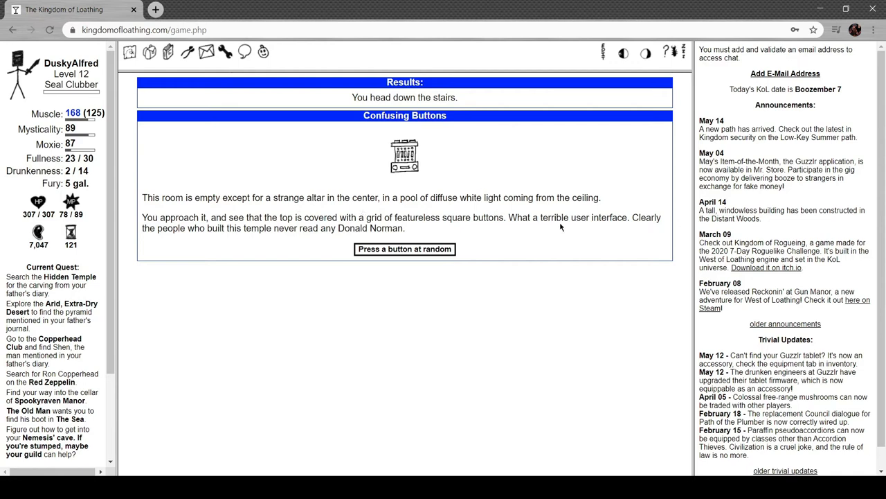
{"action": "mouse_move", "coordinate": [191, 244]}
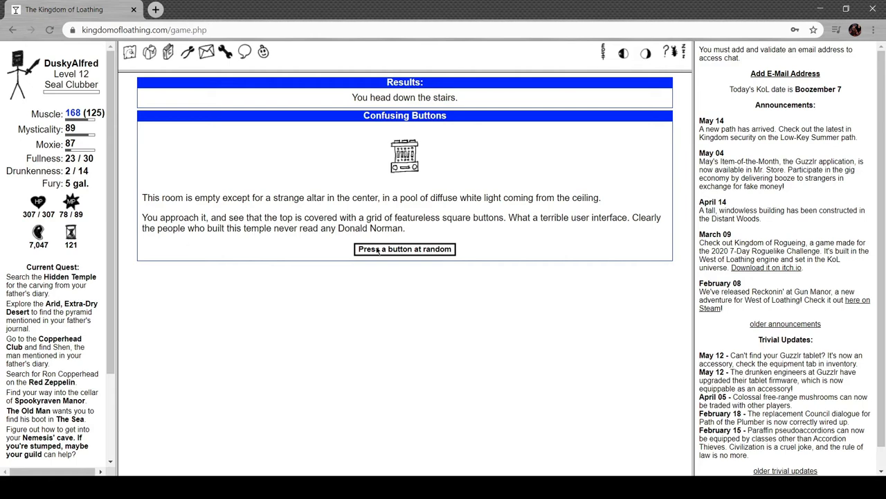
Press a random altar button and adventure in the Hidden Temple again, meeting a craven carven raven.
{"action": "left_click", "coordinate": [405, 249]}
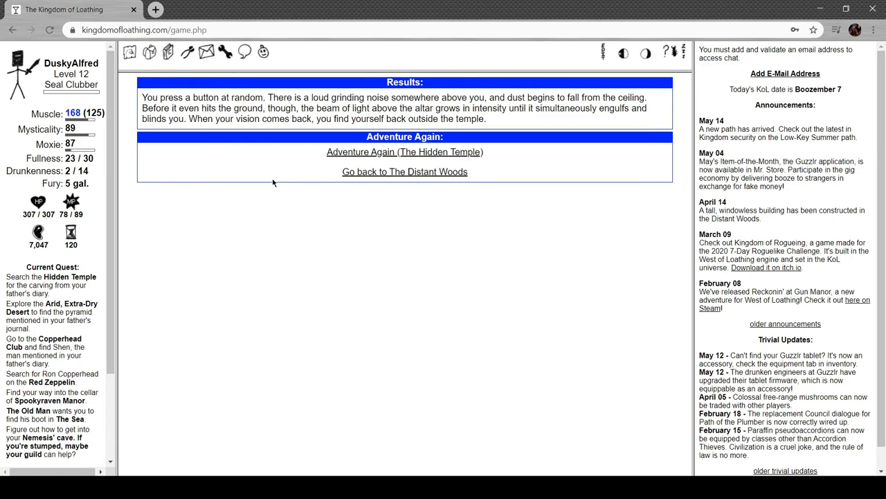
{"action": "mouse_move", "coordinate": [518, 119]}
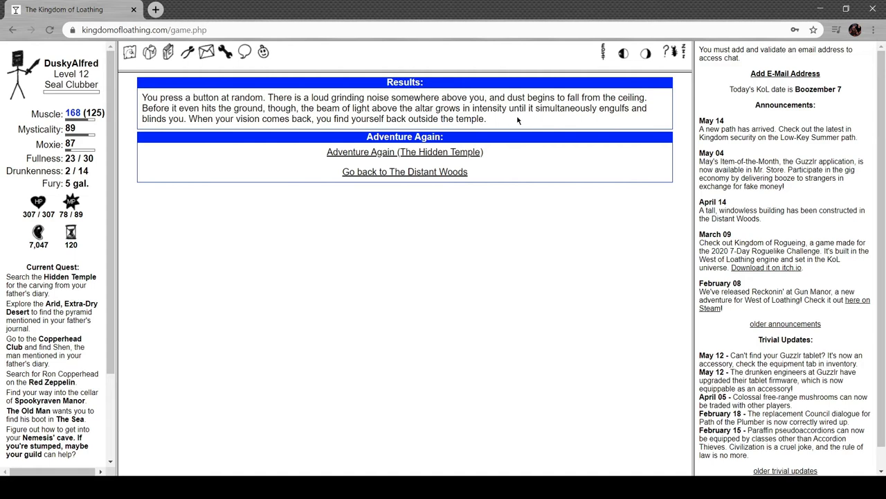
{"action": "mouse_move", "coordinate": [524, 123]}
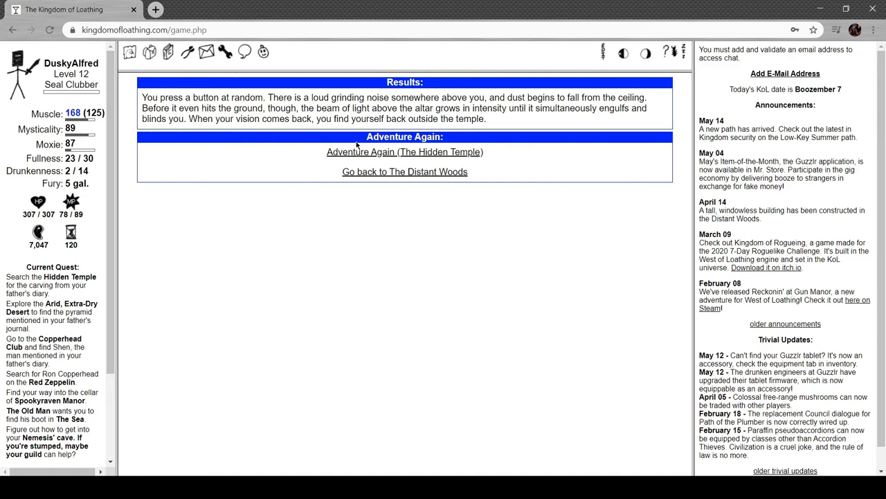
{"action": "left_click", "coordinate": [404, 151]}
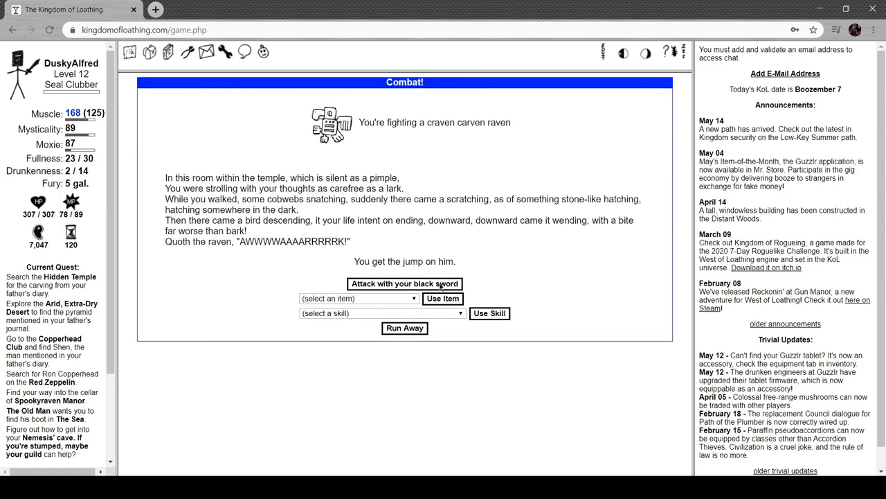
Defeat the craven carven raven and two baa-relief sheep, adventuring again after each win.
{"action": "left_click", "coordinate": [404, 283]}
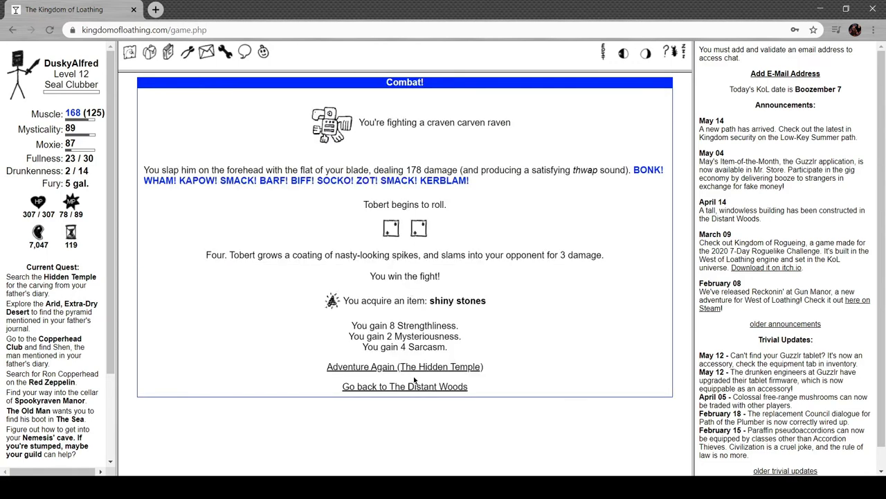
{"action": "mouse_move", "coordinate": [255, 278]}
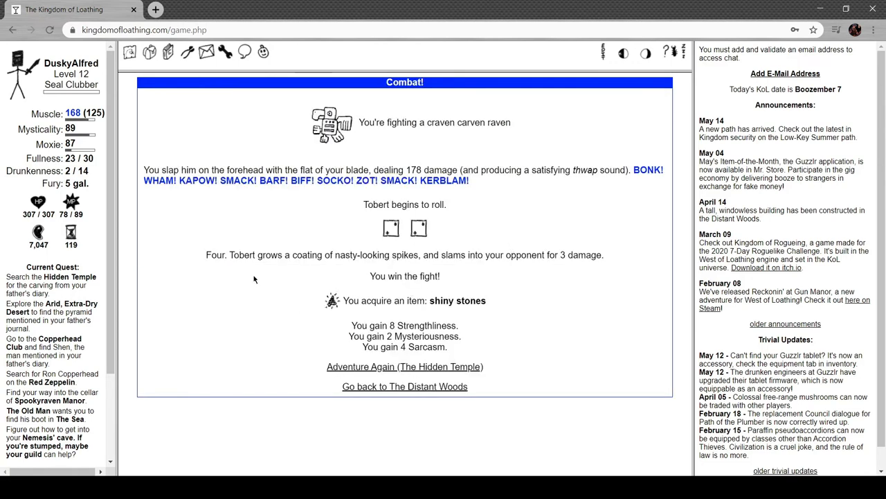
{"action": "mouse_move", "coordinate": [435, 269]}
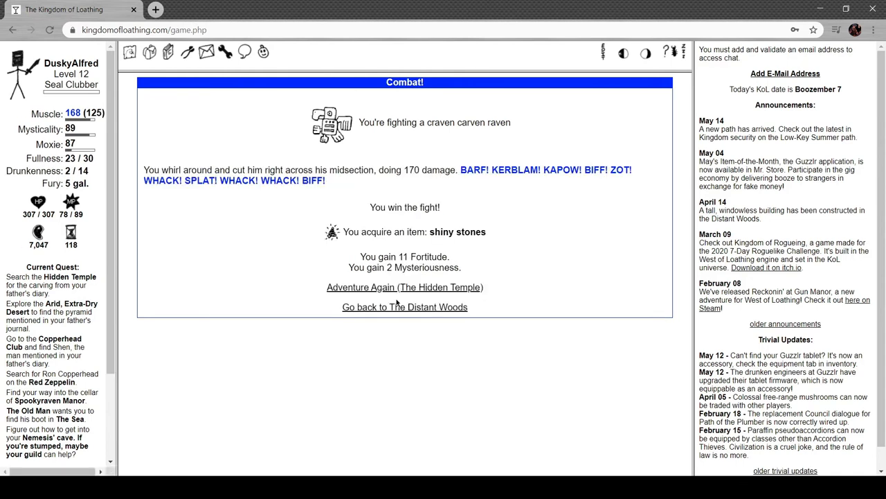
{"action": "left_click", "coordinate": [404, 286]}
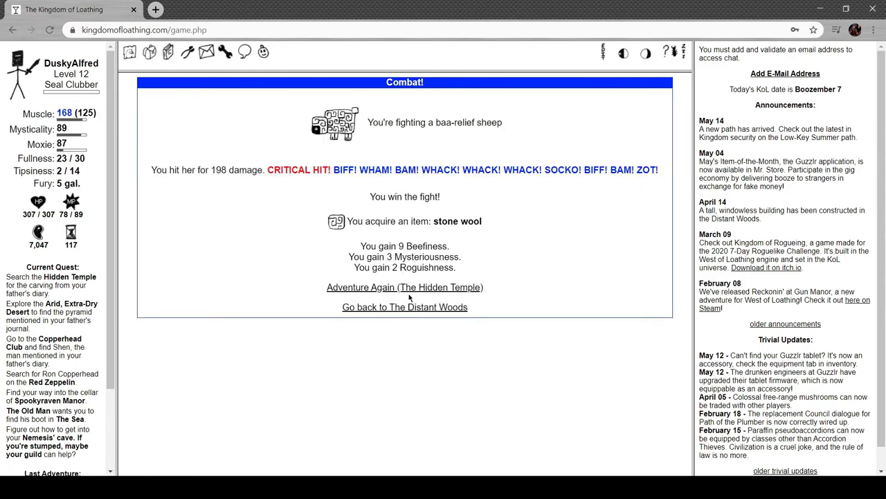
{"action": "left_click", "coordinate": [404, 287]}
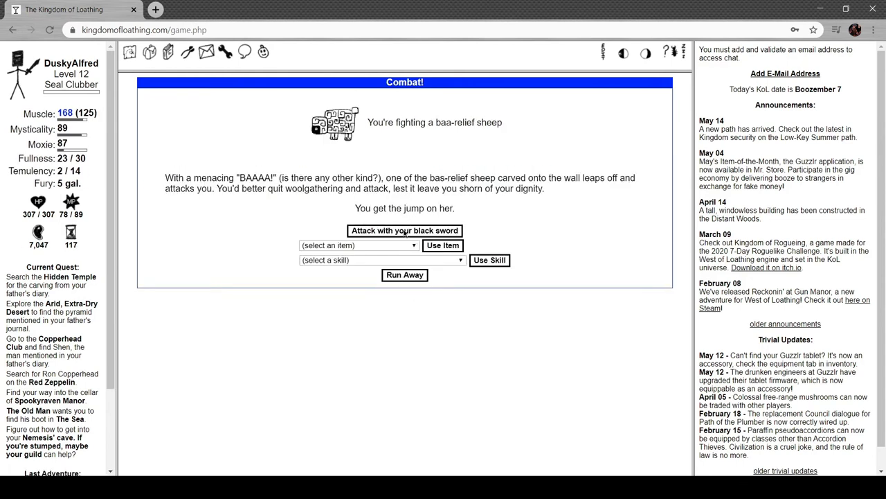
{"action": "left_click", "coordinate": [404, 230]}
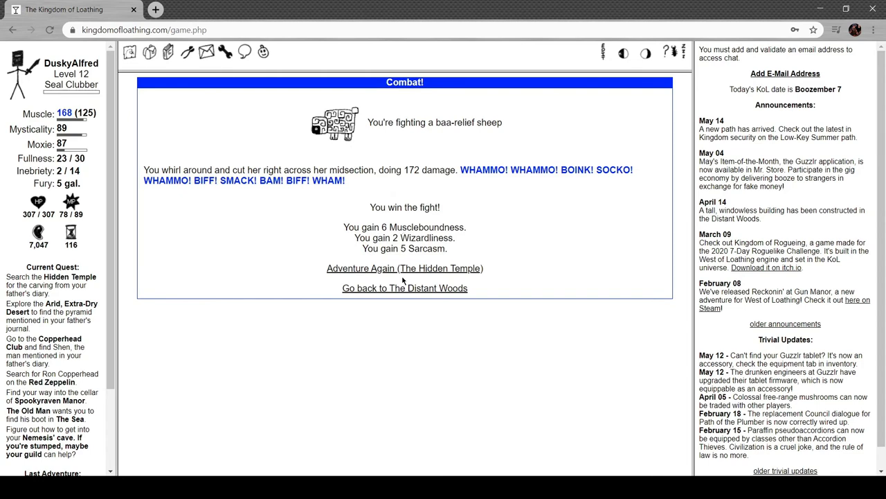
{"action": "left_click", "coordinate": [405, 269]}
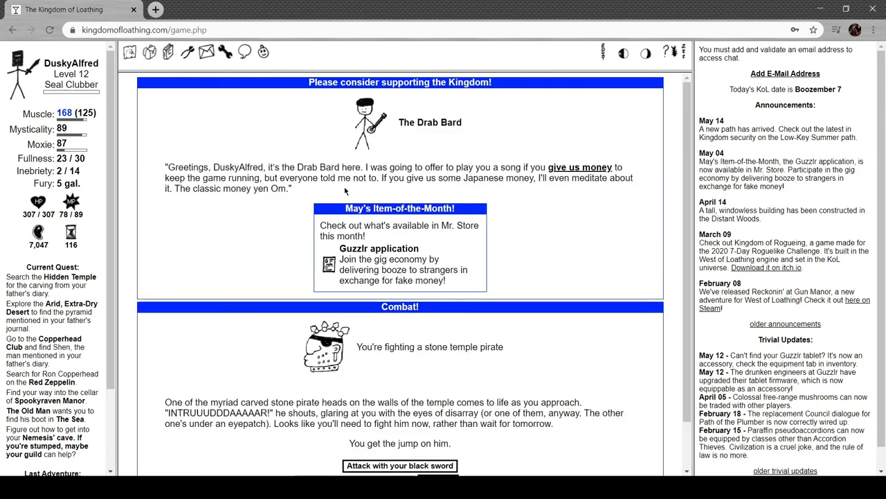
{"action": "scroll", "scroll_direction": "down", "scroll_amount": 3}
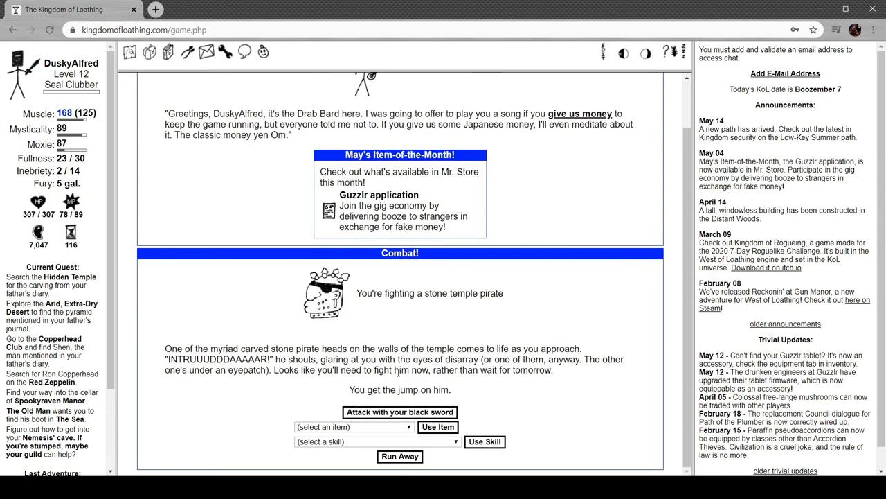
Beat a stone temple pirate, another raven and a sheep, continuing until the Hidden Heart appears.
{"action": "left_click", "coordinate": [399, 412]}
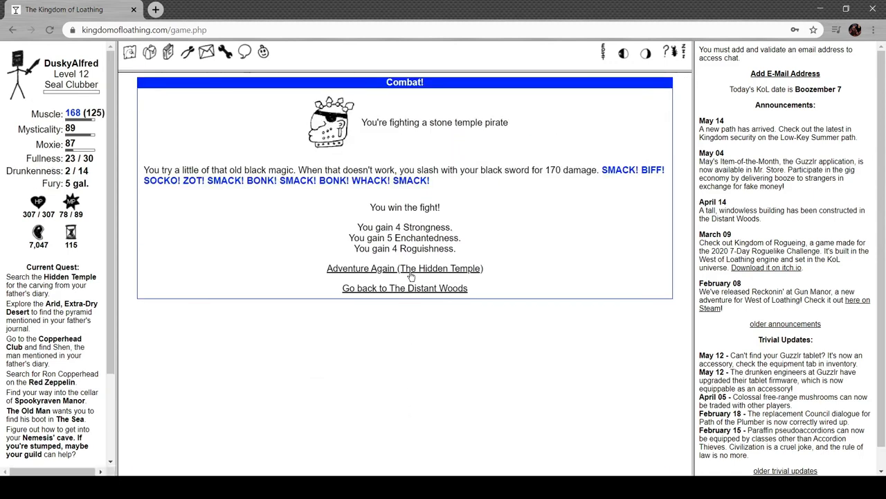
{"action": "left_click", "coordinate": [404, 269]}
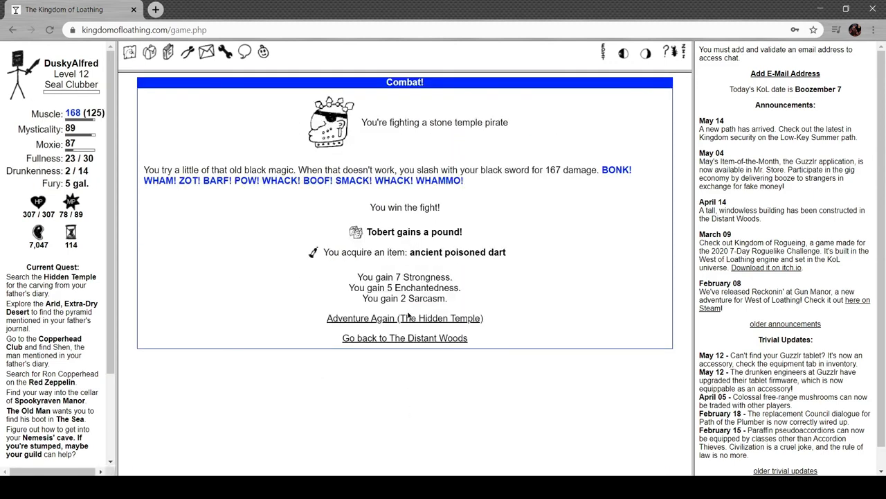
{"action": "left_click", "coordinate": [404, 317]}
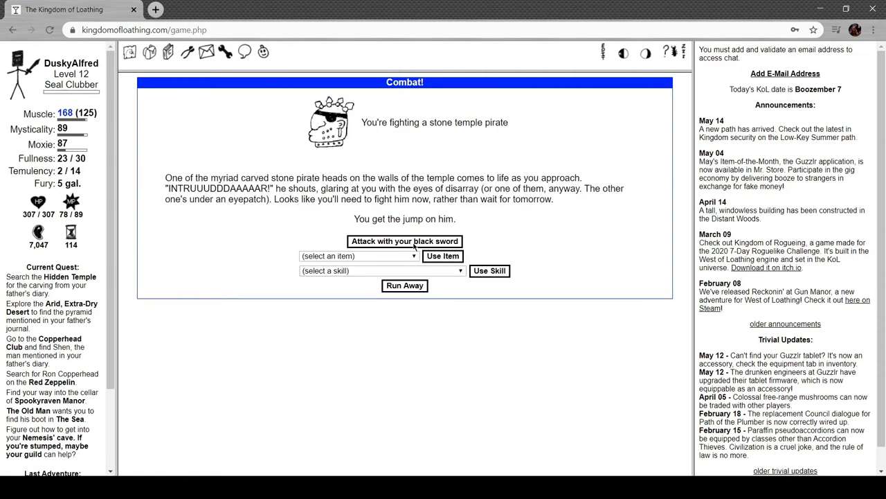
{"action": "left_click", "coordinate": [404, 241]}
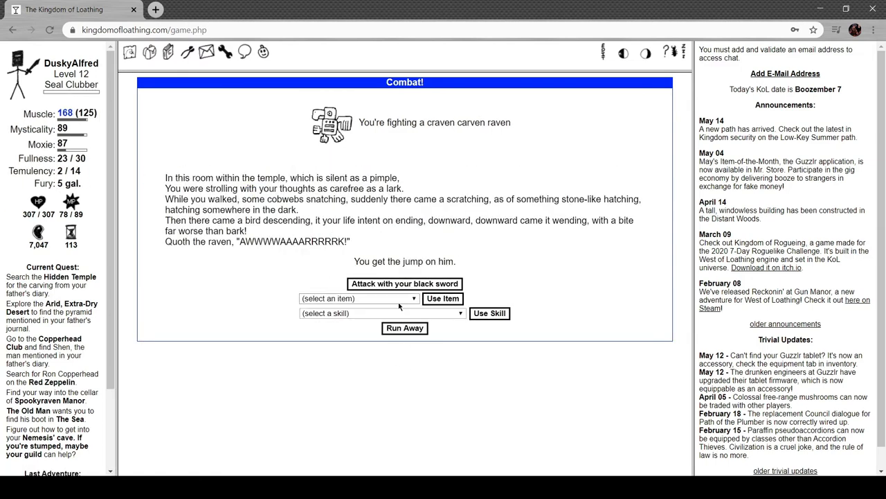
{"action": "left_click", "coordinate": [405, 283]}
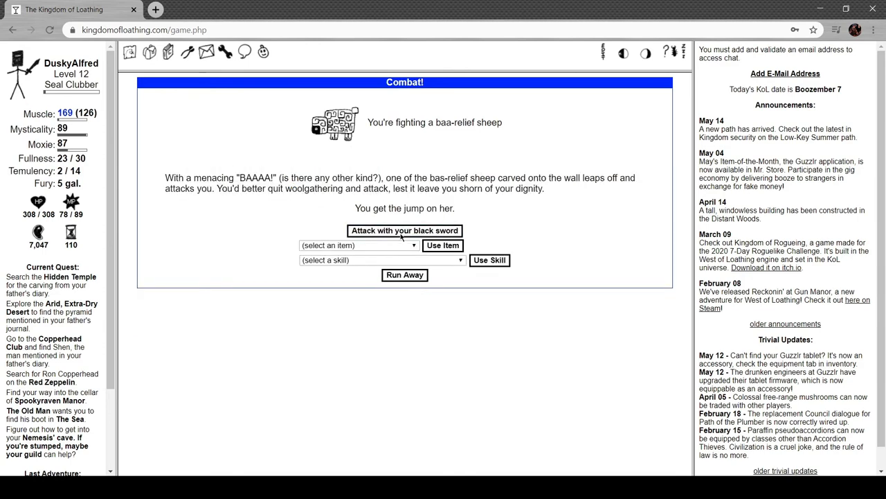
{"action": "left_click", "coordinate": [404, 230]}
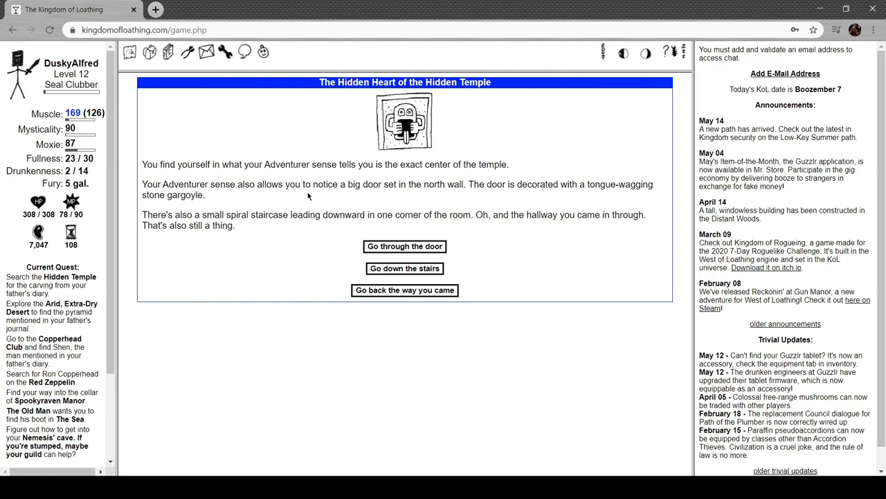
{"action": "mouse_move", "coordinate": [438, 182]}
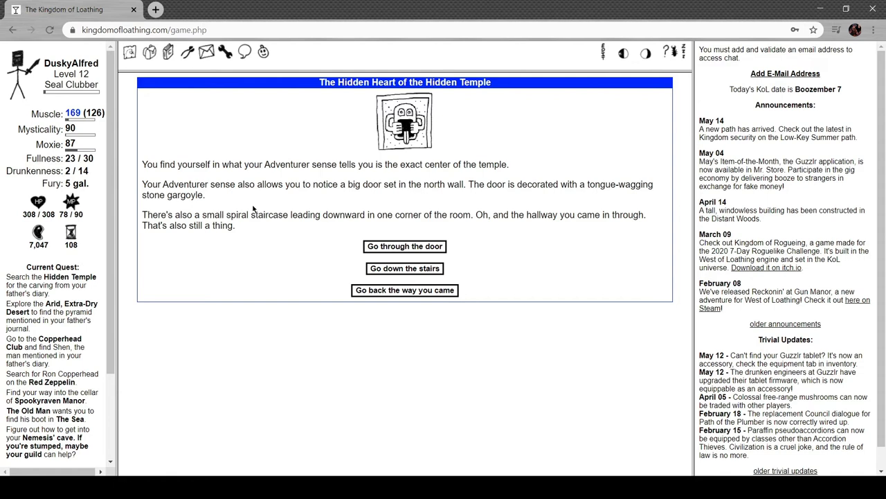
{"action": "mouse_move", "coordinate": [470, 228]}
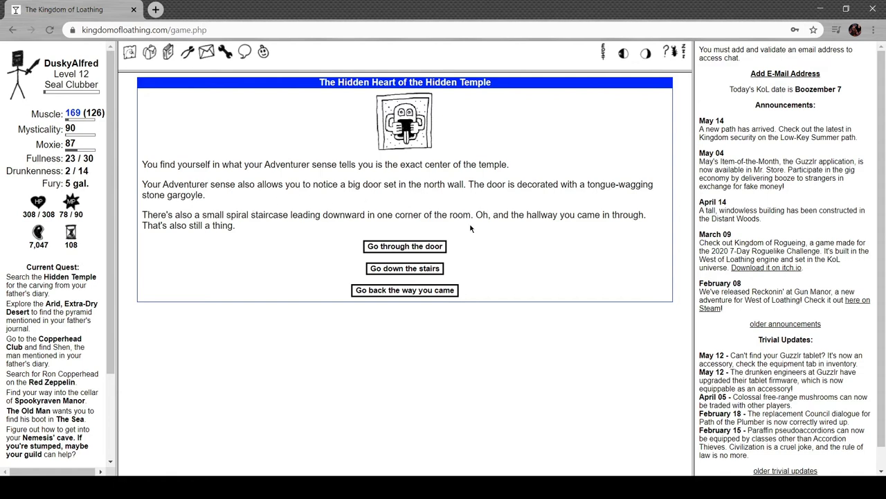
Try the gargoyle door for 12 Muscularity Points, then leave the results for the Desert Beach map.
{"action": "left_click", "coordinate": [405, 246]}
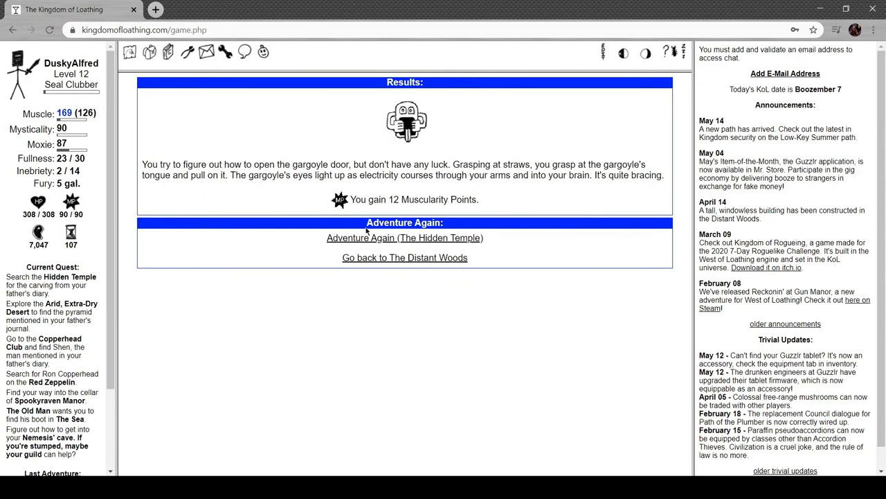
{"action": "mouse_move", "coordinate": [366, 243]}
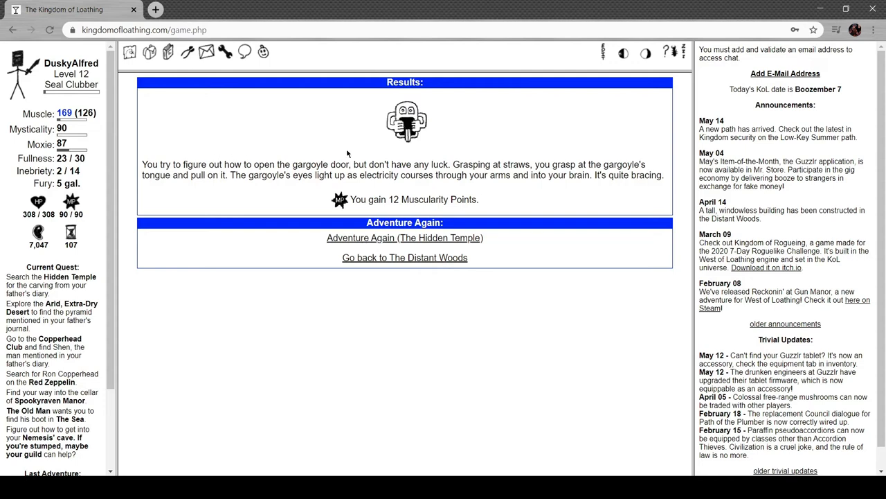
{"action": "mouse_move", "coordinate": [321, 166]}
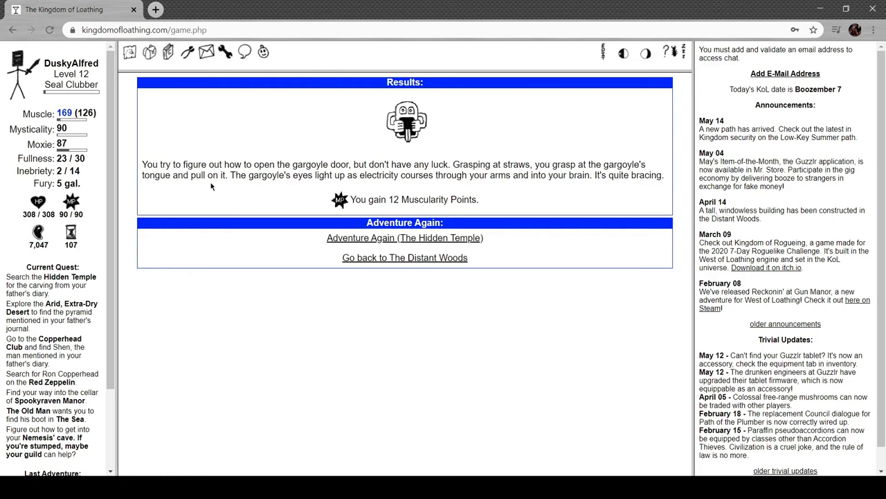
{"action": "mouse_move", "coordinate": [438, 185]}
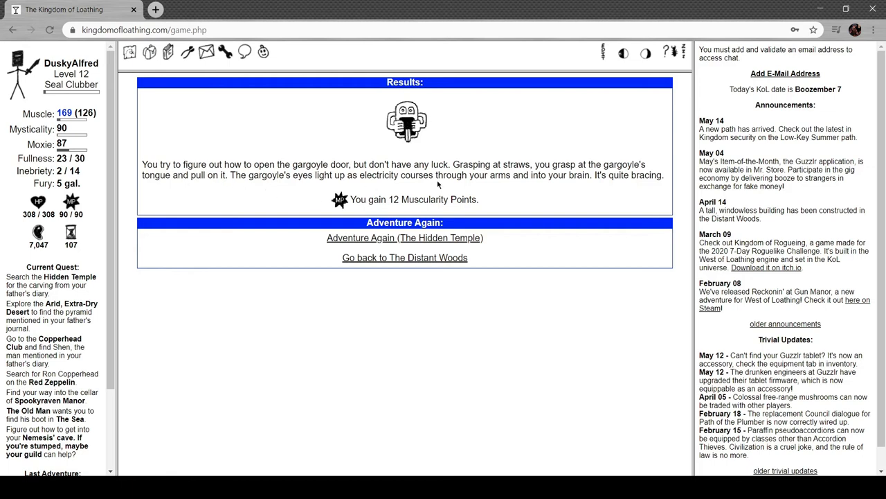
{"action": "mouse_move", "coordinate": [3, 367]}
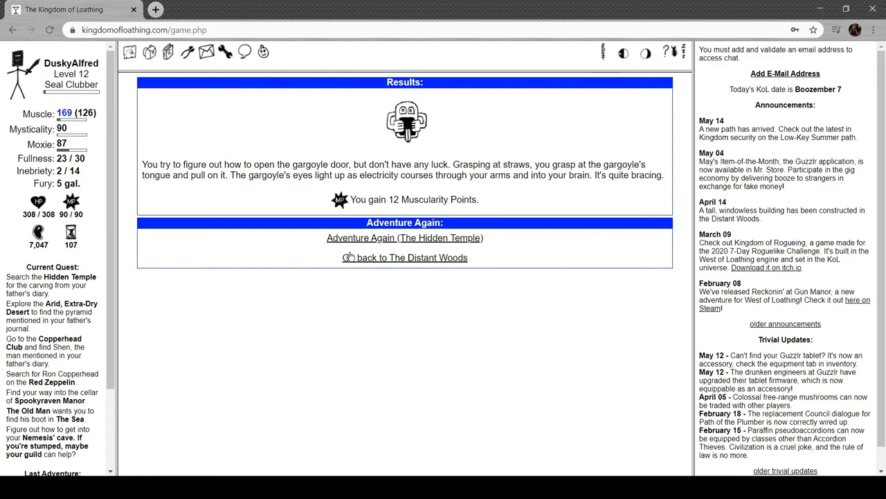
{"action": "left_click", "coordinate": [404, 258]}
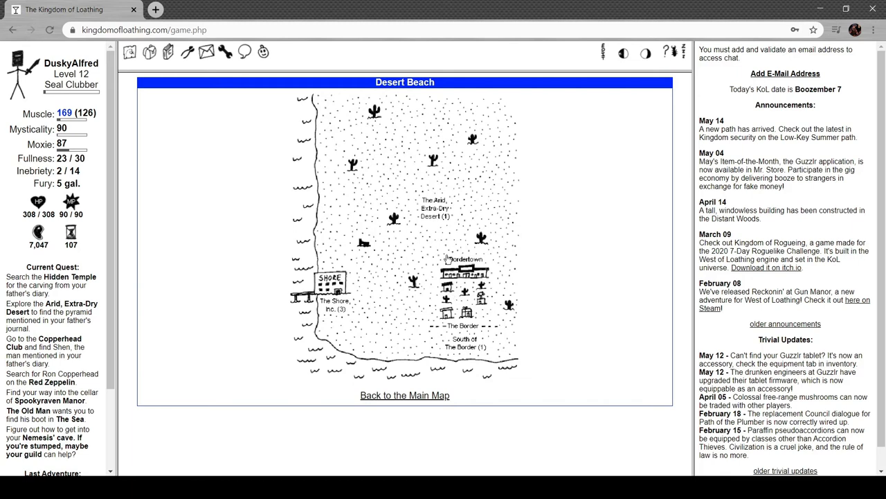
{"action": "mouse_move", "coordinate": [446, 221]}
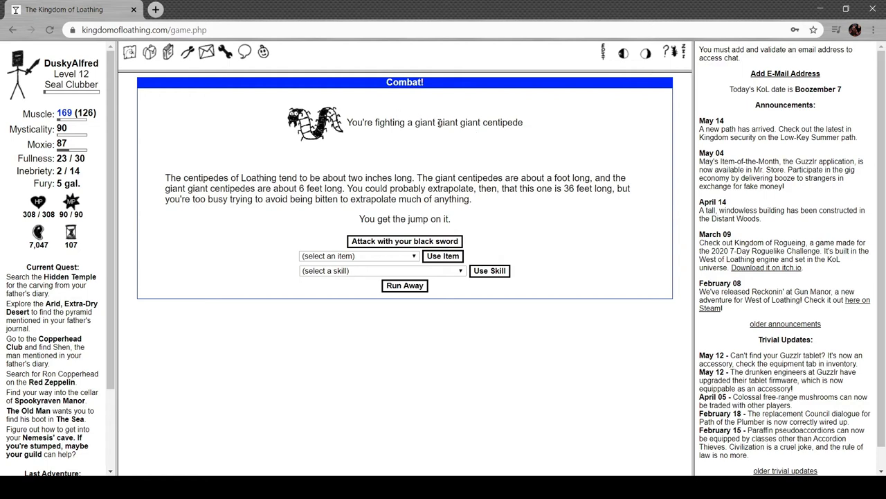
{"action": "mouse_move", "coordinate": [267, 163]}
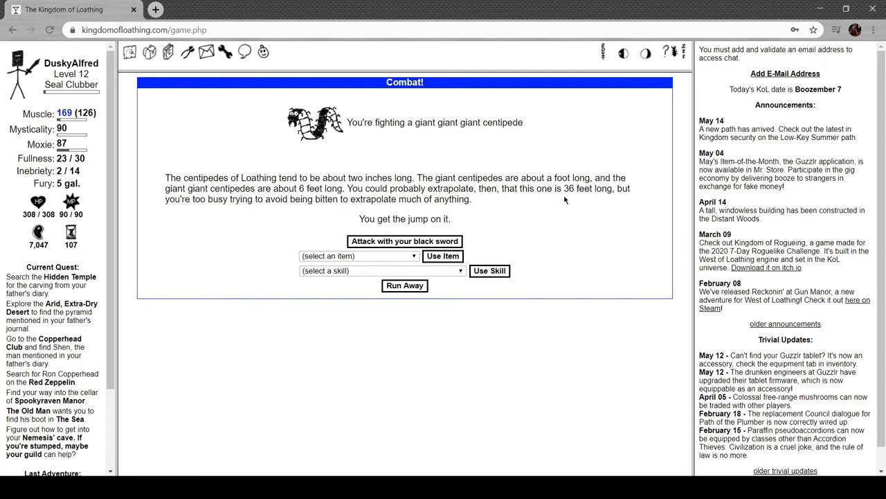
{"action": "mouse_move", "coordinate": [262, 219]}
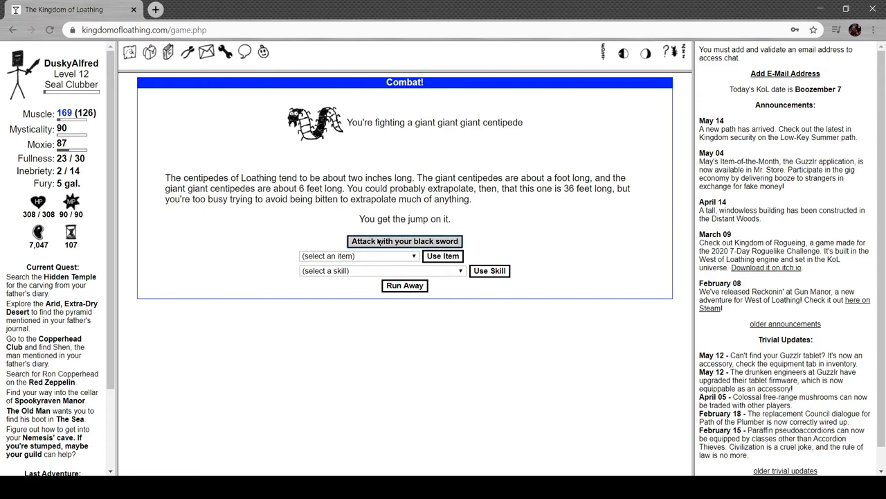
Strike the giant giant giant centipede twice with the black sword, discovering The Oasis.
{"action": "left_click", "coordinate": [404, 241]}
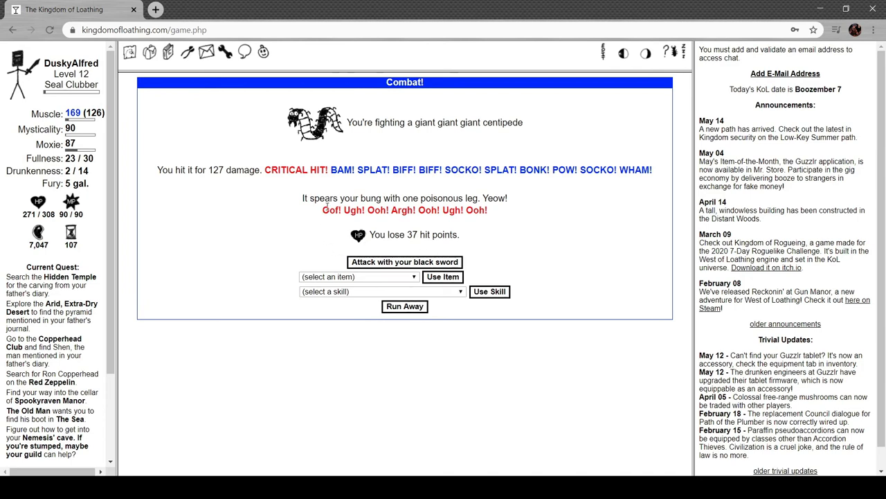
{"action": "mouse_move", "coordinate": [317, 196]}
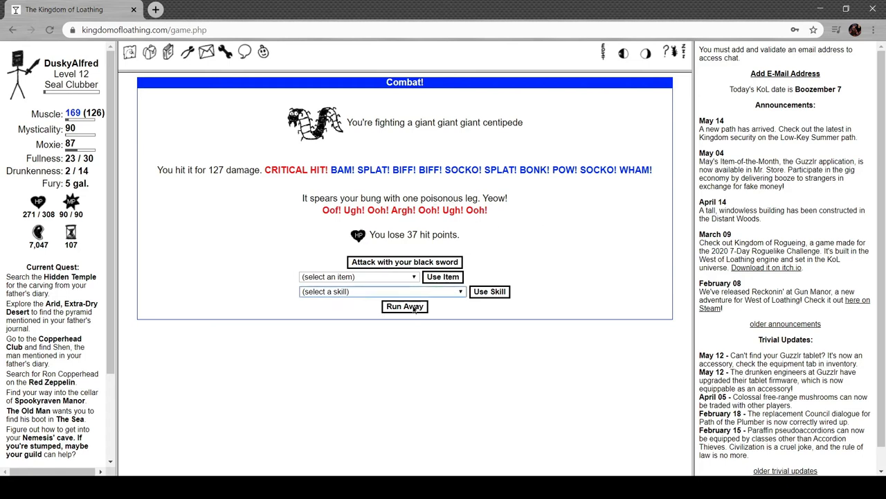
{"action": "left_click", "coordinate": [404, 261]}
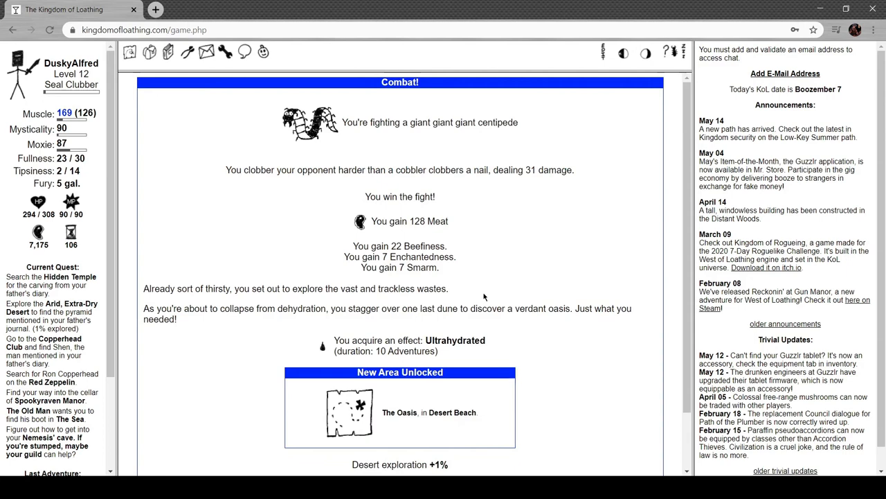
{"action": "mouse_move", "coordinate": [321, 173]}
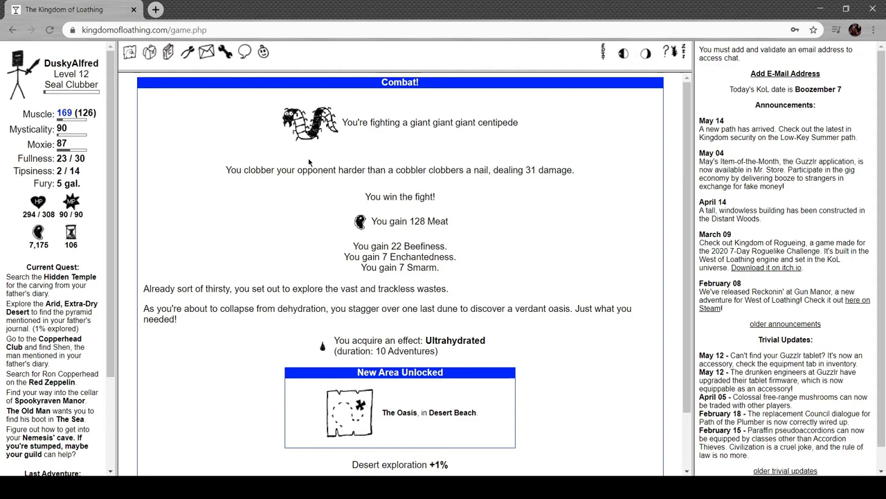
{"action": "scroll", "scroll_direction": "down", "scroll_amount": 3}
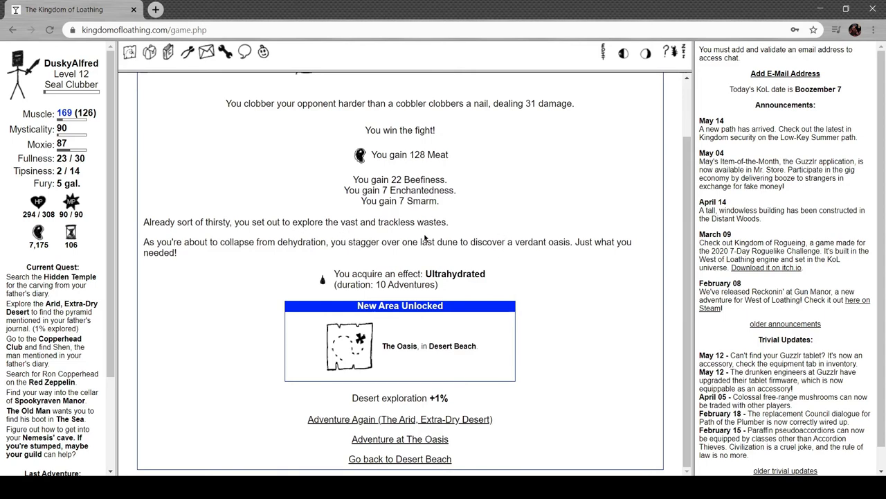
{"action": "mouse_move", "coordinate": [236, 256]}
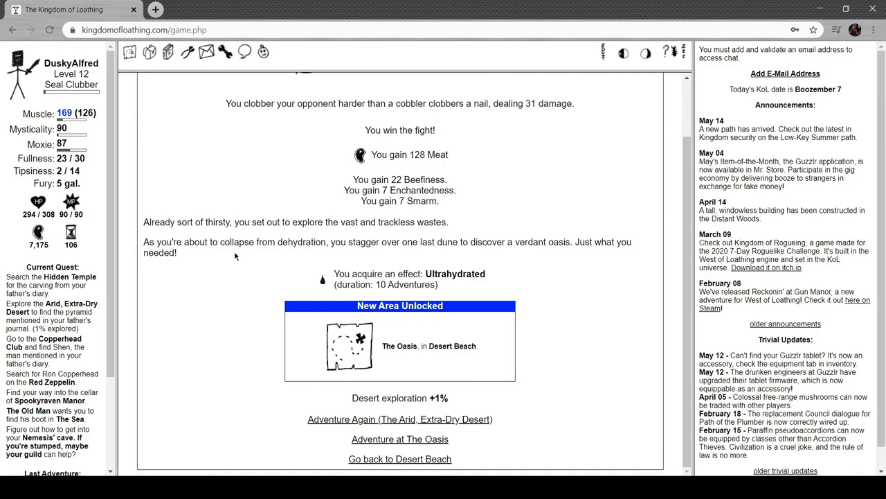
{"action": "mouse_move", "coordinate": [480, 291]}
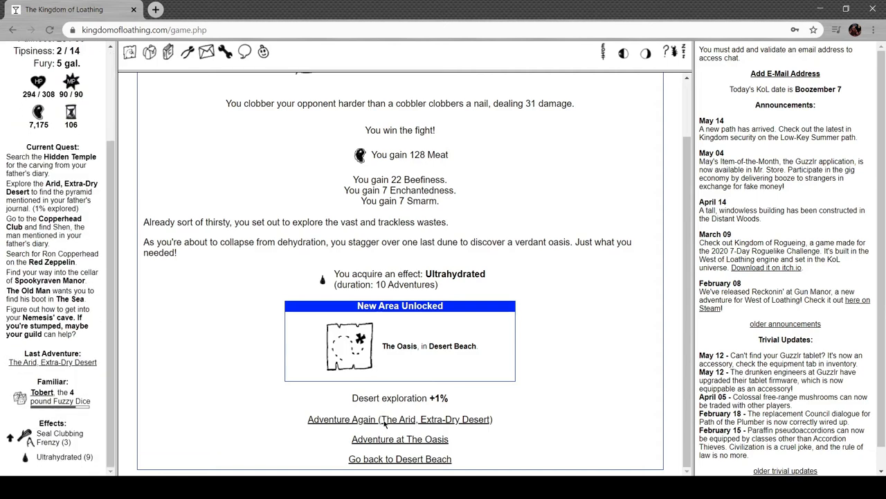
Adventure in the Arid, Extra-Dry Desert again and slay a rock scorpion for 242 Meat.
{"action": "left_click", "coordinate": [399, 418]}
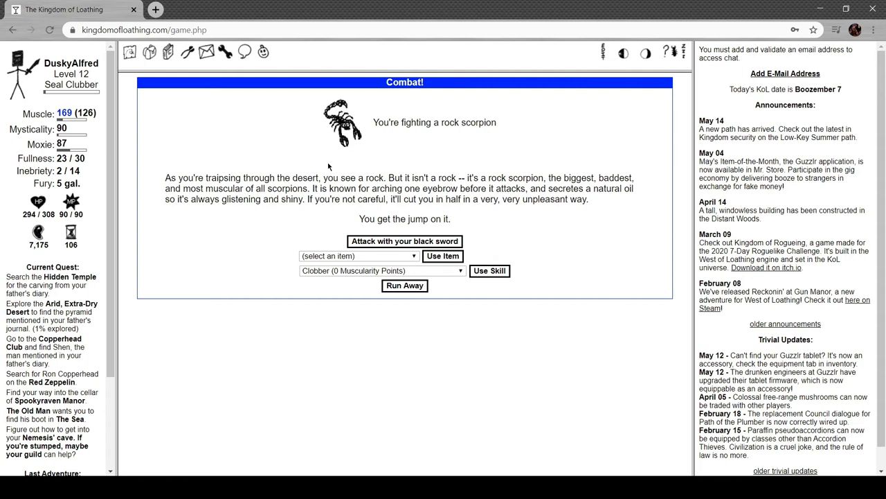
{"action": "mouse_move", "coordinate": [504, 192]}
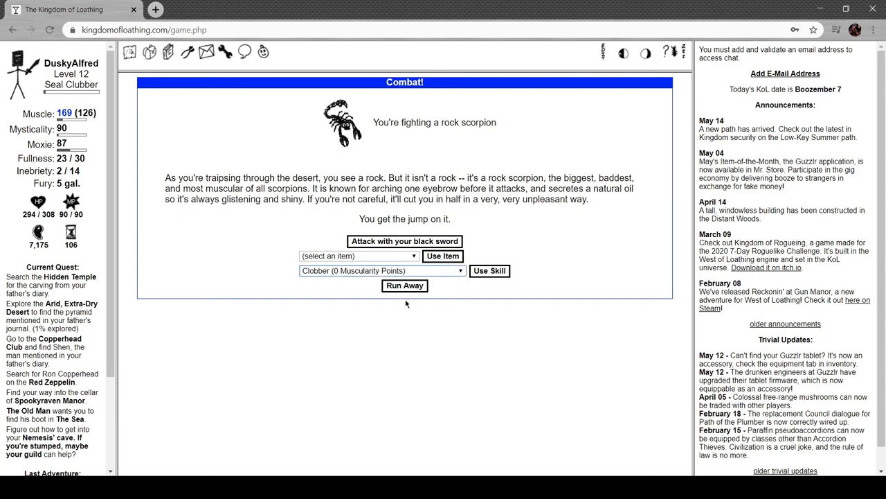
{"action": "left_click", "coordinate": [404, 241]}
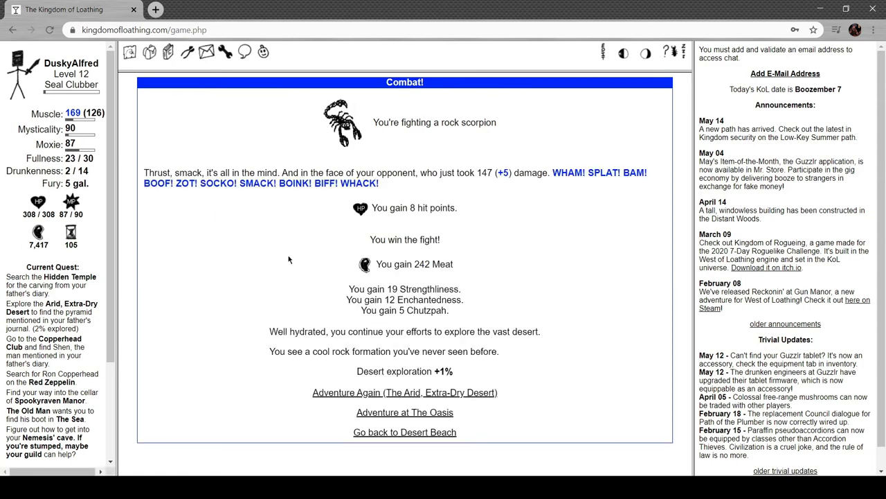
{"action": "mouse_move", "coordinate": [321, 313]}
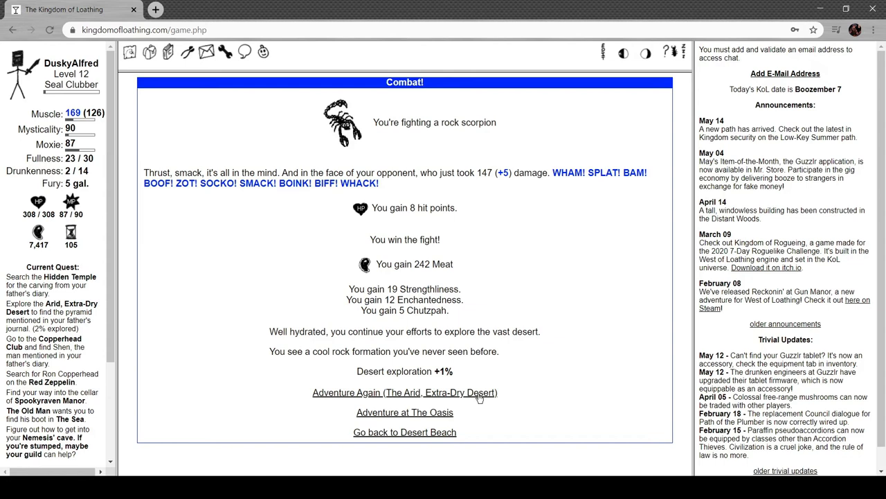
Adventure in the desert again and defeat a cactuary, gaining a bit-o-cactus and 89 Meat.
{"action": "left_click", "coordinate": [404, 392]}
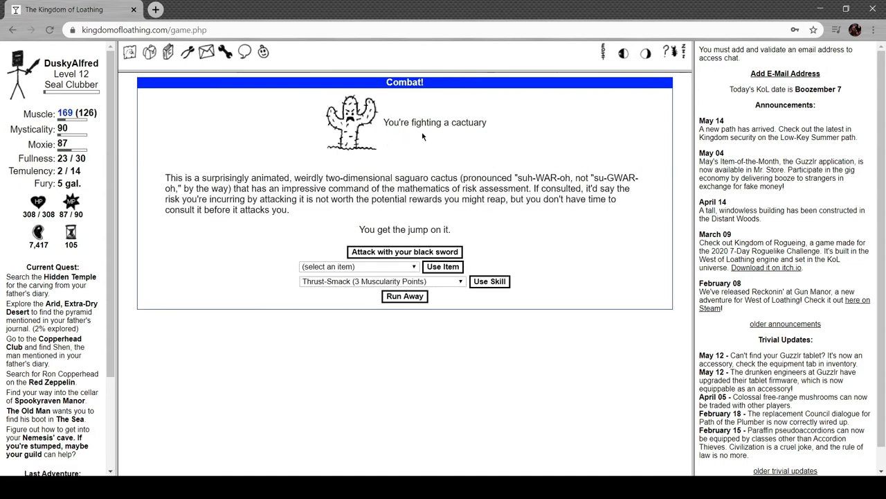
{"action": "mouse_move", "coordinate": [333, 163]}
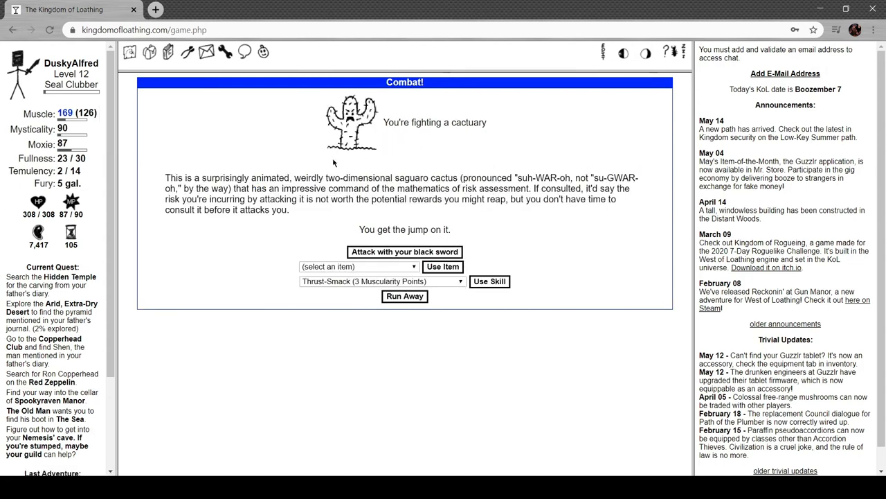
{"action": "mouse_move", "coordinate": [338, 159]}
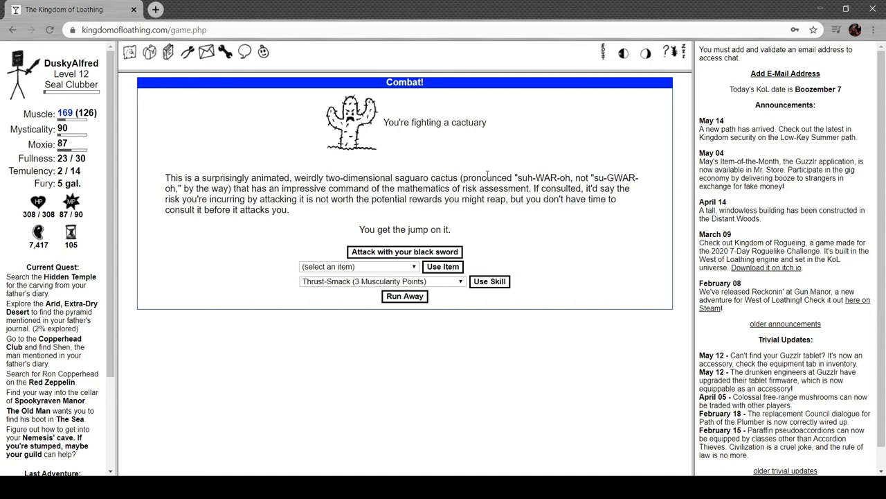
{"action": "mouse_move", "coordinate": [479, 191]}
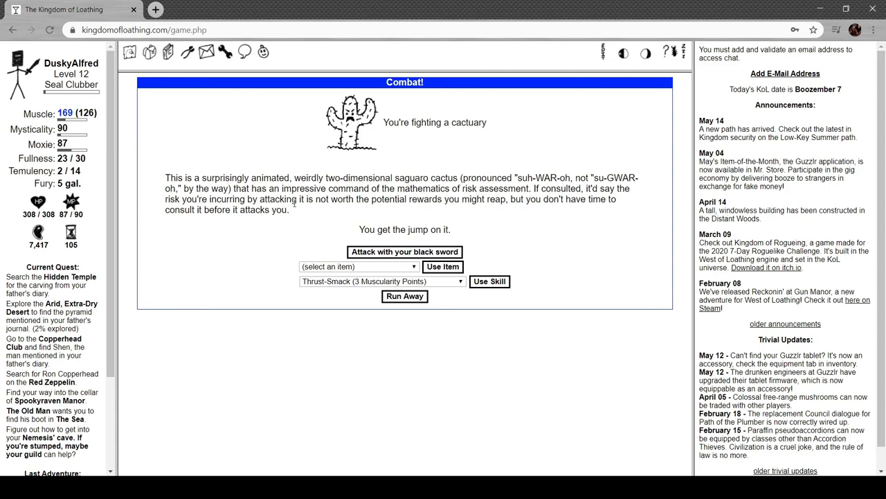
{"action": "mouse_move", "coordinate": [405, 220]}
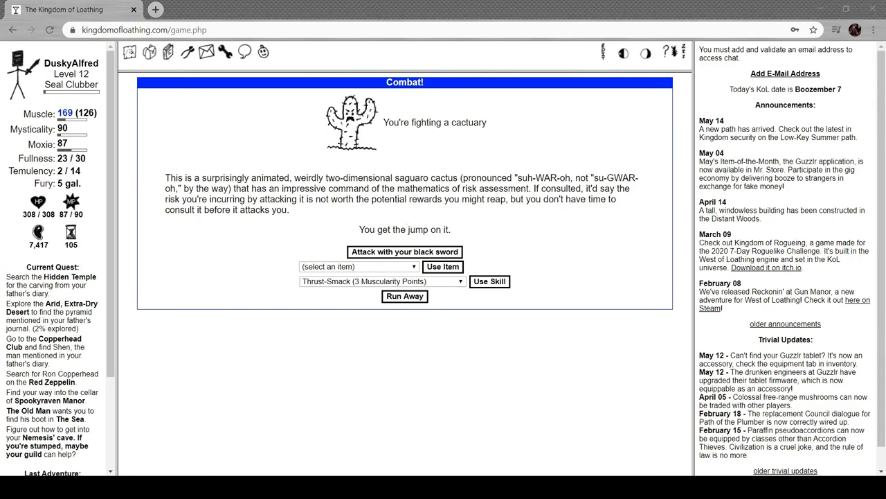
{"action": "mouse_move", "coordinate": [539, 289]}
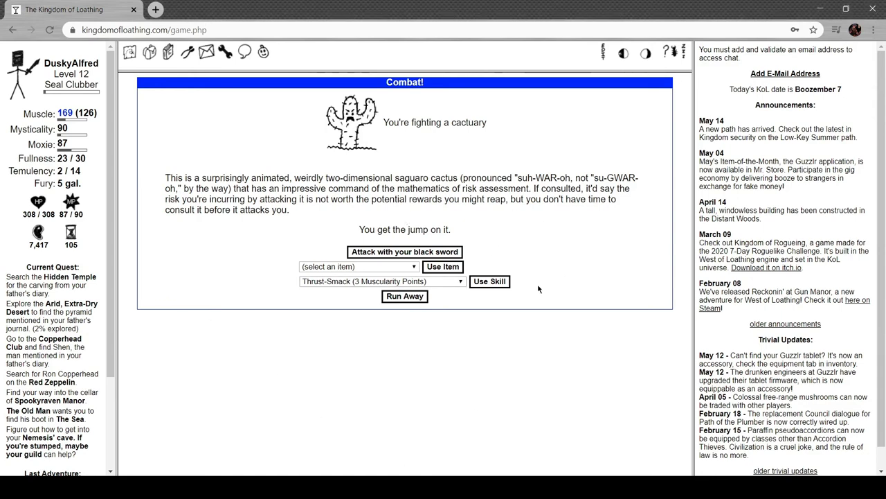
{"action": "left_click", "coordinate": [404, 252]}
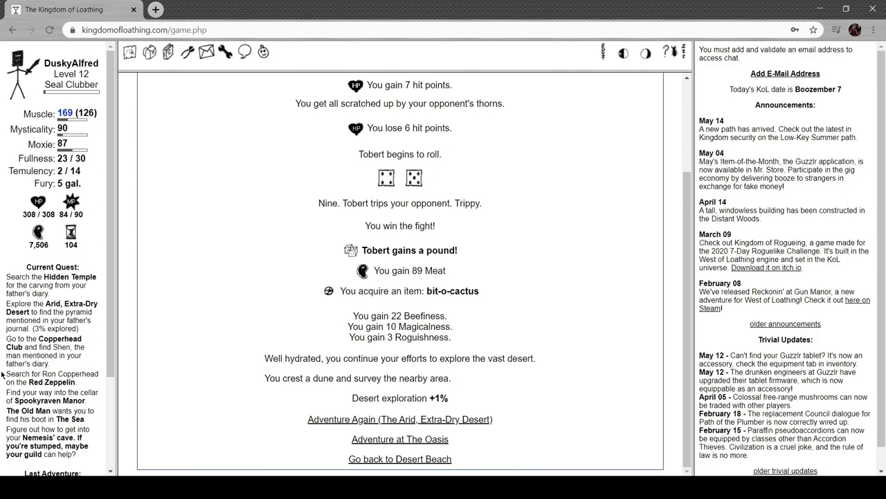
Consume the tofurkey gravy and tofurkey leg from the inventory's consumables, raising Fullness to 28.
{"action": "left_click", "coordinate": [149, 52]}
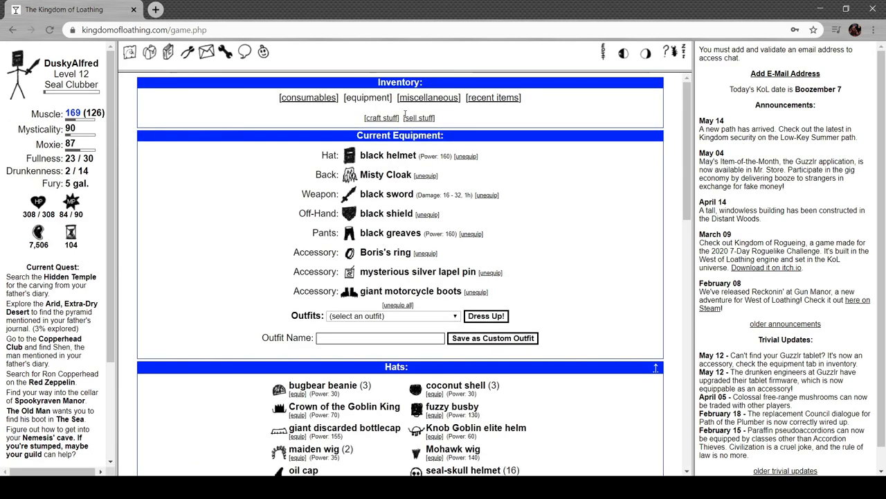
{"action": "left_click", "coordinate": [428, 97]}
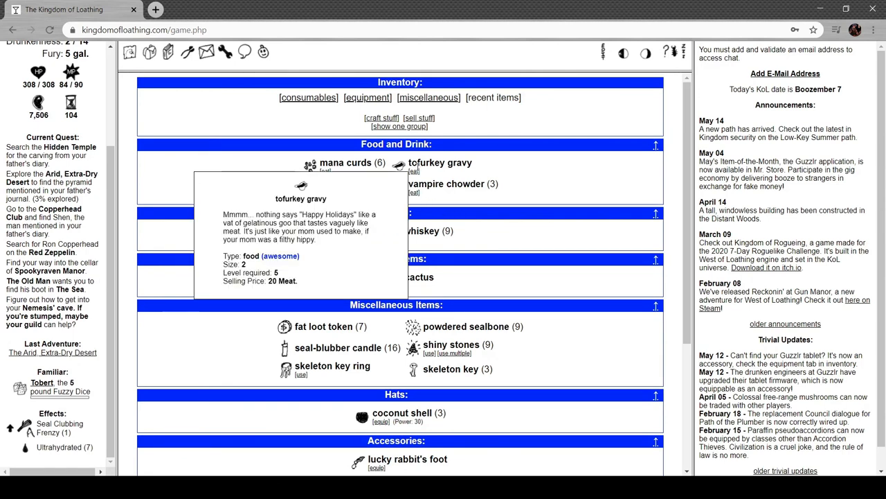
{"action": "left_click", "coordinate": [412, 170]}
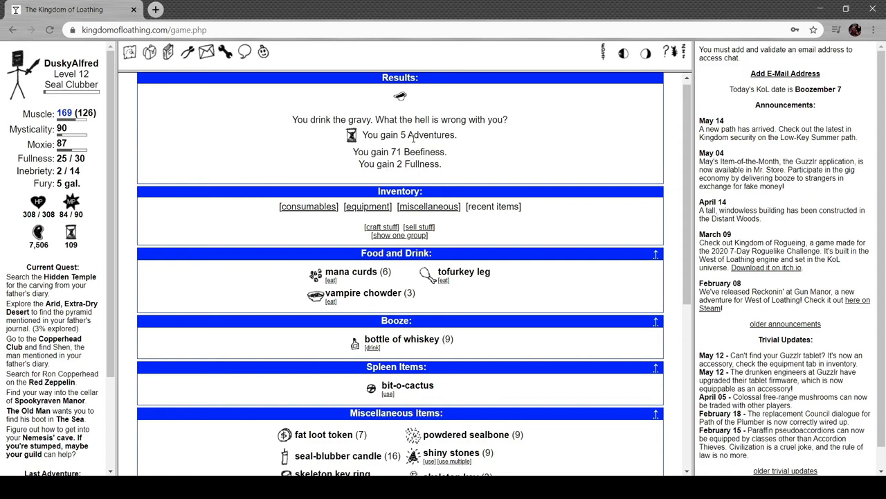
{"action": "scroll", "scroll_direction": "down", "scroll_amount": 3}
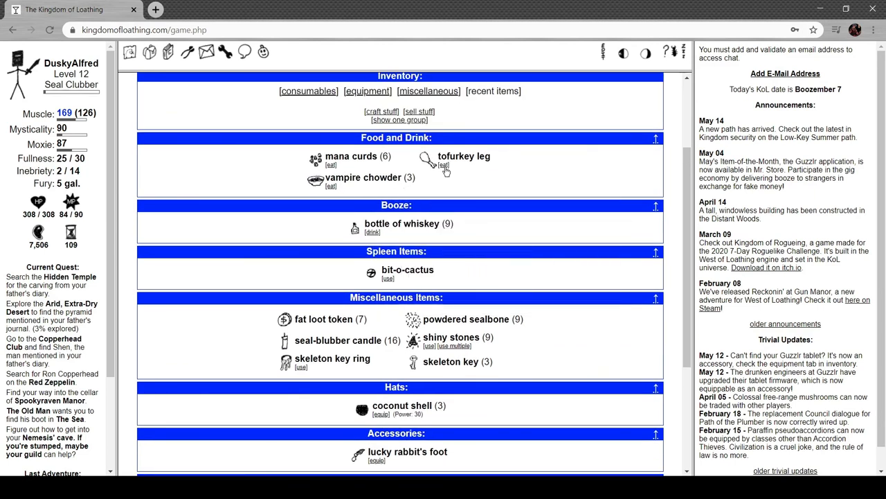
{"action": "left_click", "coordinate": [443, 165]}
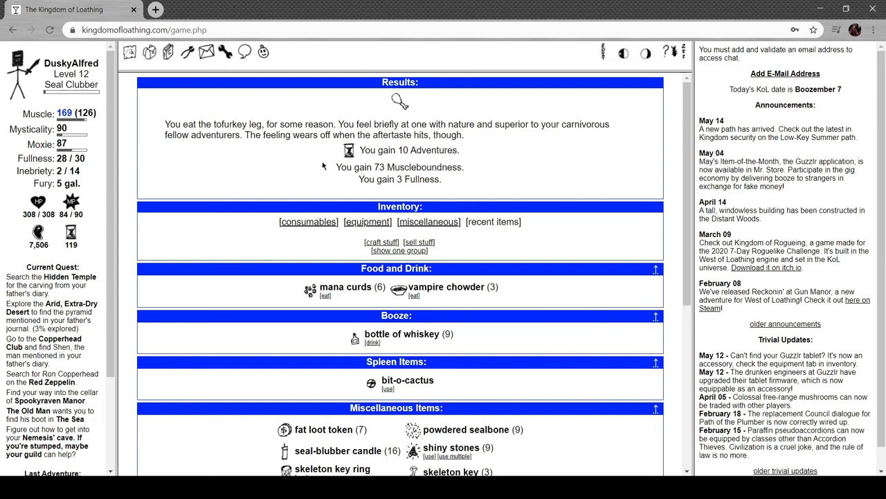
{"action": "mouse_move", "coordinate": [482, 141]}
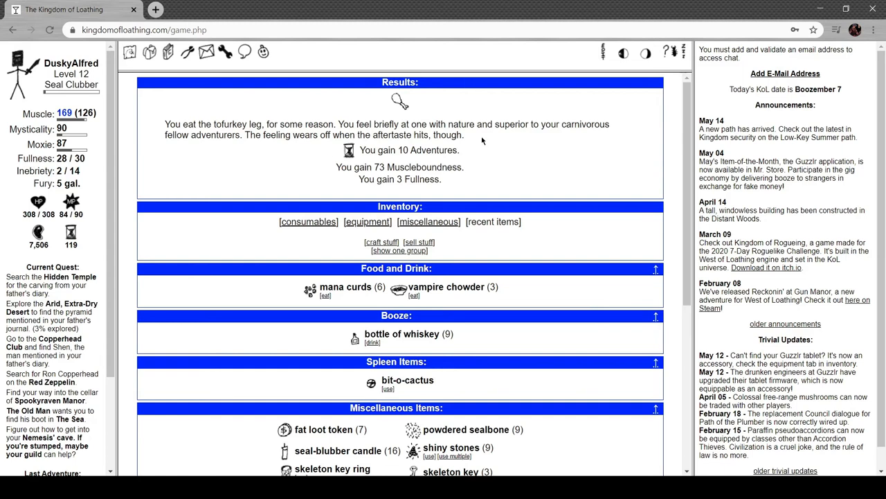
{"action": "mouse_move", "coordinate": [318, 151]}
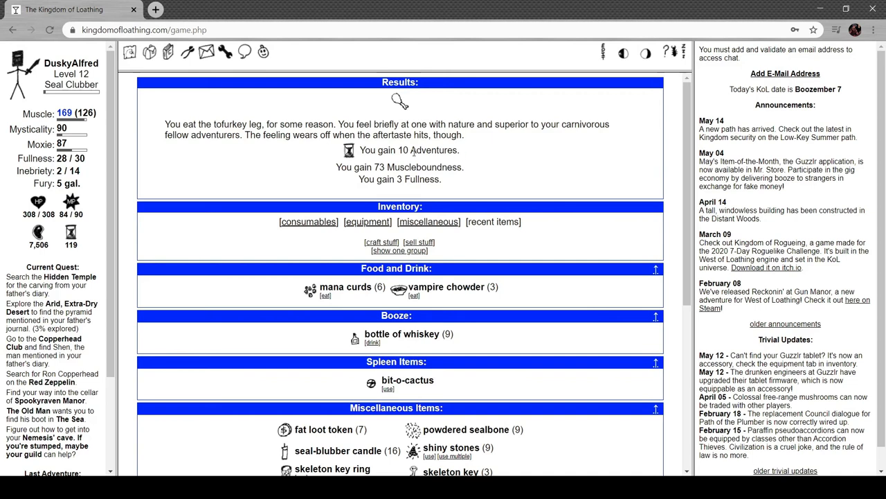
{"action": "scroll", "scroll_direction": "down", "scroll_amount": 3}
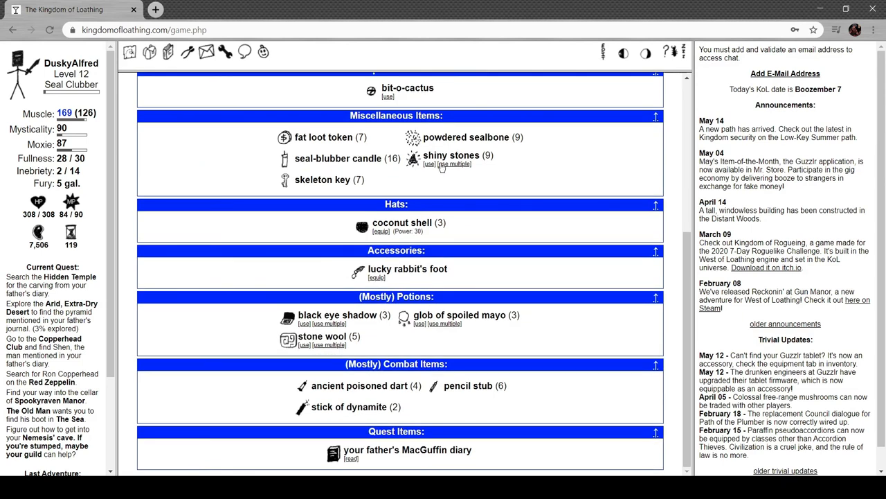
Dismiss the 'use multiple' How Many? prompt and head back to the Arid, Extra-Dry Desert.
{"action": "left_click", "coordinate": [454, 164]}
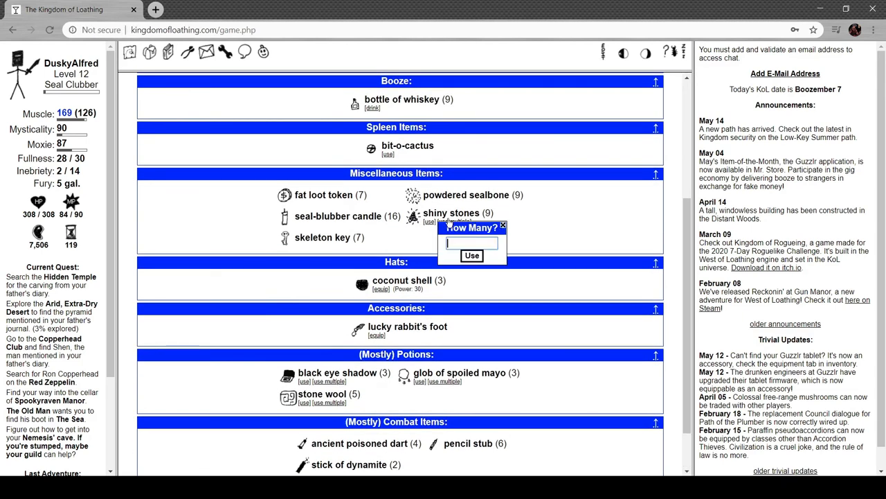
{"action": "left_click", "coordinate": [471, 255]}
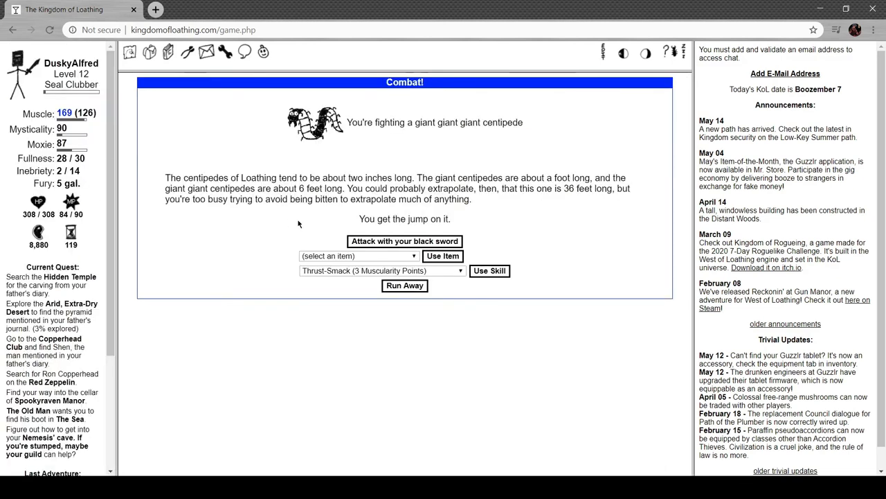
Kill the giant giant giant centipede for 170 Meat and adventure again, meeting a plaque of locusts.
{"action": "left_click", "coordinate": [404, 241]}
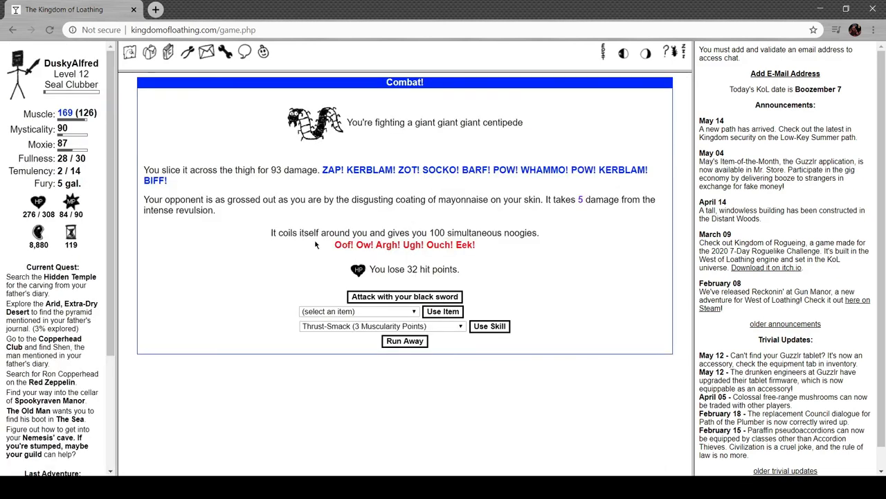
{"action": "mouse_move", "coordinate": [463, 247]}
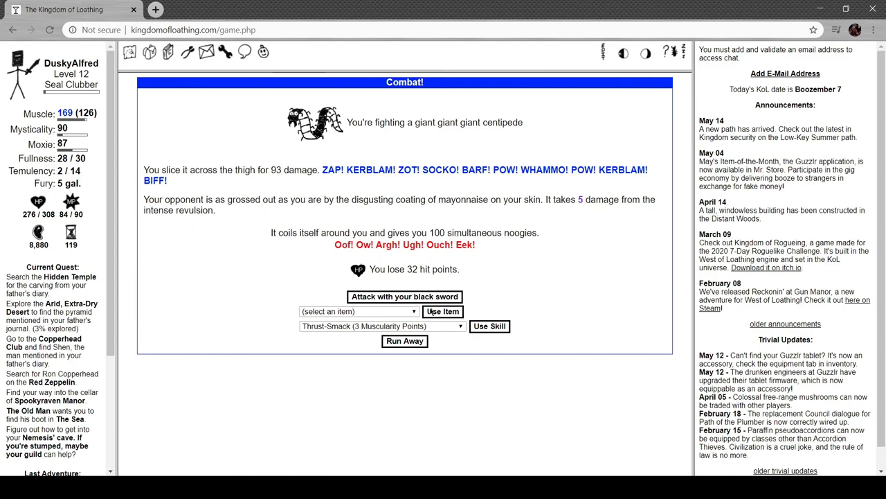
{"action": "left_click", "coordinate": [404, 297]}
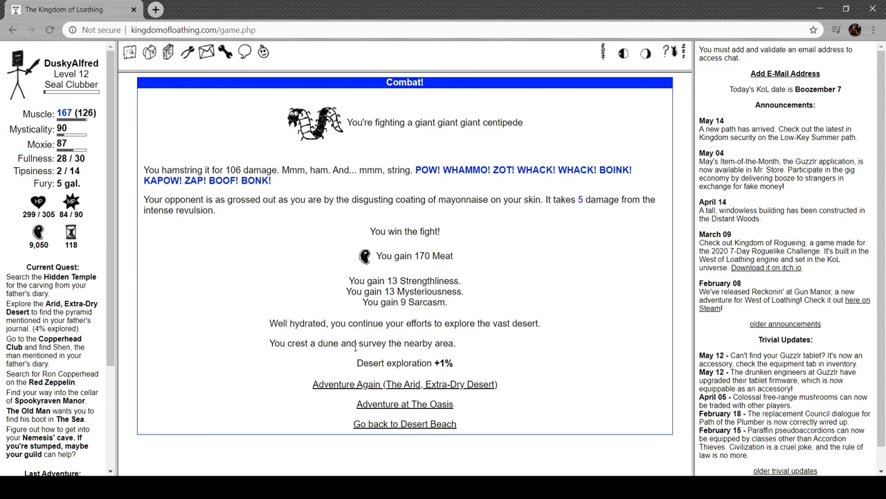
{"action": "left_click", "coordinate": [404, 384]}
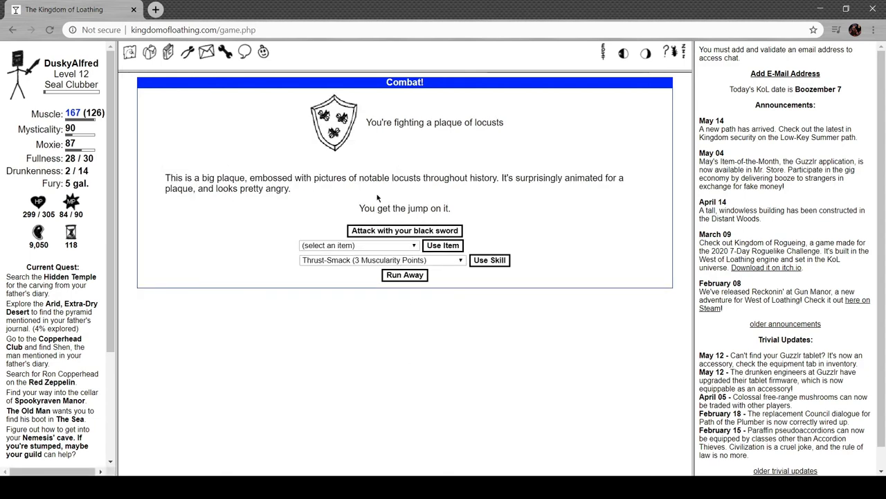
{"action": "mouse_move", "coordinate": [368, 142]}
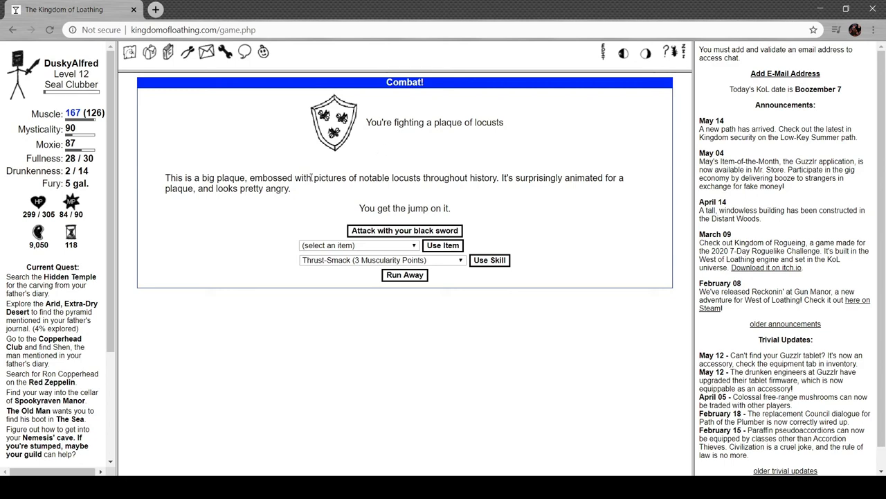
{"action": "mouse_move", "coordinate": [315, 166]}
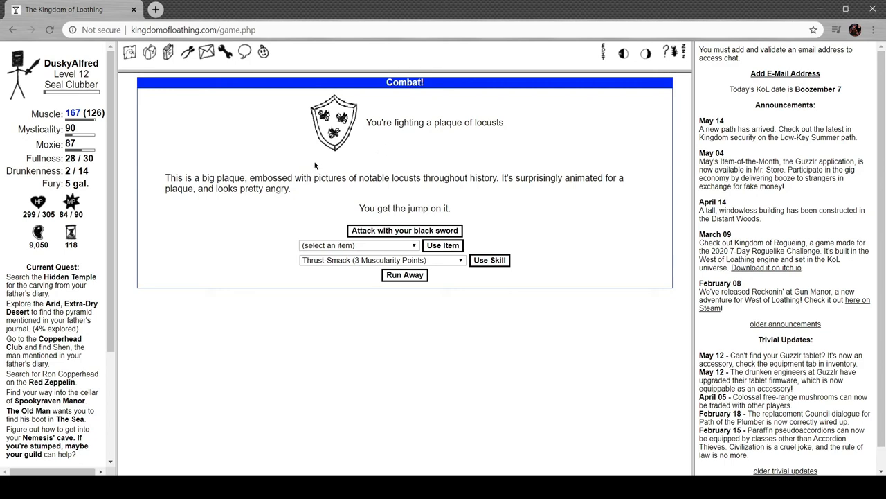
Defeat the plaque of locusts for a honey-dipped locust and handful of sand, then adventure again.
{"action": "left_click", "coordinate": [404, 230]}
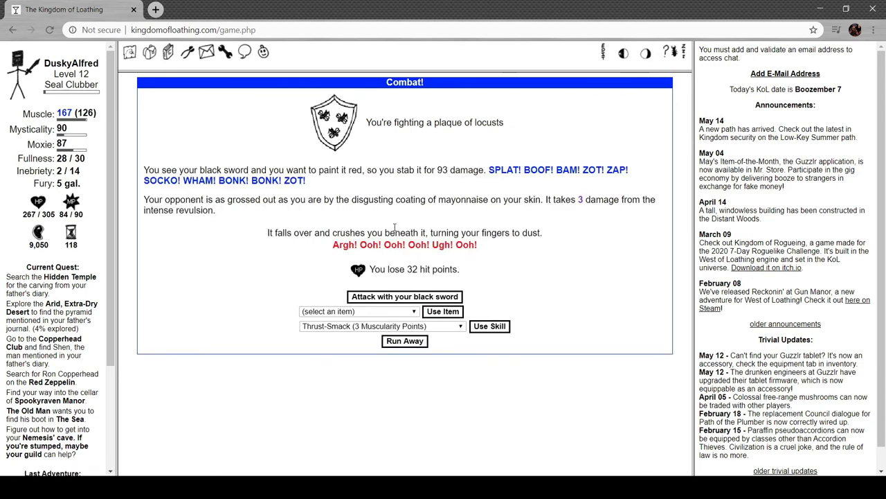
{"action": "mouse_move", "coordinate": [355, 216]}
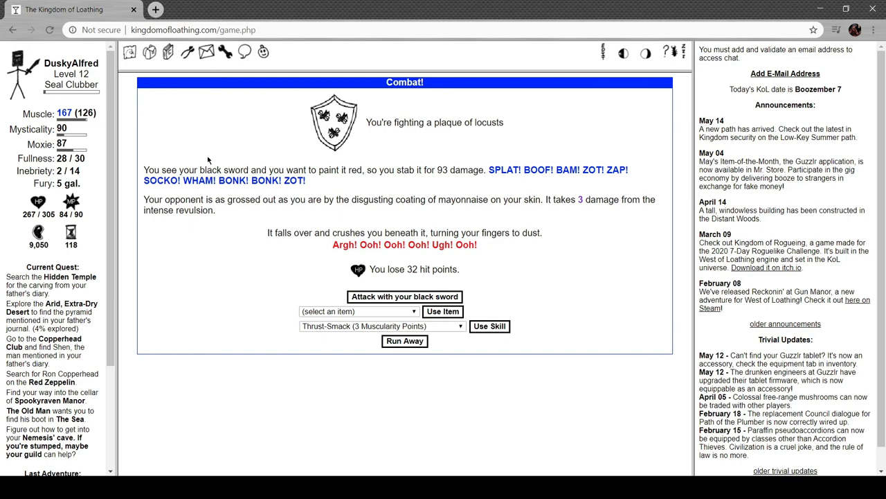
{"action": "mouse_move", "coordinate": [474, 152]}
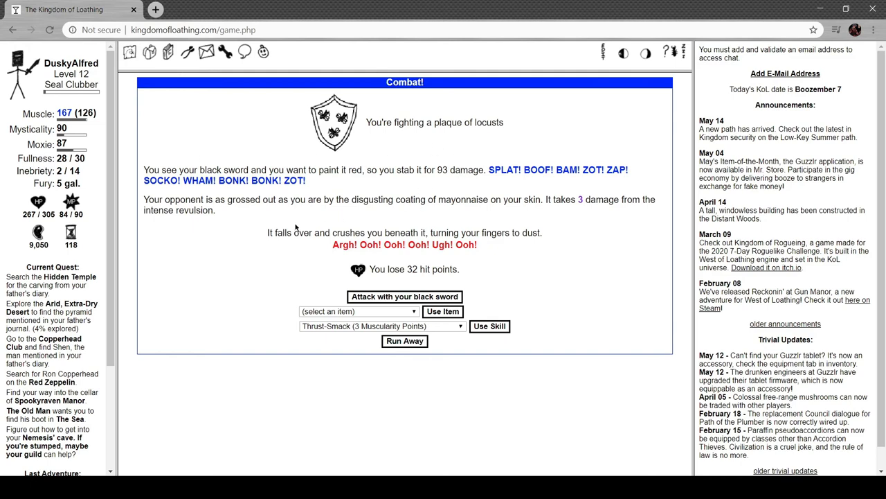
{"action": "left_click", "coordinate": [405, 297]}
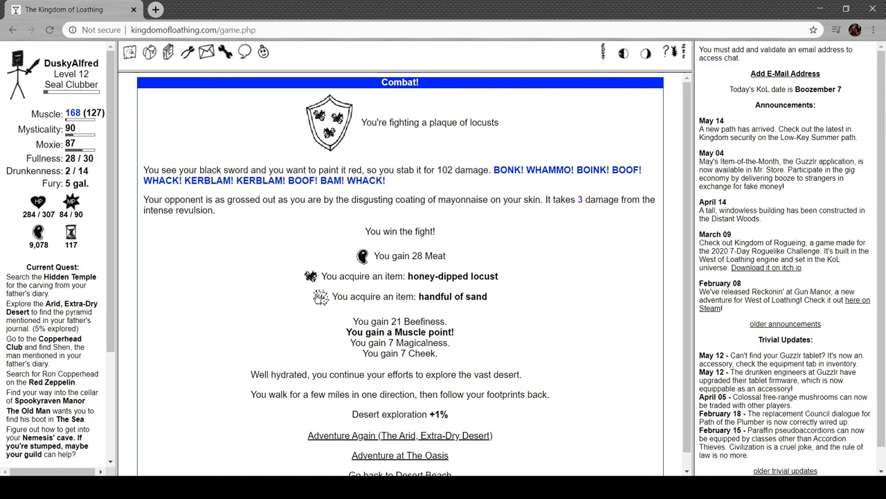
{"action": "scroll", "scroll_direction": "down", "scroll_amount": 3}
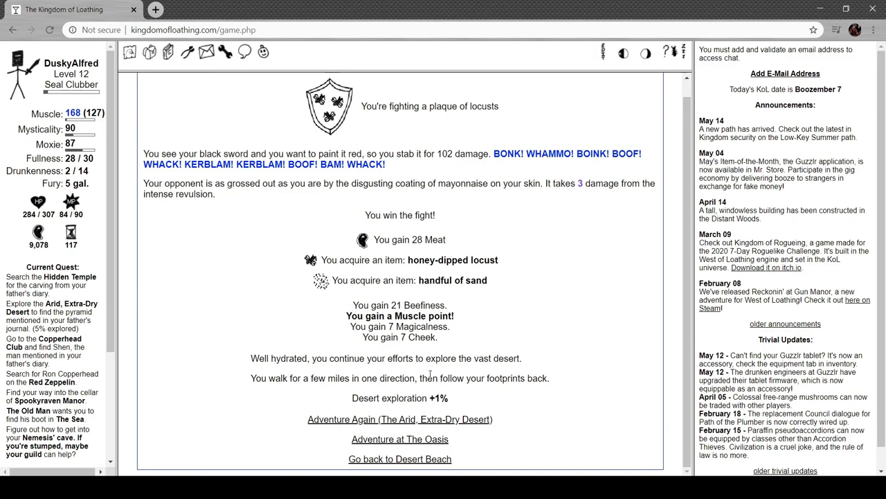
{"action": "left_click", "coordinate": [399, 418]}
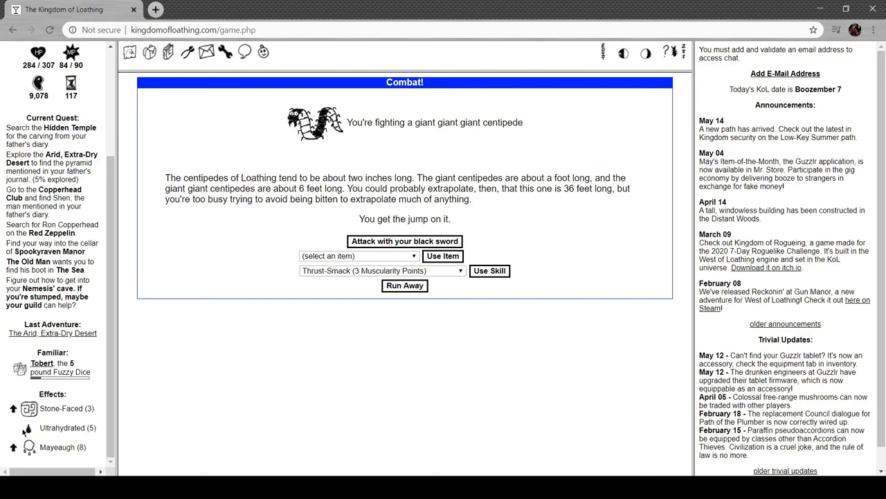
Kill the centipede with two black sword hits for 185 Meat and 1% exploration, then adventure again.
{"action": "left_click", "coordinate": [405, 241]}
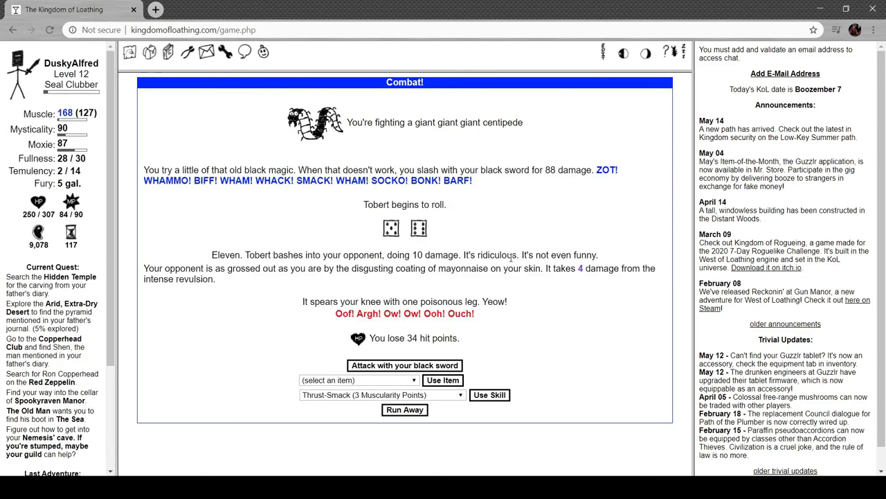
{"action": "mouse_move", "coordinate": [521, 227]}
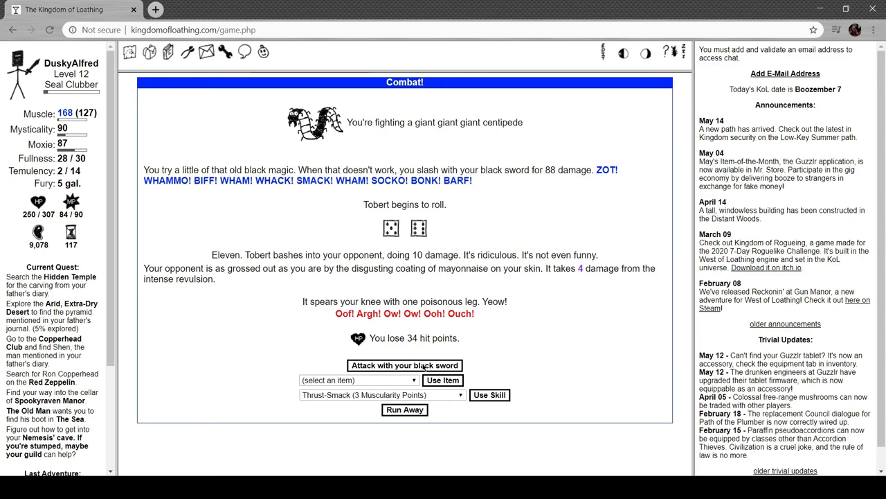
{"action": "left_click", "coordinate": [404, 366]}
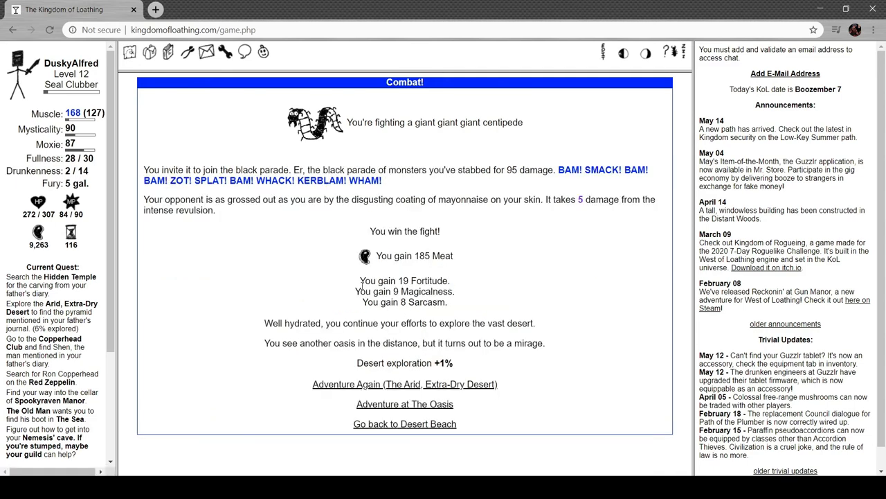
{"action": "mouse_move", "coordinate": [395, 358]}
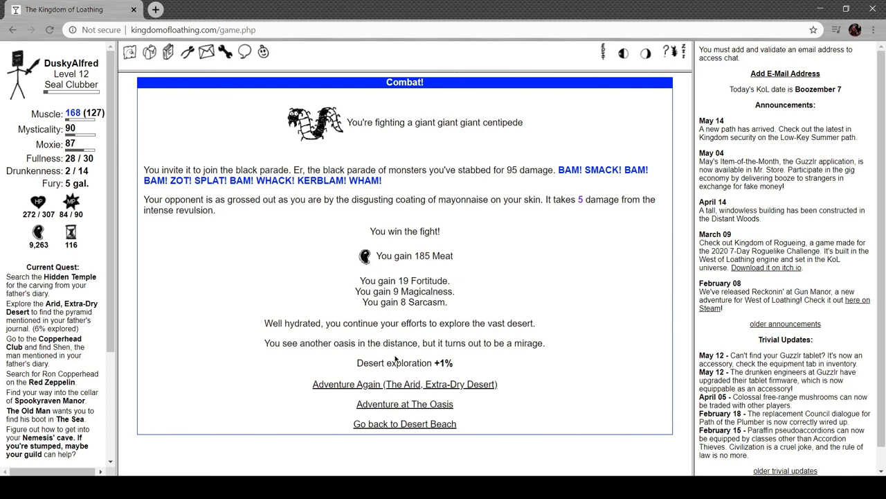
{"action": "mouse_move", "coordinate": [443, 387]}
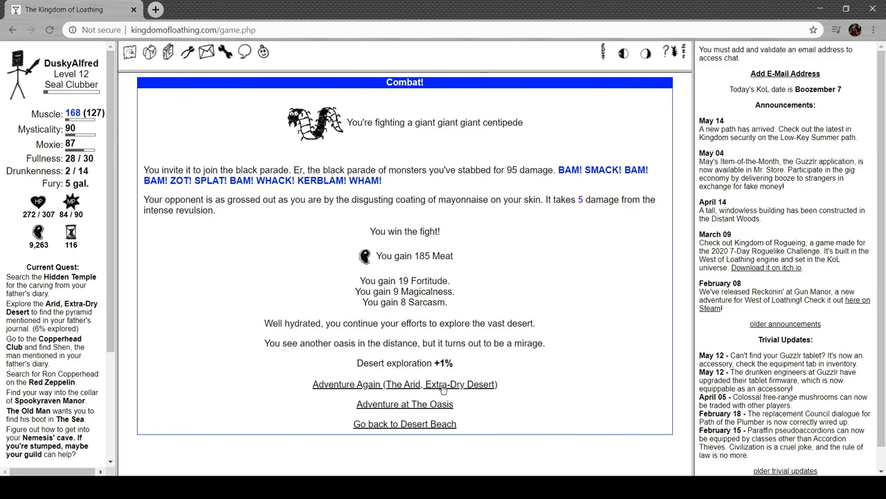
{"action": "left_click", "coordinate": [405, 424]}
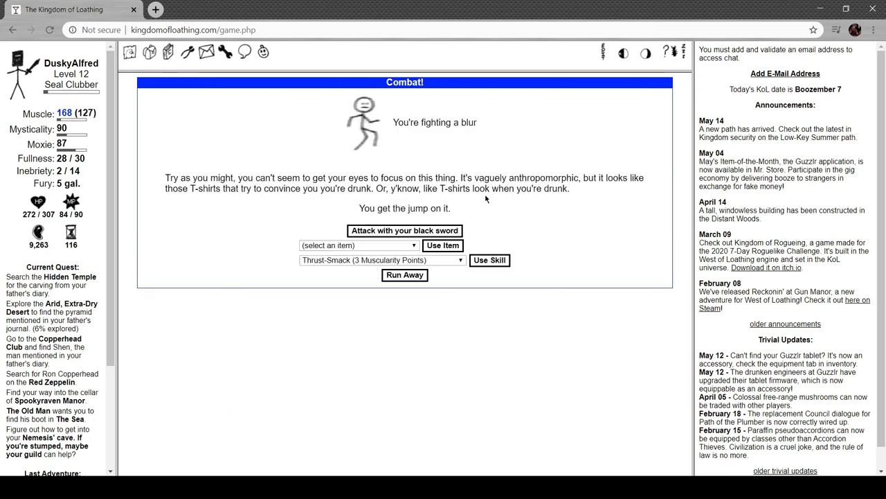
{"action": "mouse_move", "coordinate": [349, 172]}
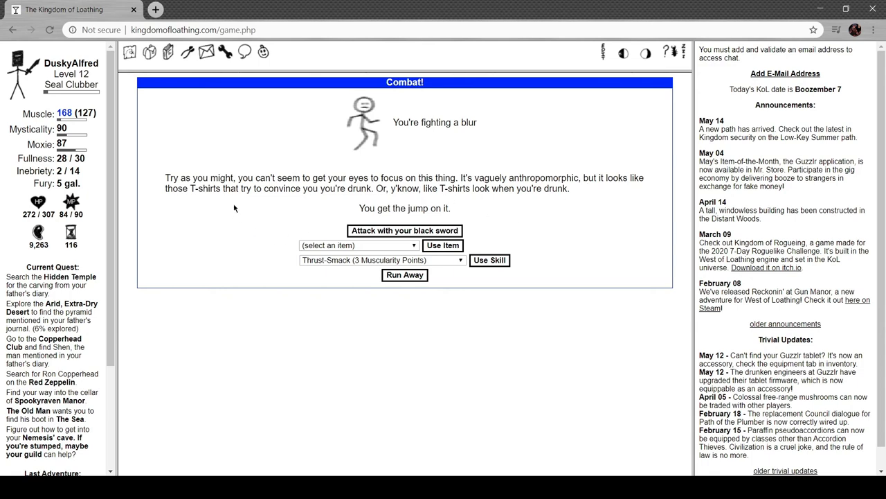
{"action": "mouse_move", "coordinate": [237, 205]}
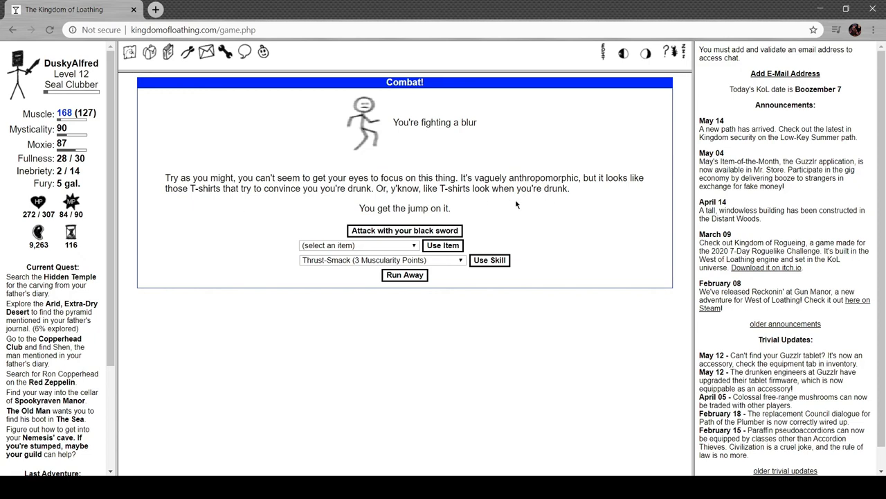
{"action": "mouse_move", "coordinate": [414, 234]}
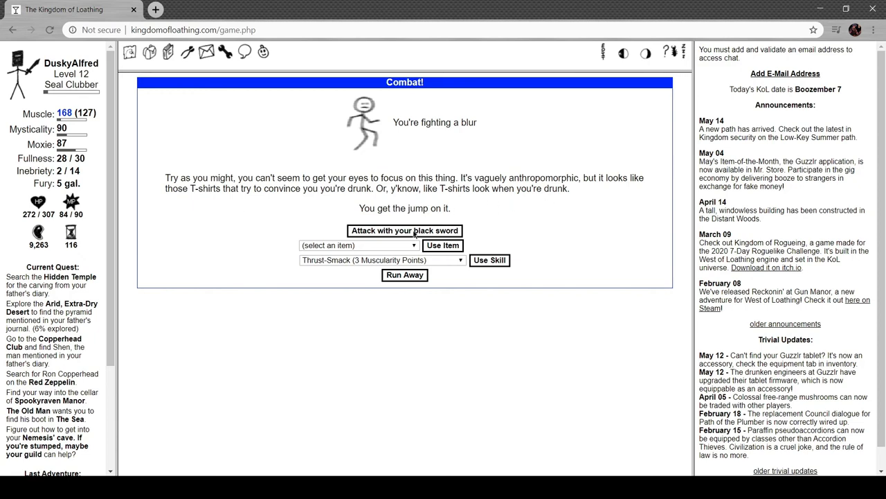
{"action": "mouse_move", "coordinate": [414, 236]}
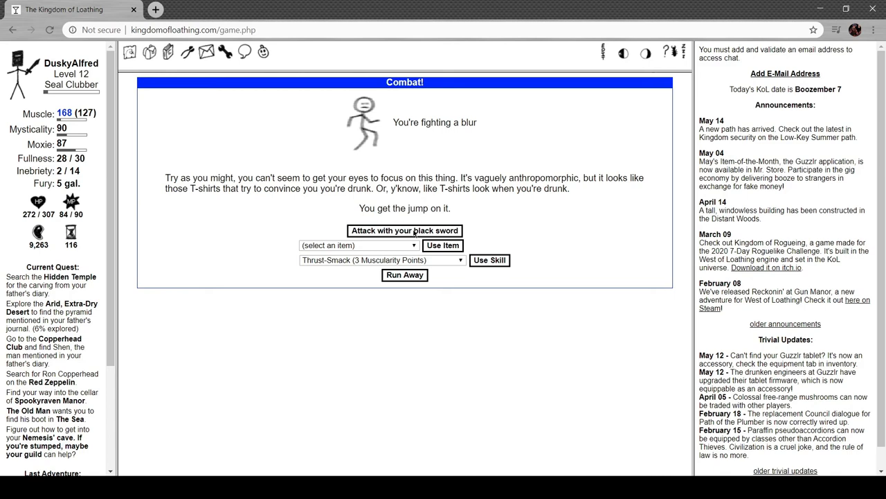
Hit the blur twice with the black sword to wear it down.
{"action": "left_click", "coordinate": [404, 230]}
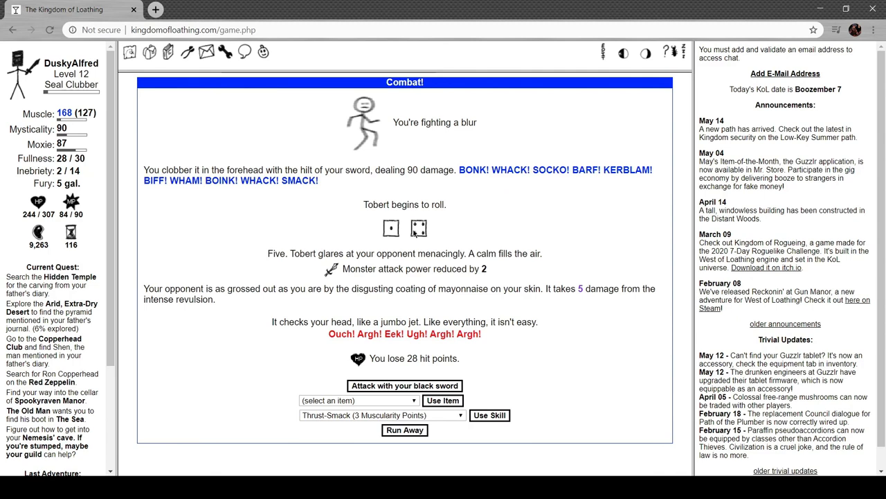
{"action": "mouse_move", "coordinate": [336, 304]}
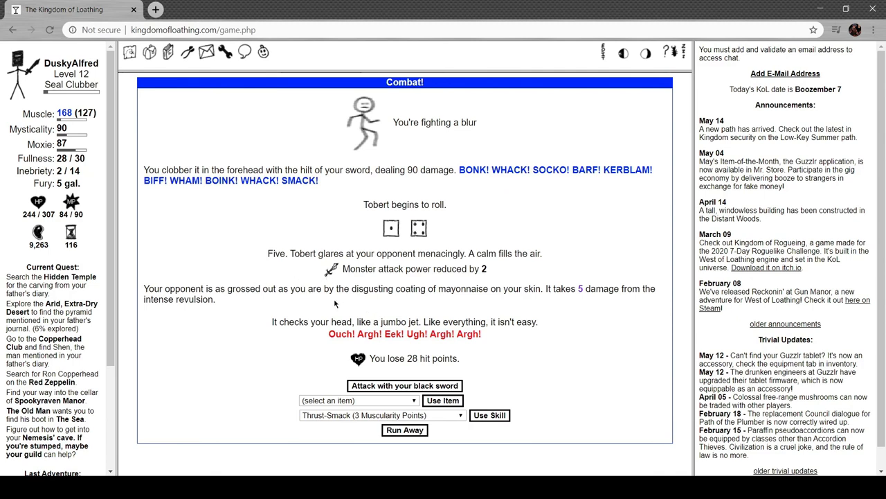
{"action": "mouse_move", "coordinate": [435, 372]}
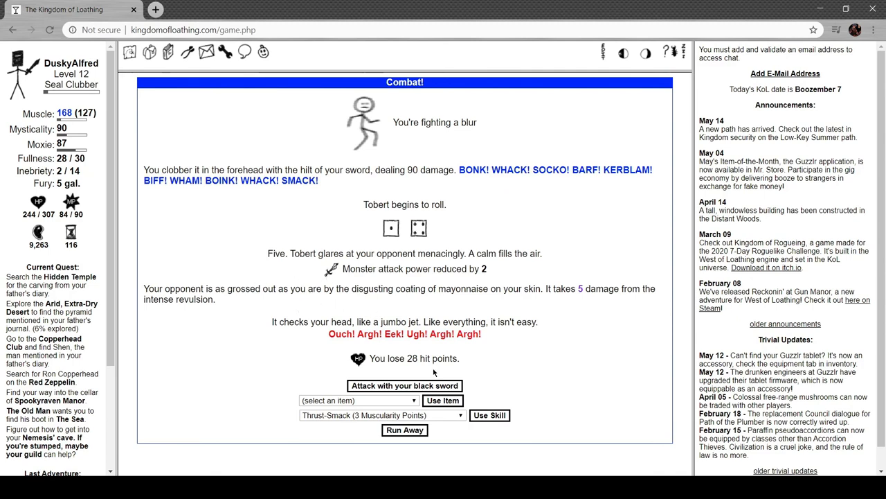
{"action": "left_click", "coordinate": [405, 385]}
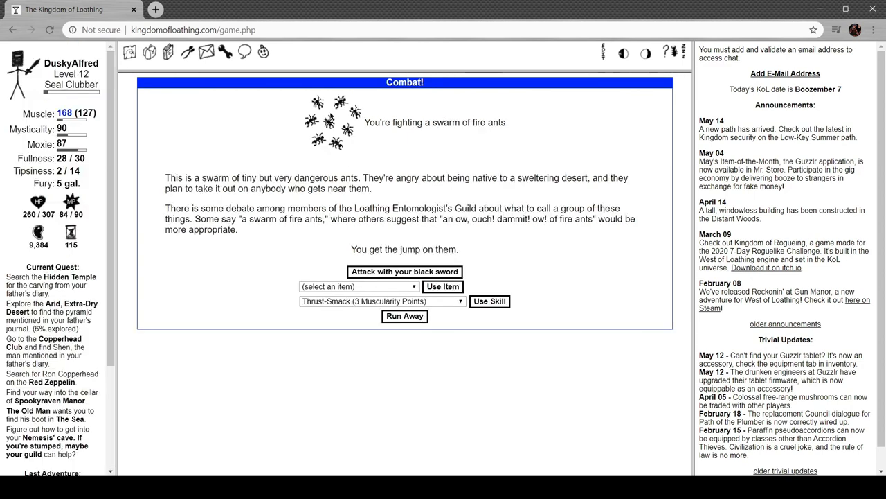
{"action": "mouse_move", "coordinate": [225, 172]}
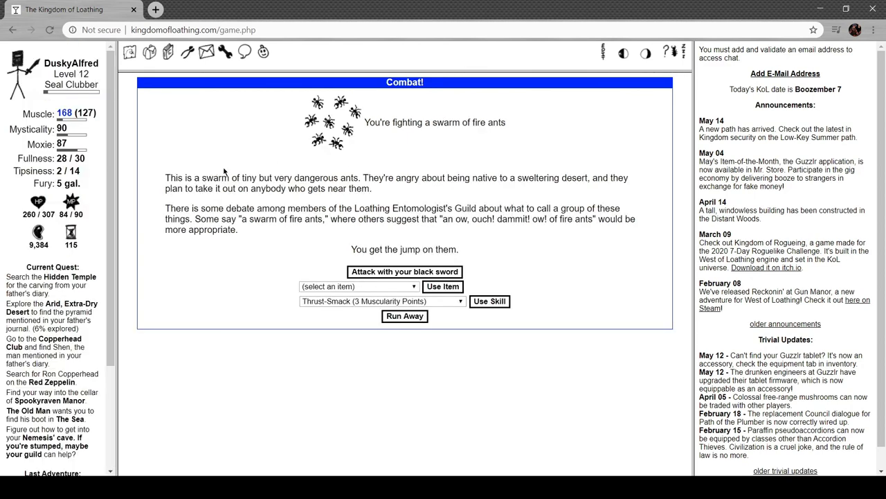
{"action": "mouse_move", "coordinate": [415, 168]}
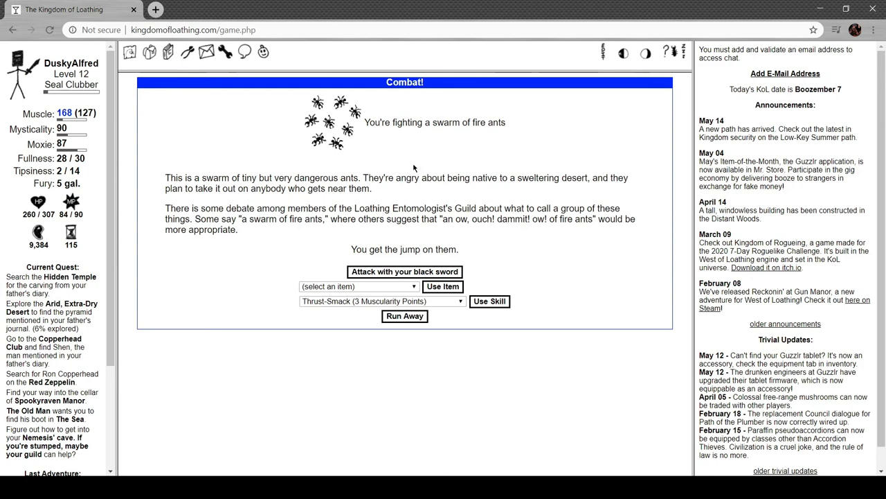
{"action": "mouse_move", "coordinate": [488, 167]}
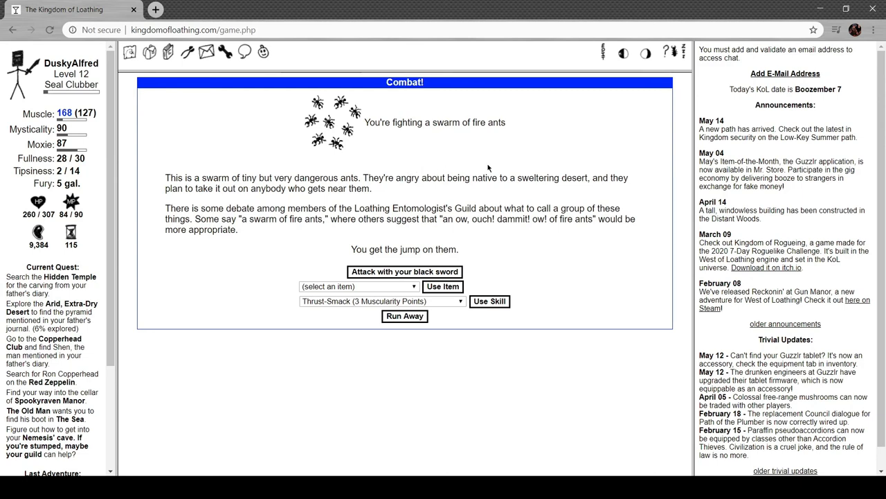
{"action": "mouse_move", "coordinate": [302, 201]}
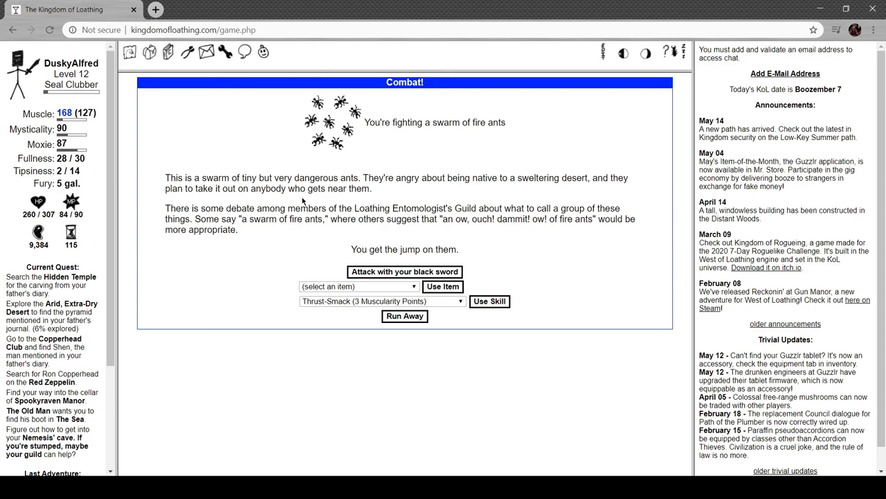
{"action": "mouse_move", "coordinate": [454, 203]}
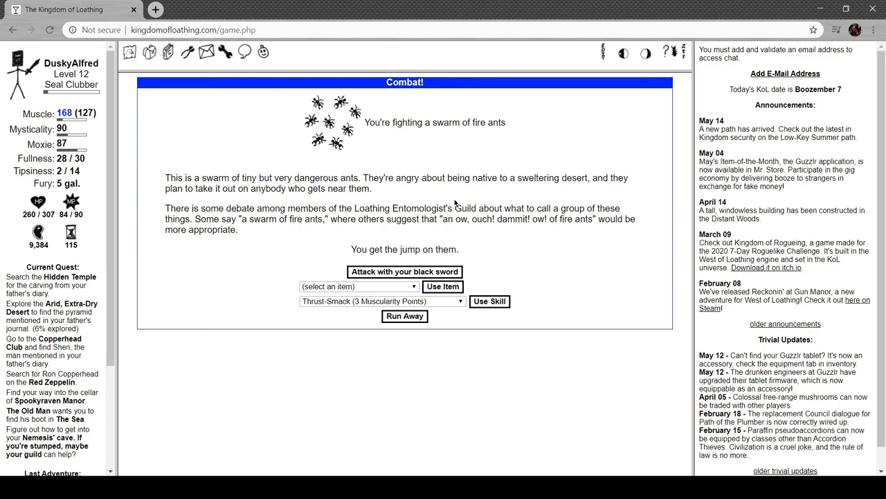
{"action": "mouse_move", "coordinate": [482, 233]}
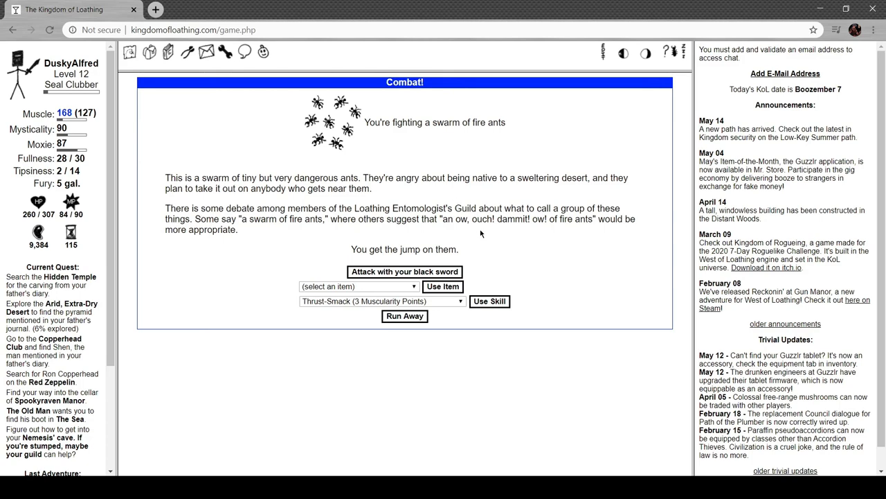
{"action": "mouse_move", "coordinate": [589, 230]}
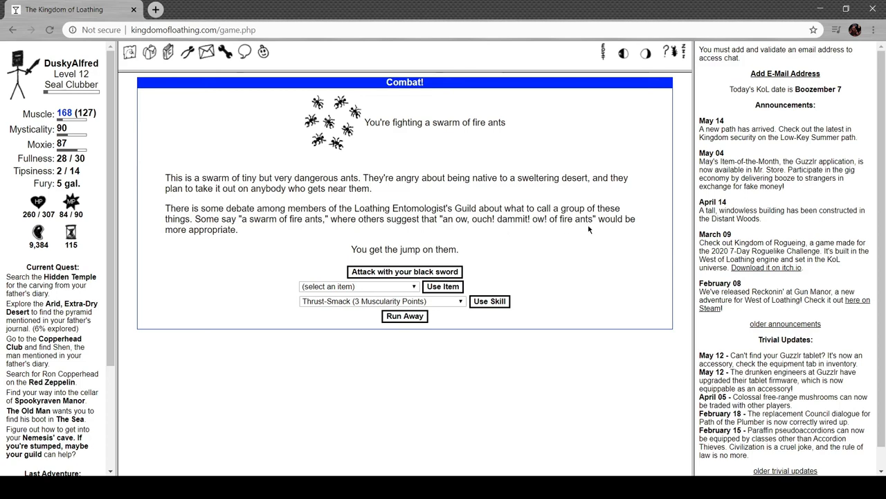
{"action": "mouse_move", "coordinate": [498, 298]}
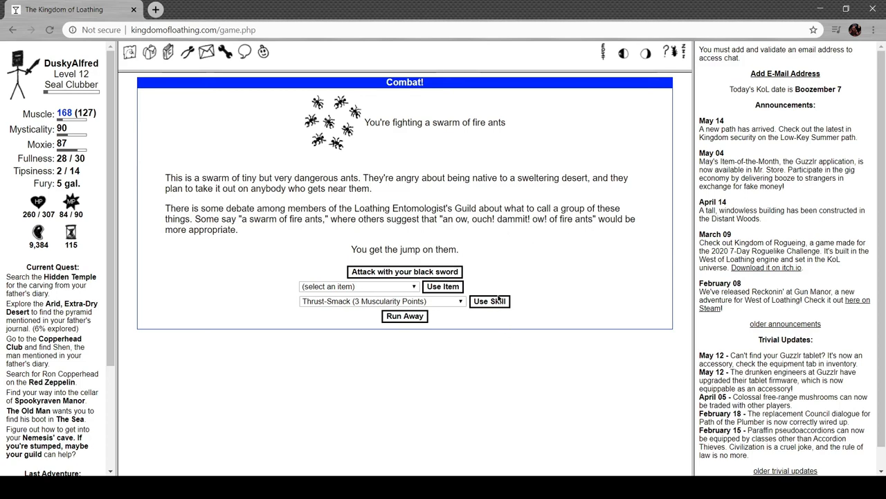
Finish the fire ants with a sword hit for 60 Meat, then adventure in the desert again.
{"action": "left_click", "coordinate": [404, 271]}
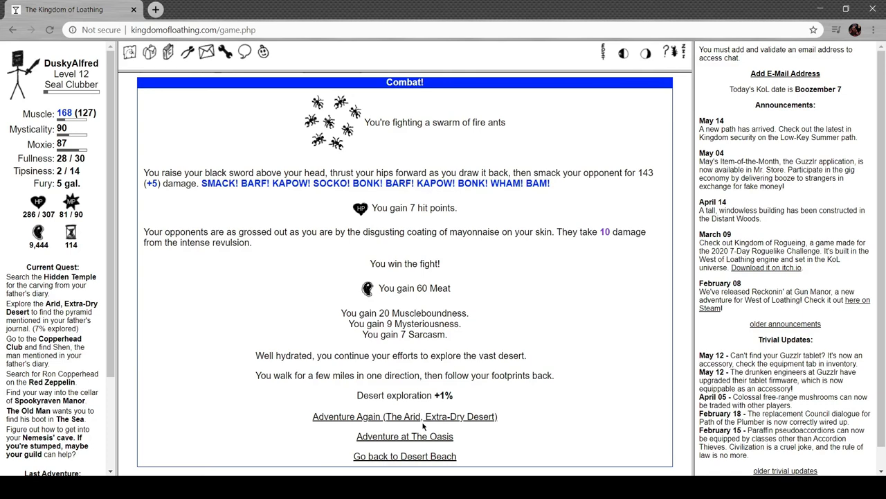
{"action": "left_click", "coordinate": [404, 415]}
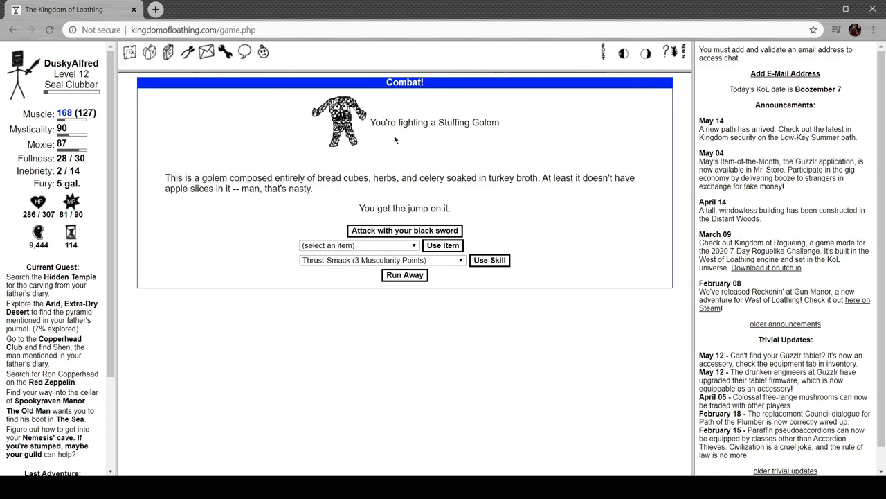
{"action": "mouse_move", "coordinate": [399, 141]}
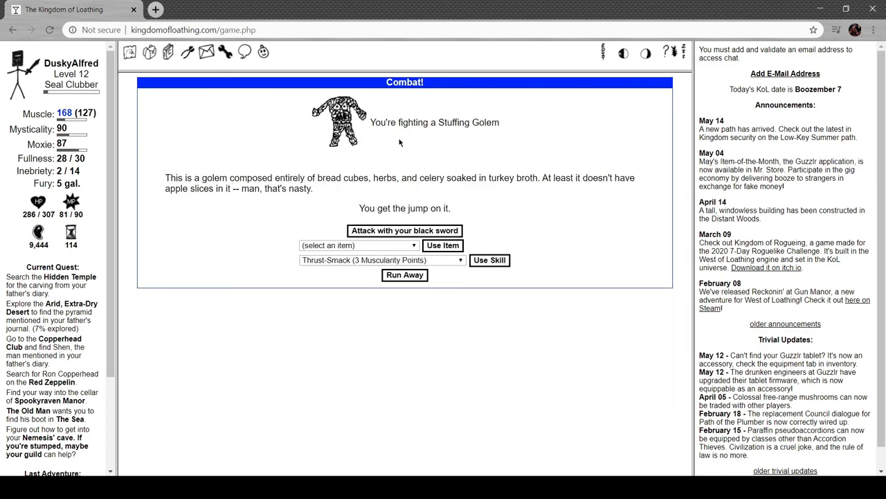
{"action": "mouse_move", "coordinate": [378, 161]}
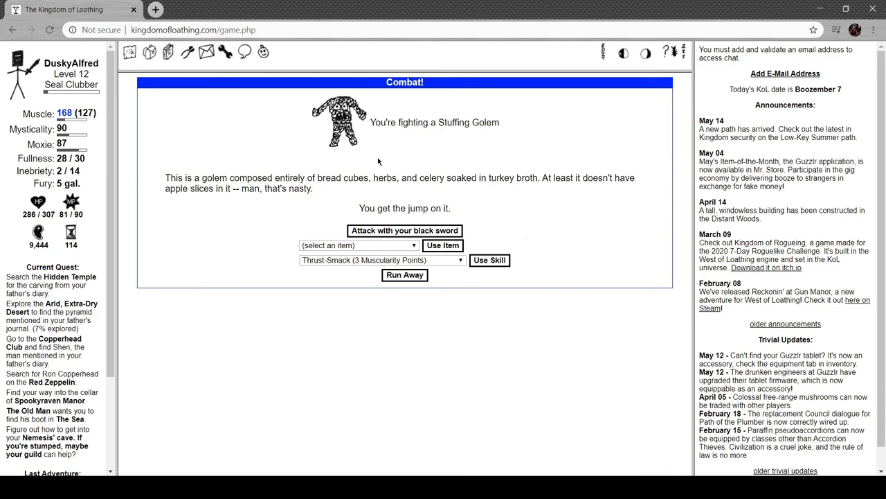
{"action": "mouse_move", "coordinate": [432, 170]}
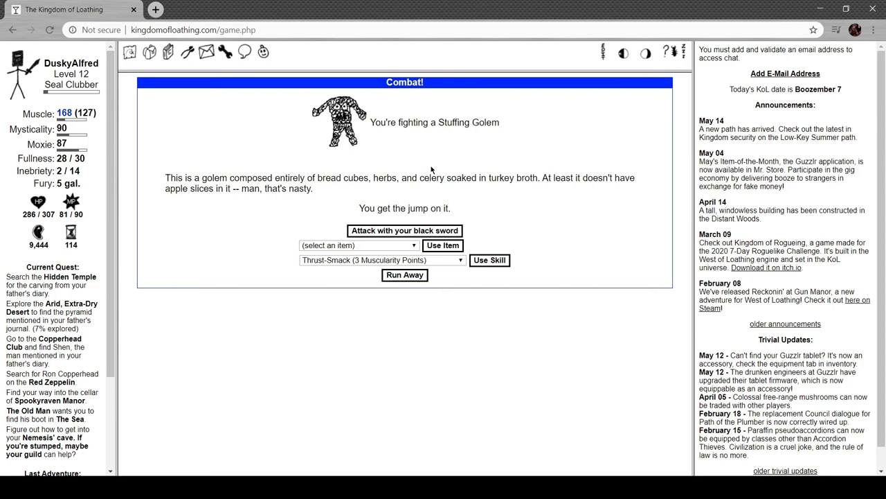
Thrust-Smack the Stuffing Golem for 95 damage, then bring up the inventory.
{"action": "left_click", "coordinate": [405, 230]}
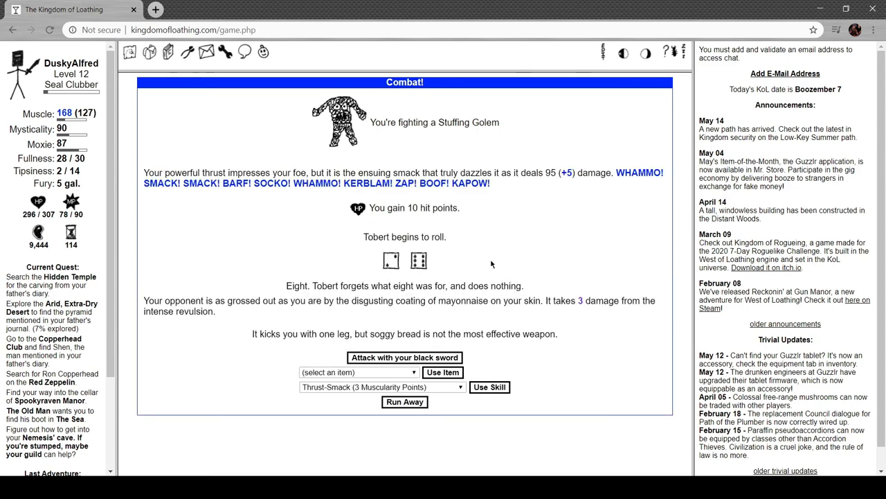
{"action": "mouse_move", "coordinate": [358, 296]}
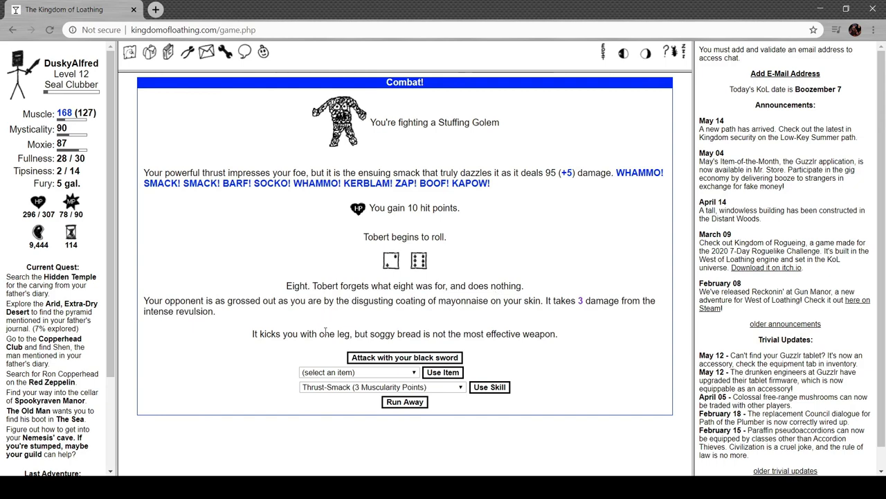
{"action": "mouse_move", "coordinate": [376, 422]}
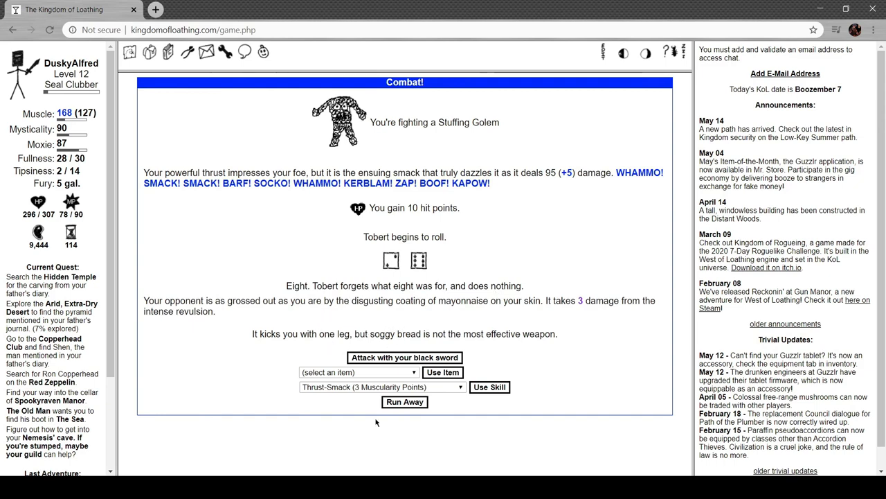
{"action": "left_click", "coordinate": [405, 357]}
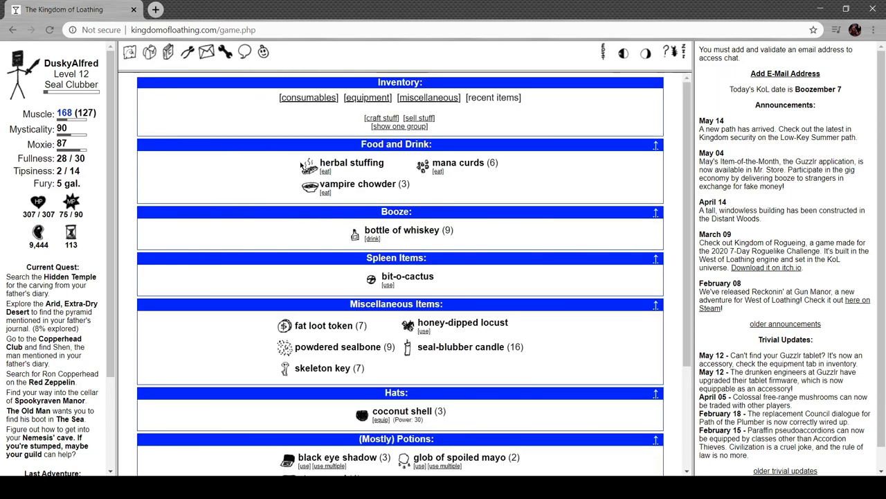
{"action": "mouse_move", "coordinate": [311, 166]}
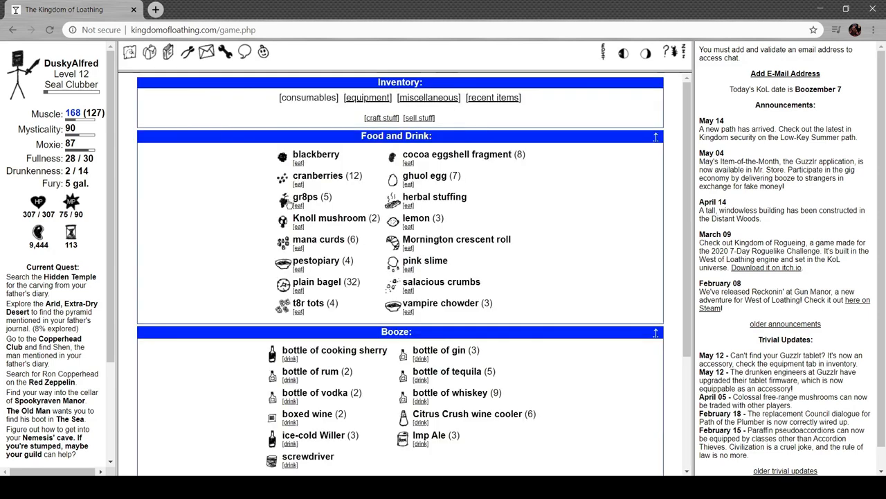
{"action": "mouse_move", "coordinate": [416, 229]}
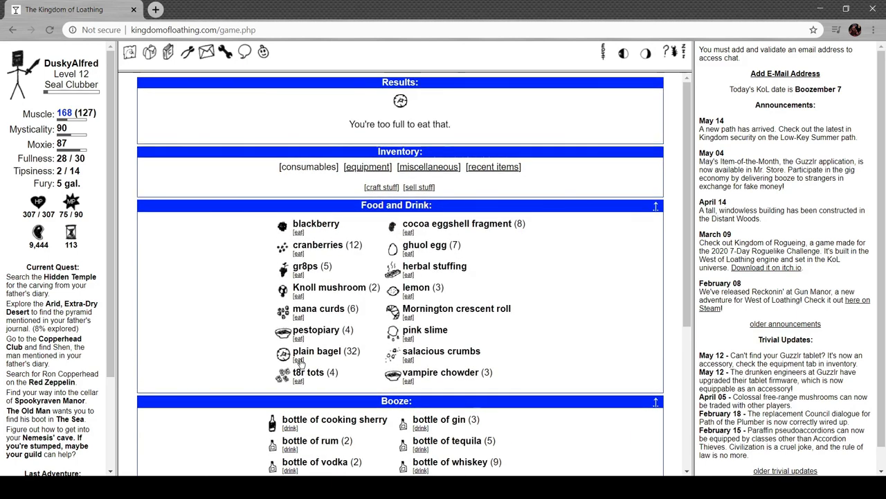
Leave the too-full food inventory and return to adventuring in the desert.
{"action": "left_click", "coordinate": [299, 381]}
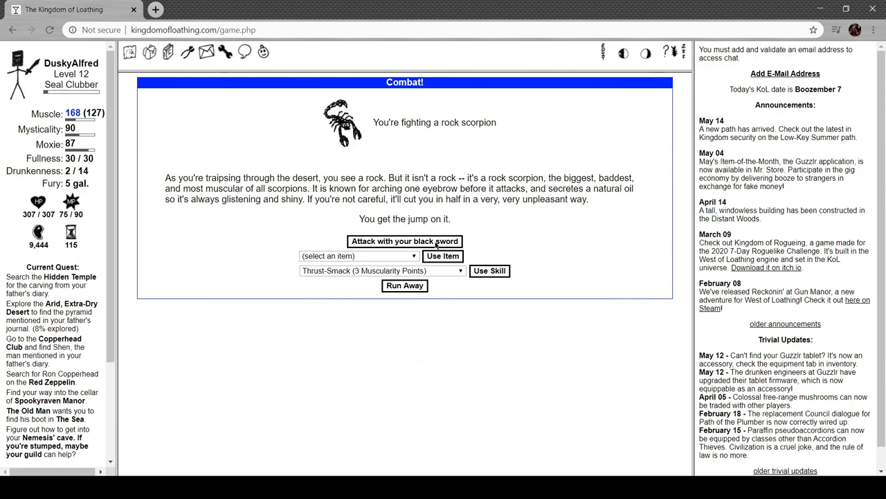
Kill the rock scorpion with sword hits for 204 Meat, 1% exploration and Turned Into a Skeleton.
{"action": "left_click", "coordinate": [404, 241]}
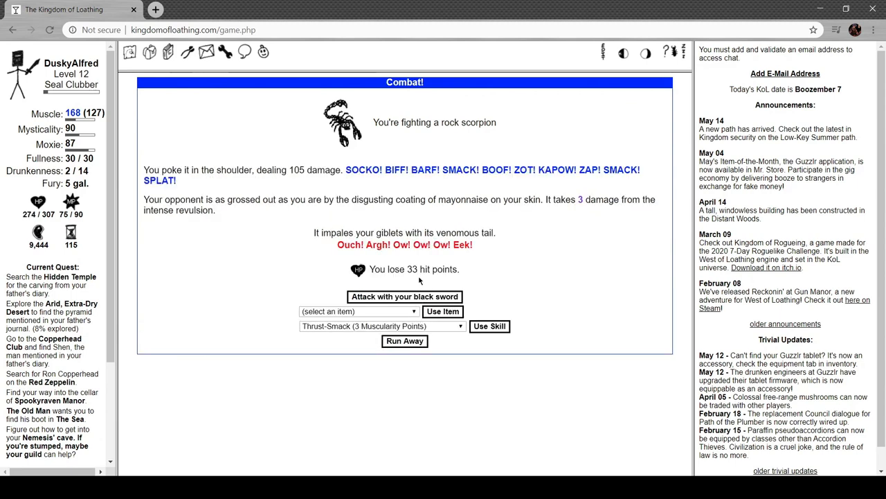
{"action": "left_click", "coordinate": [404, 296]}
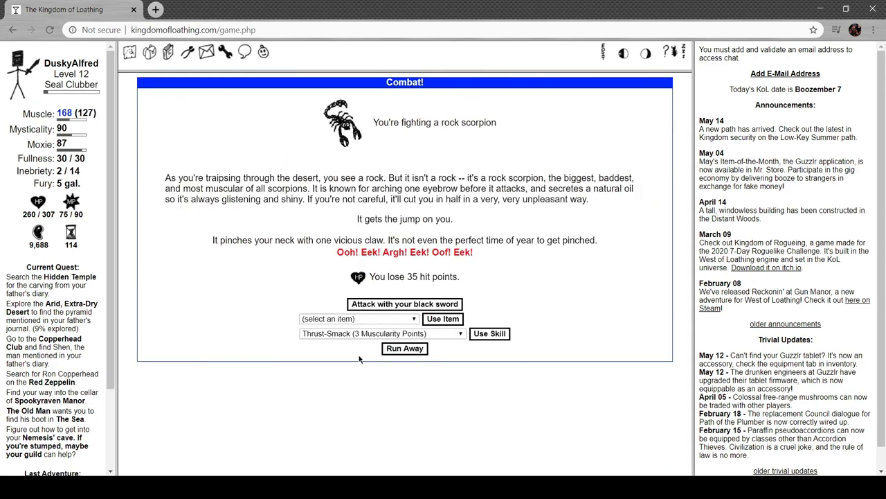
{"action": "left_click", "coordinate": [405, 303]}
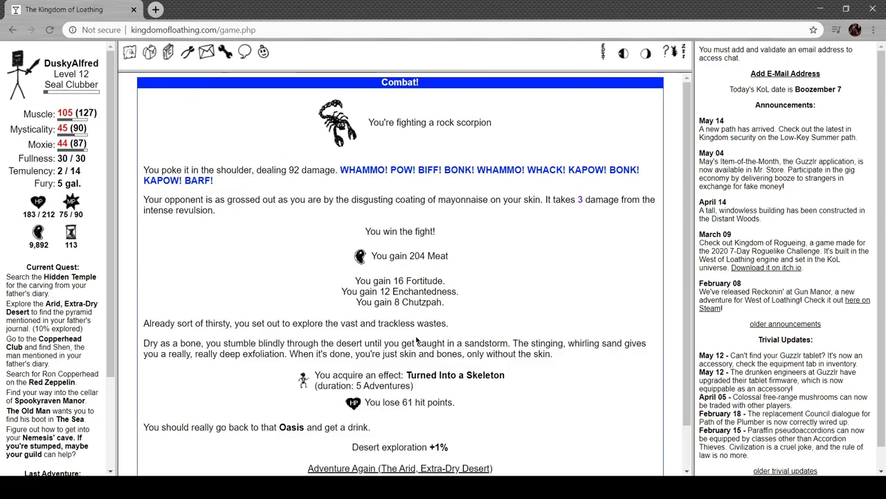
{"action": "mouse_move", "coordinate": [221, 272]}
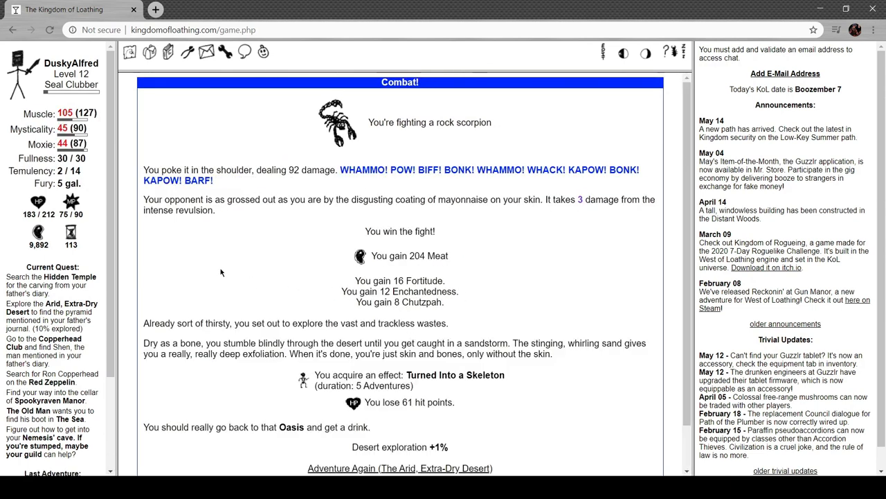
{"action": "scroll", "scroll_direction": "down", "scroll_amount": 3}
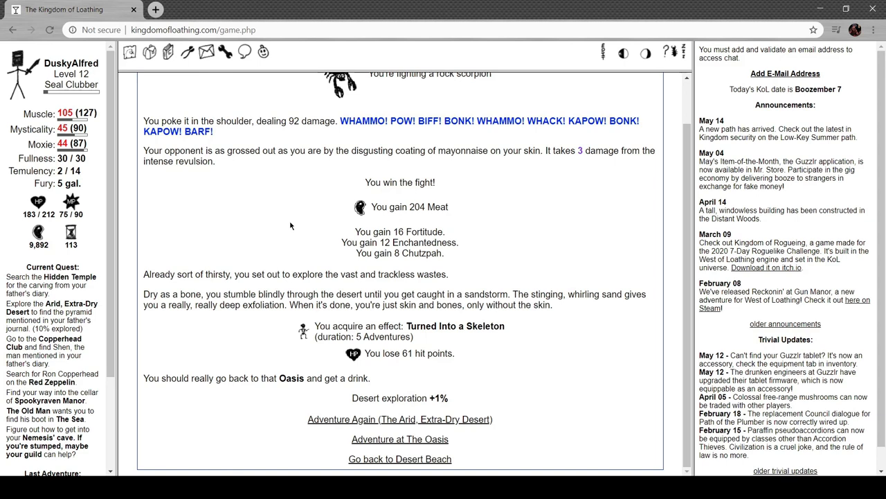
{"action": "mouse_move", "coordinate": [266, 247]}
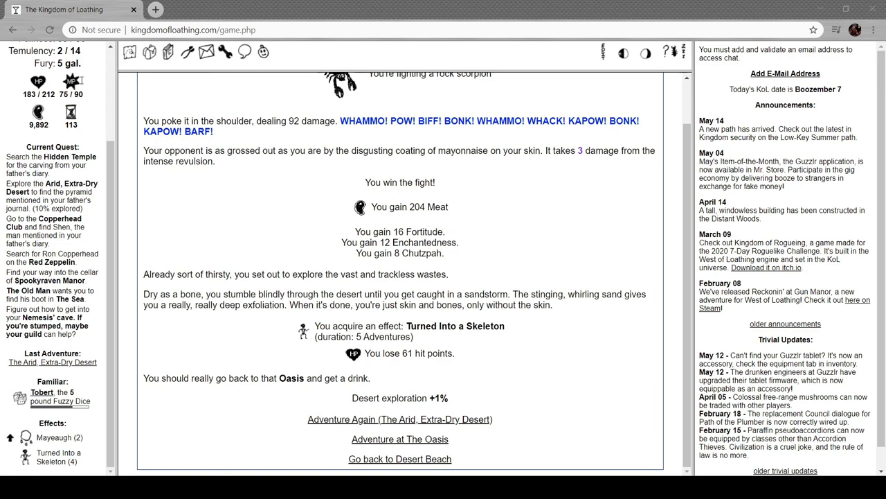
Go via The Oasis to Desert Beach and buy the 500-Meat Large Donkey Mountain Ski Resort trip.
{"action": "left_click", "coordinate": [399, 438]}
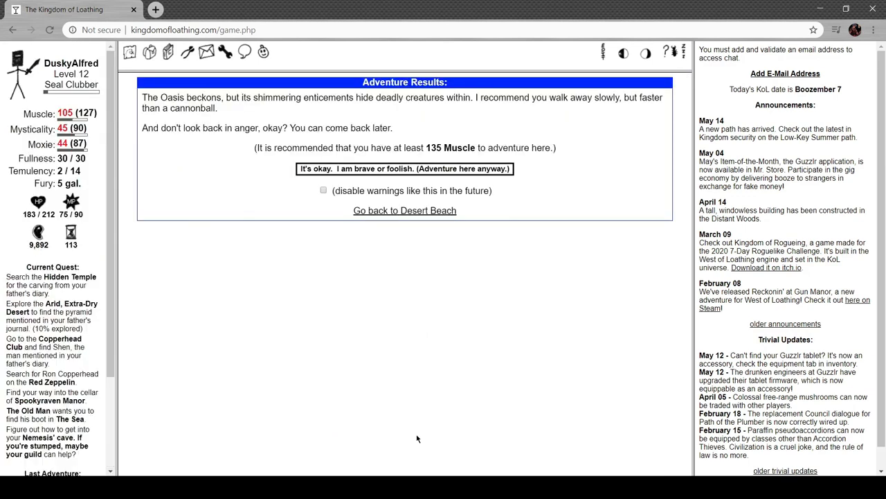
{"action": "mouse_move", "coordinate": [385, 214]}
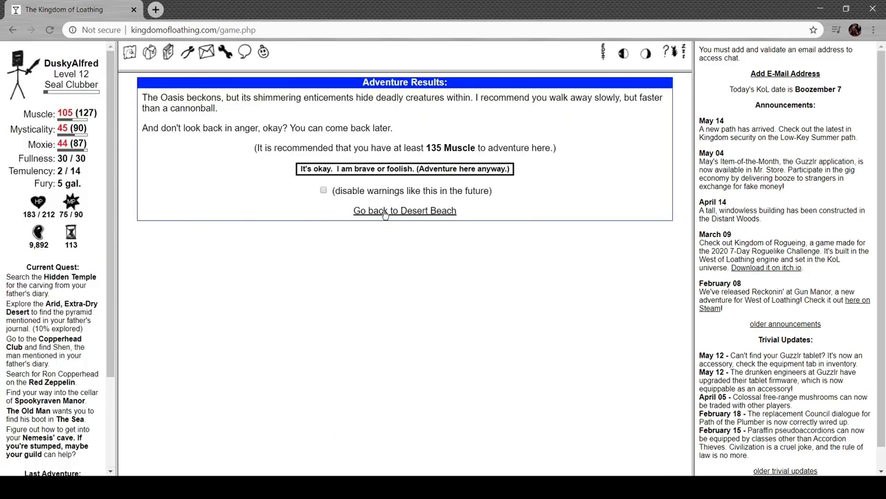
{"action": "left_click", "coordinate": [405, 210]}
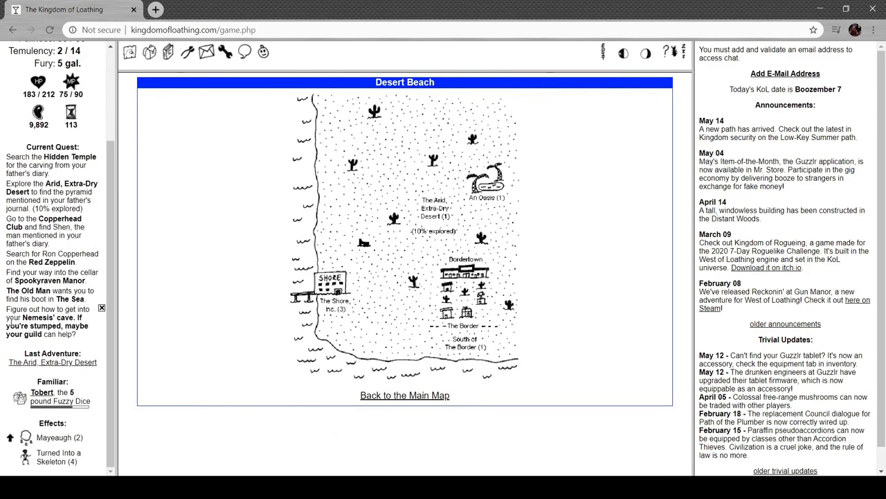
{"action": "left_click", "coordinate": [330, 284]}
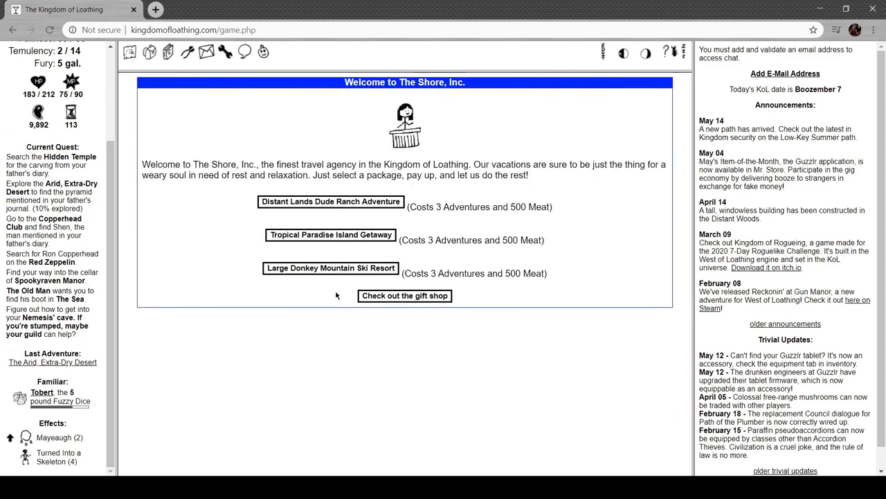
{"action": "left_click", "coordinate": [329, 268]}
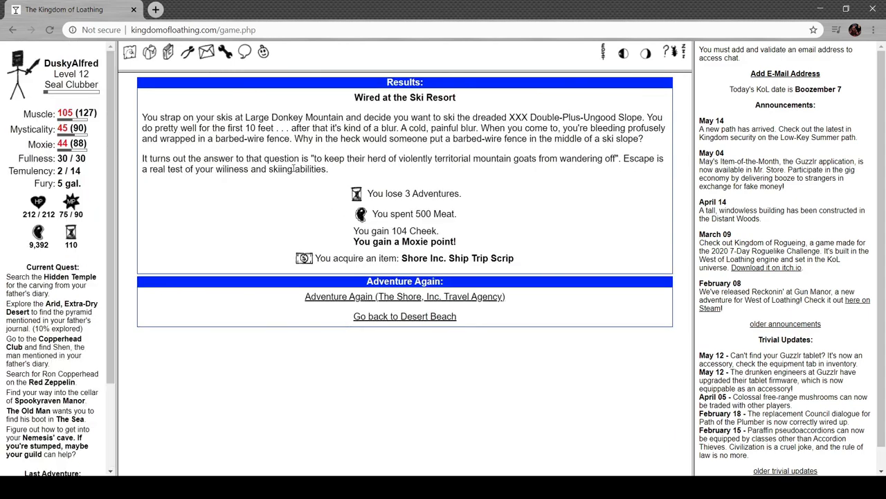